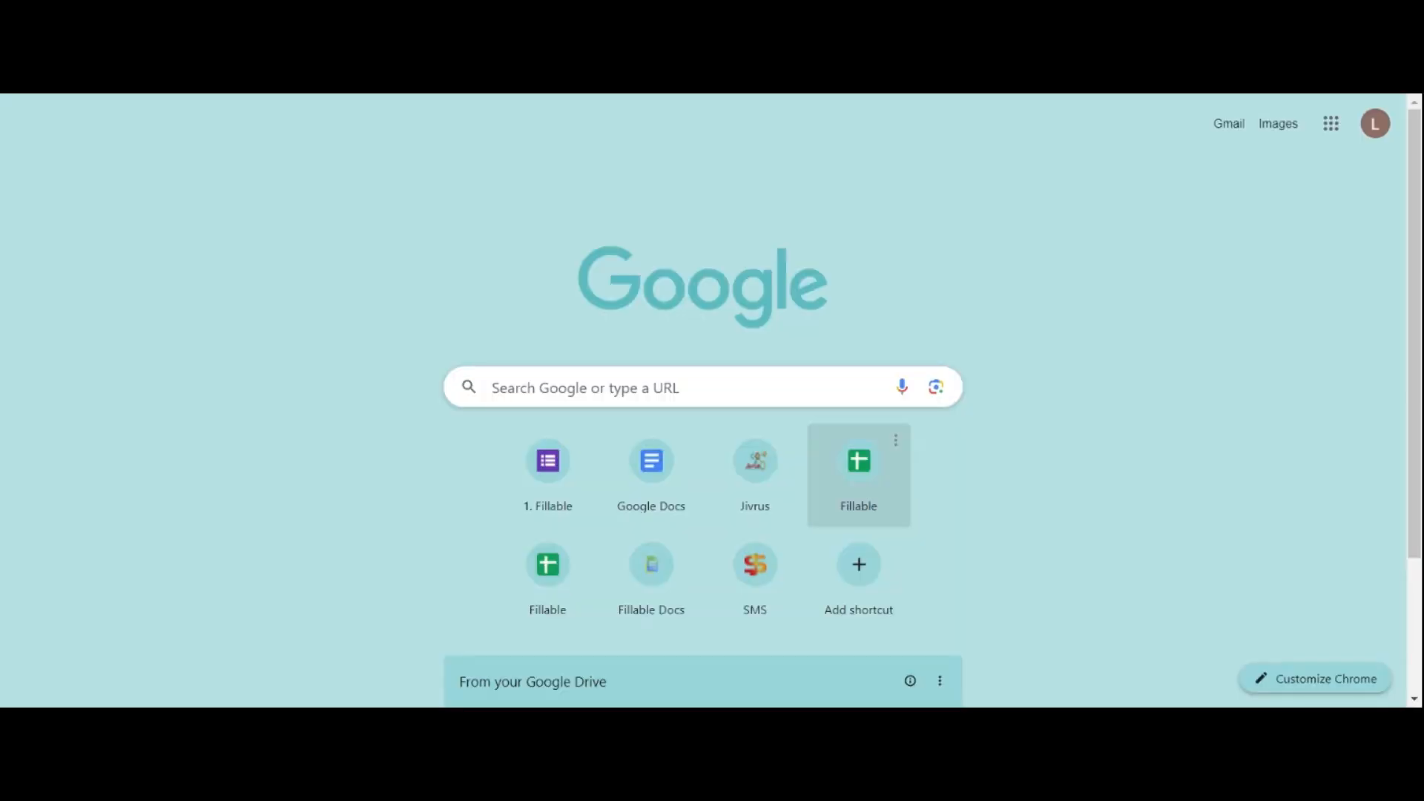
Open Google Docs from the Google apps grid on the new tab page
{"action": "left_click", "coordinate": [1329, 123]}
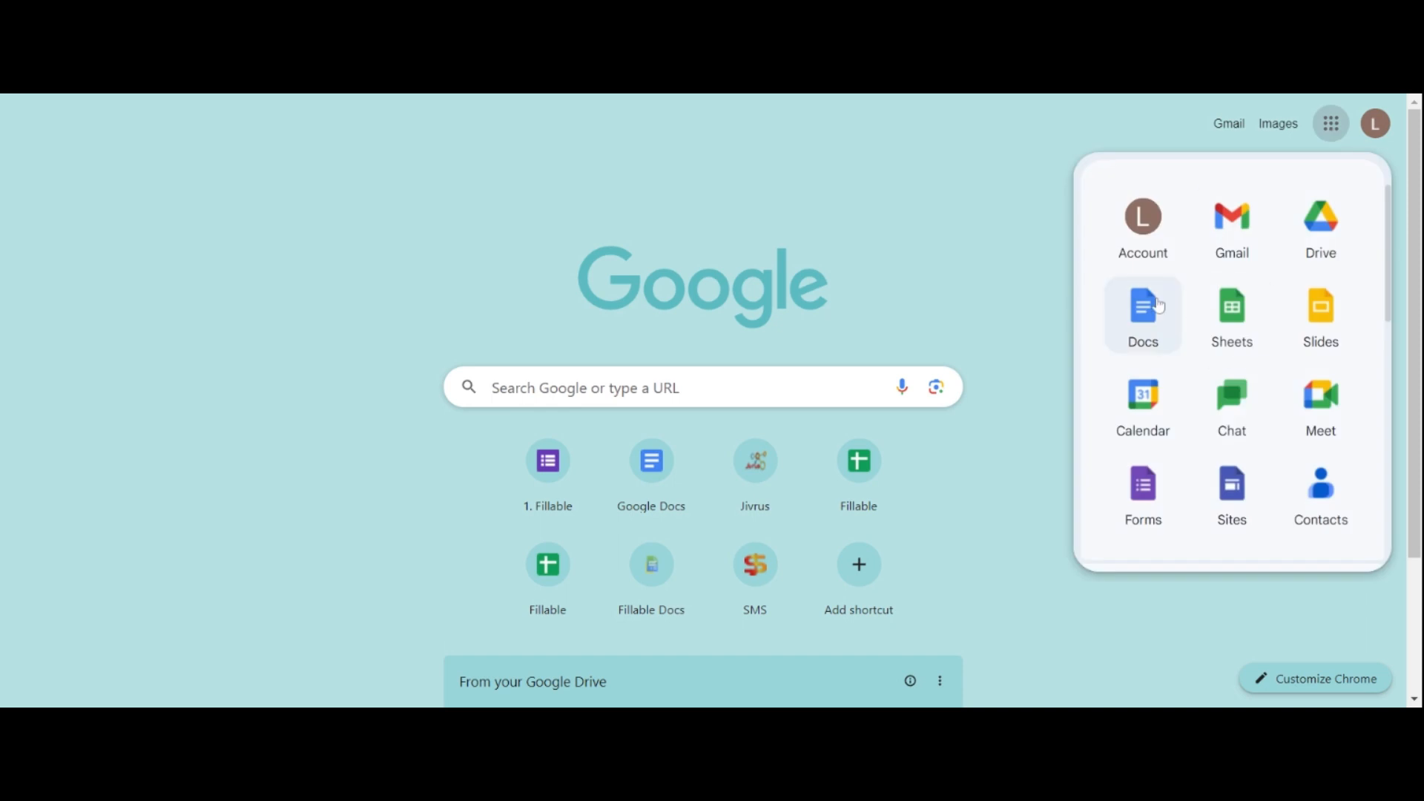
{"action": "left_click", "coordinate": [1142, 308]}
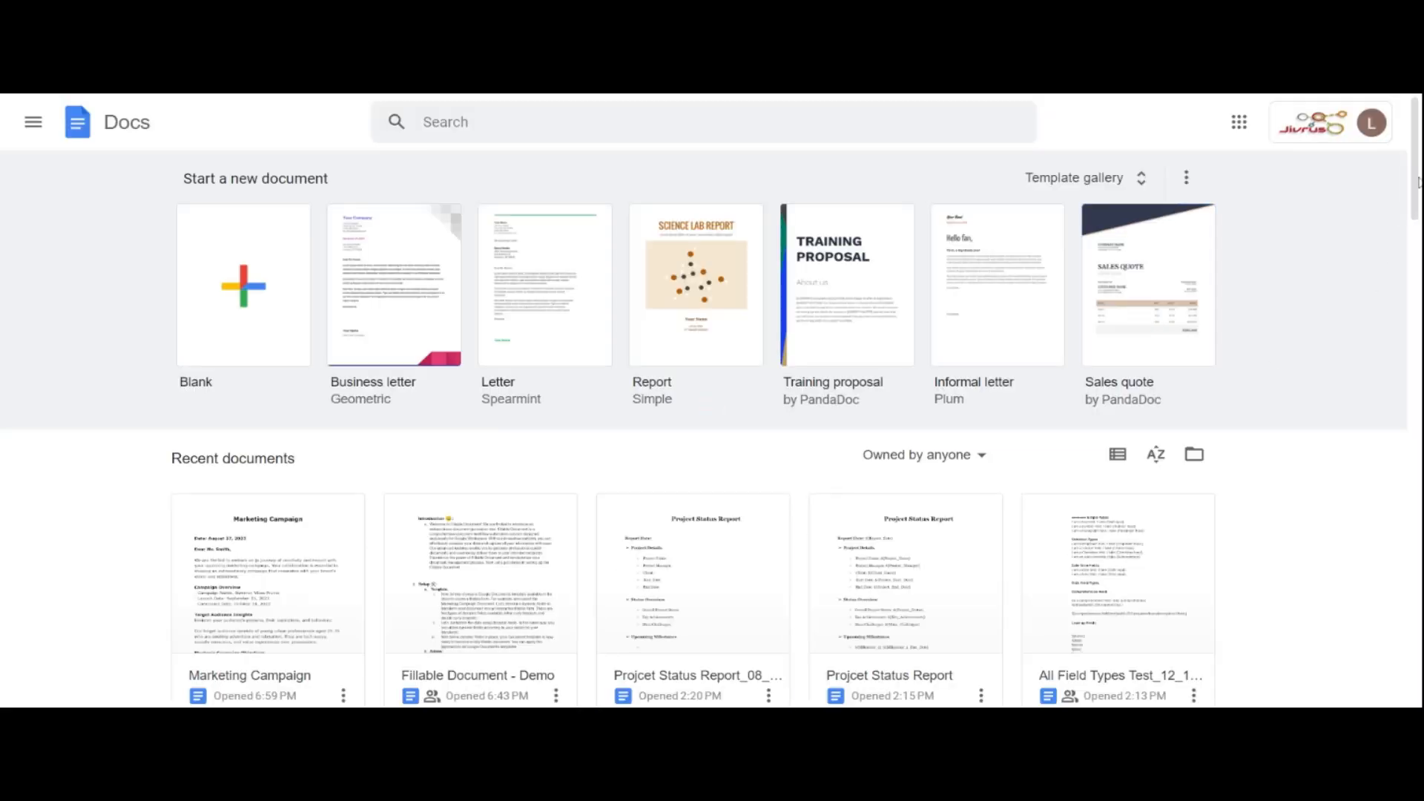
Scroll through the Marketing Campaign letter and back to the top
{"action": "scroll", "scroll_direction": "down", "scroll_amount": 3}
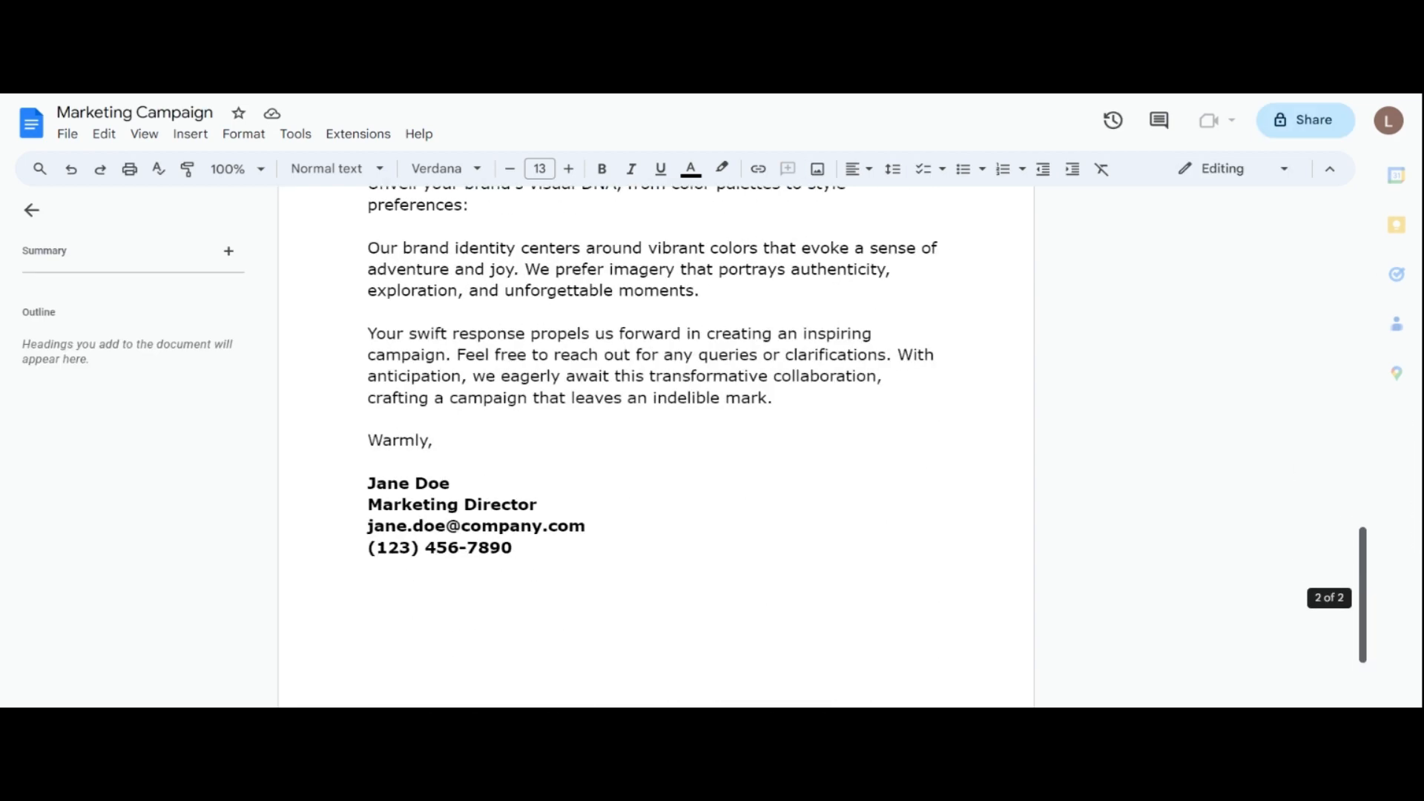
{"action": "scroll", "scroll_direction": "up", "scroll_amount": 3}
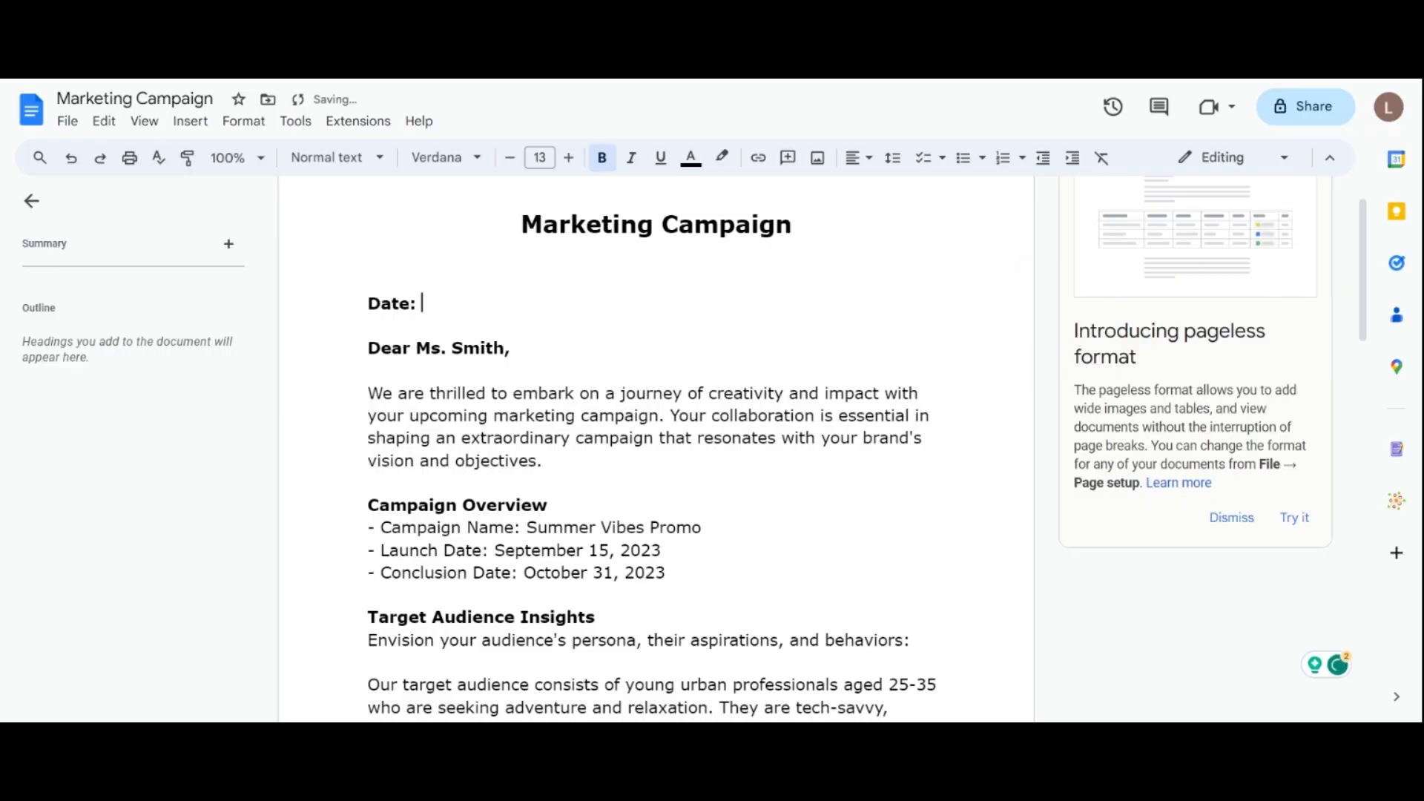
Replace the date, greeting name and campaign name with ${Date}, ${Client_name} and ${Campaign_name}
{"action": "type", "text": "${Date}"}
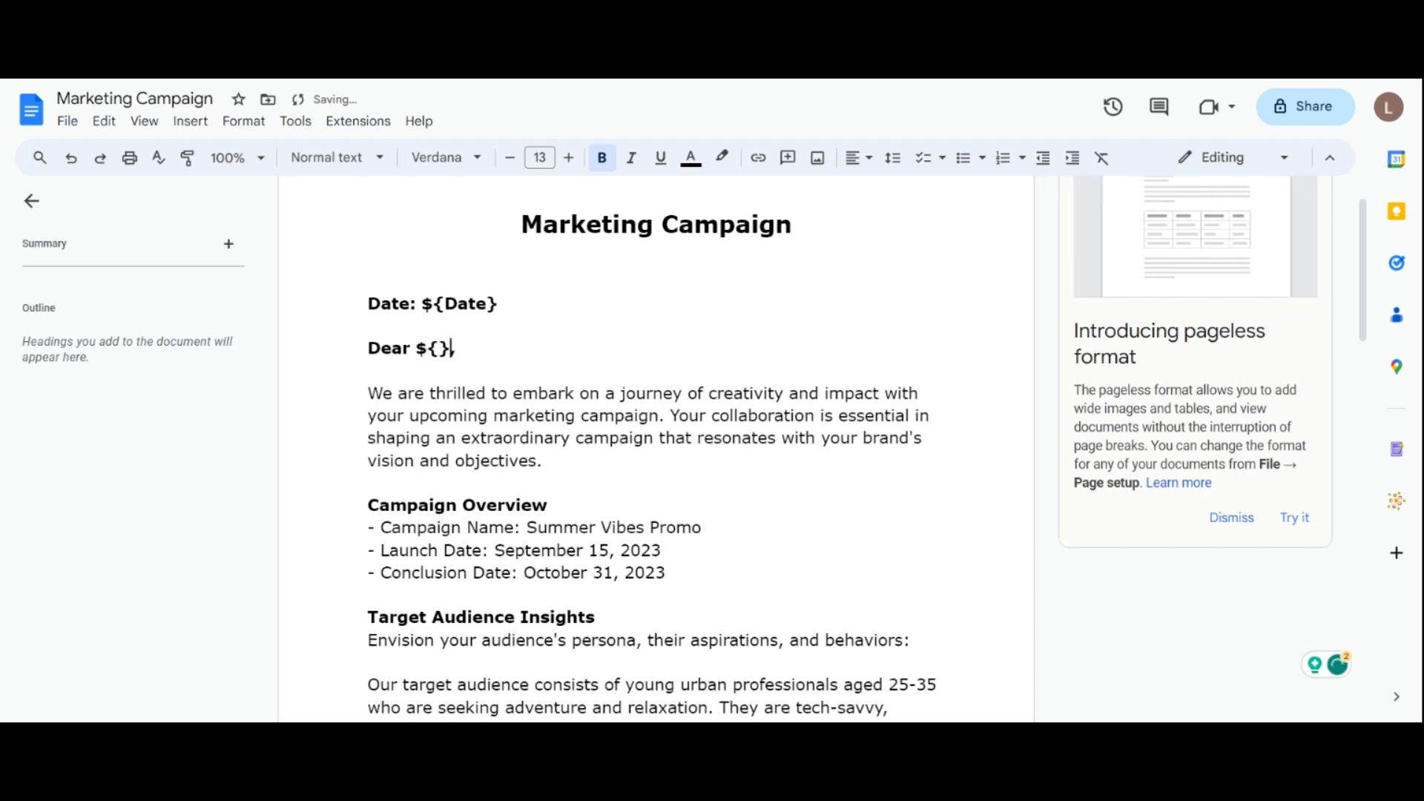
{"action": "type", "text": "Client_name},"}
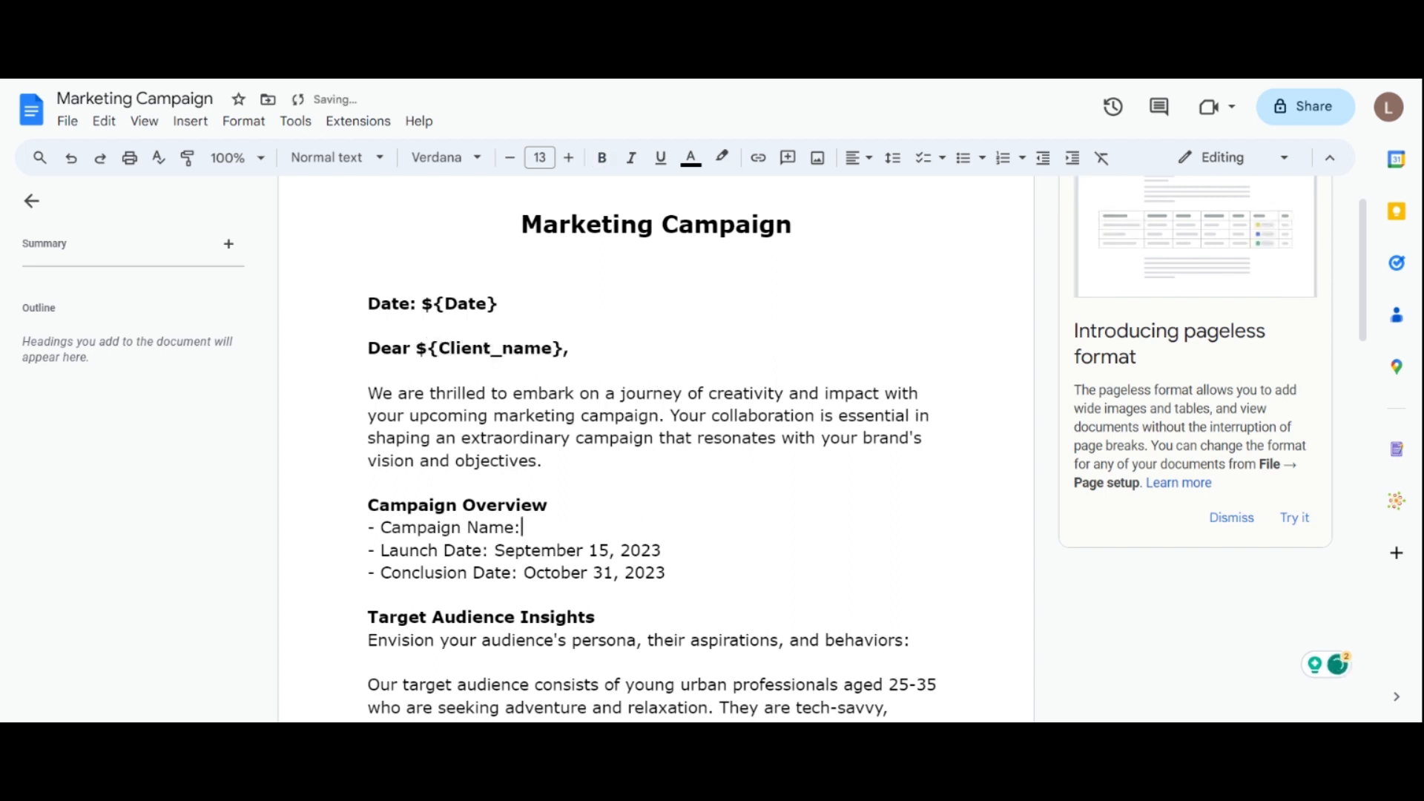
{"action": "type", "text": "${Campaign_name}"}
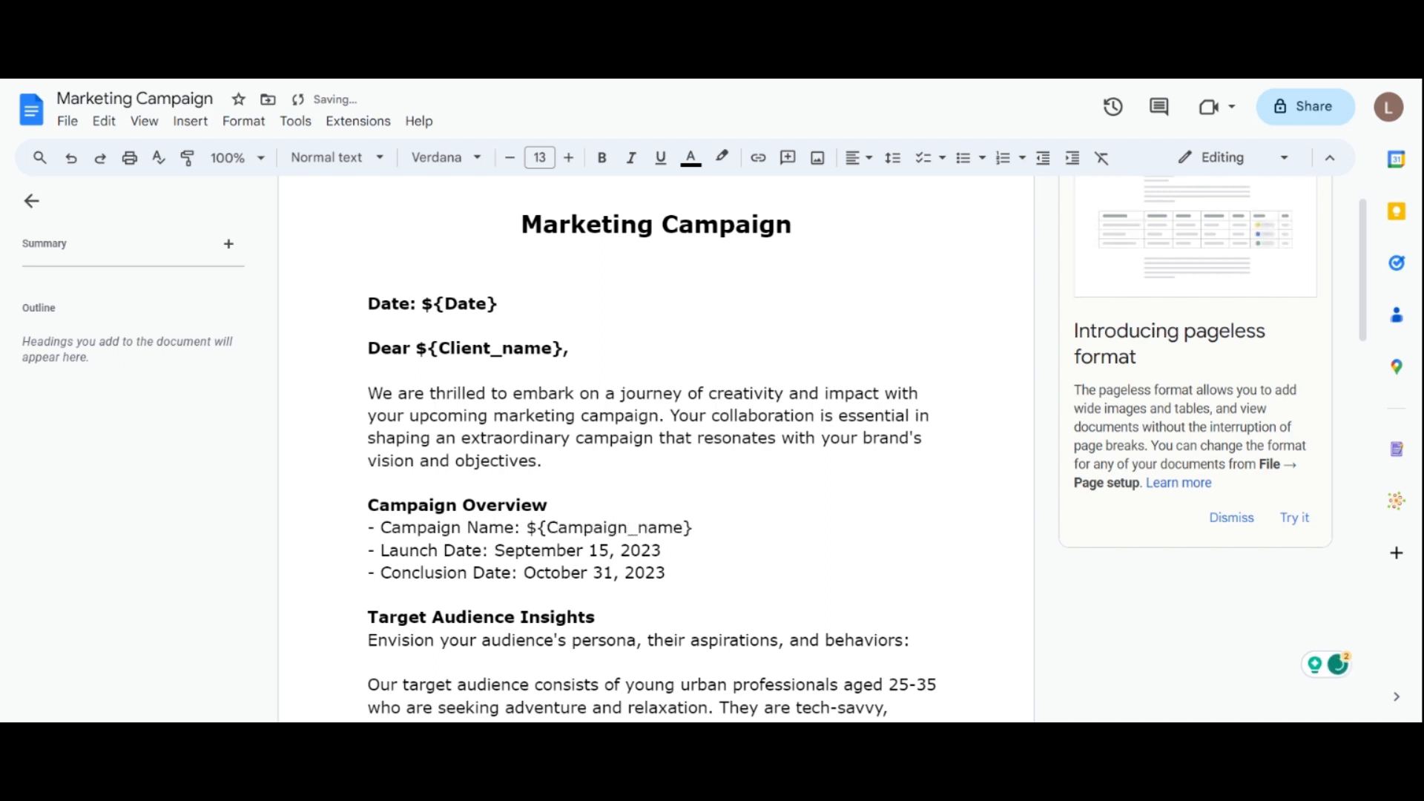
{"action": "type", "text": "${}"}
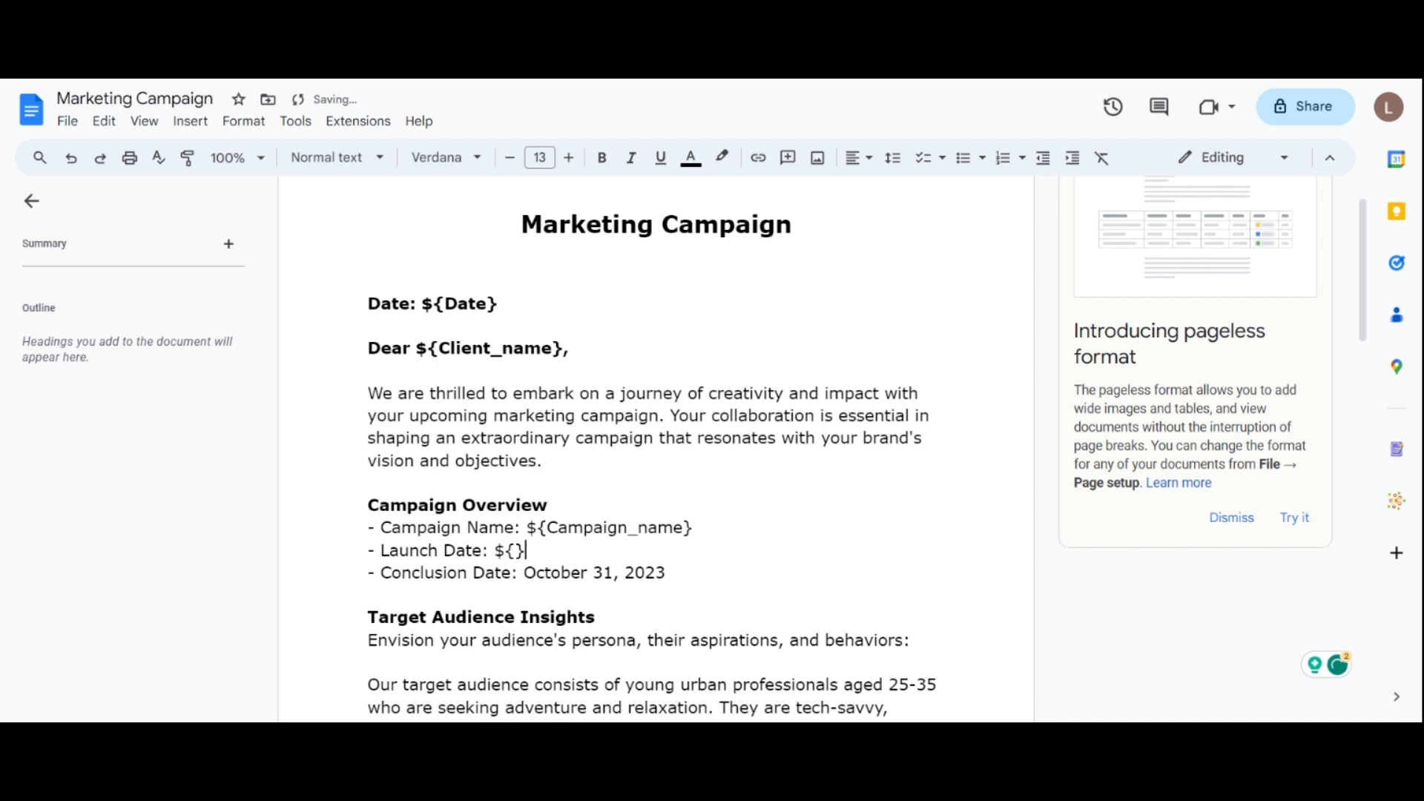
Replace the start date, end date and audience paragraph with ${Start_date}, ${End_date} and ${target_audience_description}
{"action": "type", "text": "Start_date"}
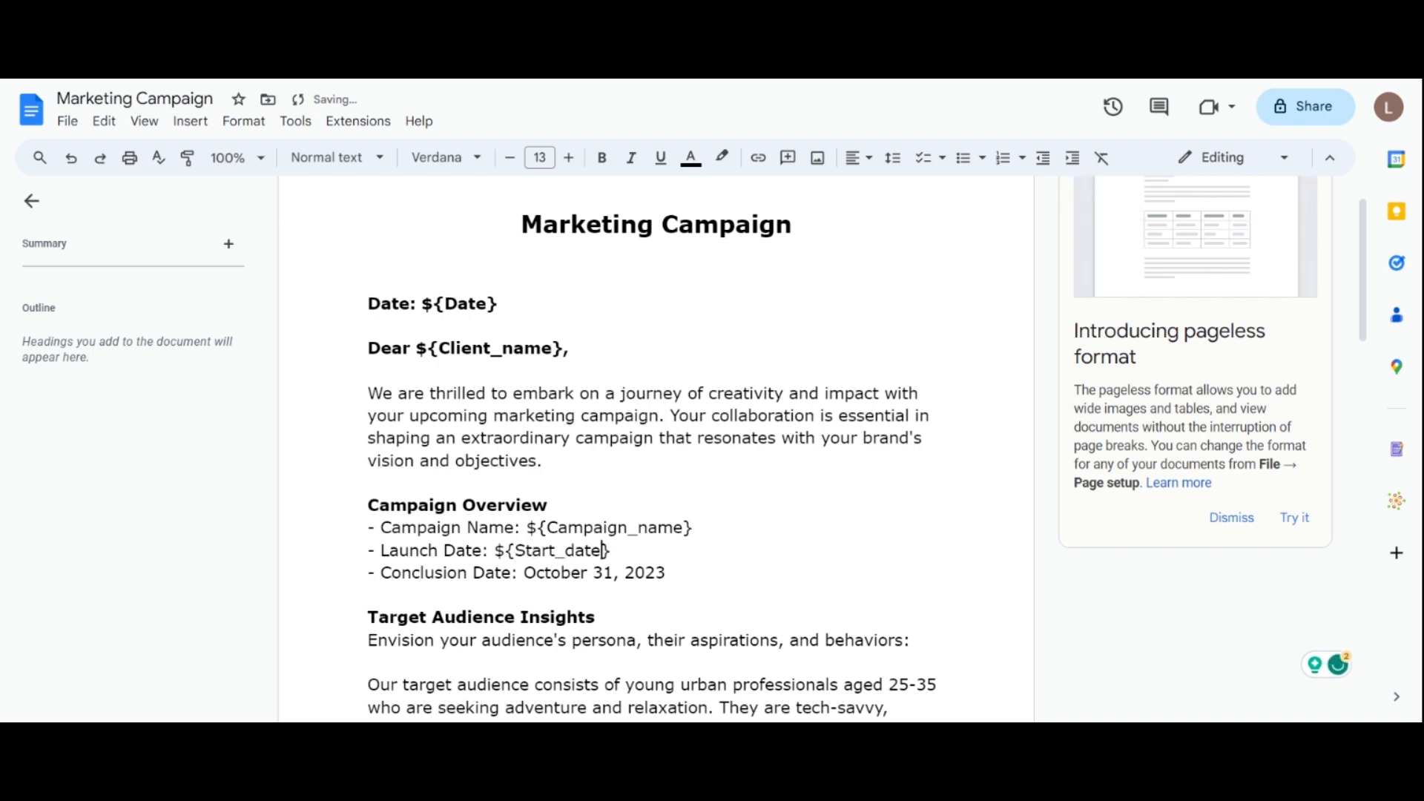
{"action": "type", "text": "${"}
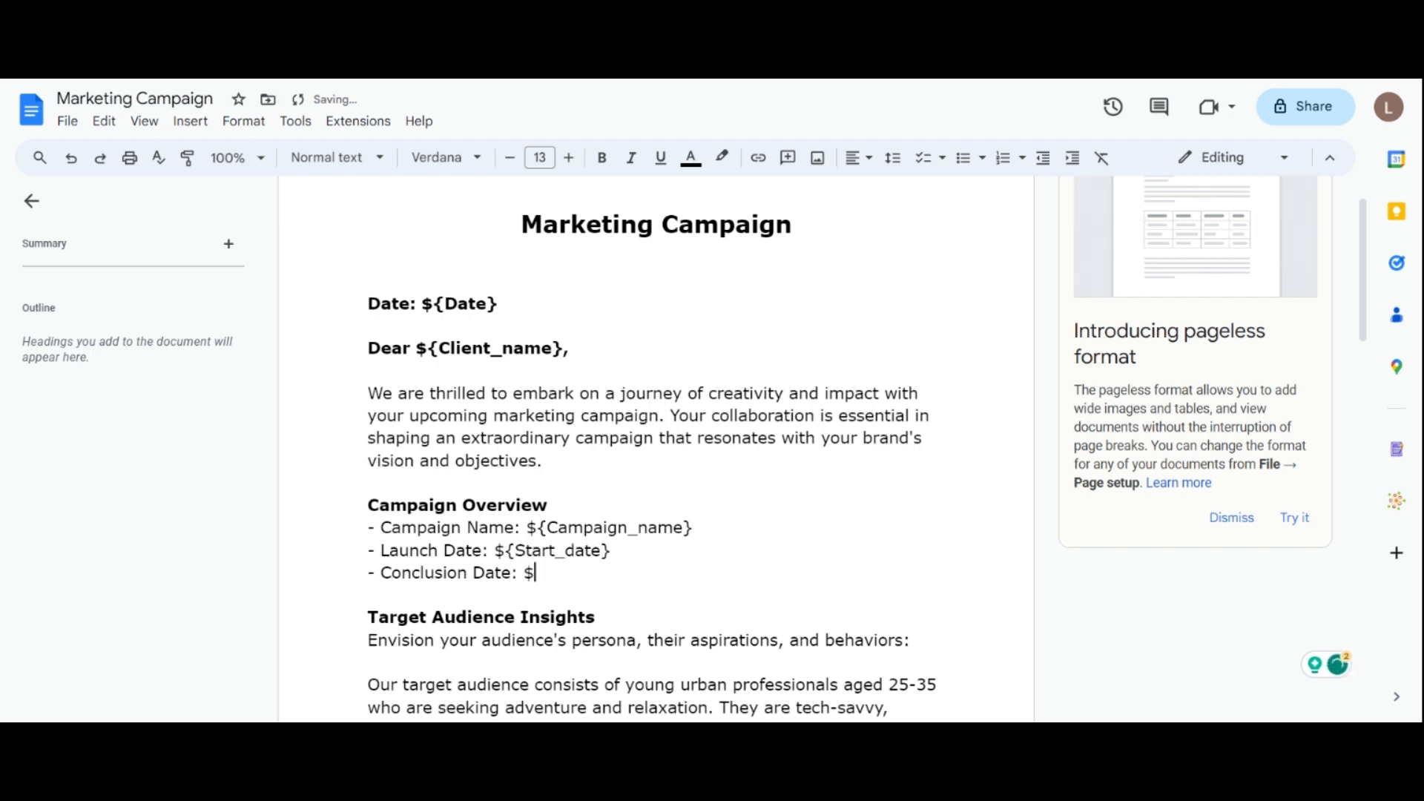
{"action": "type", "text": "{End_}"}
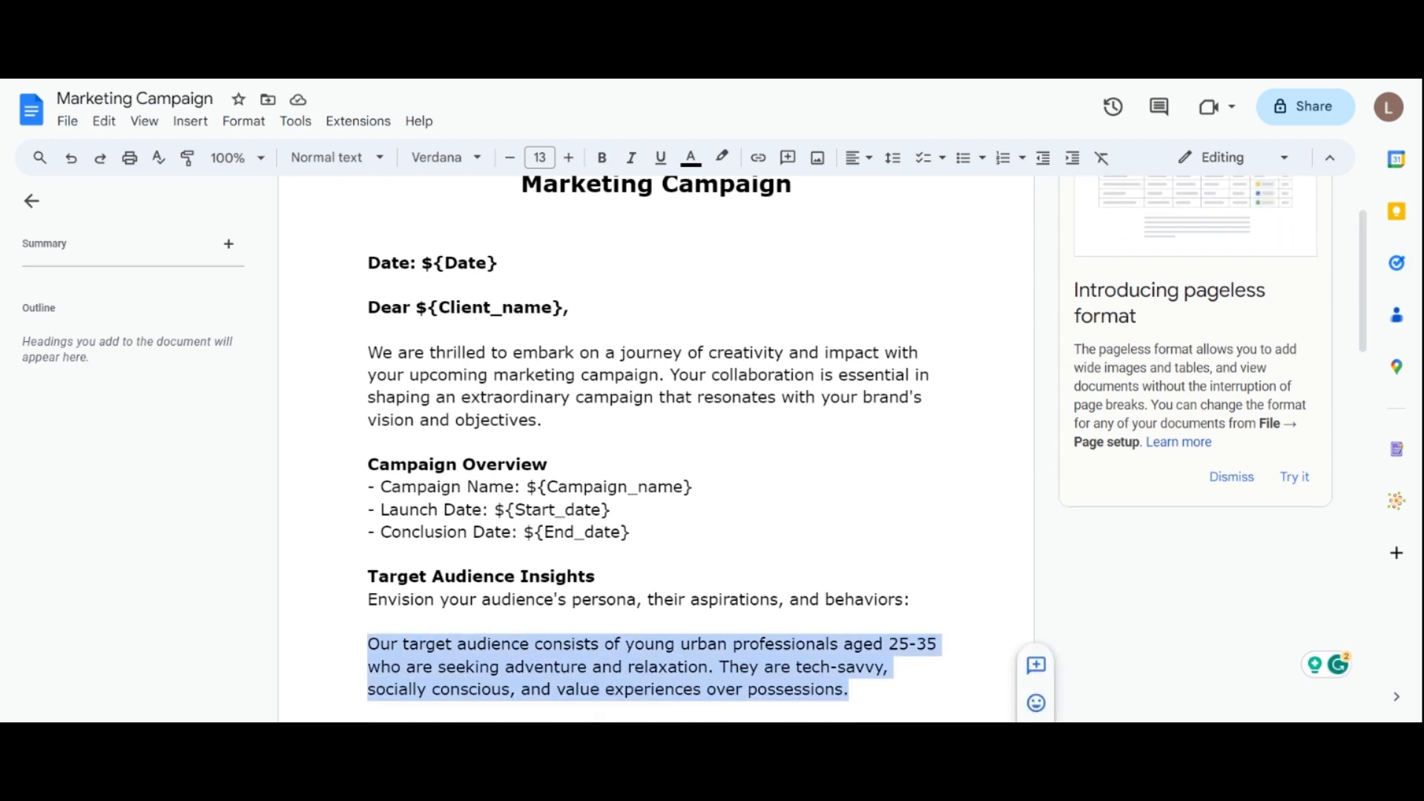
{"action": "type", "text": "${target_audience_description}"}
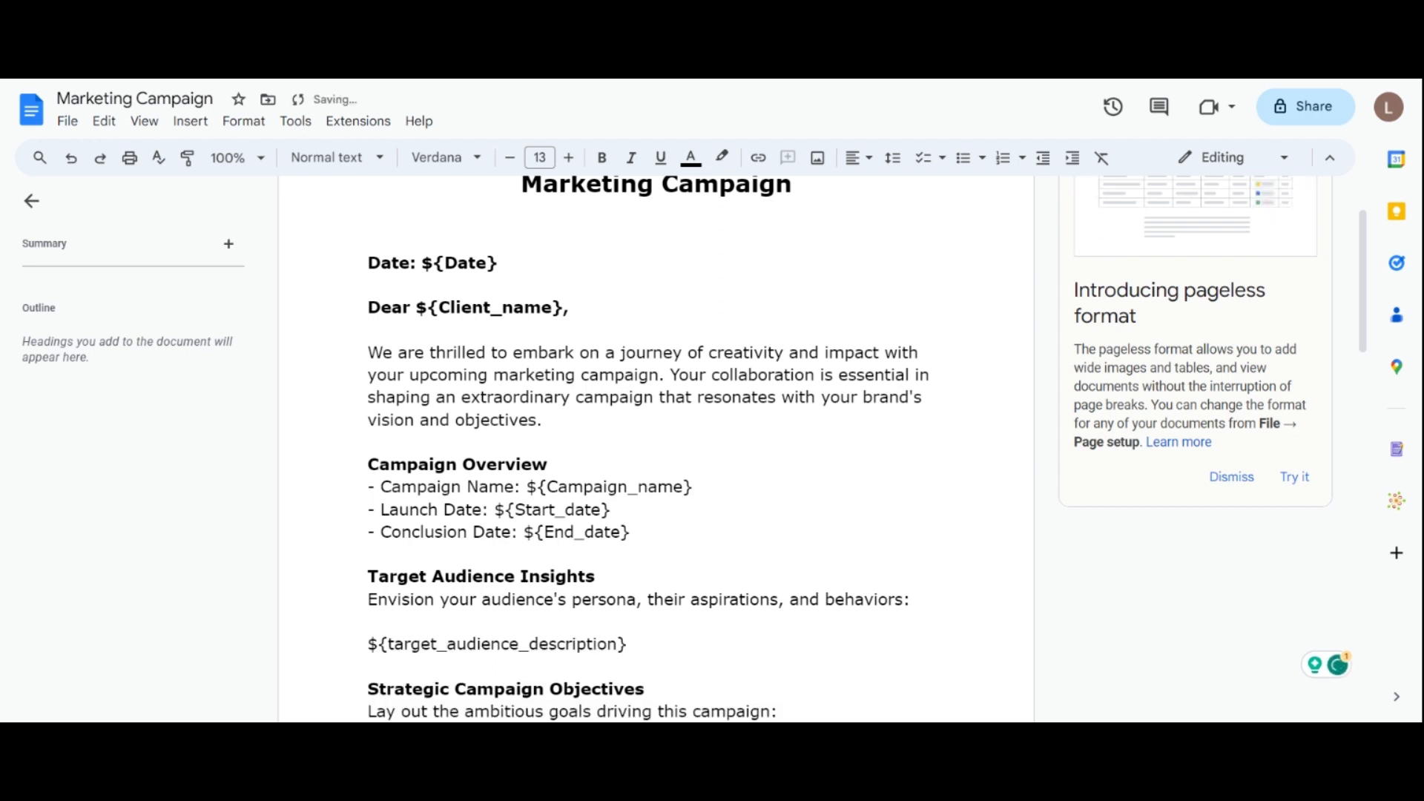
{"action": "scroll", "scroll_direction": "down", "scroll_amount": 3}
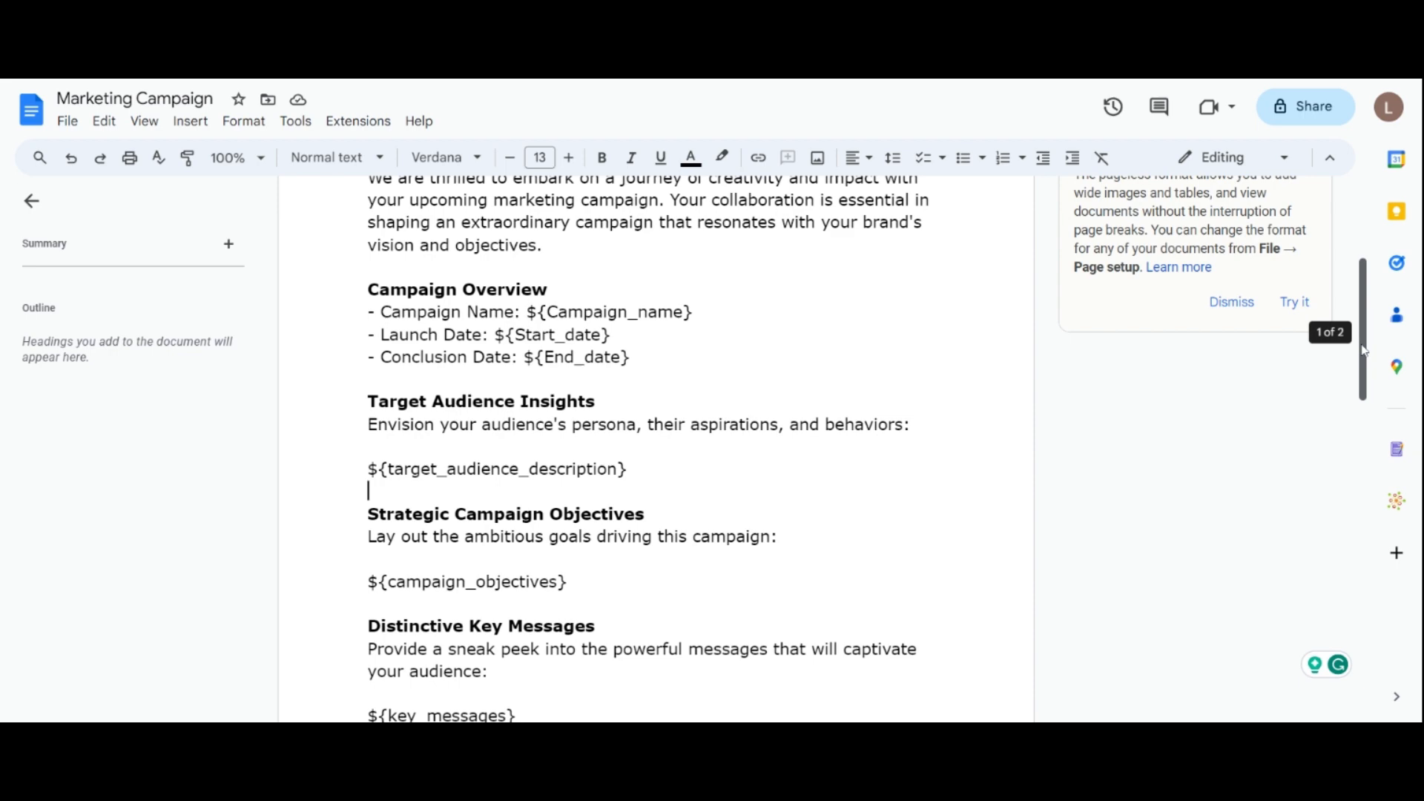
{"action": "scroll", "scroll_direction": "down", "scroll_amount": 3}
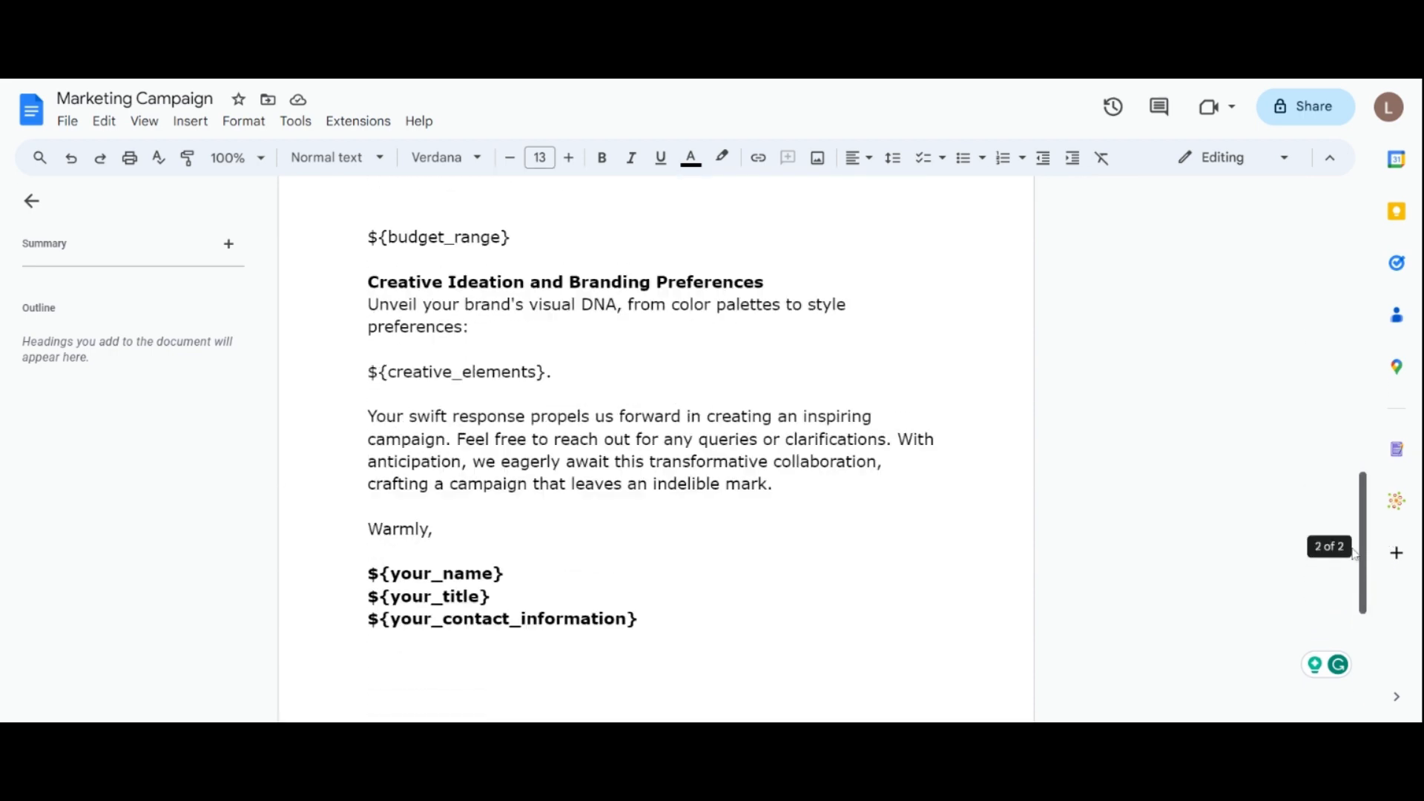
{"action": "scroll", "scroll_direction": "up", "scroll_amount": 3}
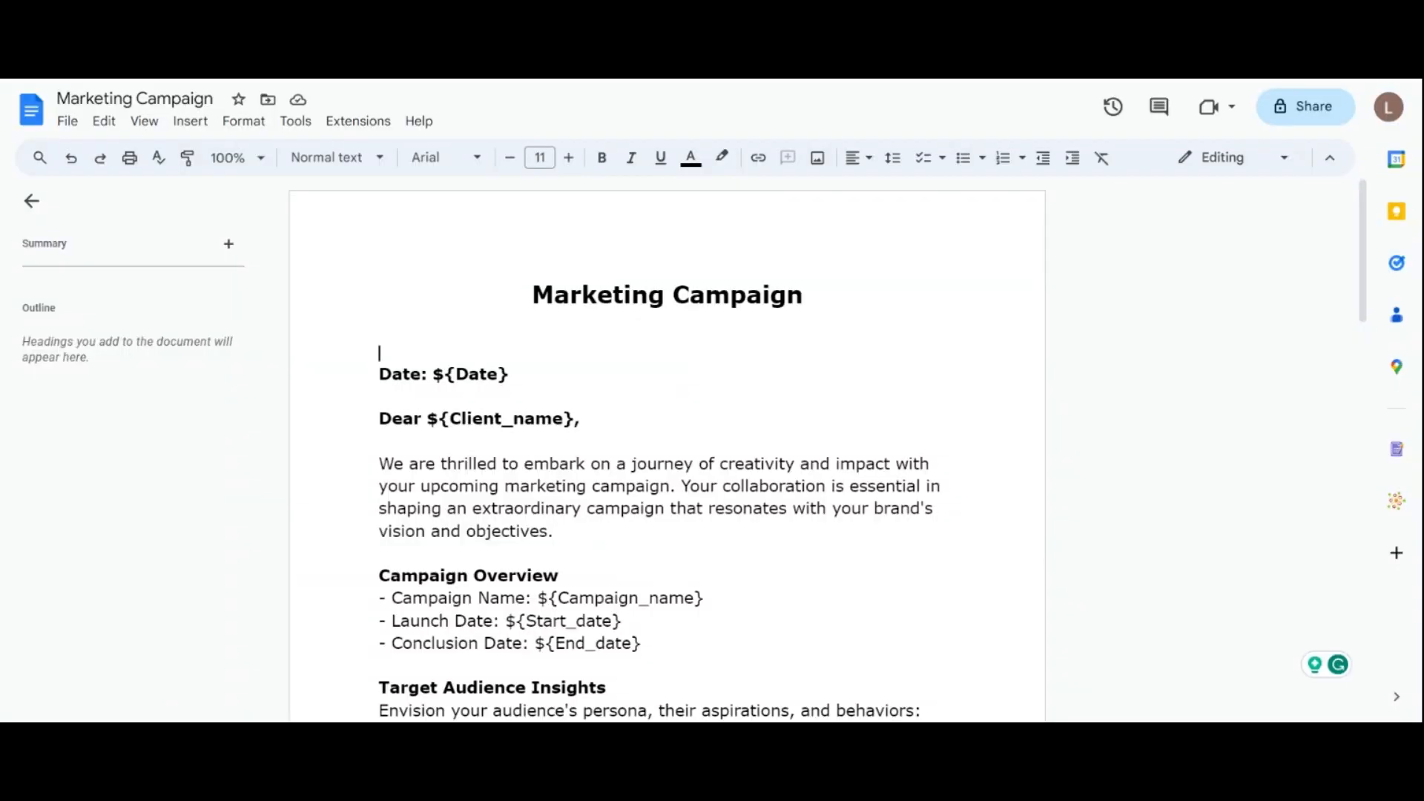
Start the Fillable Document add-on and browse its demo templates
{"action": "left_click", "coordinate": [358, 120]}
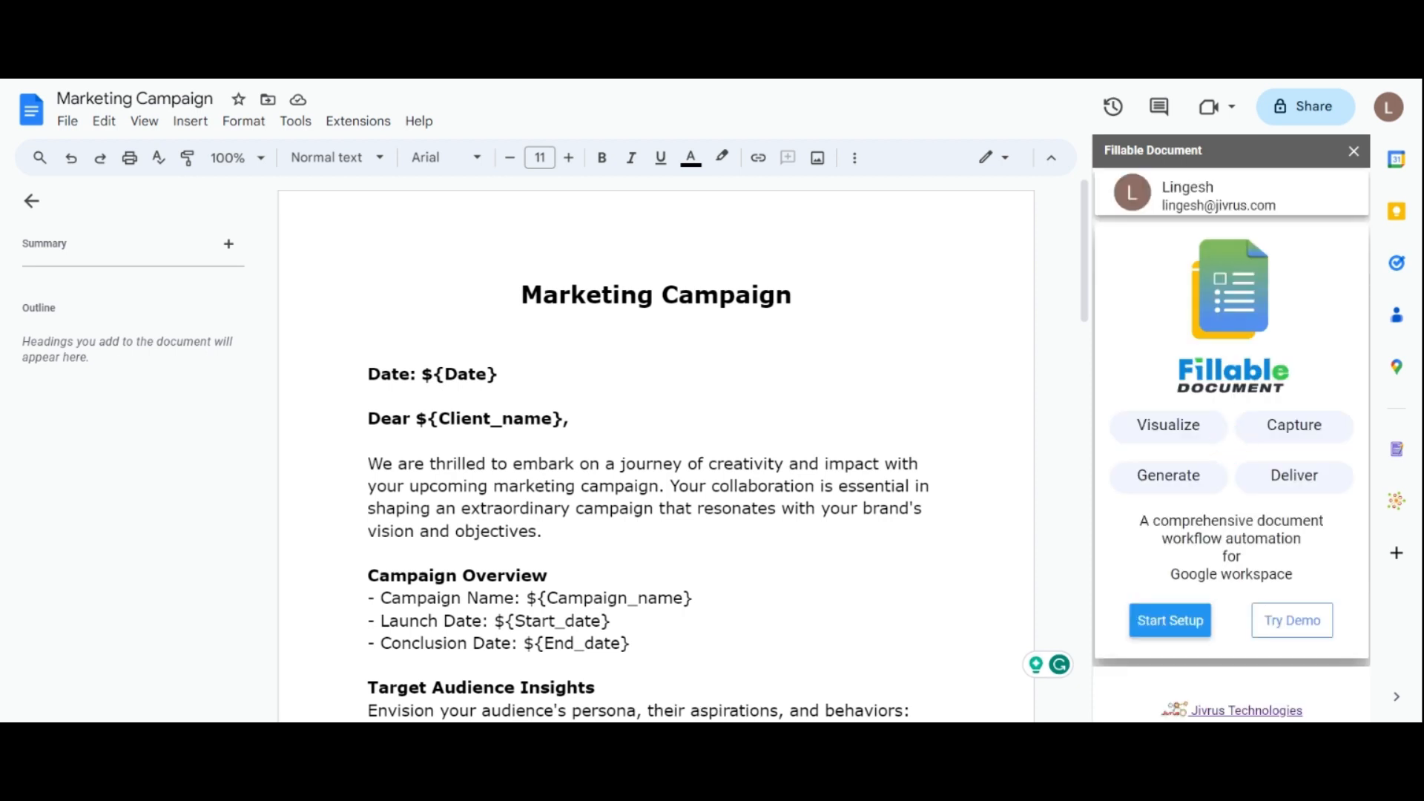
{"action": "mouse_move", "coordinate": [1207, 488]}
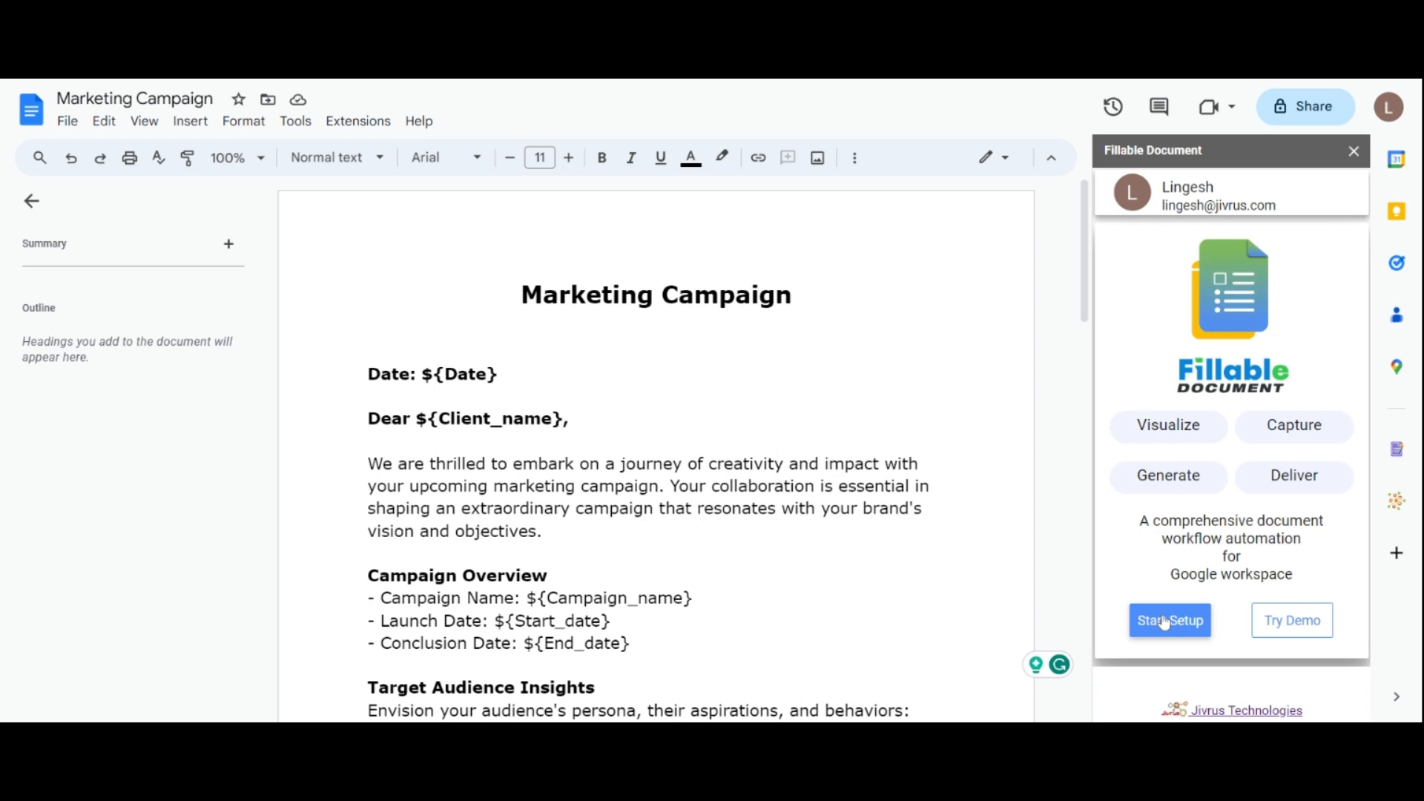
{"action": "mouse_move", "coordinate": [1302, 629]}
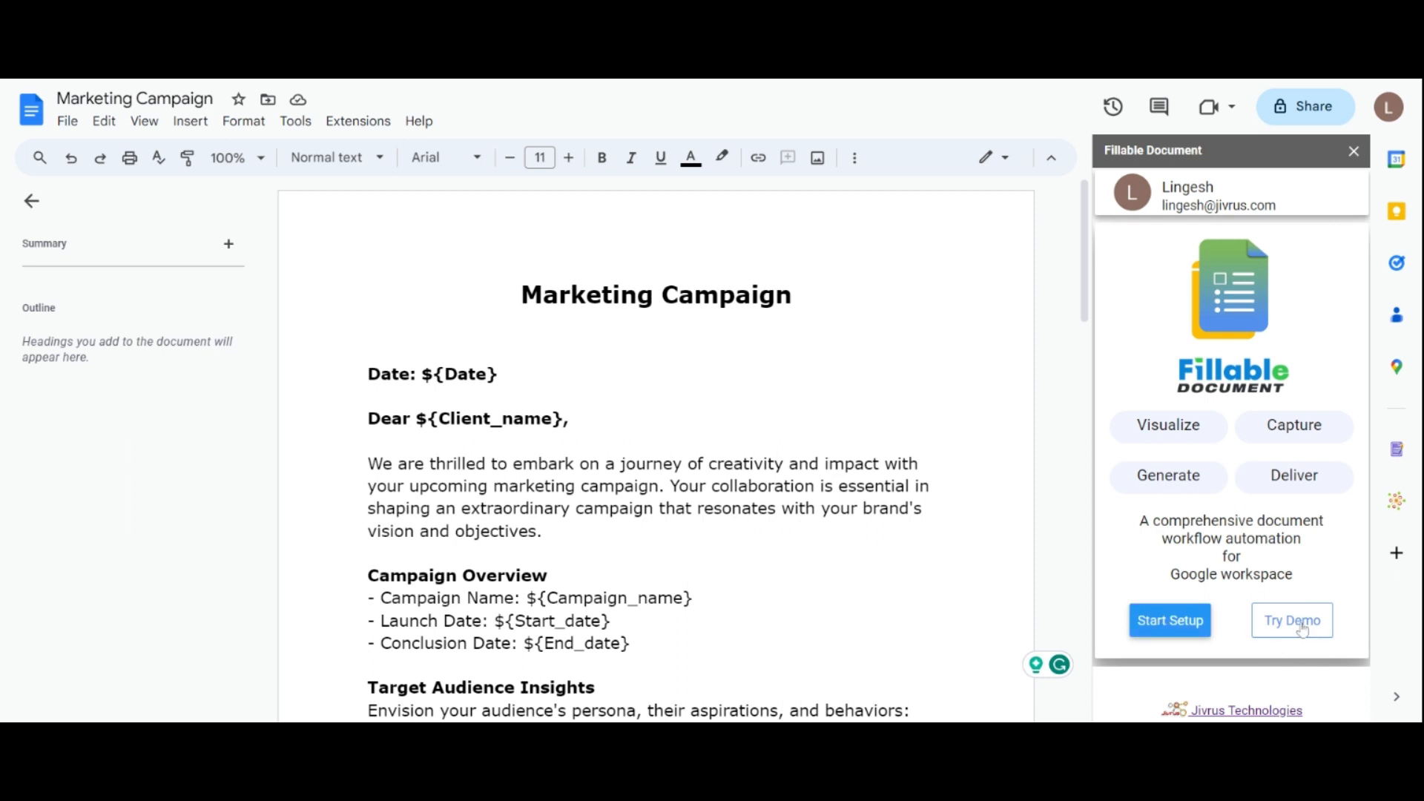
{"action": "left_click", "coordinate": [1291, 621]}
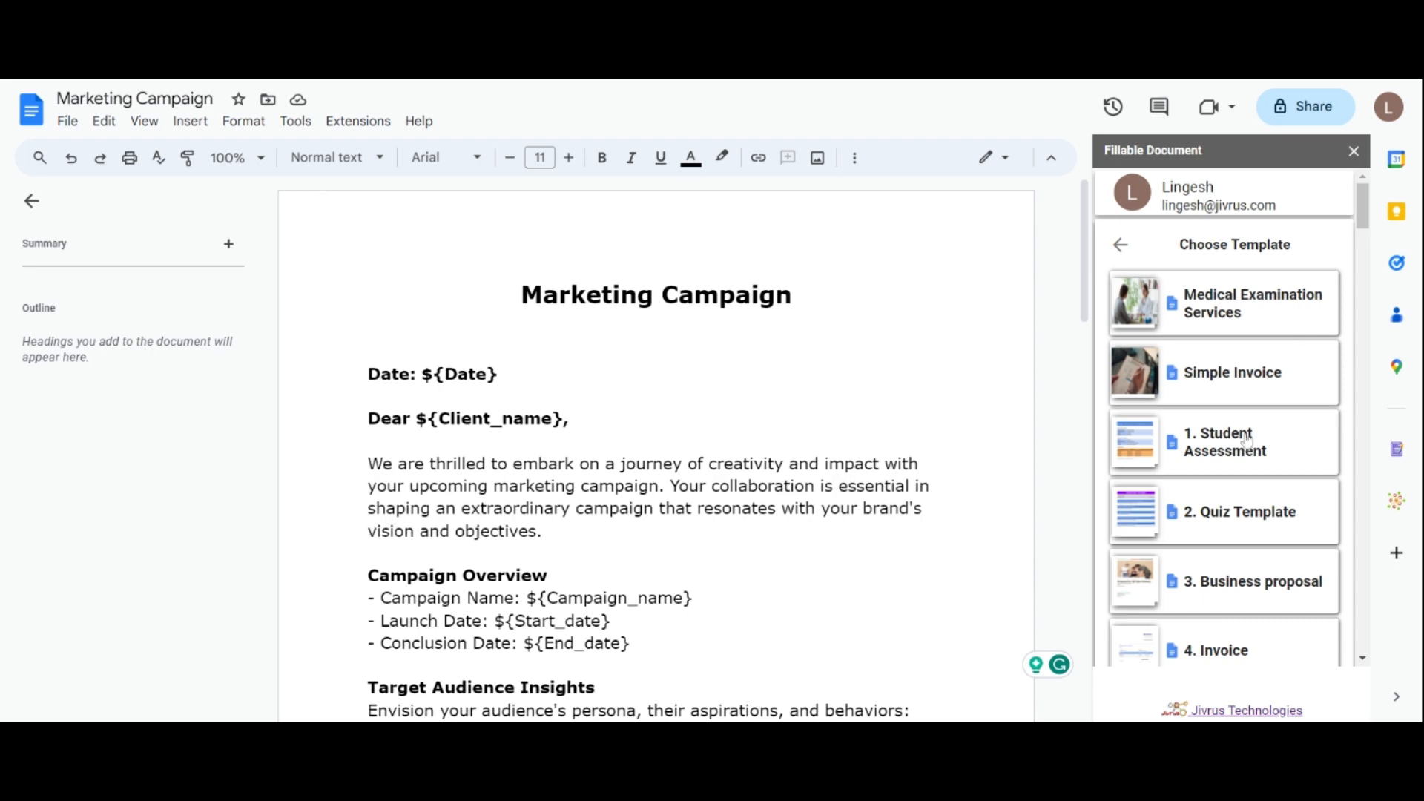
{"action": "scroll", "scroll_direction": "down", "scroll_amount": 3}
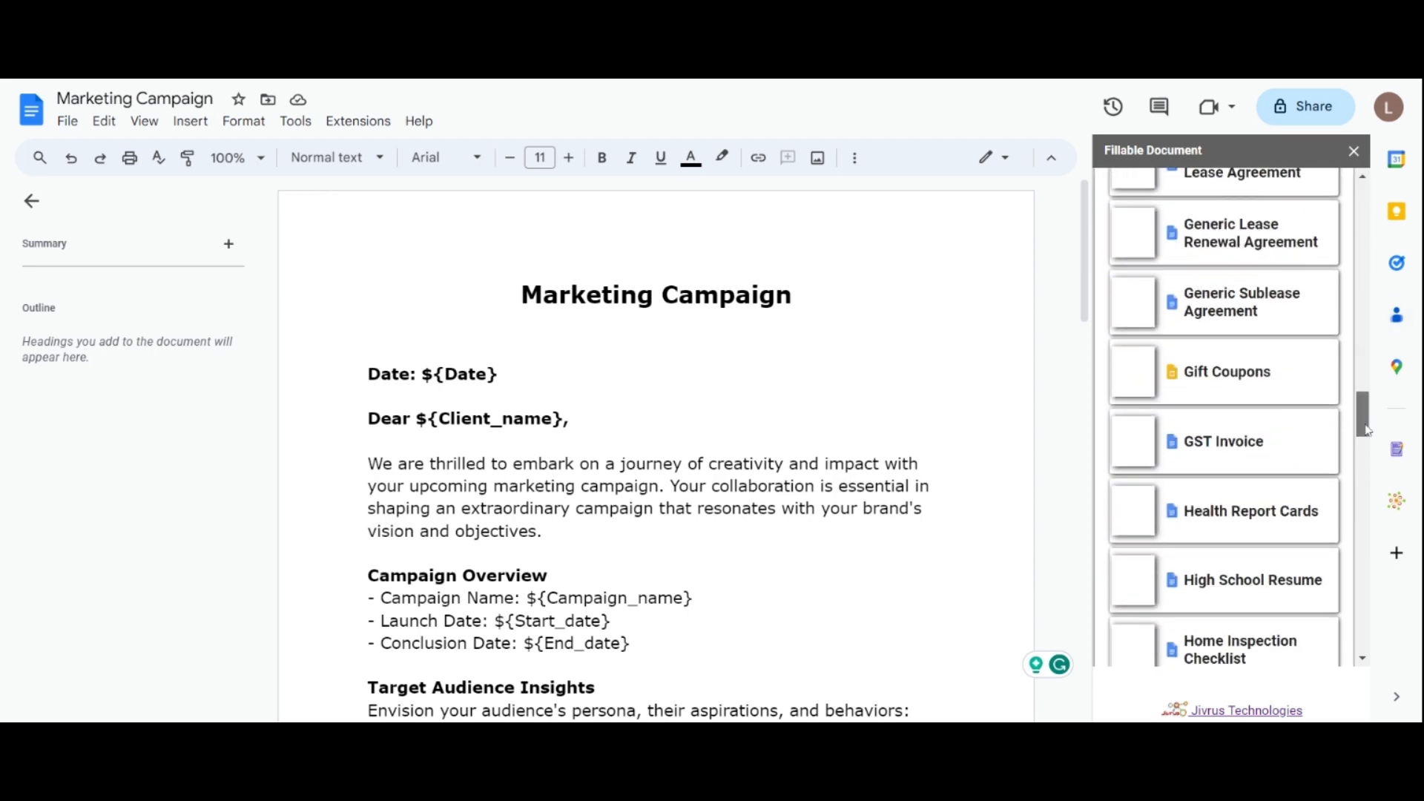
{"action": "scroll", "scroll_direction": "down", "scroll_amount": 3}
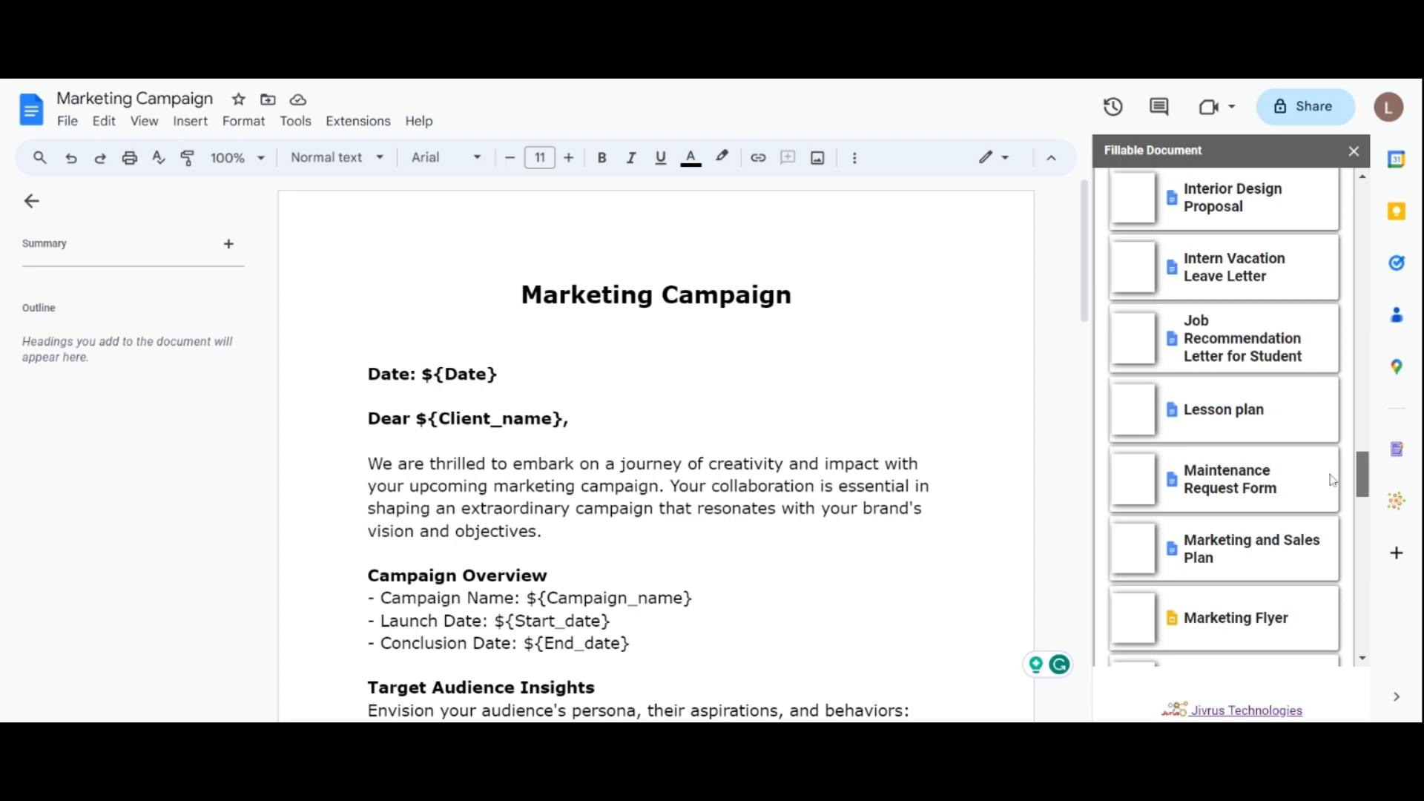
{"action": "scroll", "scroll_direction": "up", "scroll_amount": 3}
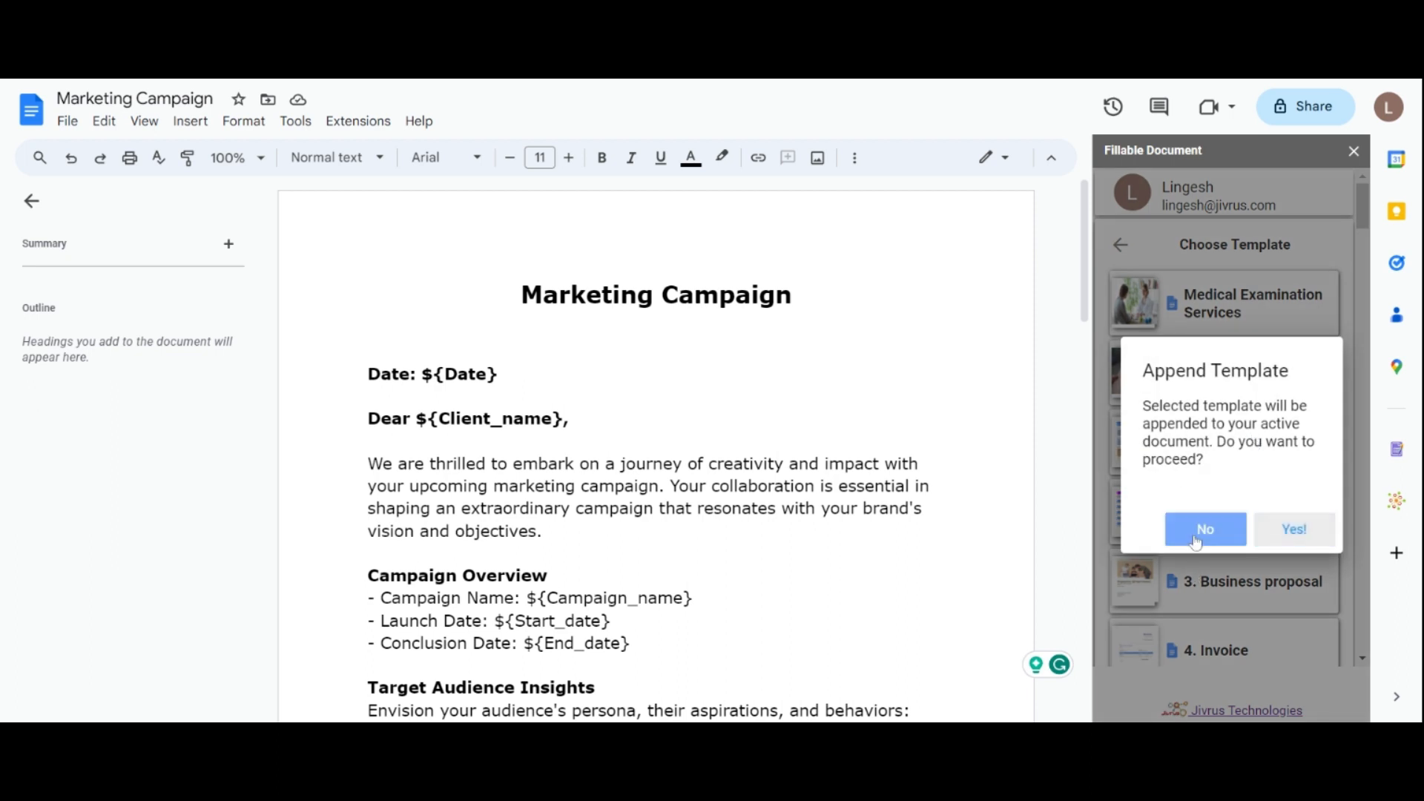
Decline appending a demo template and return to the add-on's start screen
{"action": "left_click", "coordinate": [1205, 530]}
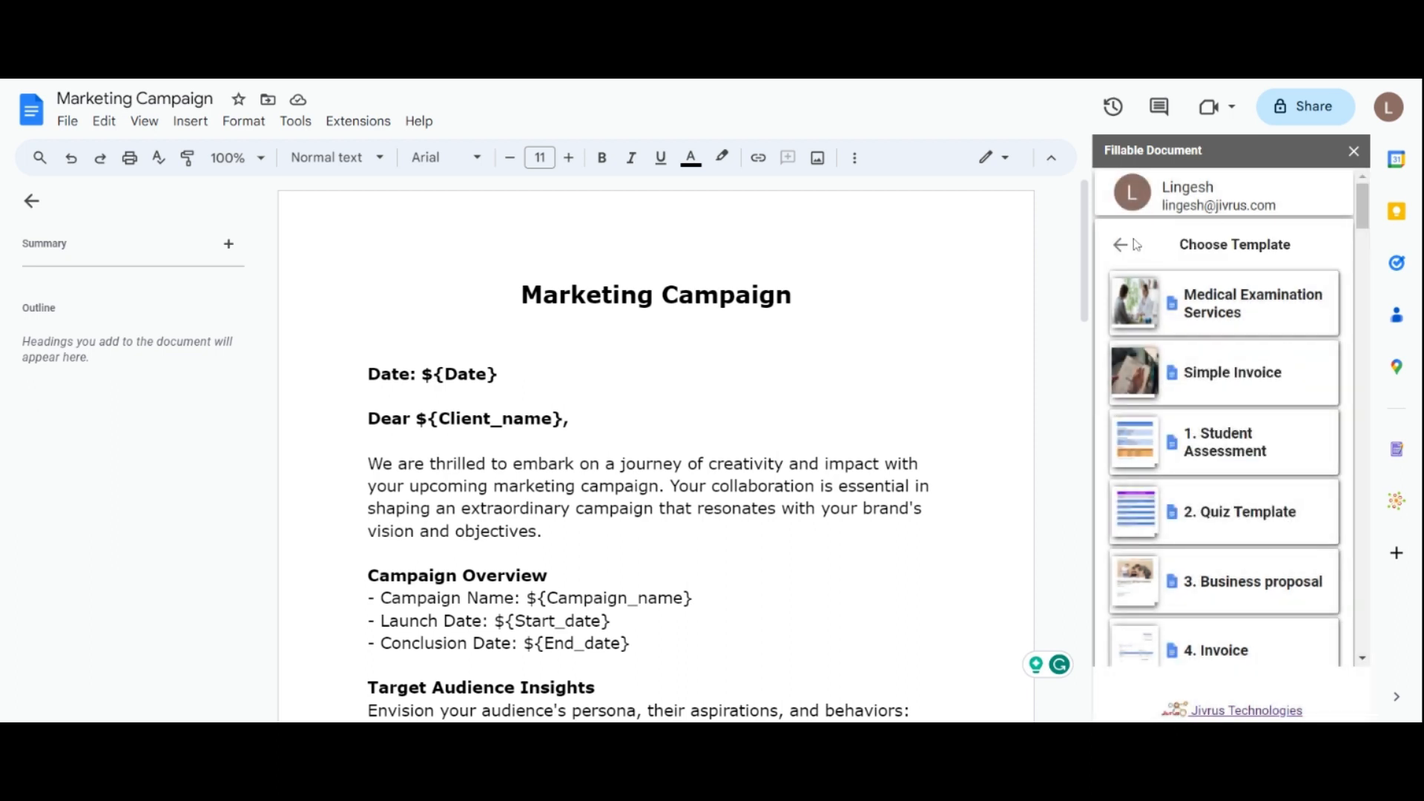
{"action": "left_click", "coordinate": [1120, 245]}
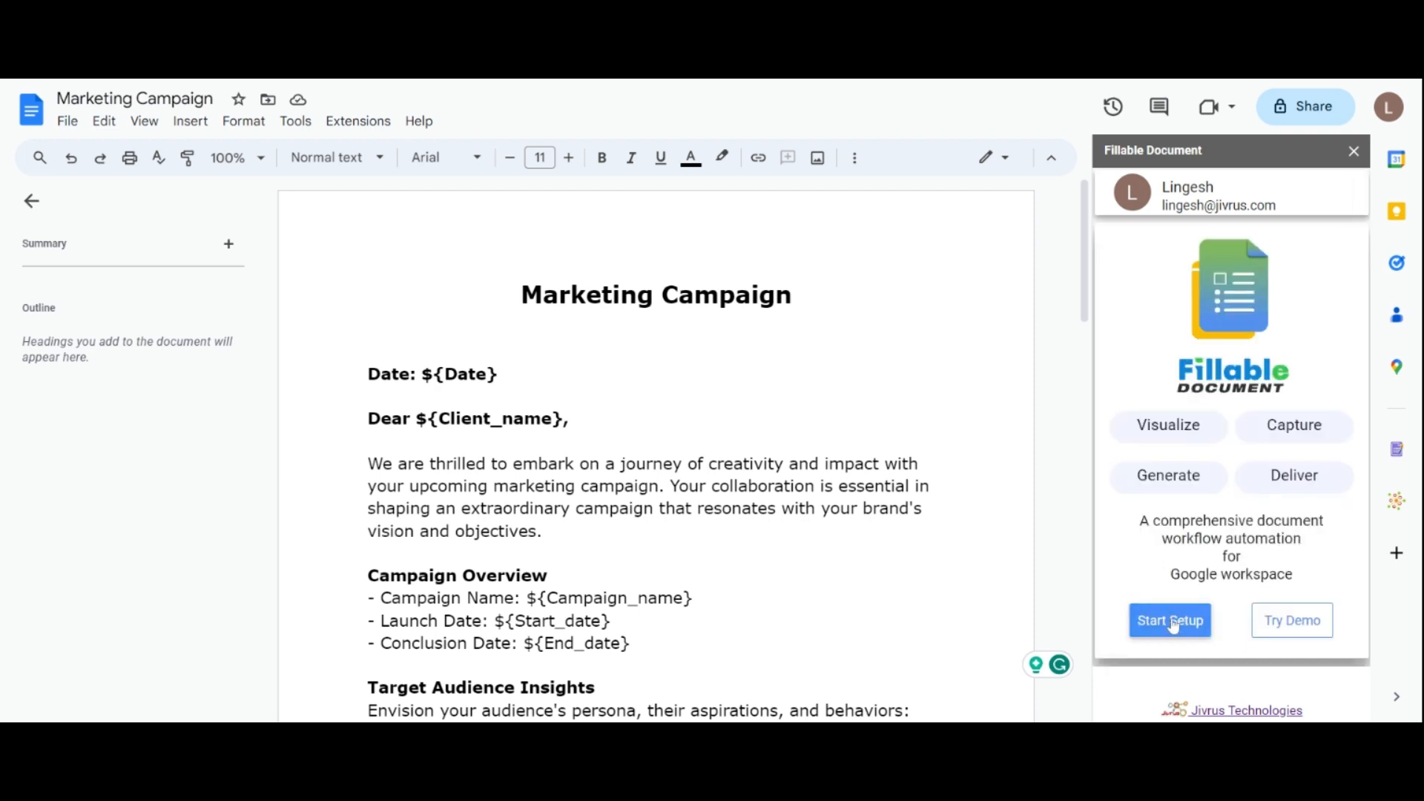
Try the manual setup, enable storing form data in a spreadsheet, then go back
{"action": "scroll", "scroll_direction": "down", "scroll_amount": 3}
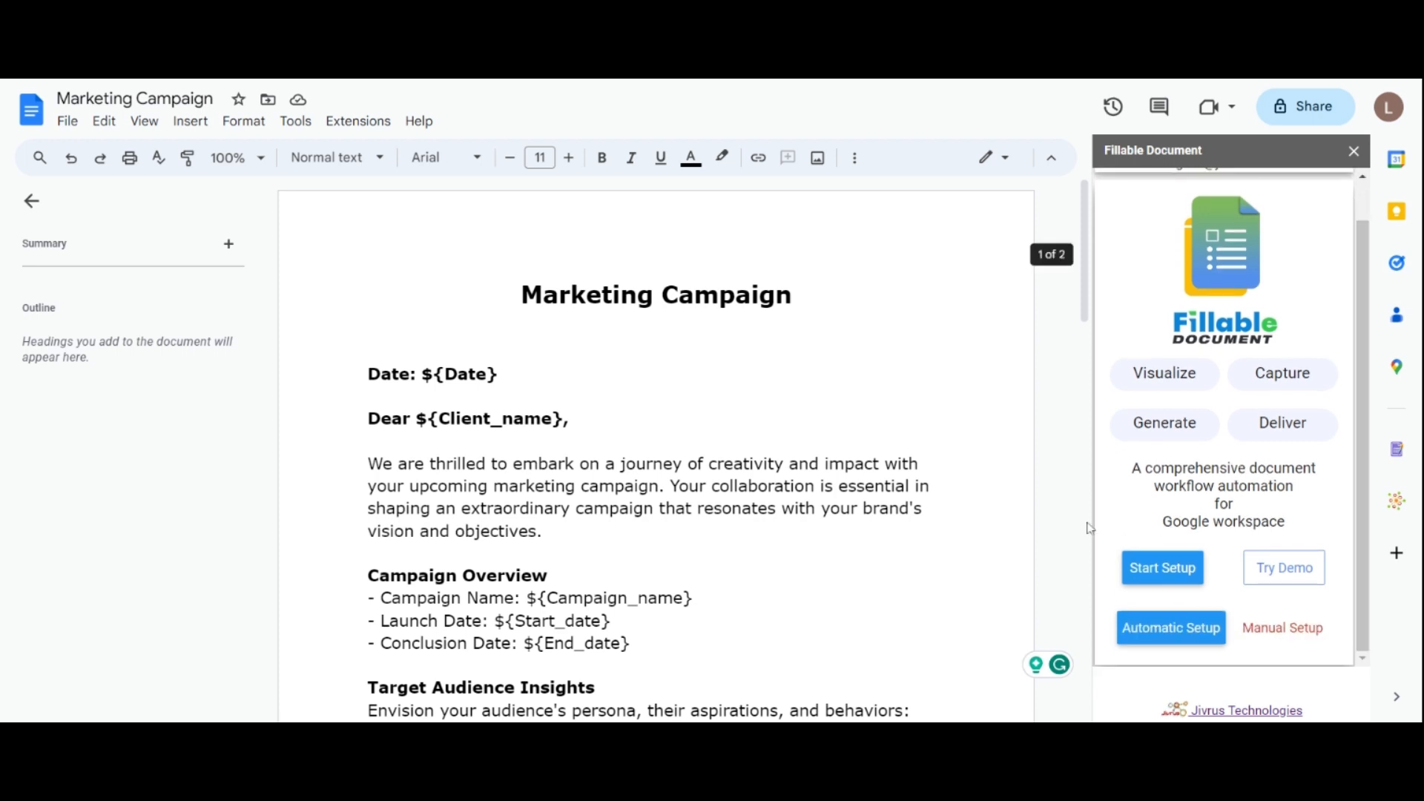
{"action": "mouse_move", "coordinate": [1173, 634]}
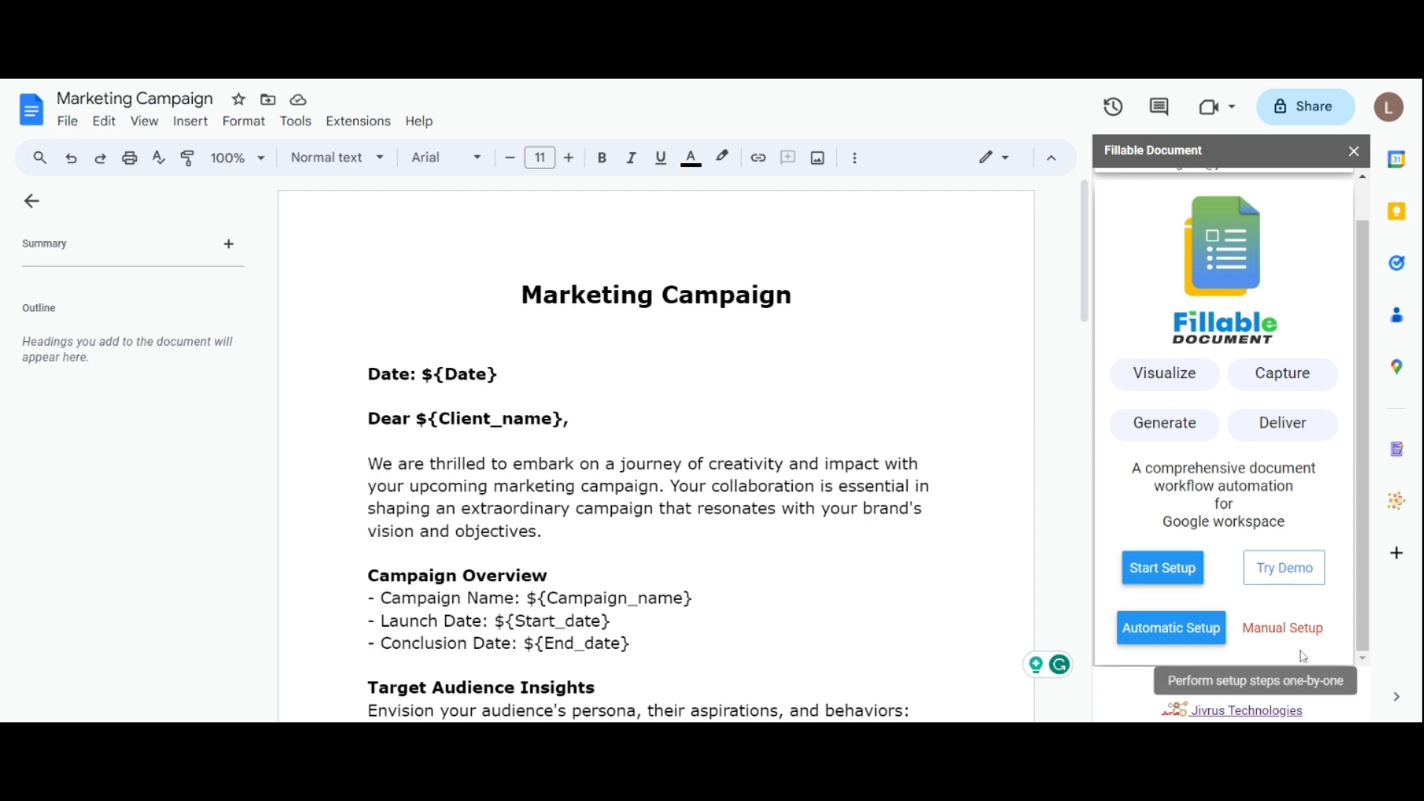
{"action": "left_click", "coordinate": [1282, 627]}
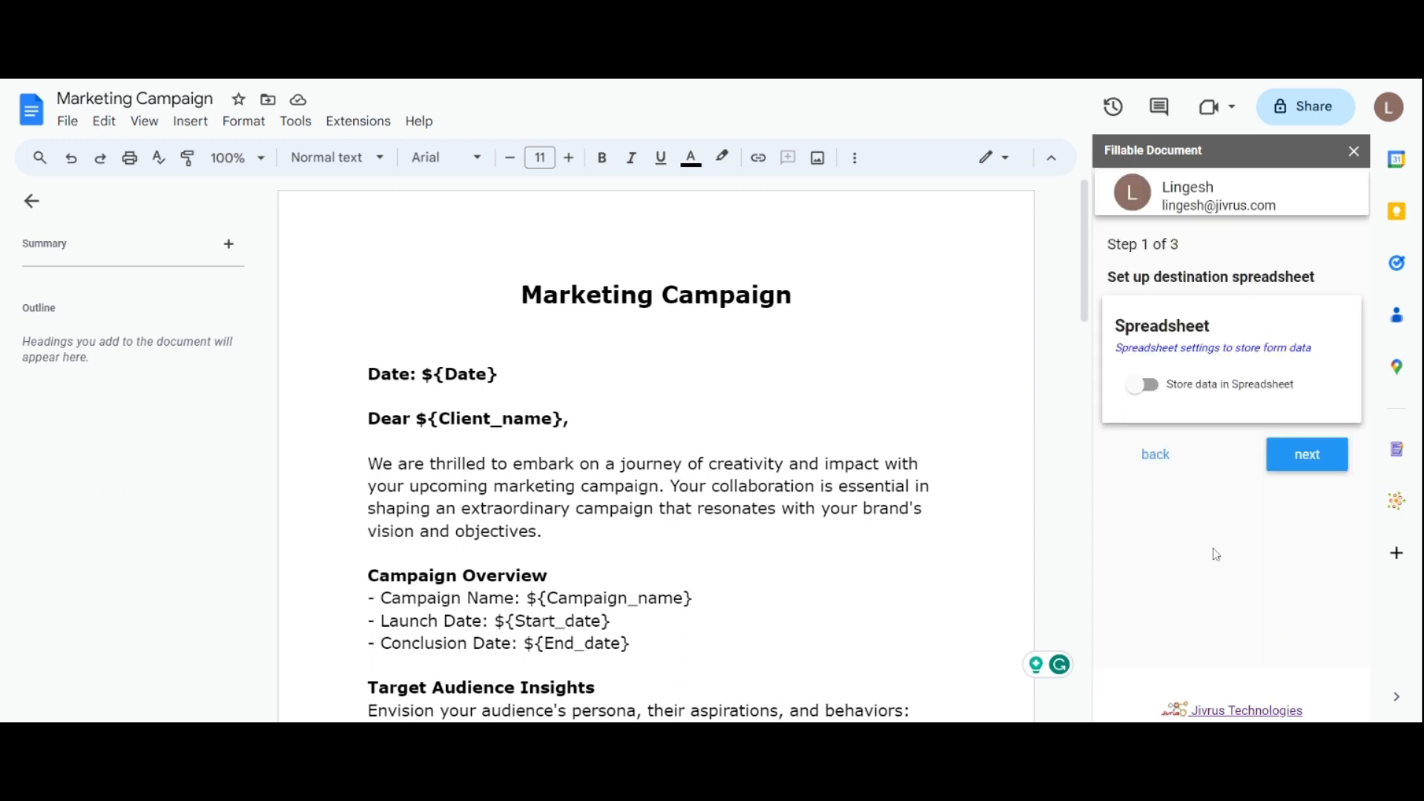
{"action": "mouse_move", "coordinate": [1252, 319]}
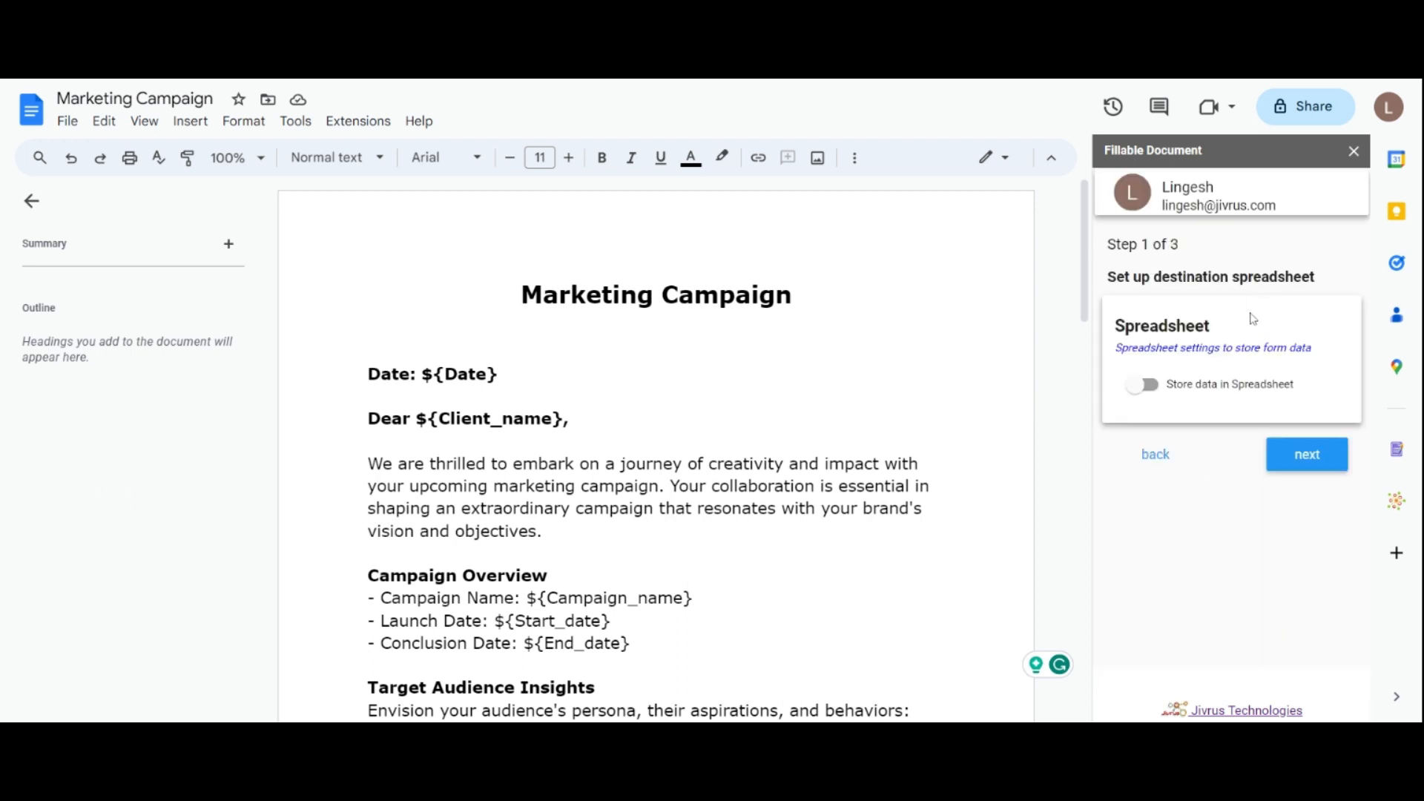
{"action": "left_click", "coordinate": [1143, 383]}
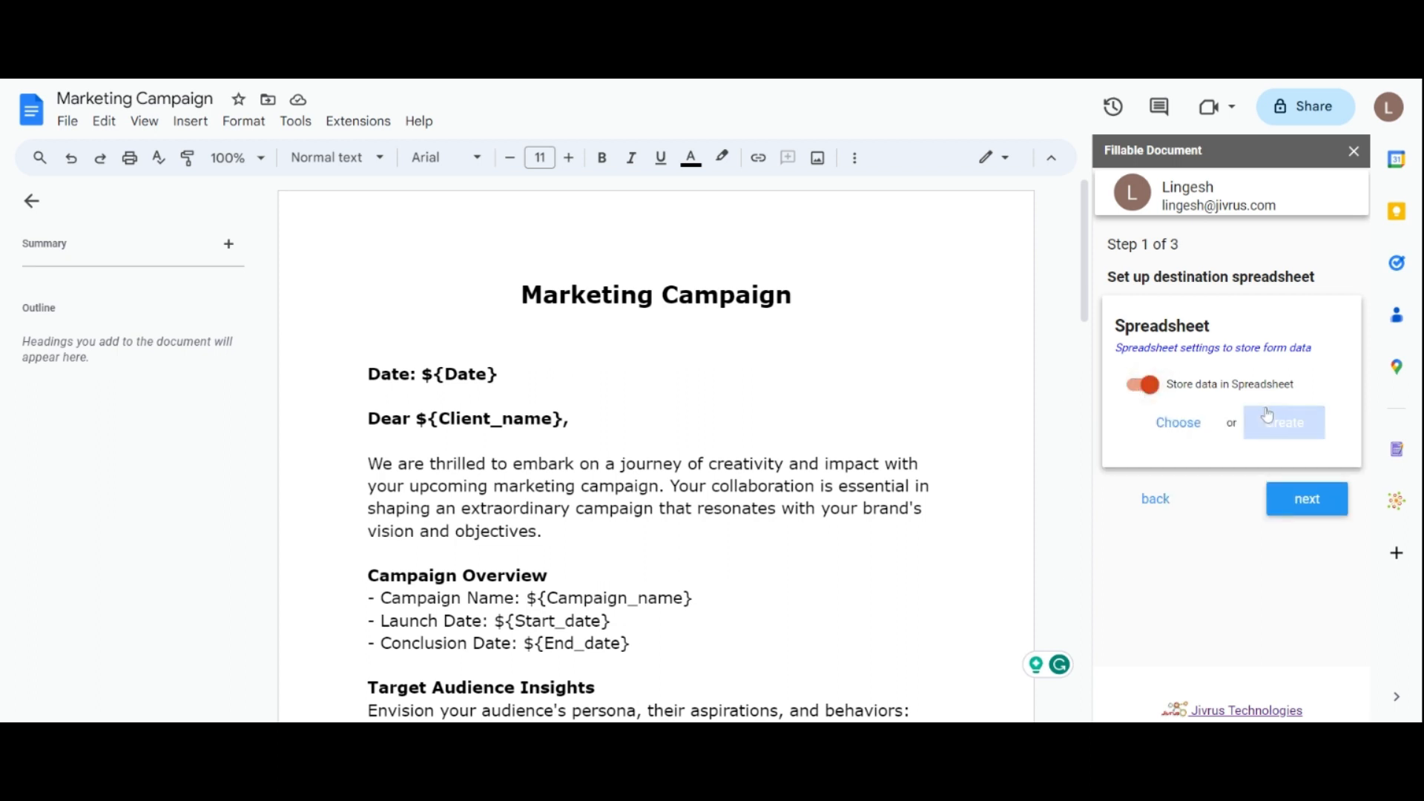
{"action": "mouse_move", "coordinate": [1255, 515]}
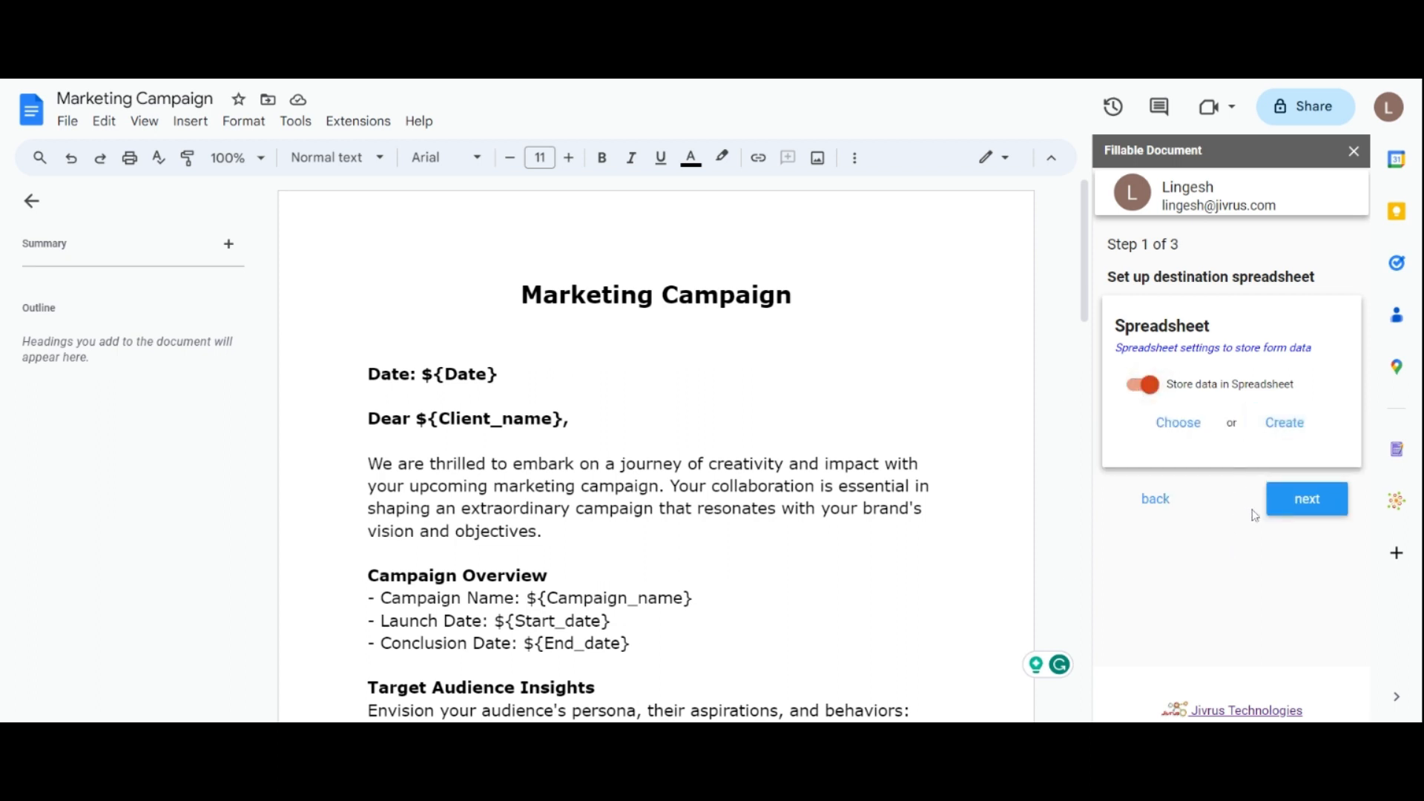
{"action": "left_click", "coordinate": [1306, 498]}
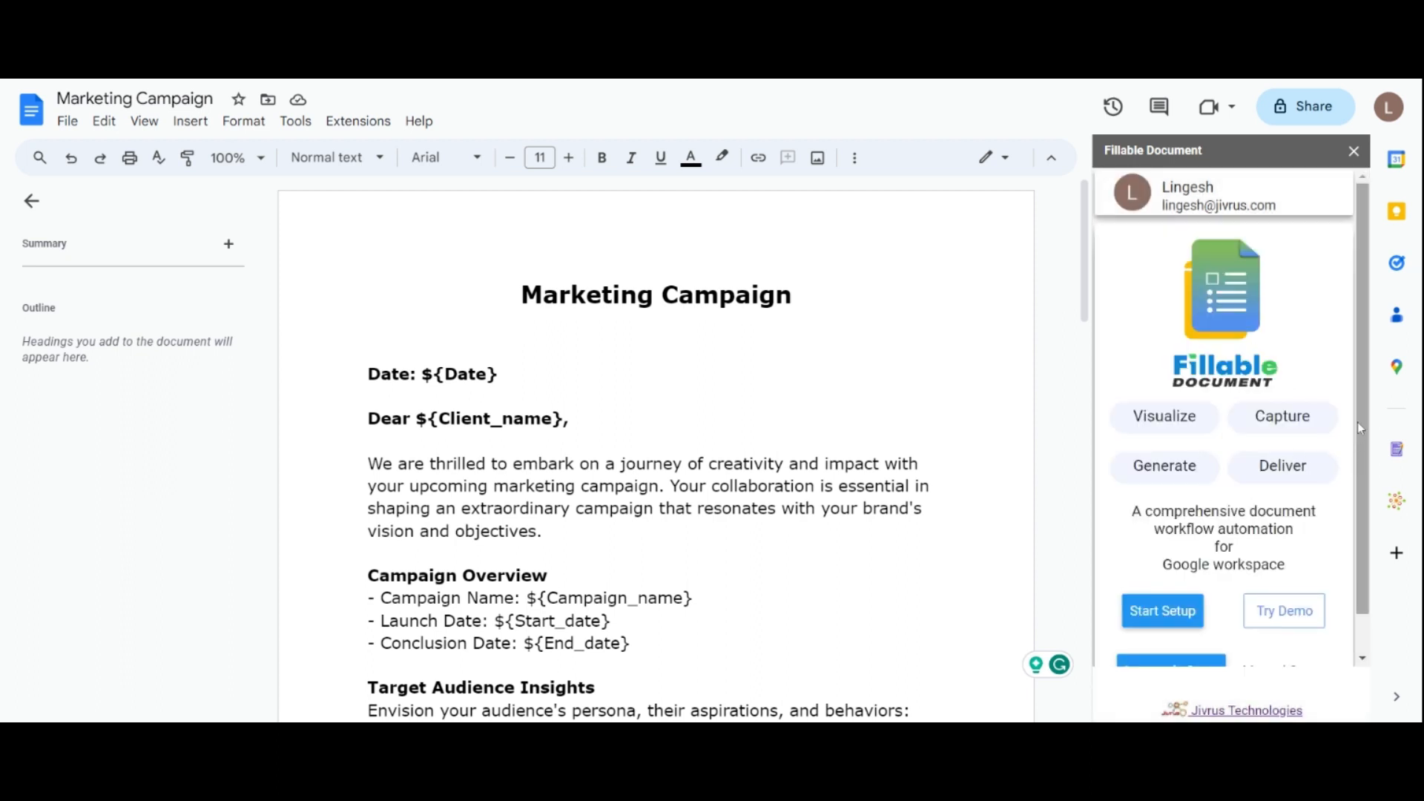
Run Automatic Setup to configure the destination spreadsheet, folder and form fields
{"action": "scroll", "scroll_direction": "down", "scroll_amount": 3}
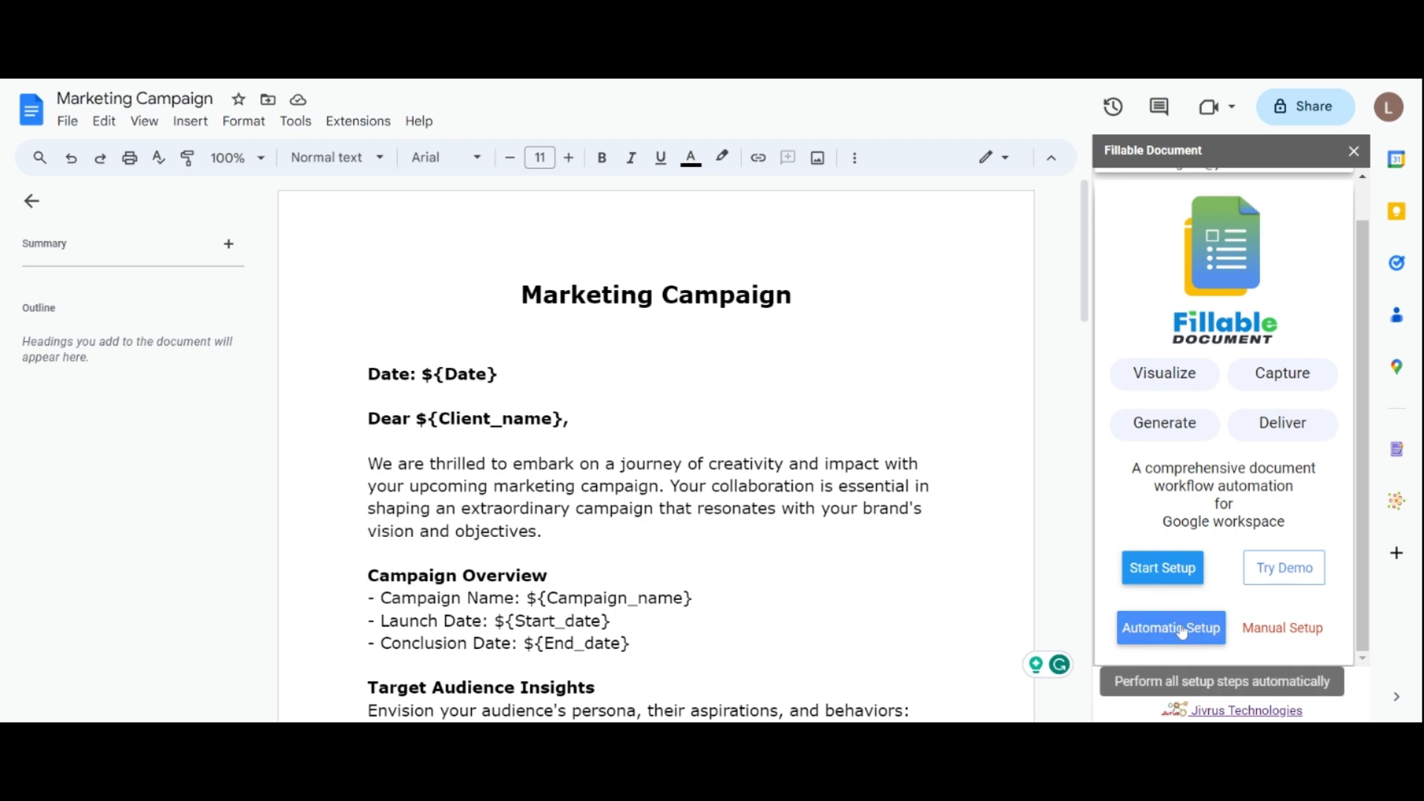
{"action": "scroll", "scroll_direction": "up", "scroll_amount": 3}
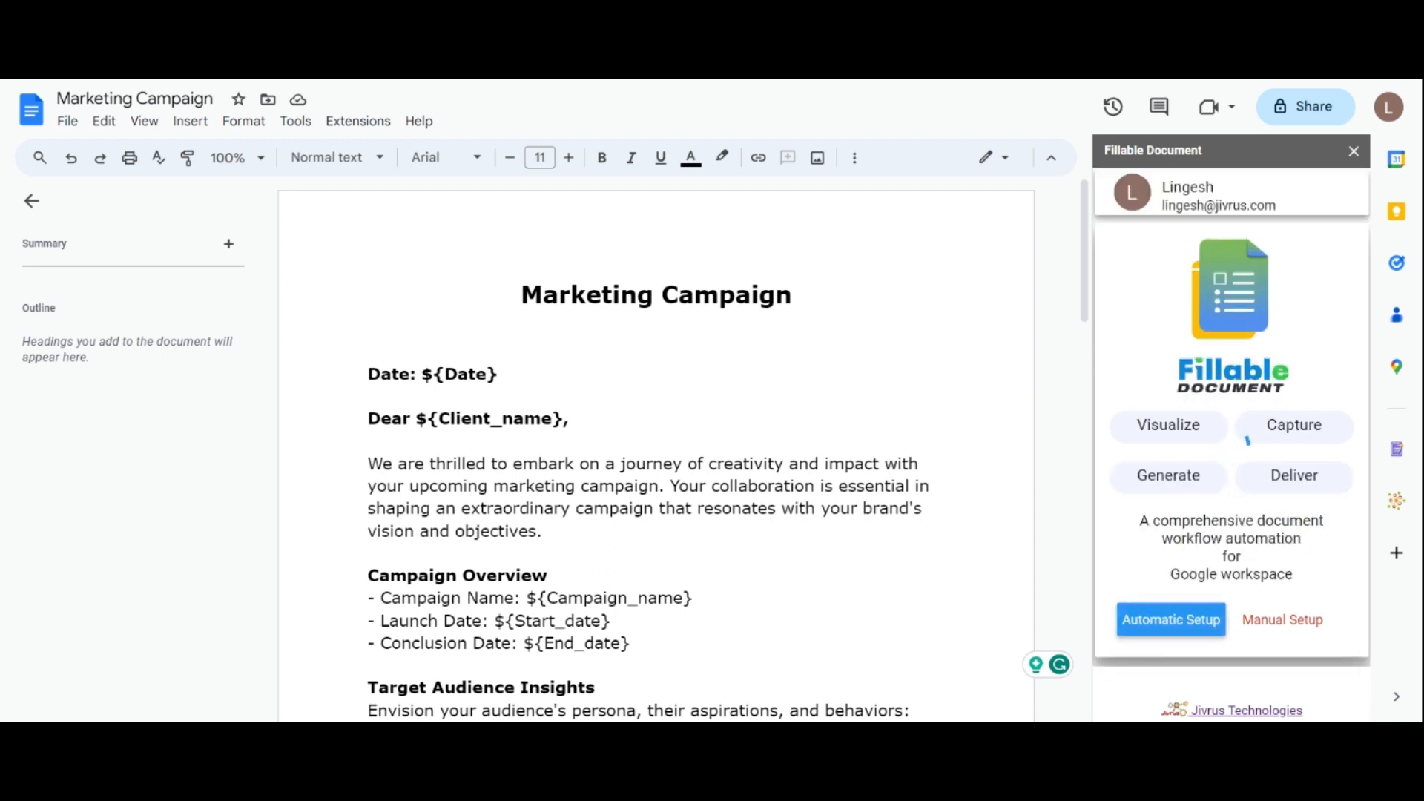
{"action": "left_click", "coordinate": [1171, 621]}
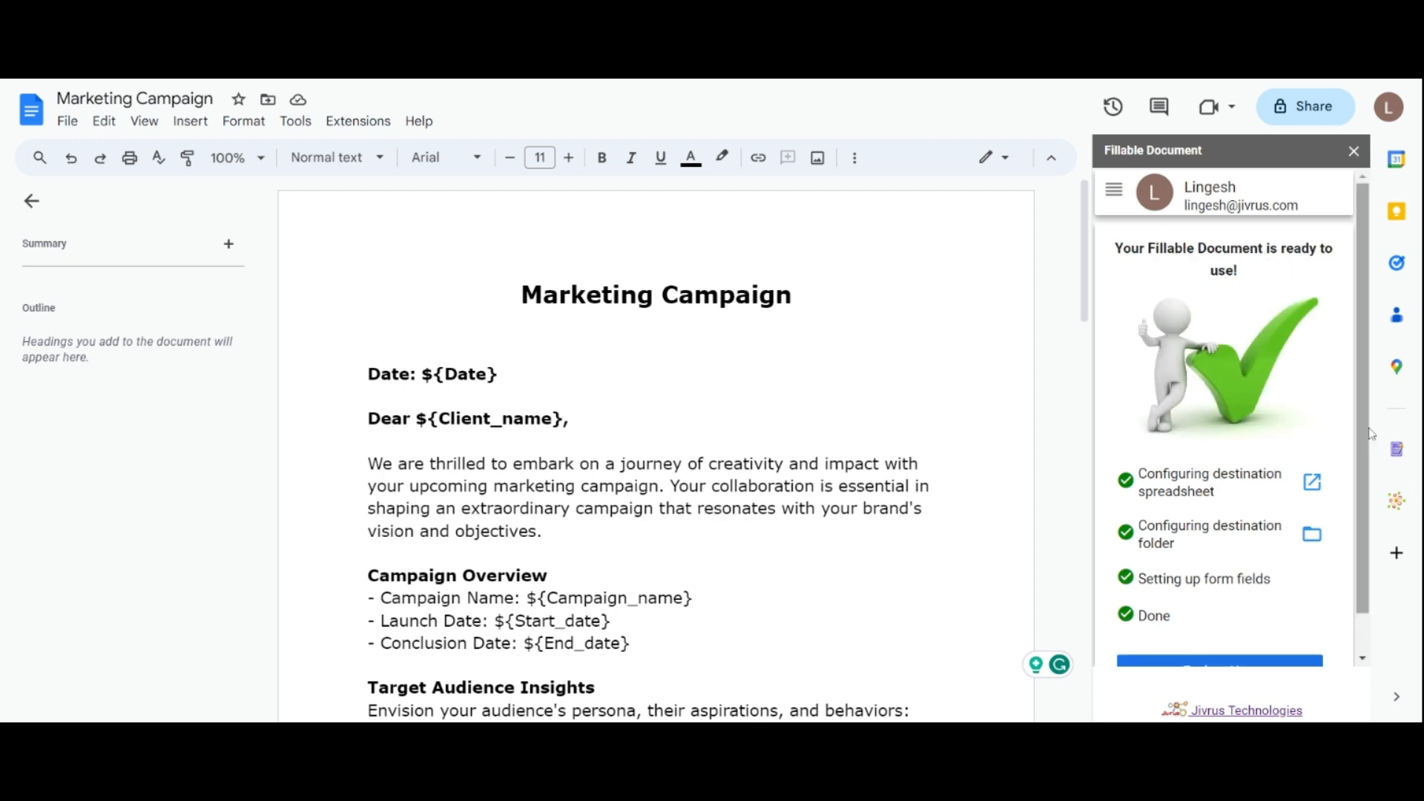
Continue from the 'ready to use' screen to the generated Fields list
{"action": "scroll", "scroll_direction": "down", "scroll_amount": 3}
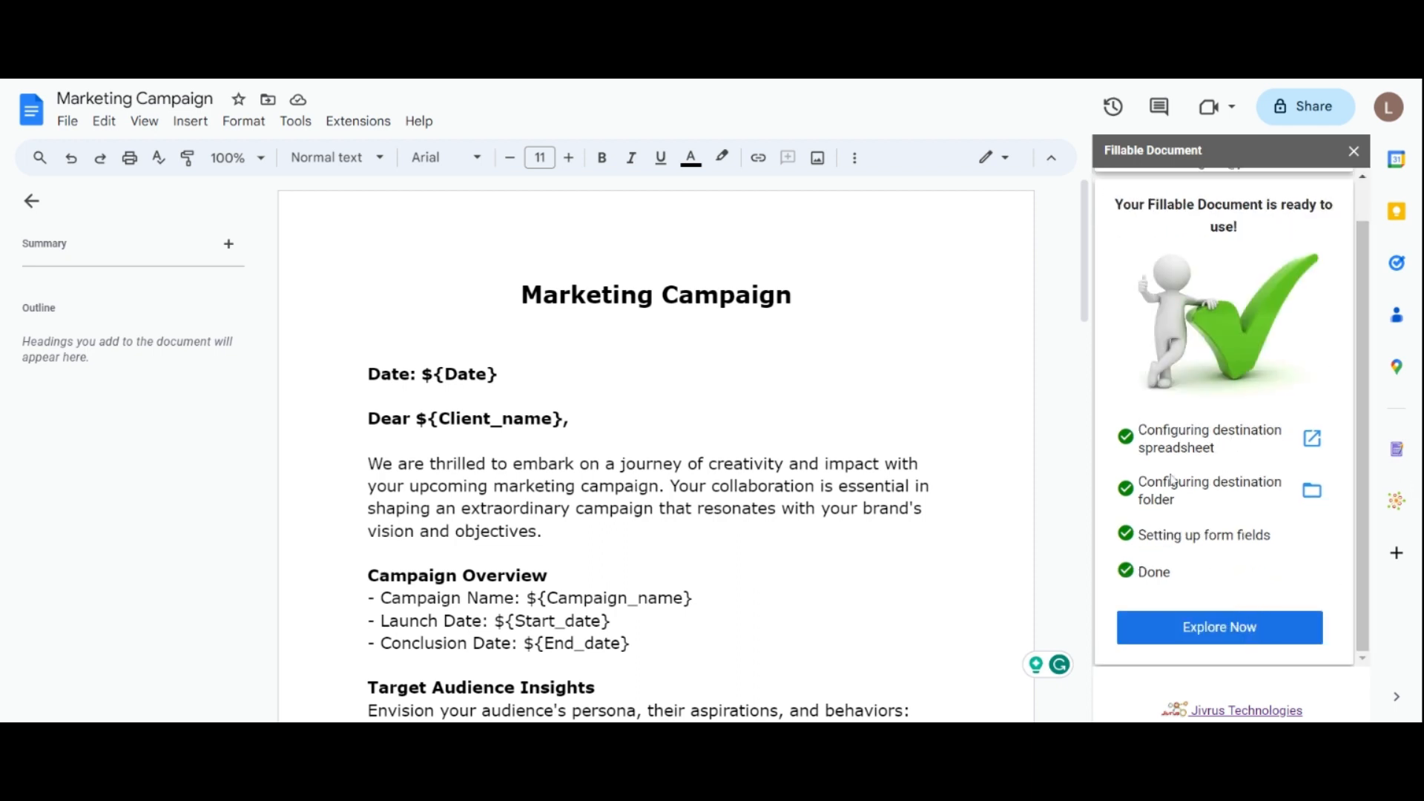
{"action": "left_click", "coordinate": [1220, 626]}
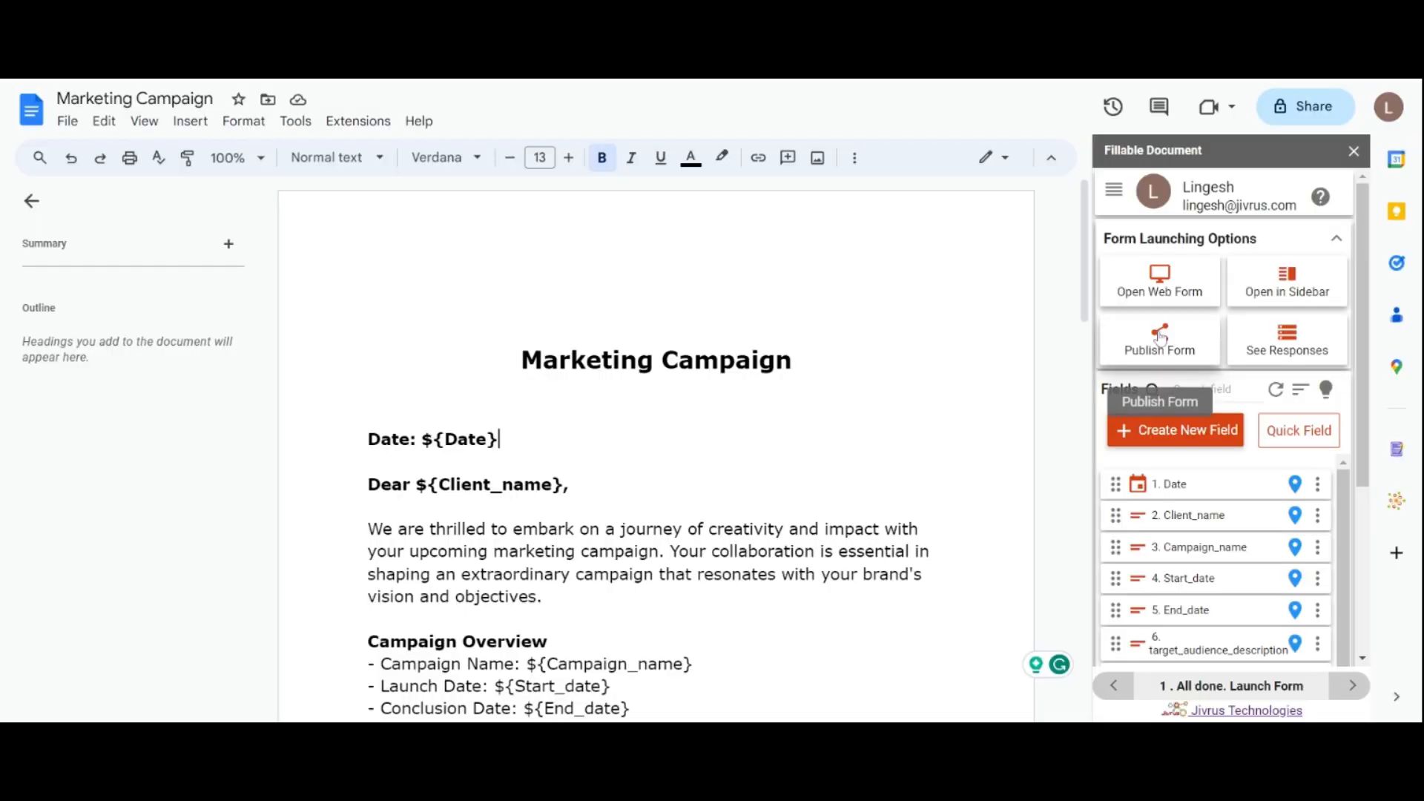
{"action": "mouse_move", "coordinate": [1366, 414]}
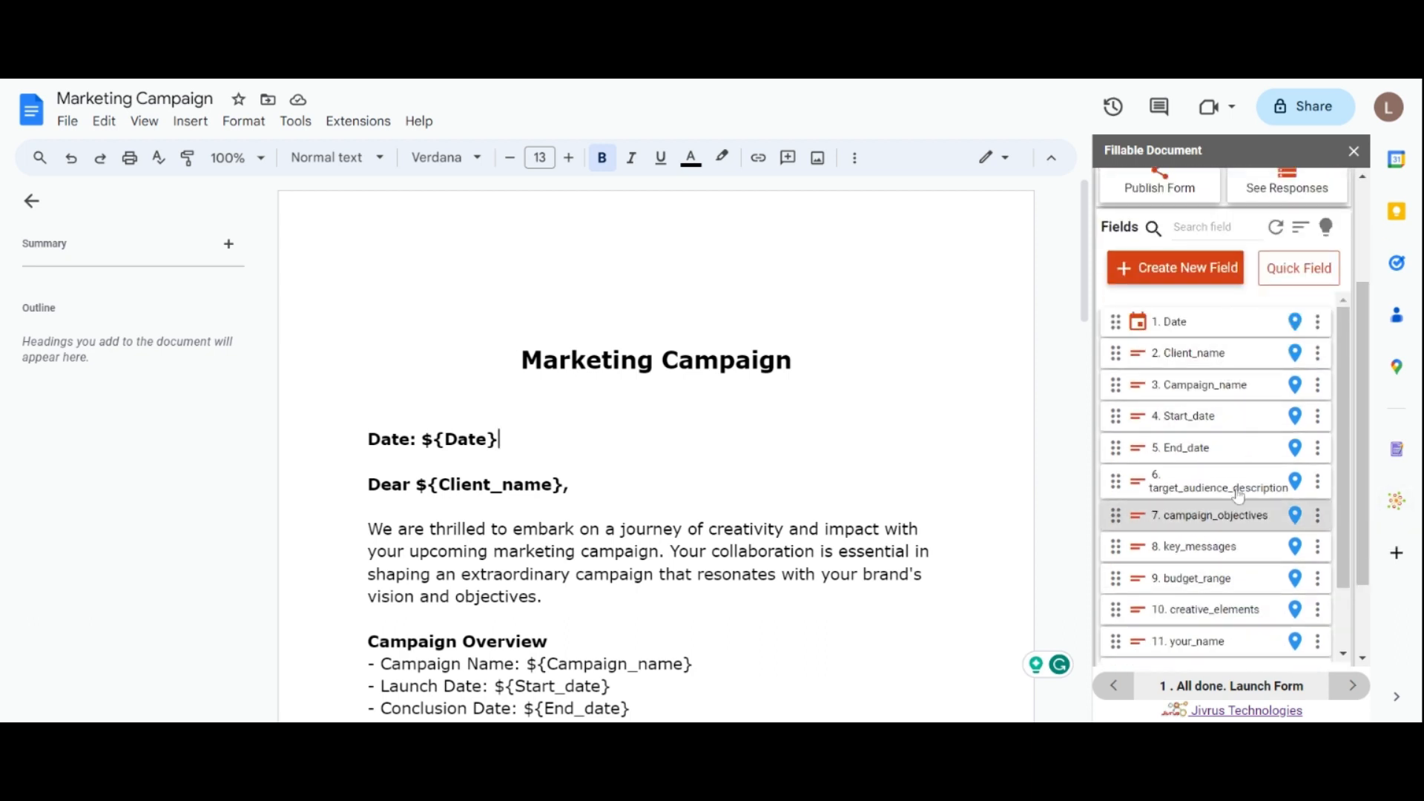
Review the field list, save the Client_name field's settings and return to the list
{"action": "scroll", "scroll_direction": "down", "scroll_amount": 3}
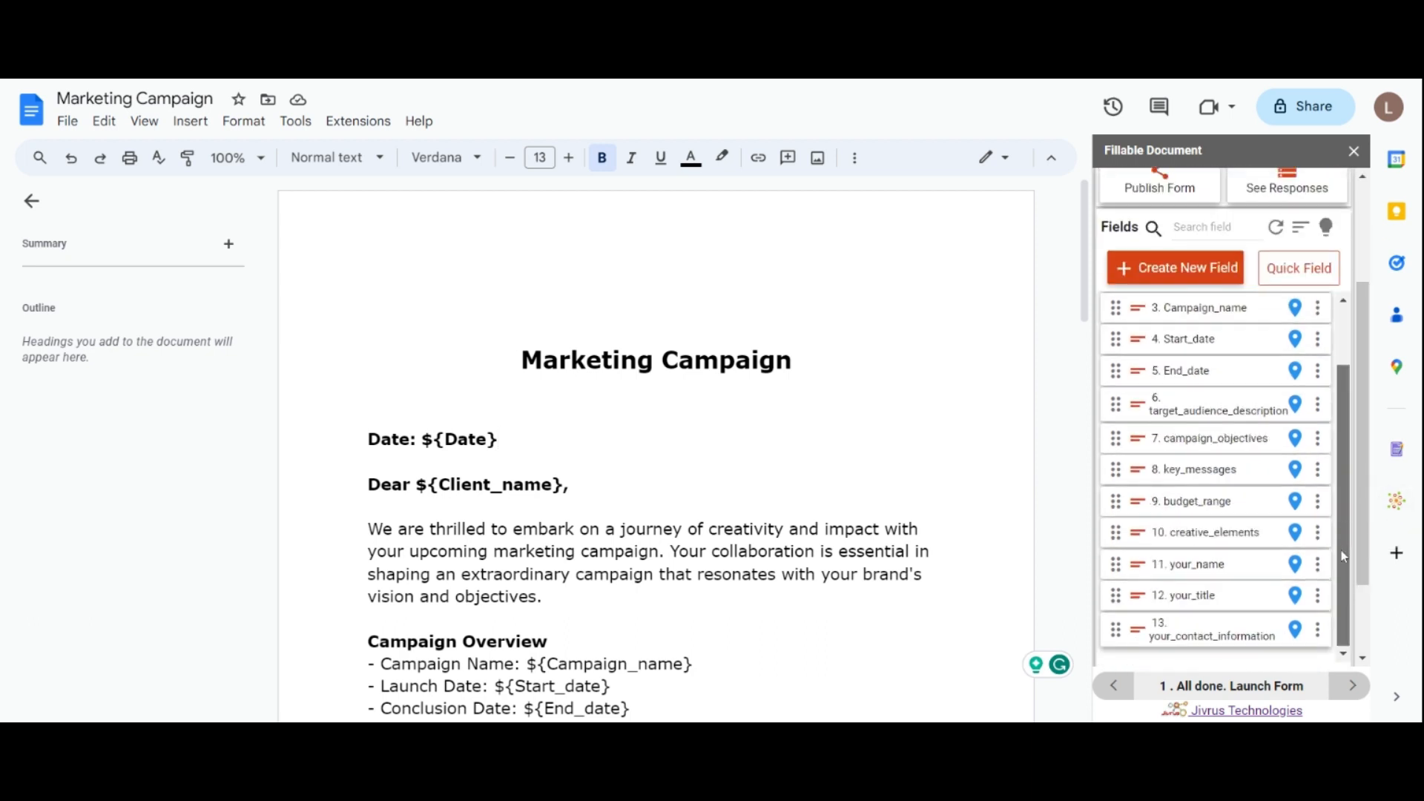
{"action": "scroll", "scroll_direction": "up", "scroll_amount": 3}
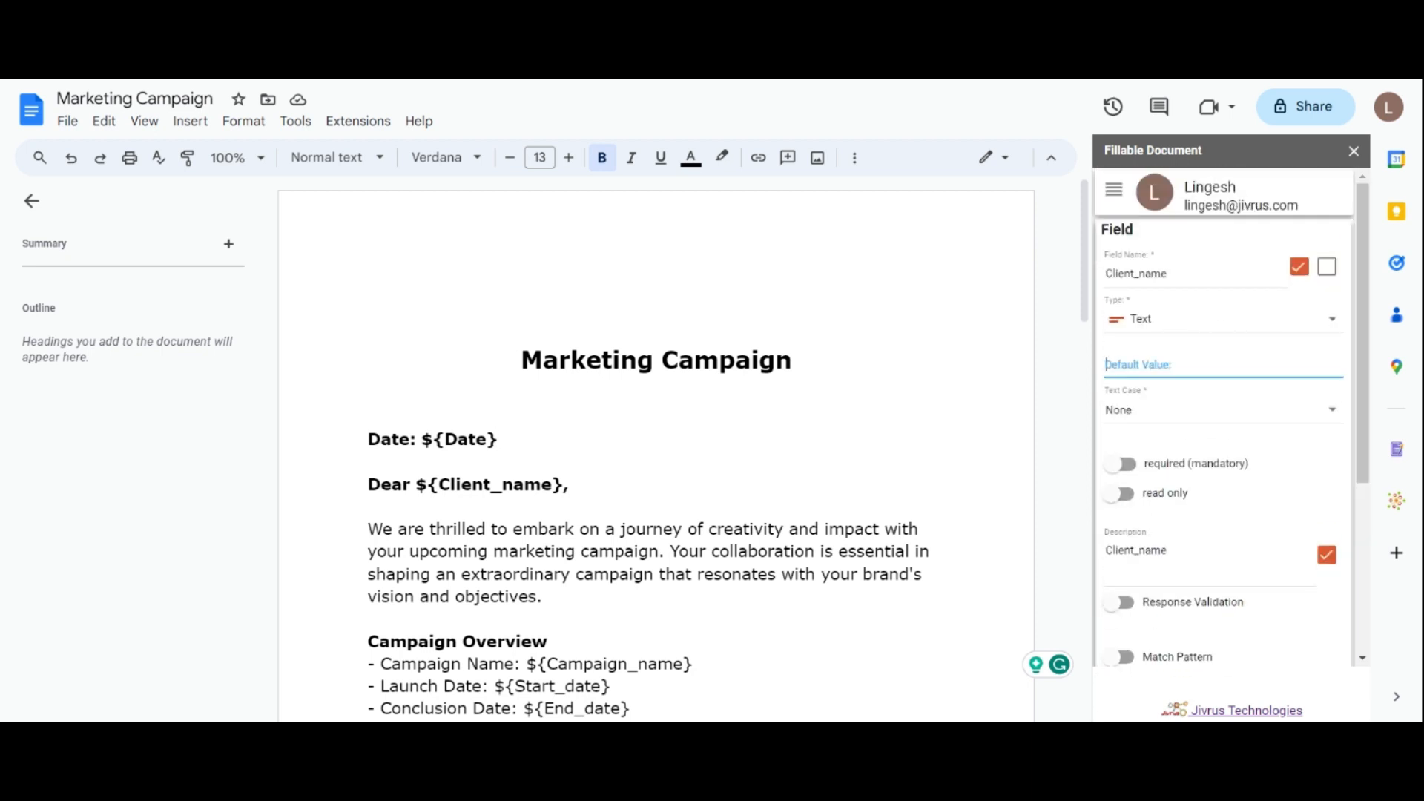
{"action": "left_click", "coordinate": [1222, 409]}
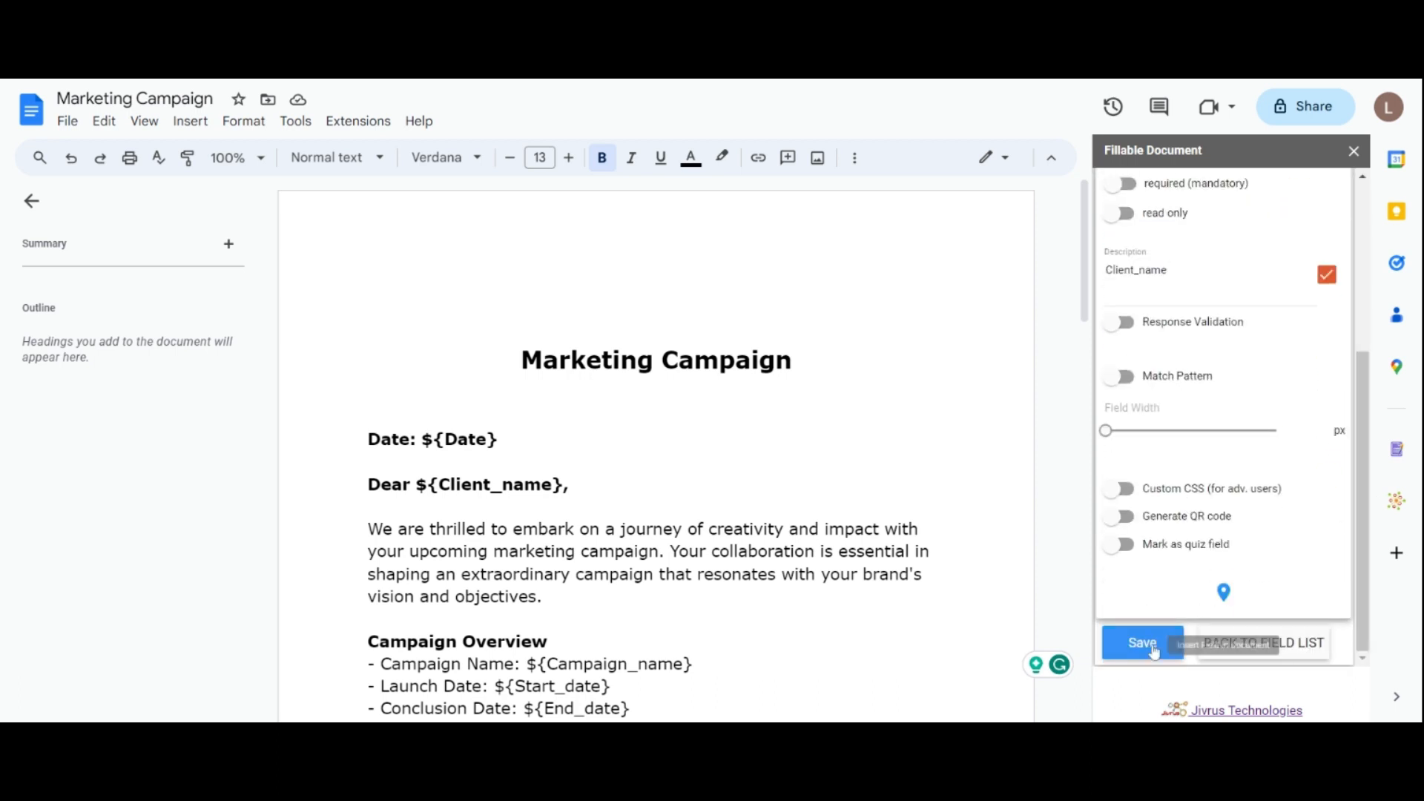
{"action": "left_click", "coordinate": [1142, 642]}
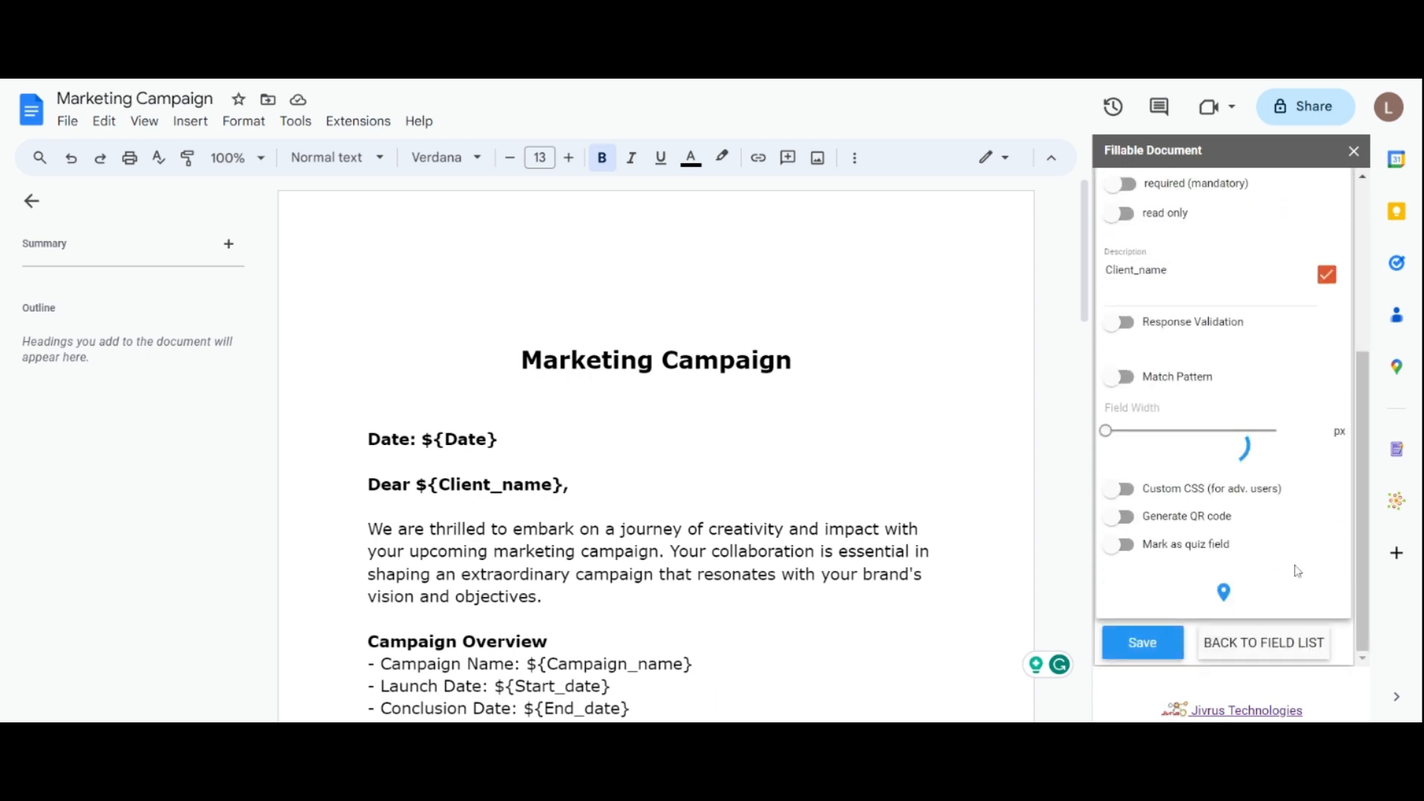
{"action": "left_click", "coordinate": [1143, 642]}
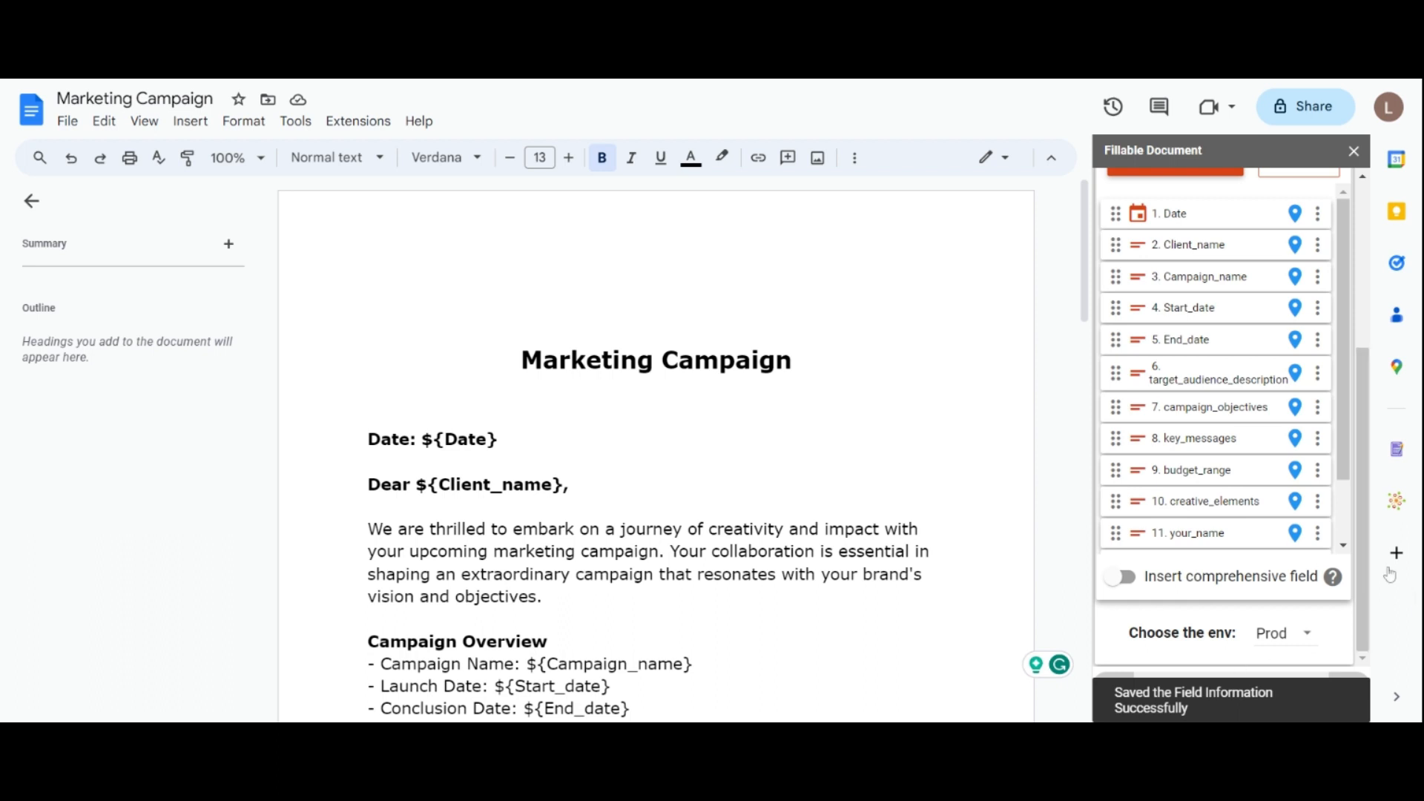
Create a new Image field named Company_logo and save it
{"action": "scroll", "scroll_direction": "up", "scroll_amount": 3}
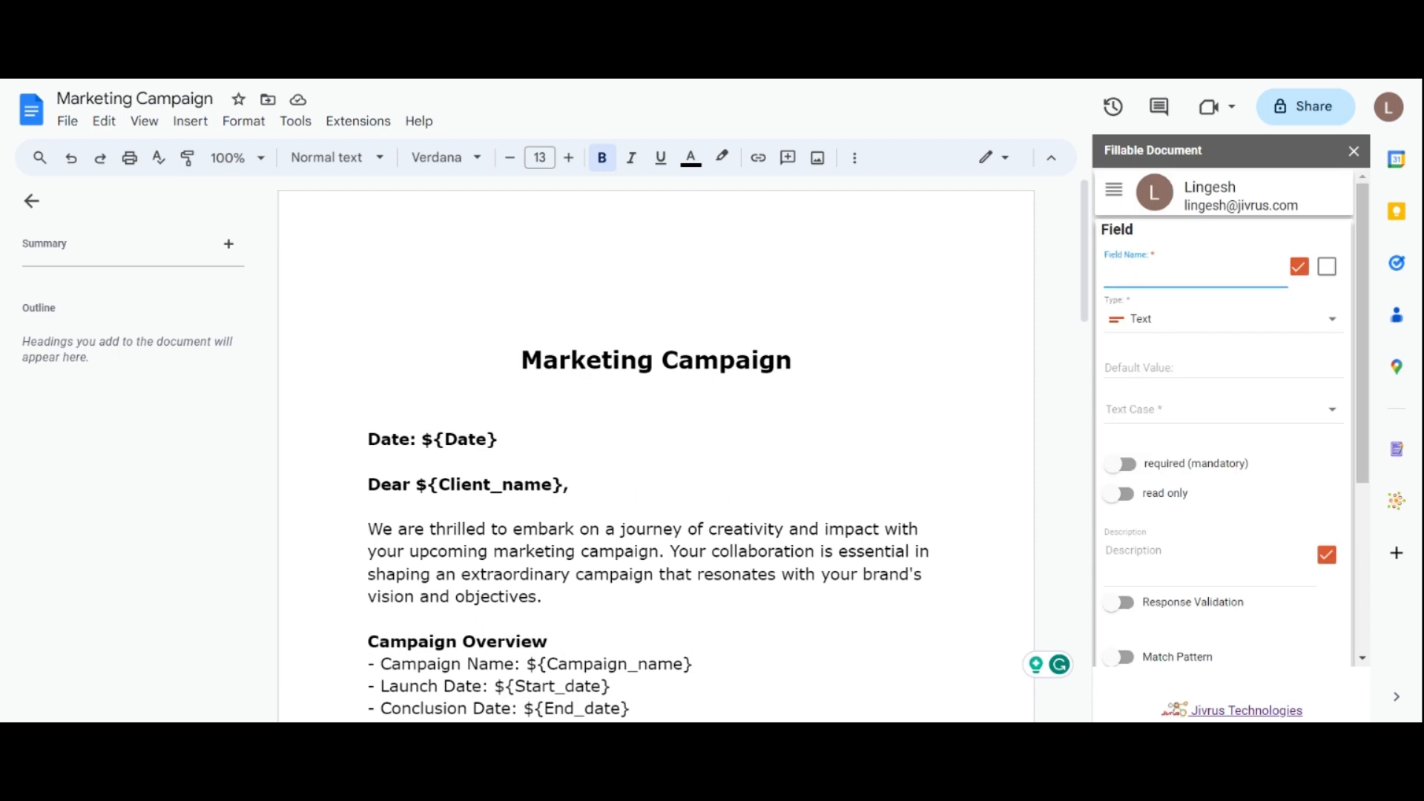
{"action": "type", "text": "Company_"}
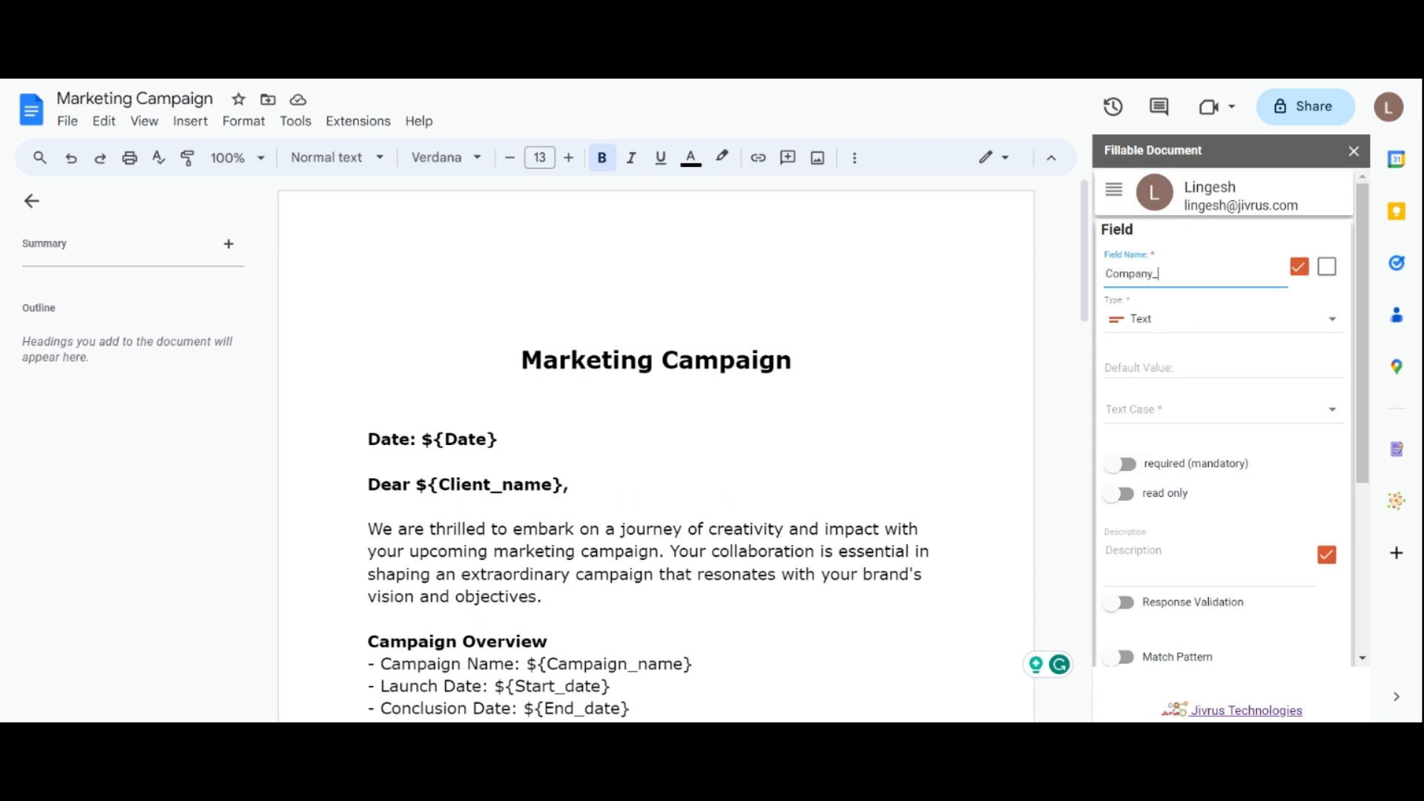
{"action": "left_click", "coordinate": [1222, 317]}
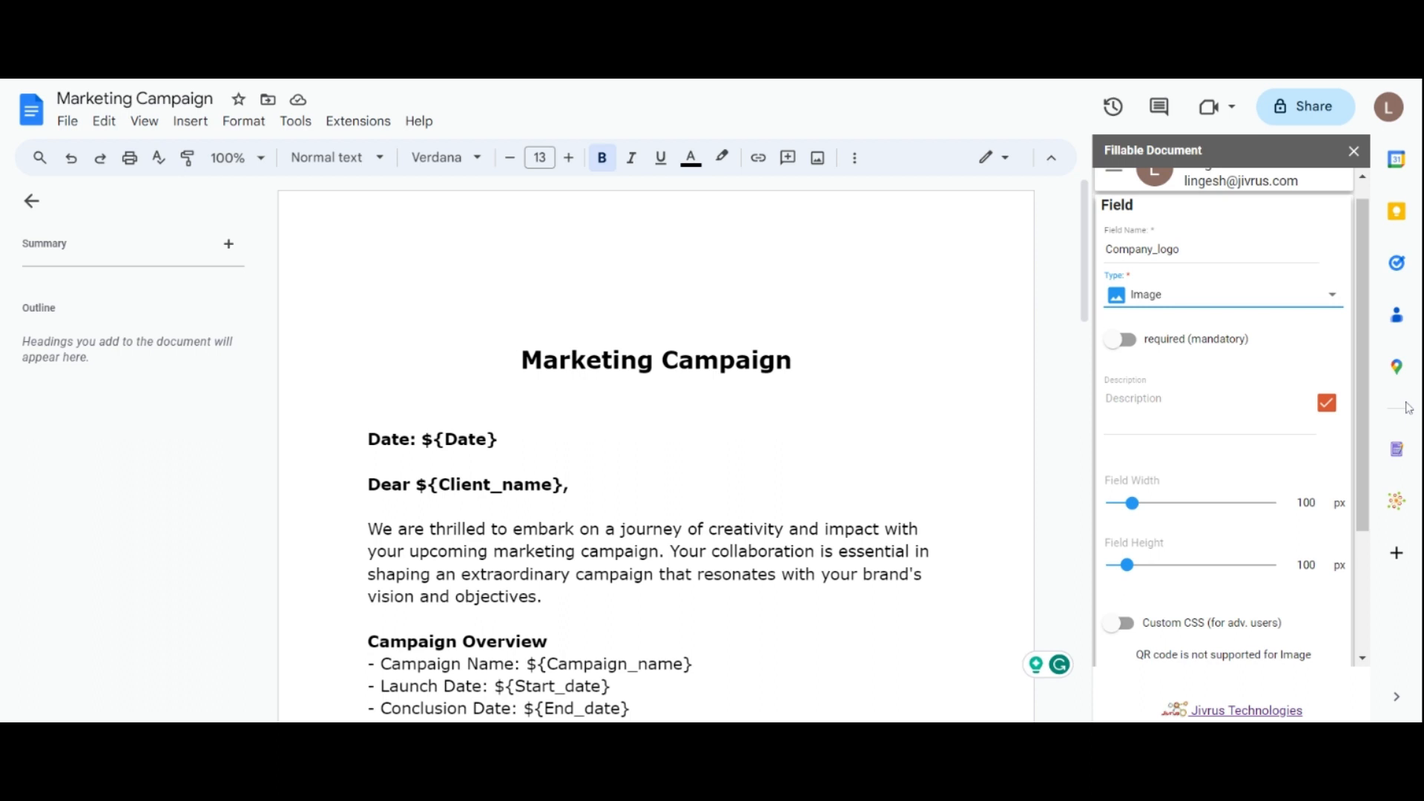
{"action": "scroll", "scroll_direction": "down", "scroll_amount": 3}
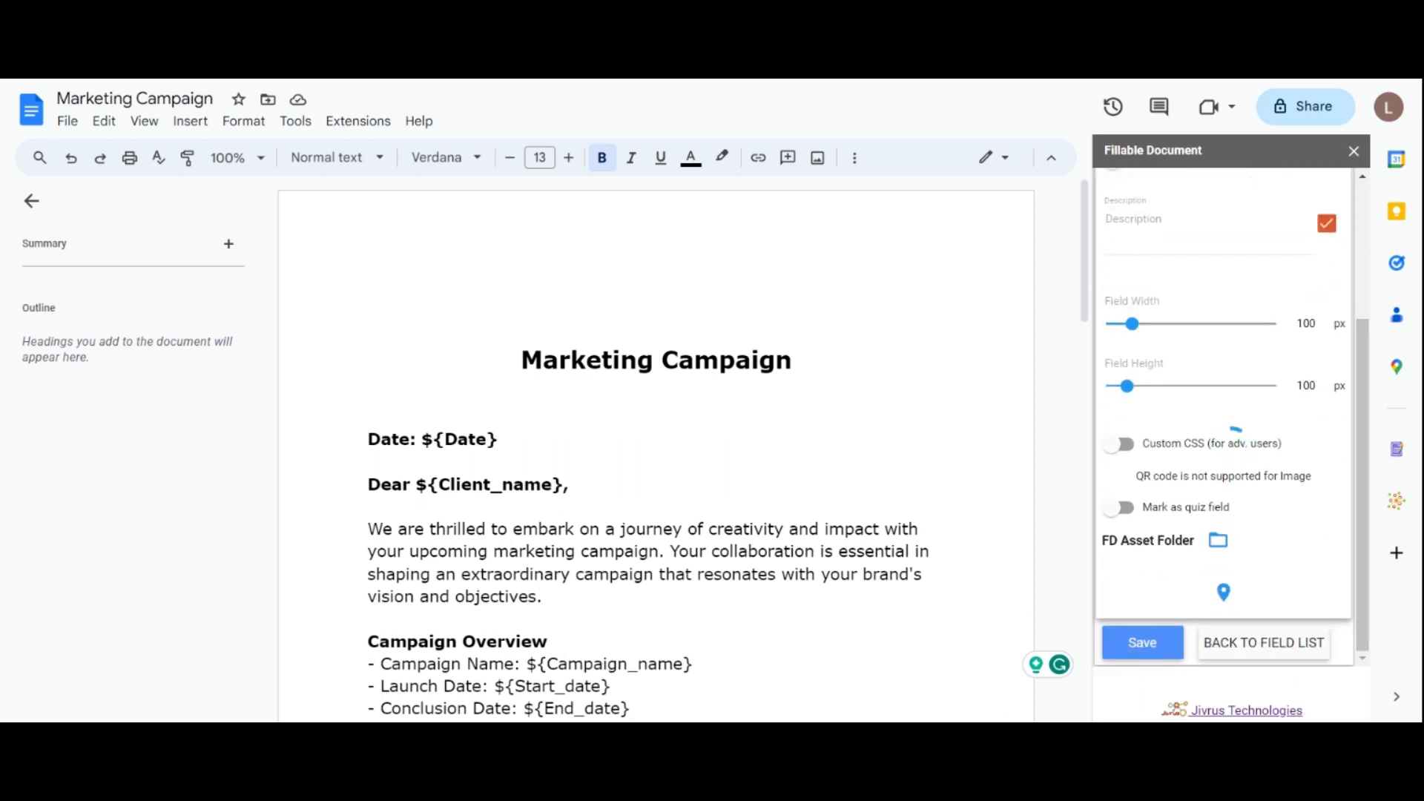
{"action": "left_click", "coordinate": [1142, 643]}
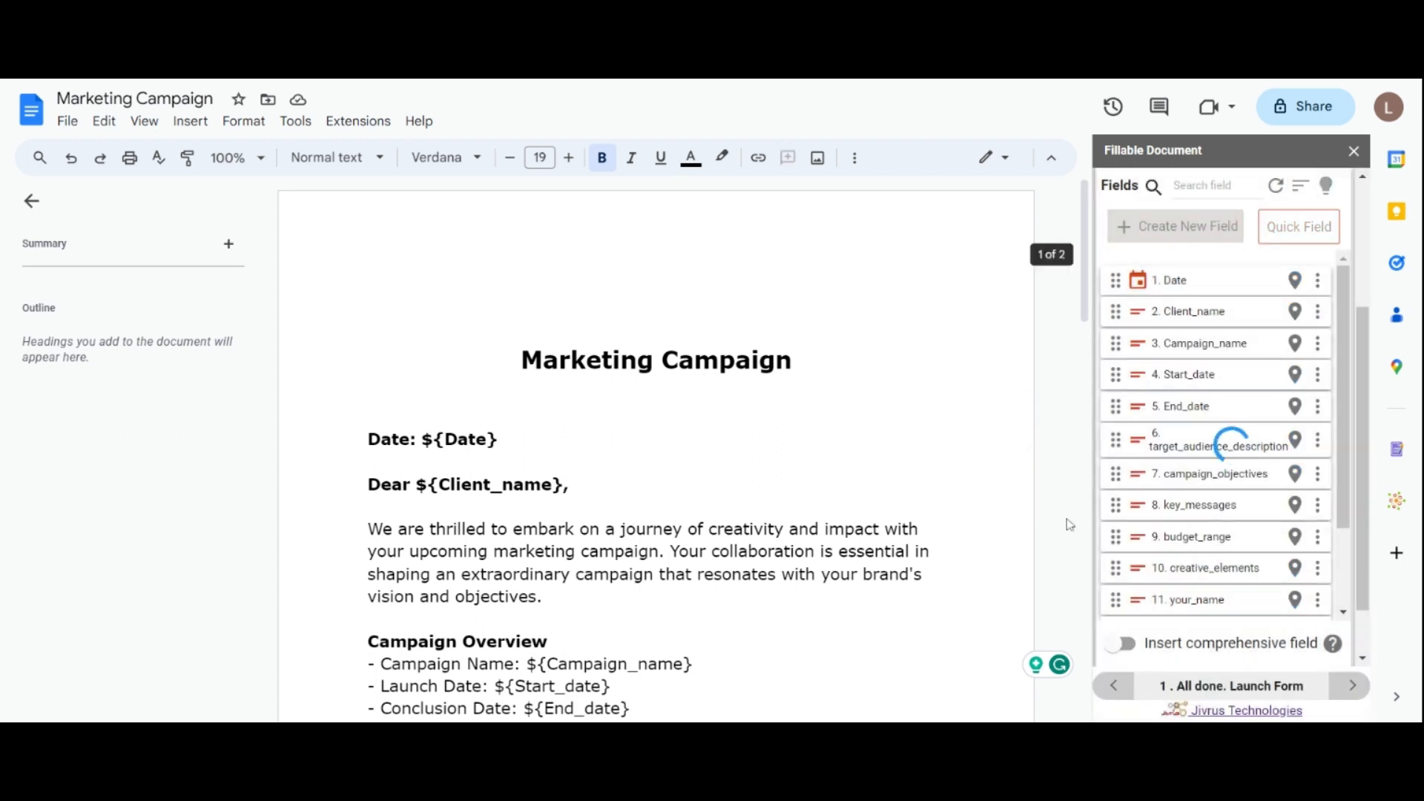
Drag Client_name below Campaign_name and Start_date in the field order
{"action": "left_click", "coordinate": [1175, 226]}
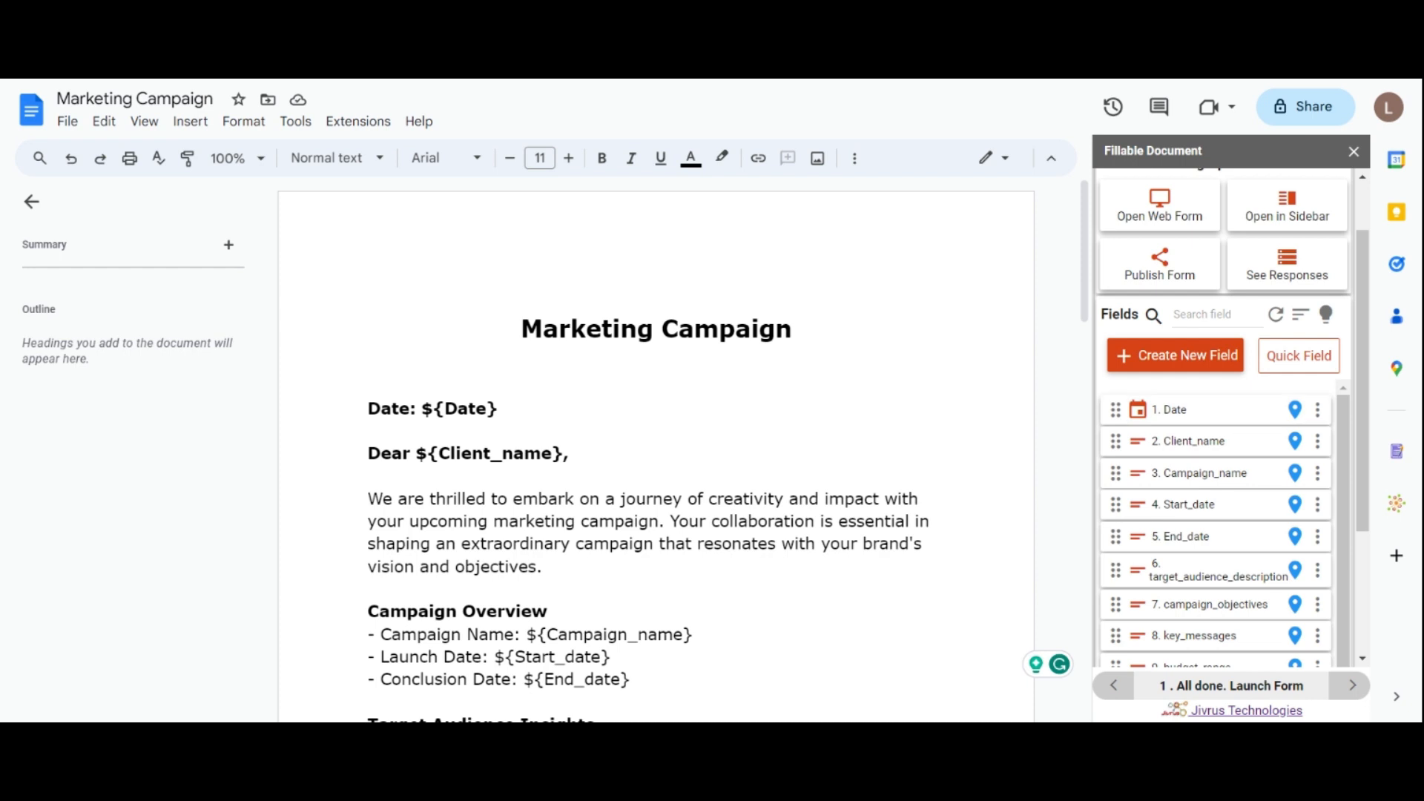
{"action": "scroll", "scroll_direction": "up", "scroll_amount": 3}
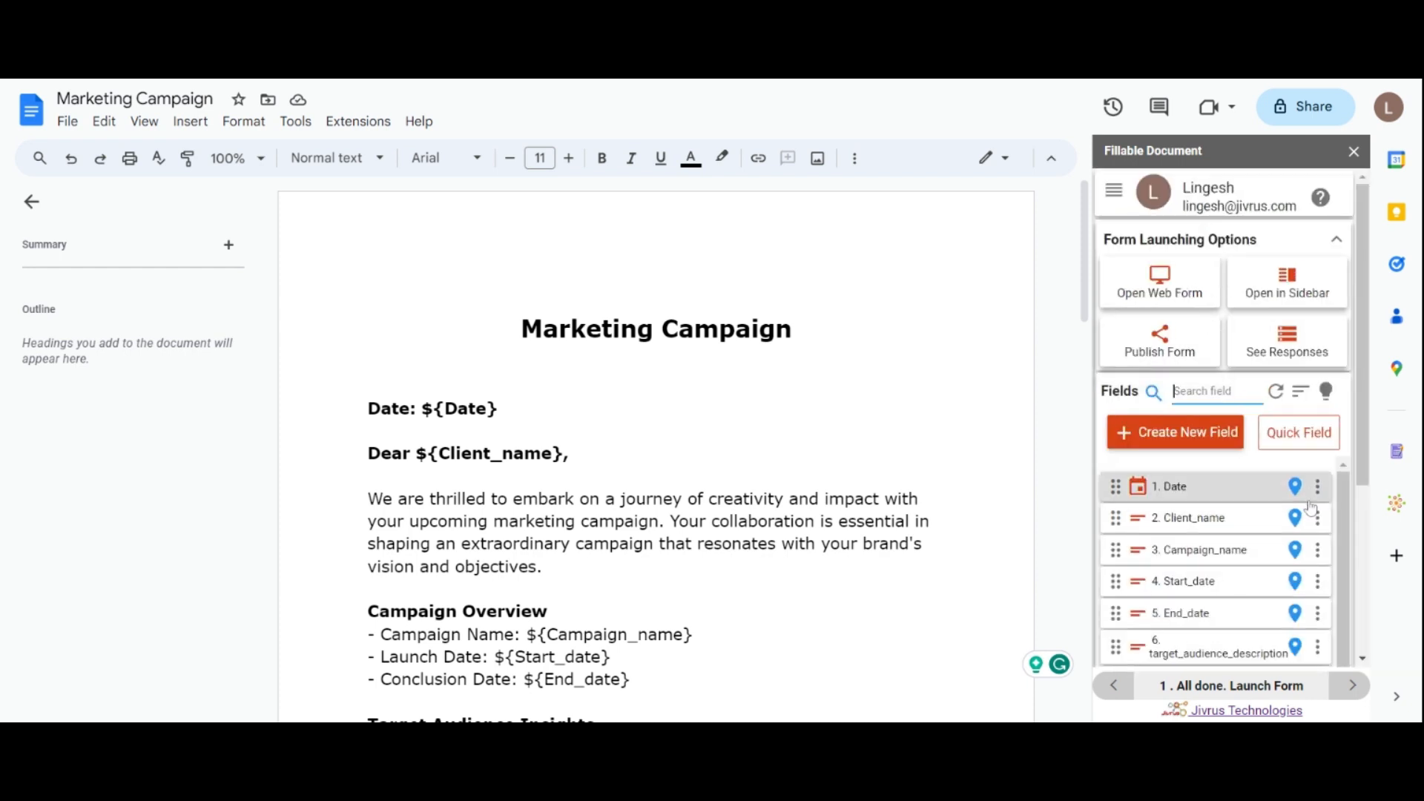
{"action": "left_click", "coordinate": [1318, 487]}
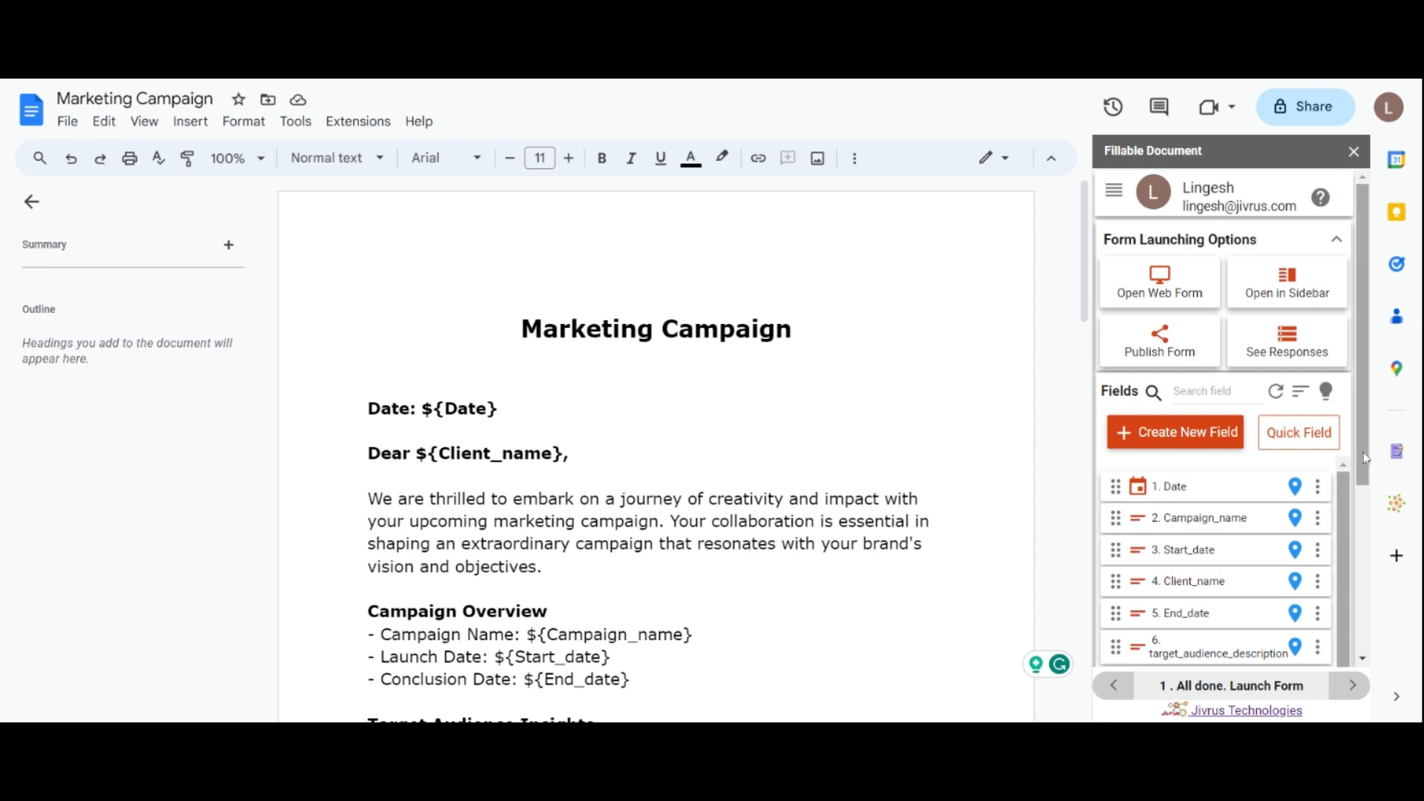
{"action": "scroll", "scroll_direction": "down", "scroll_amount": 3}
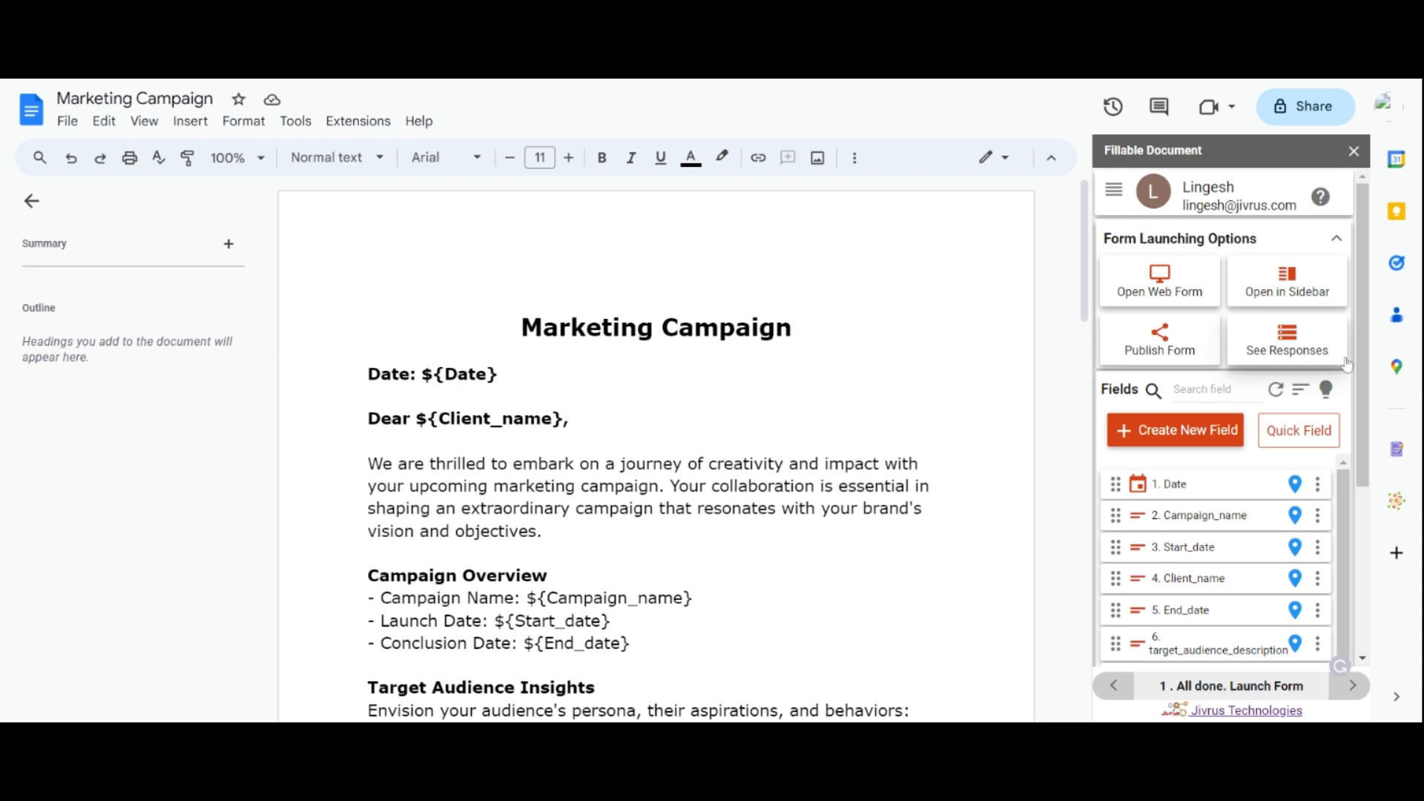
Go to Document Template settings and start adding another template
{"action": "left_click", "coordinate": [1114, 192]}
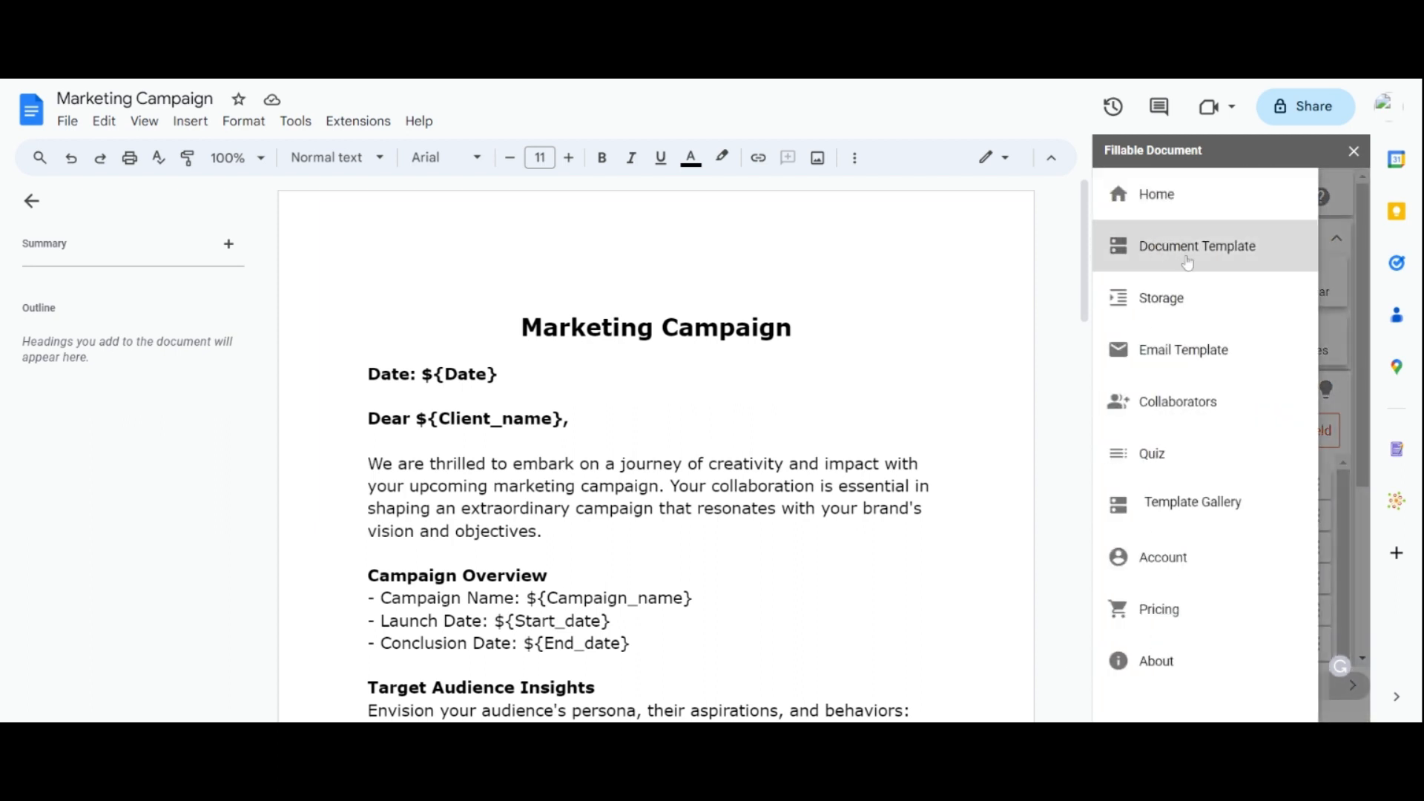
{"action": "left_click", "coordinate": [1198, 245]}
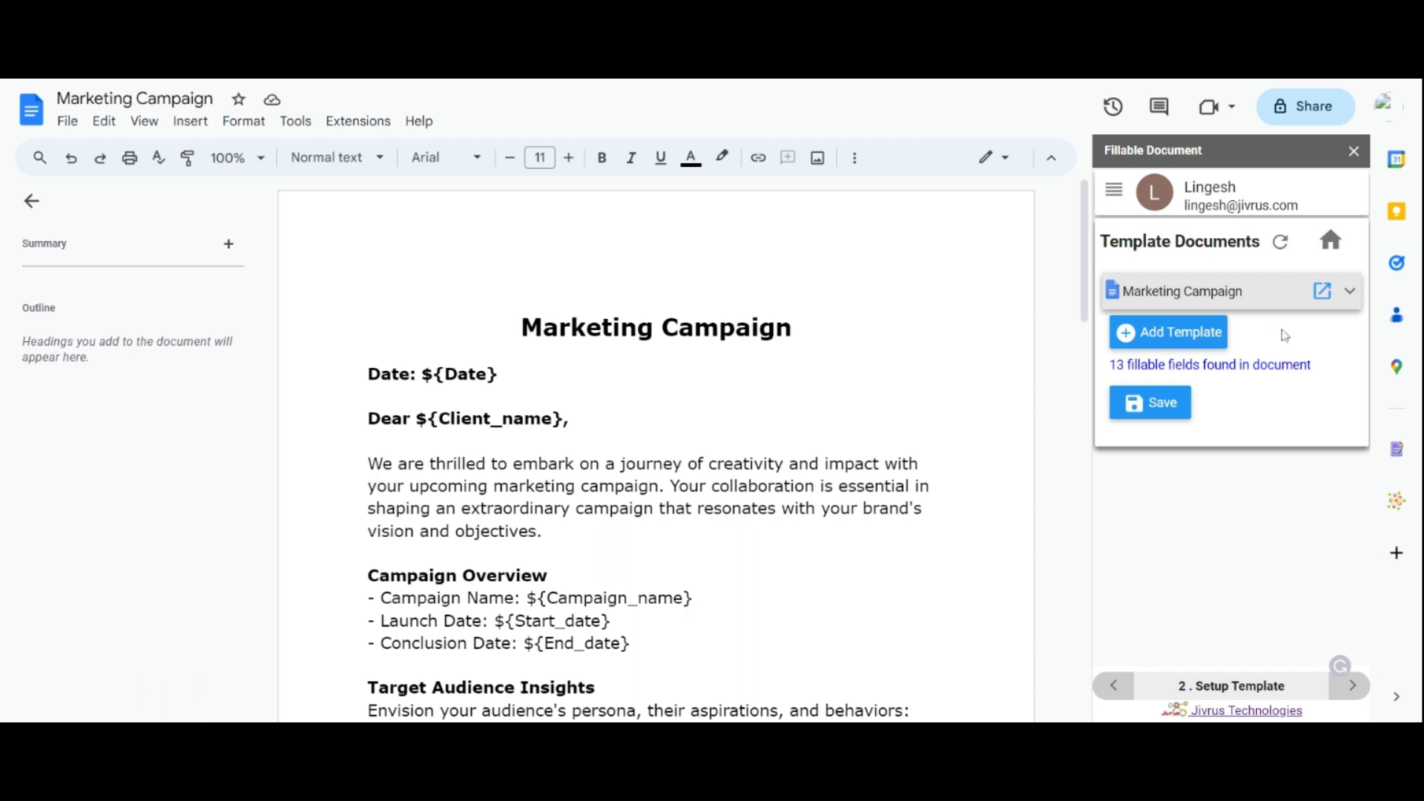
{"action": "mouse_move", "coordinate": [1197, 338]}
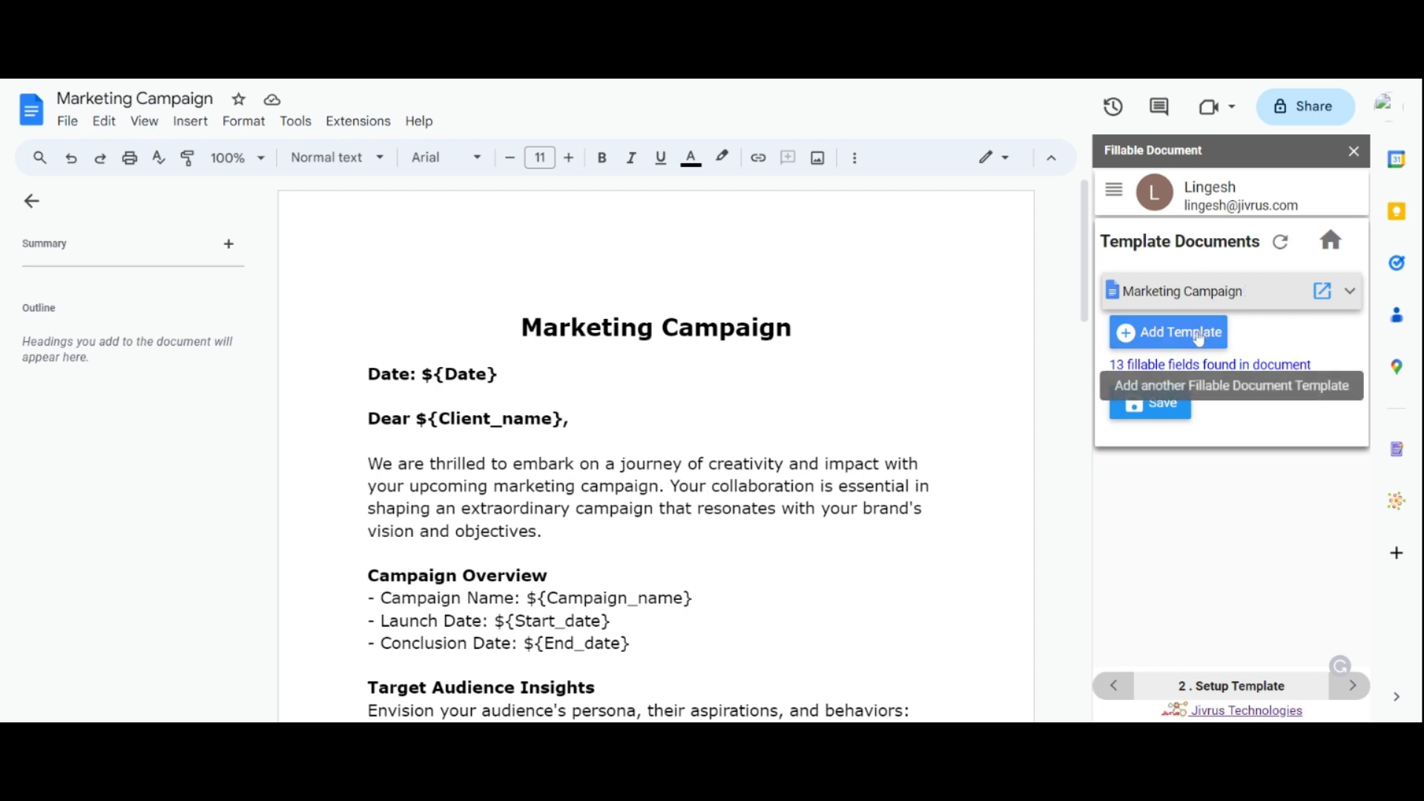
{"action": "left_click", "coordinate": [1178, 331]}
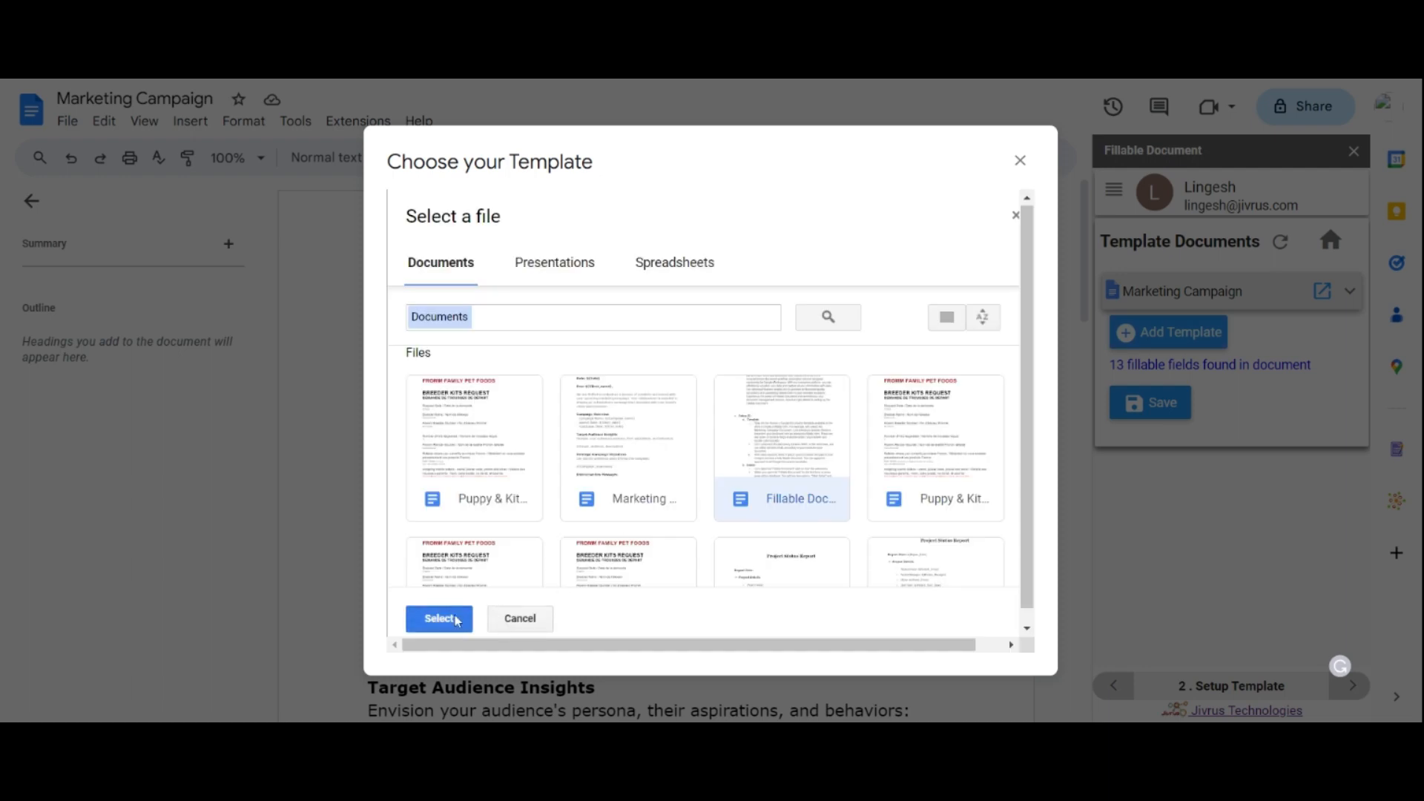
Add the Fillable Document - Demo template, then delete it, leaving only Marketing Campaign
{"action": "left_click", "coordinate": [439, 619]}
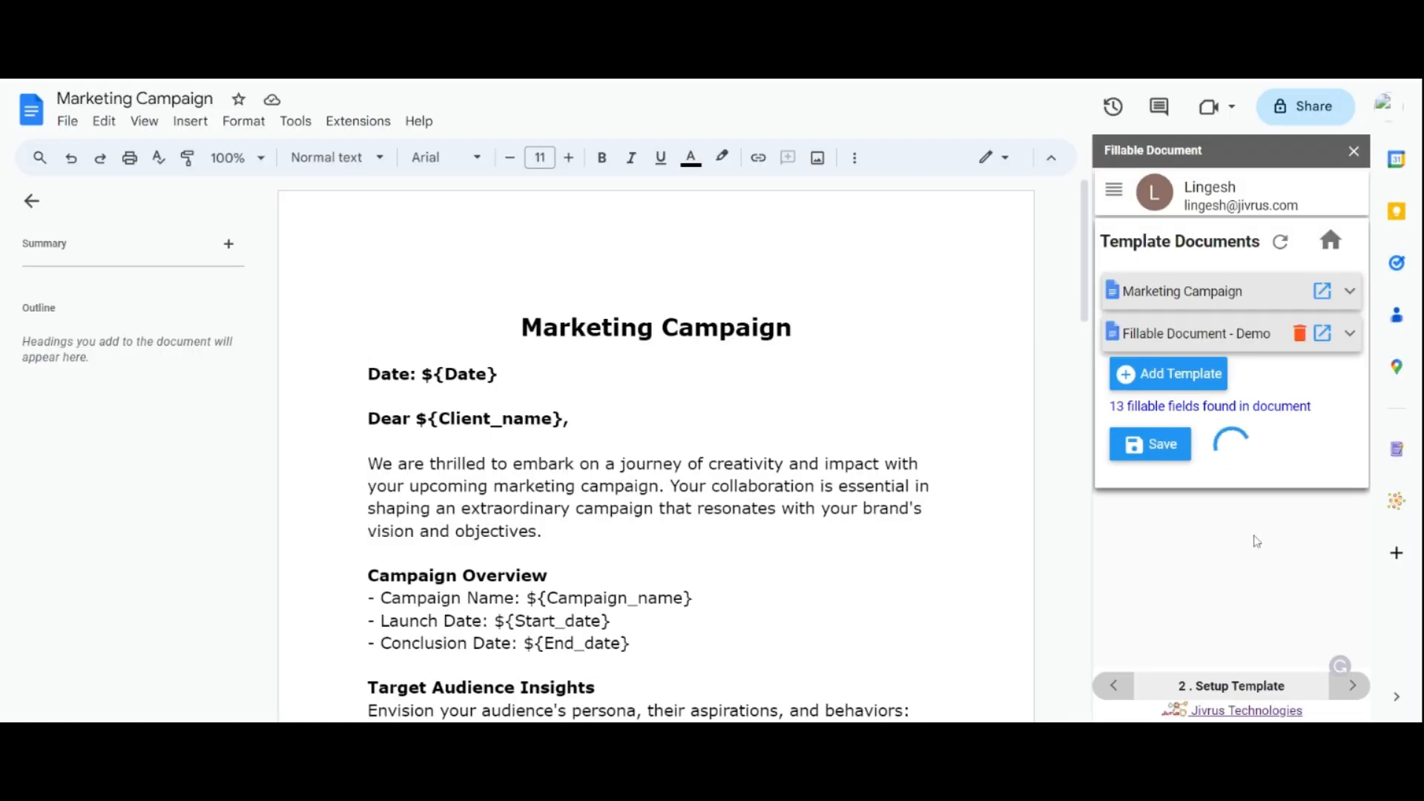
{"action": "left_click", "coordinate": [1300, 334]}
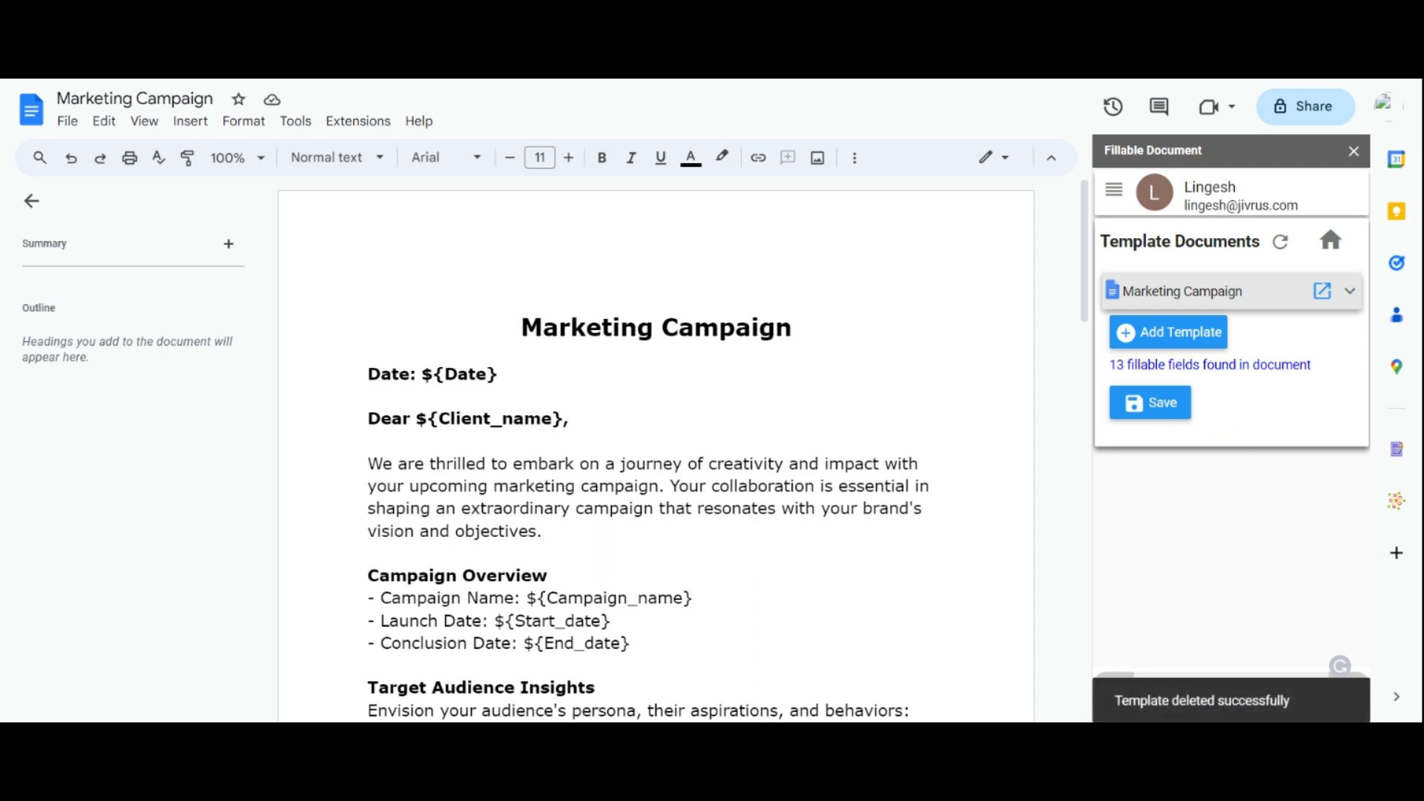
{"action": "mouse_move", "coordinate": [1351, 291]}
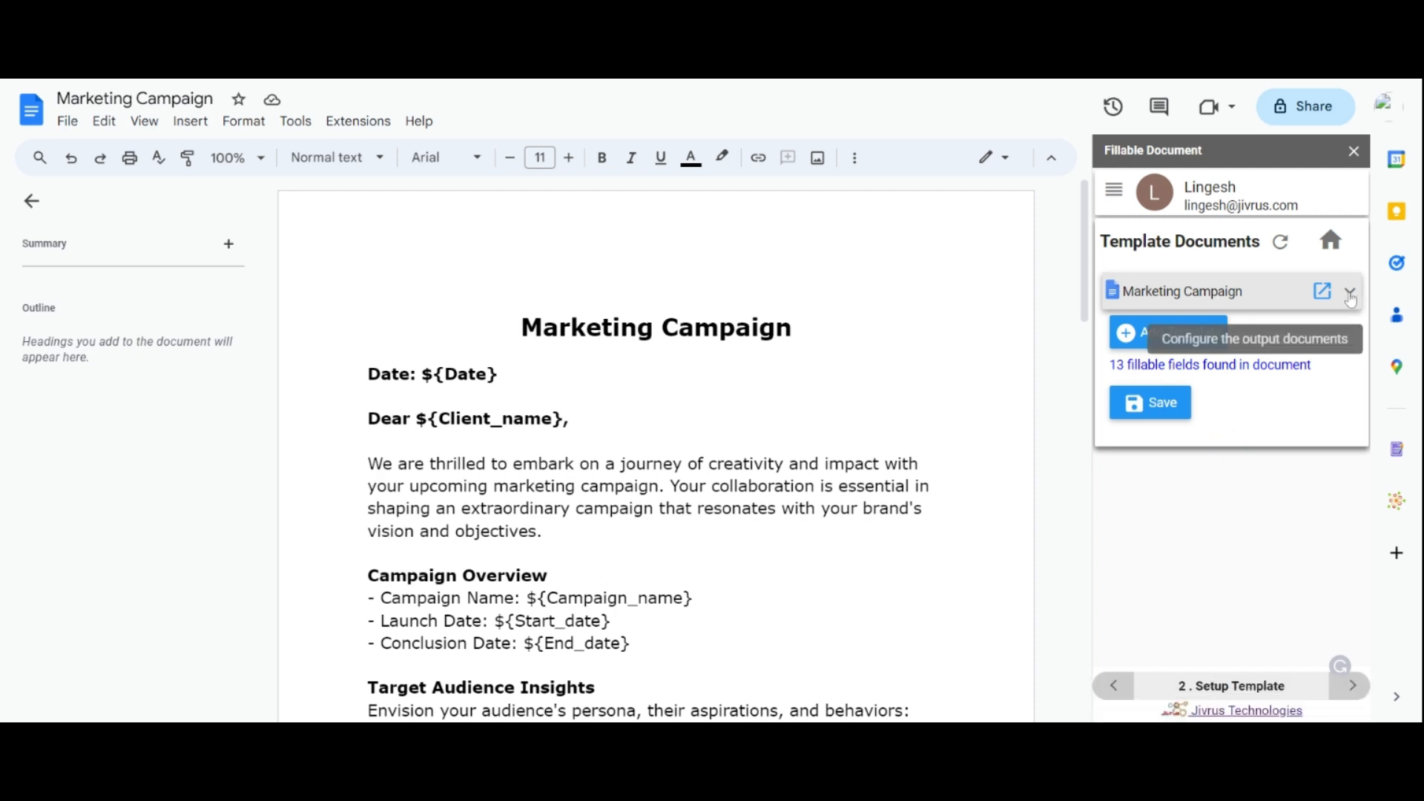
Add Microsoft Word and Rich Text Format copies to the Marketing Campaign template's outputs
{"action": "left_click", "coordinate": [1350, 291]}
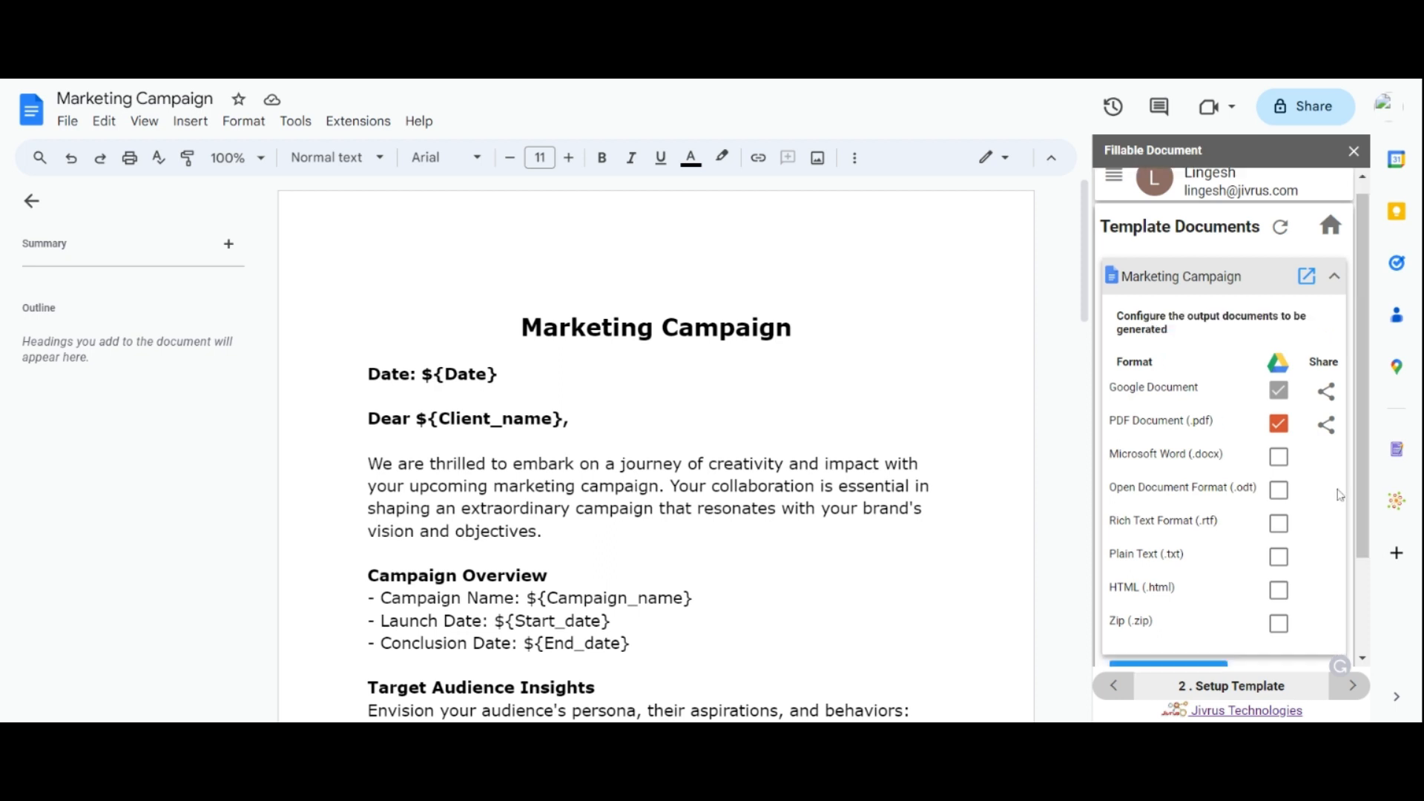
{"action": "mouse_move", "coordinate": [1278, 459]}
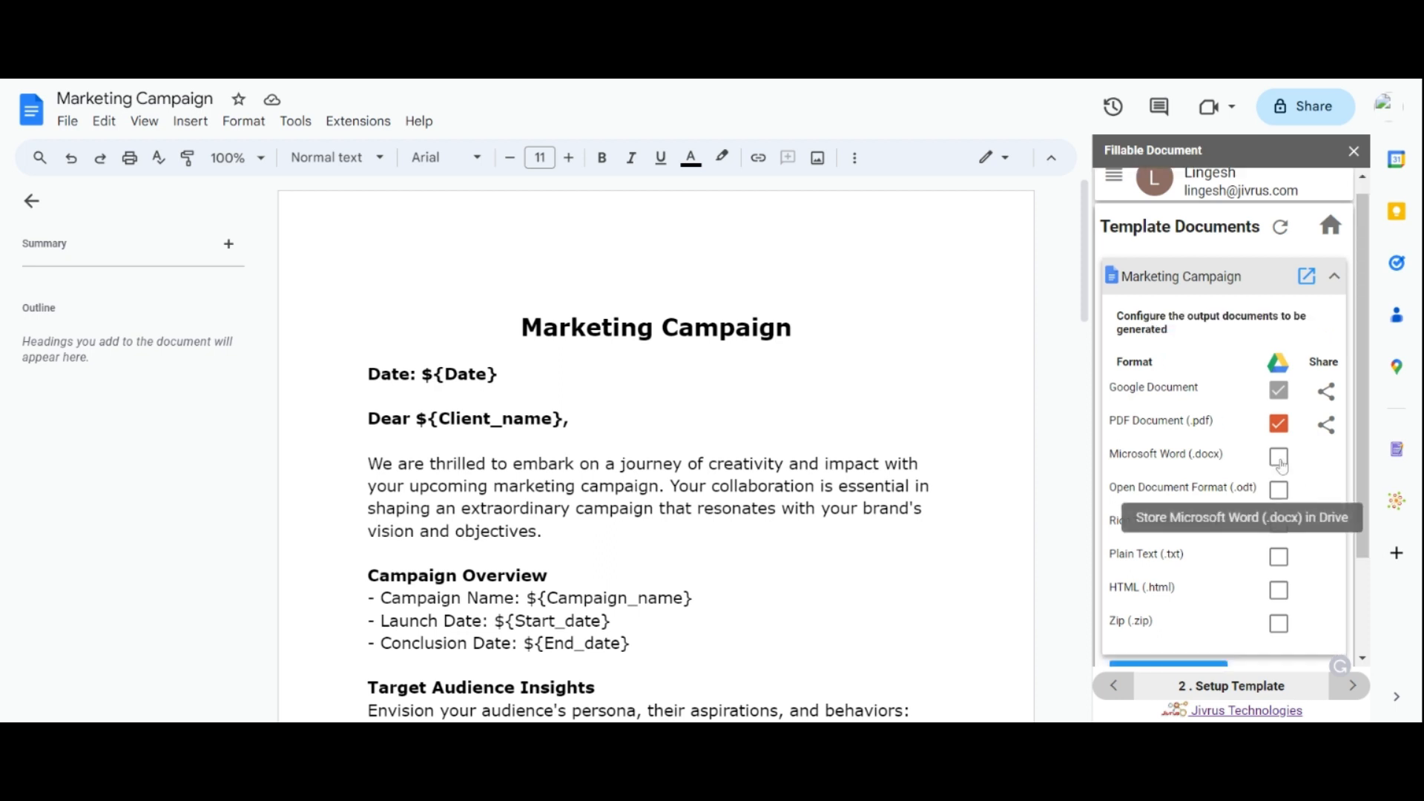
{"action": "left_click", "coordinate": [1277, 457]}
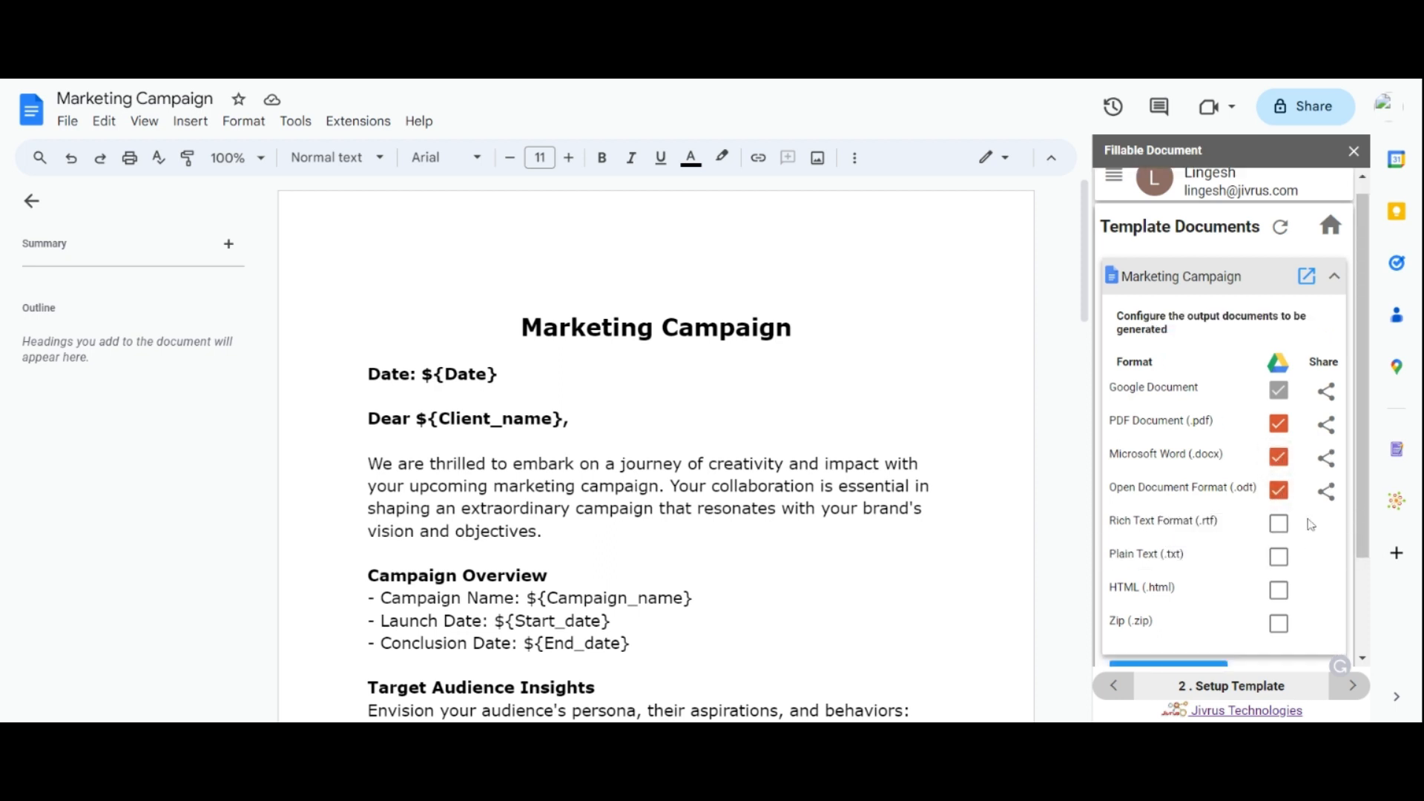
{"action": "left_click", "coordinate": [1277, 524]}
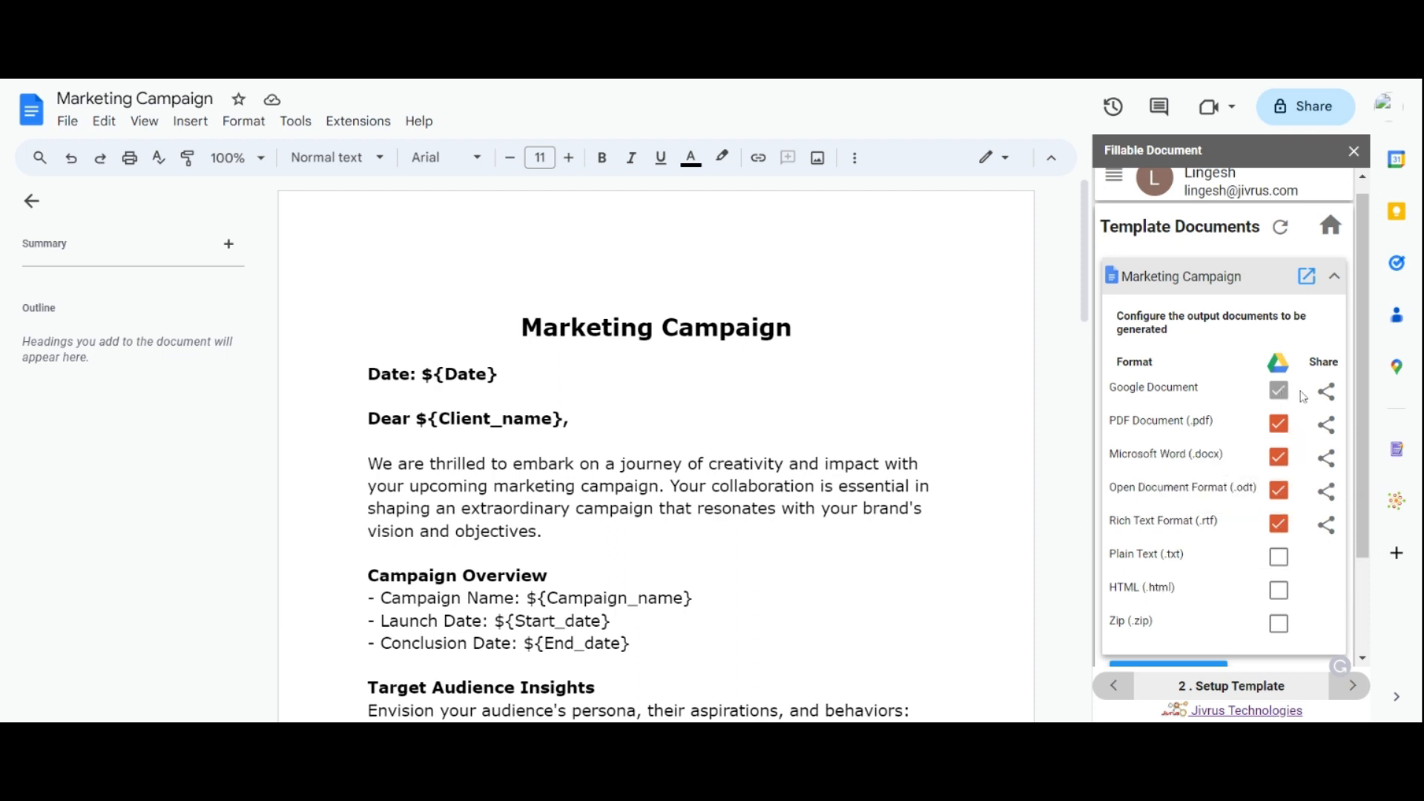
{"action": "mouse_move", "coordinate": [1278, 390]}
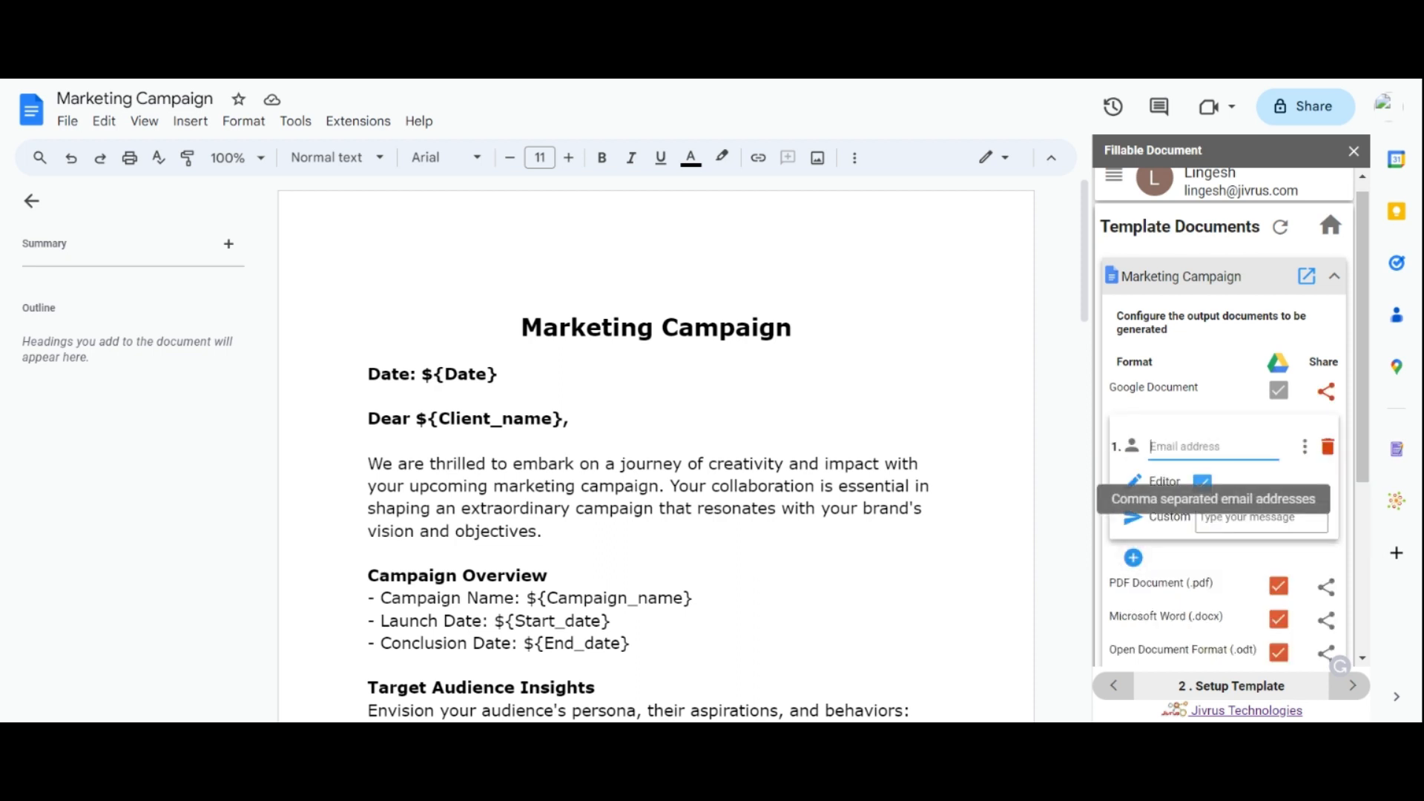
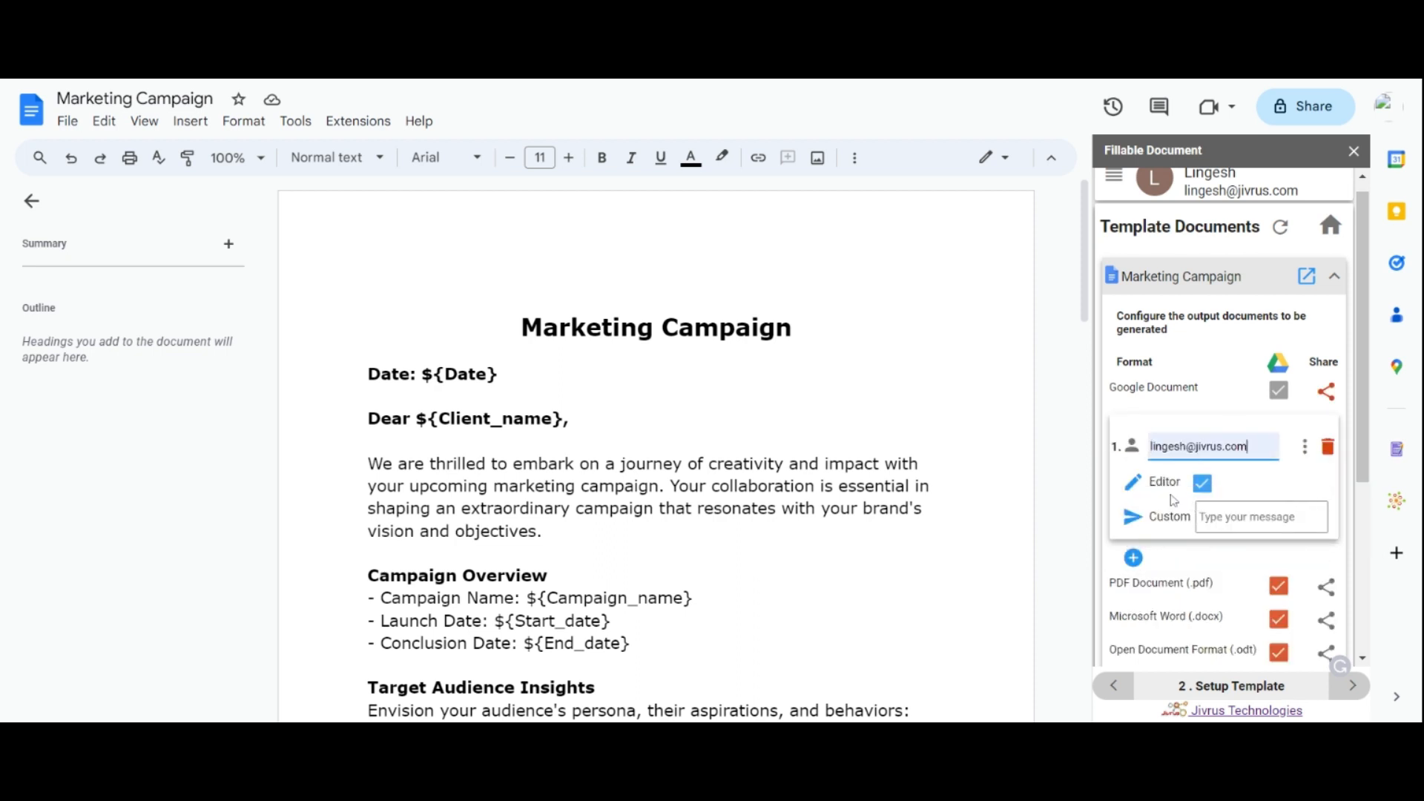
{"action": "left_click", "coordinate": [1167, 481]}
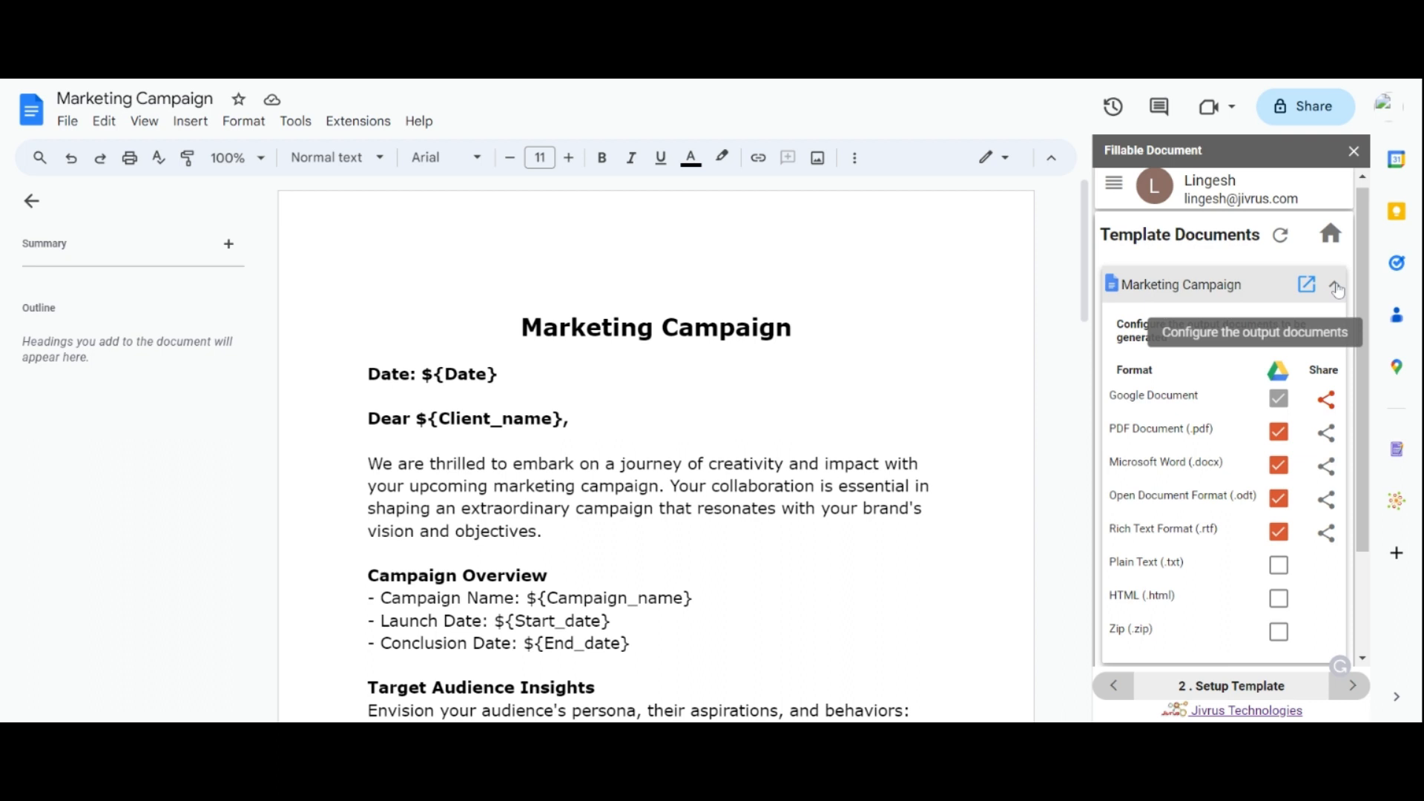
{"action": "left_click", "coordinate": [1350, 290]}
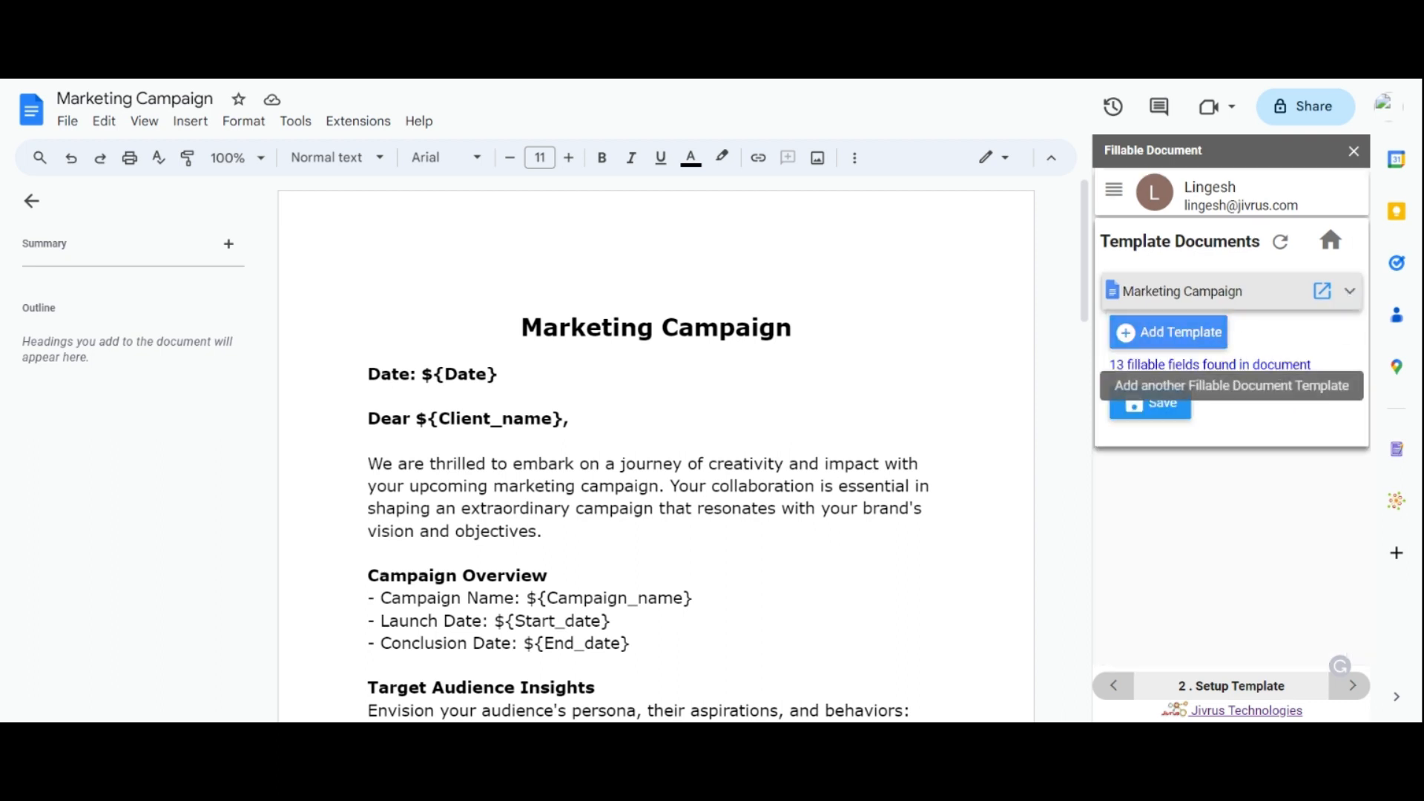
{"action": "left_click", "coordinate": [1148, 402]}
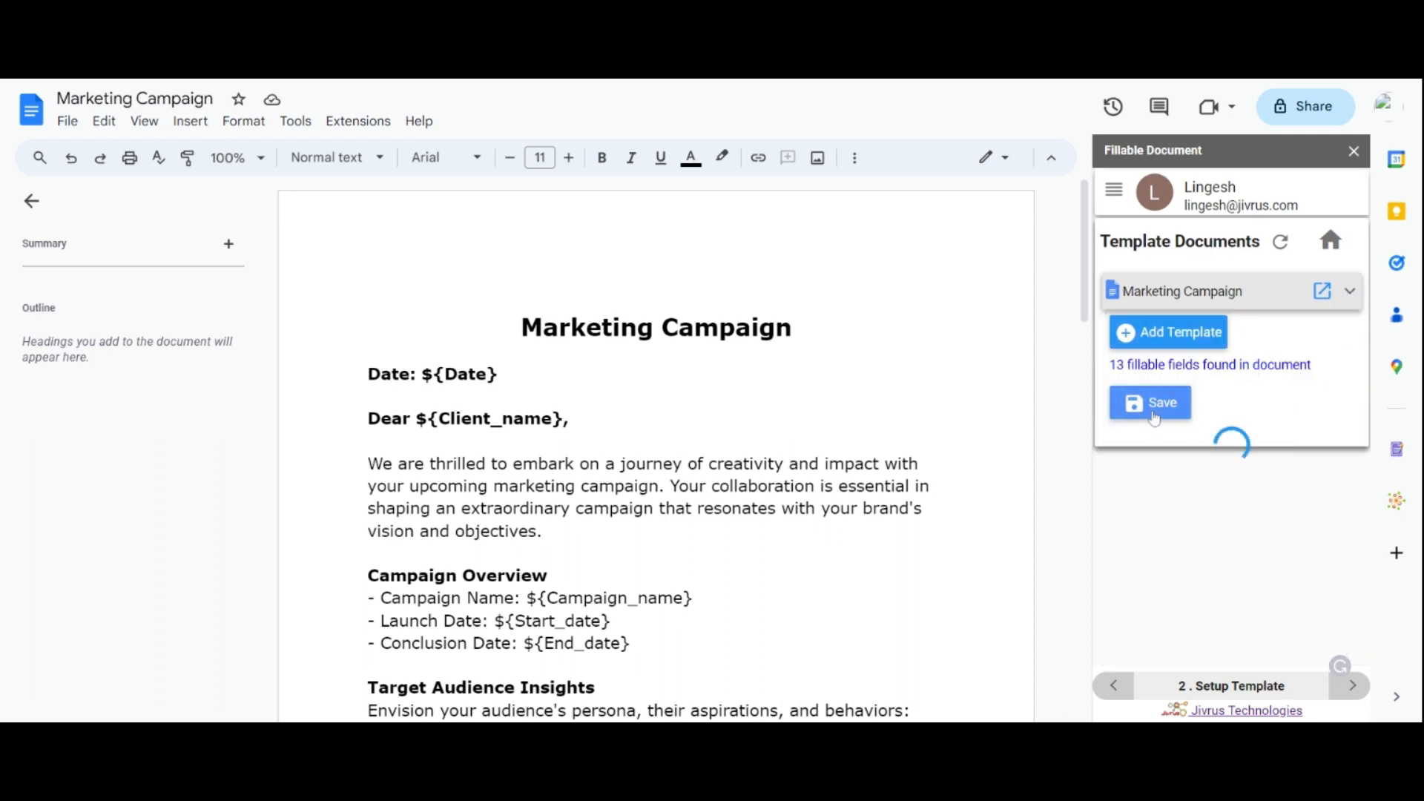
{"action": "left_click", "coordinate": [1149, 402]}
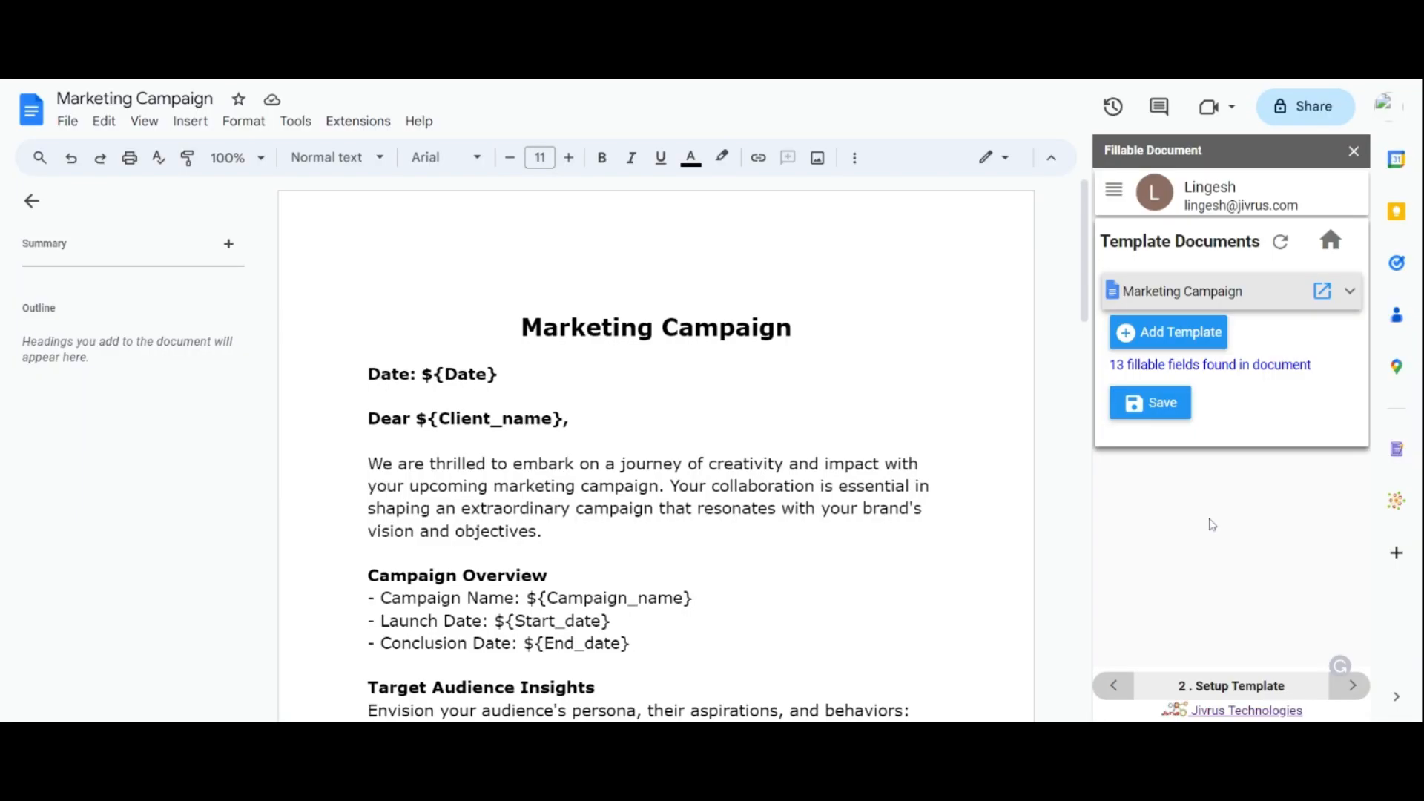
{"action": "mouse_move", "coordinate": [1166, 209]}
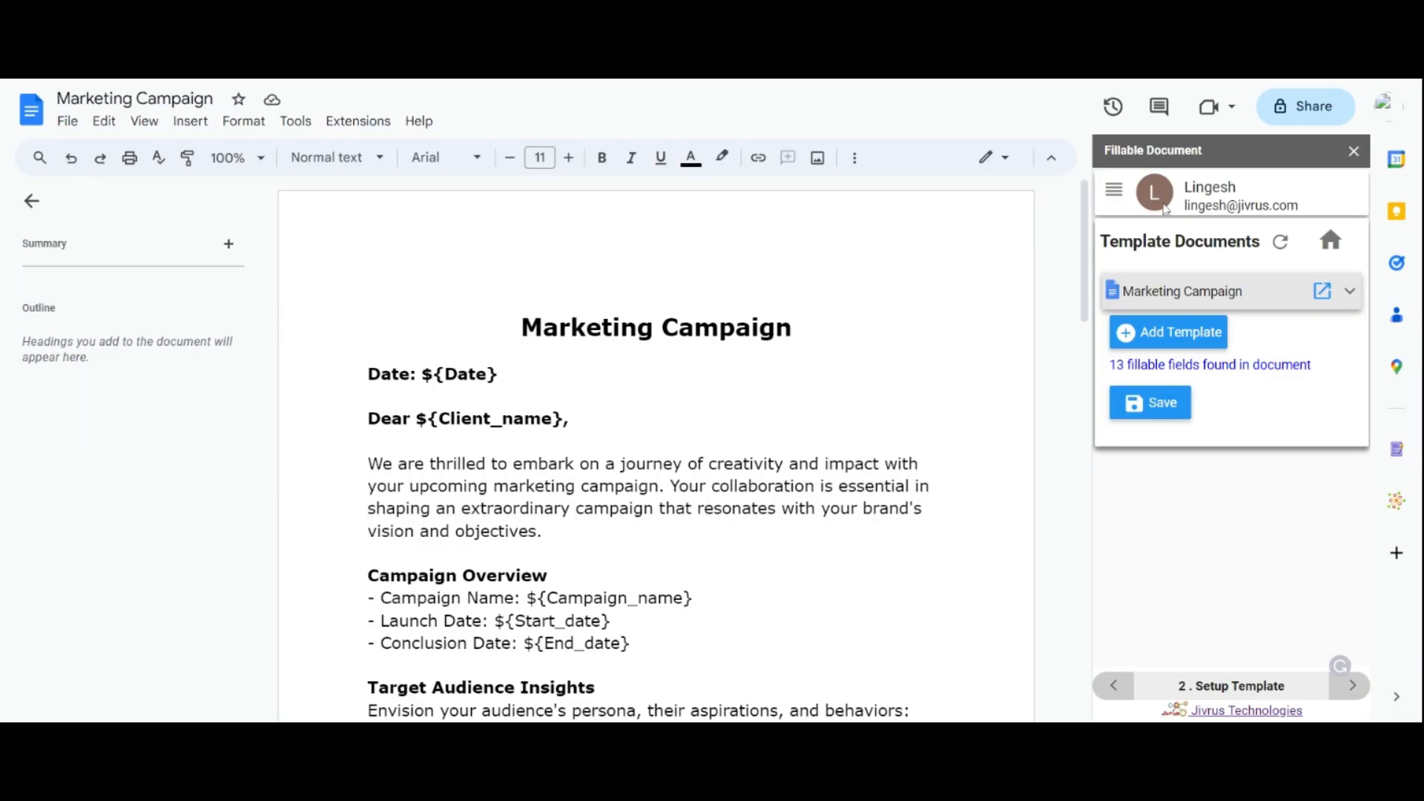
Go to the Storage settings and append '(mark)' to the destination sheet name
{"action": "left_click", "coordinate": [1114, 191]}
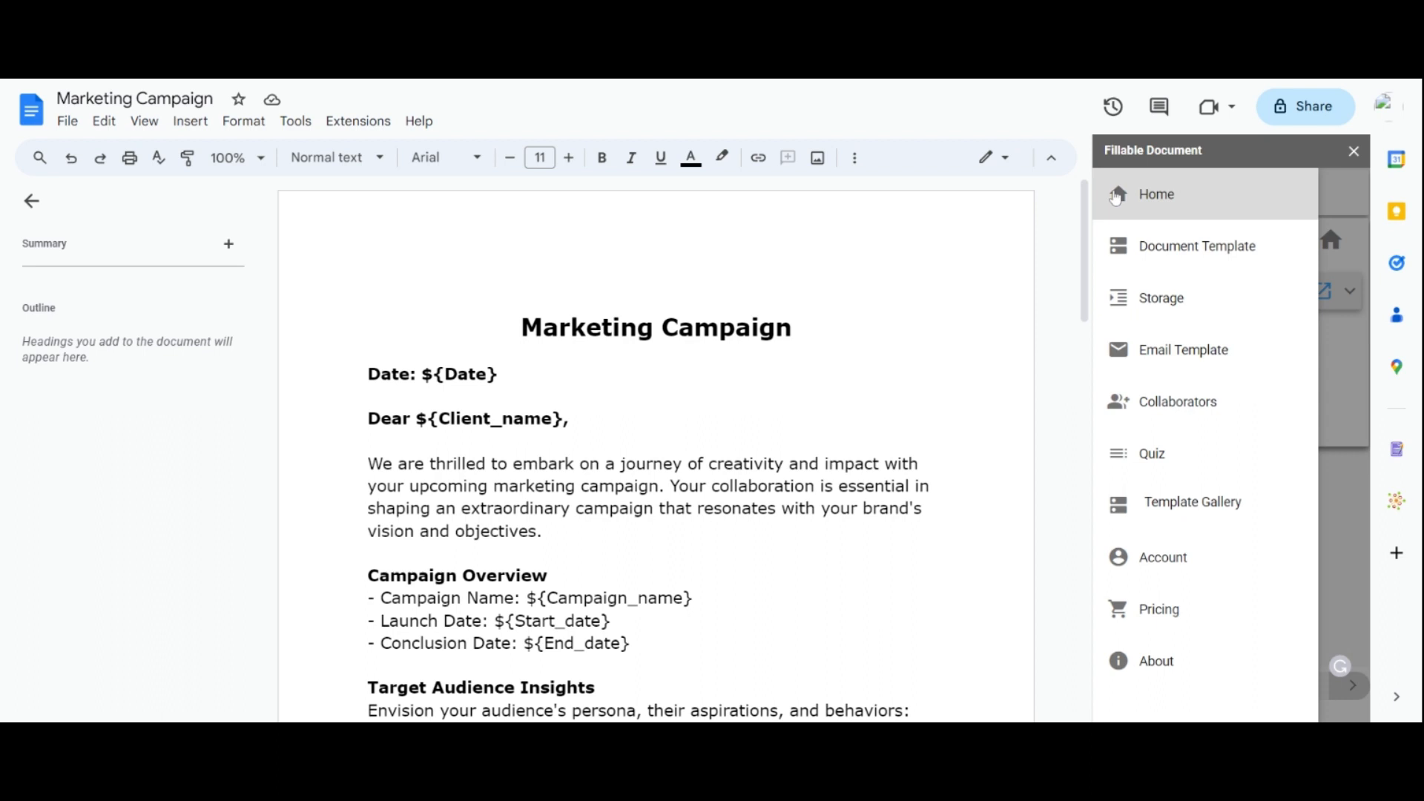
{"action": "left_click", "coordinate": [1160, 298]}
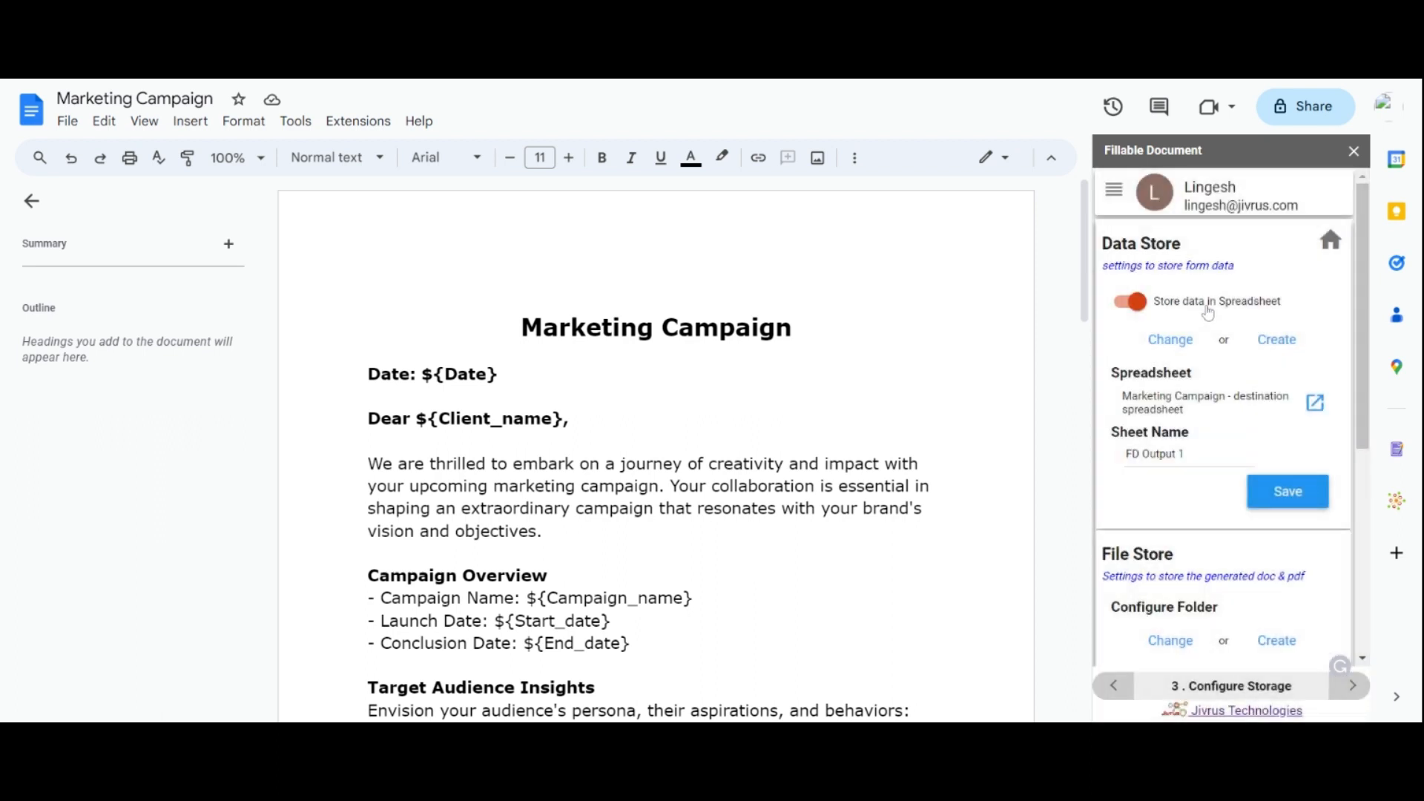
{"action": "mouse_move", "coordinate": [1273, 289]}
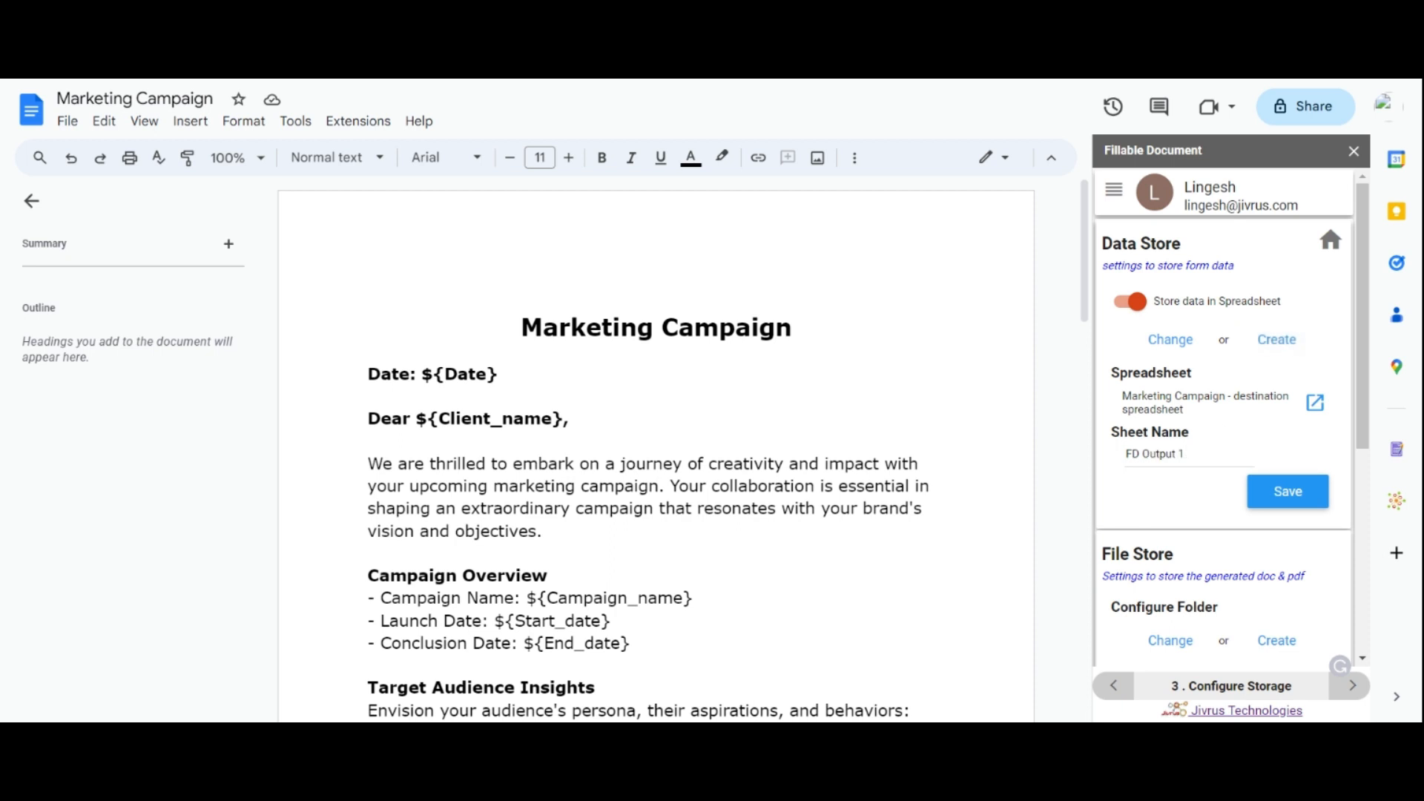
{"action": "left_click", "coordinate": [1187, 454]}
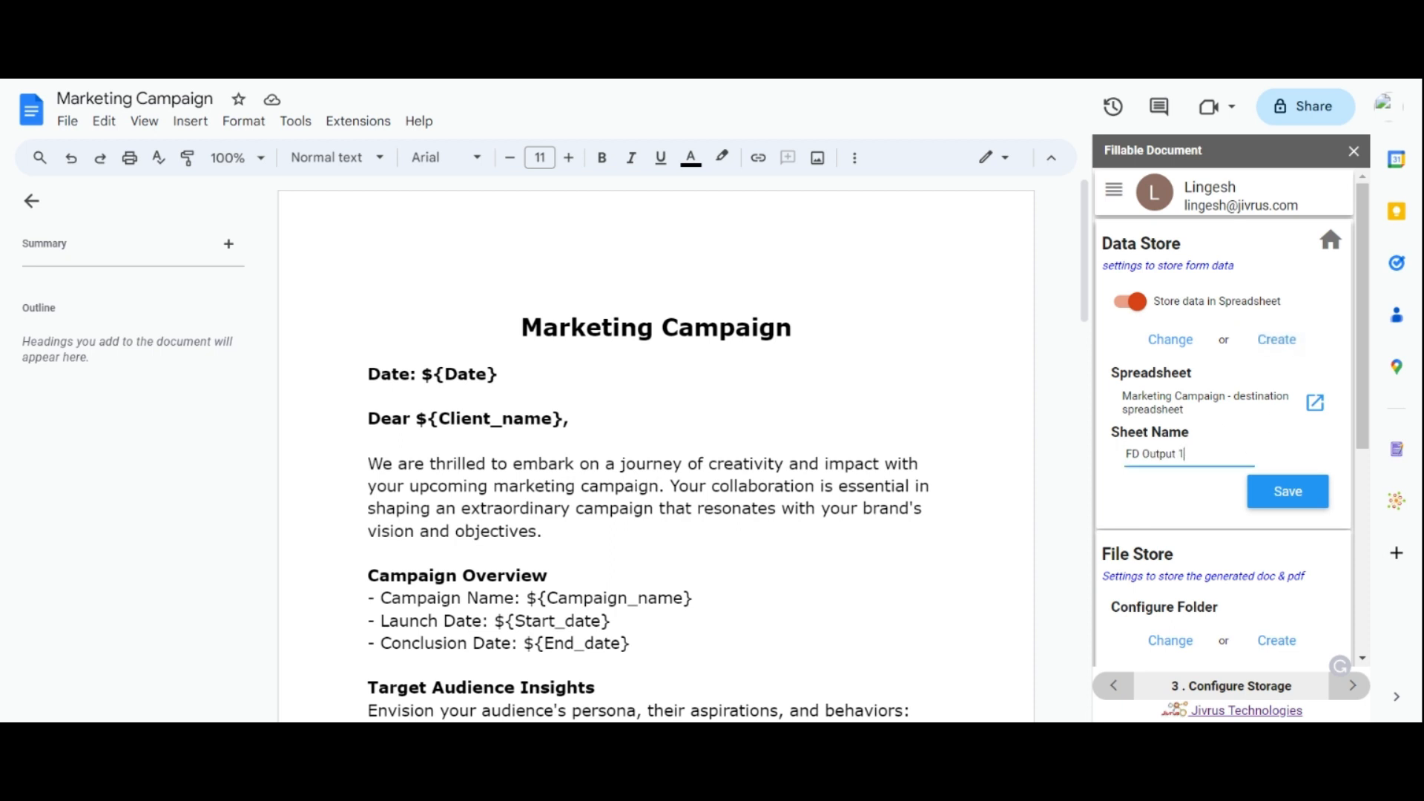
{"action": "type", "text": "(mark)"}
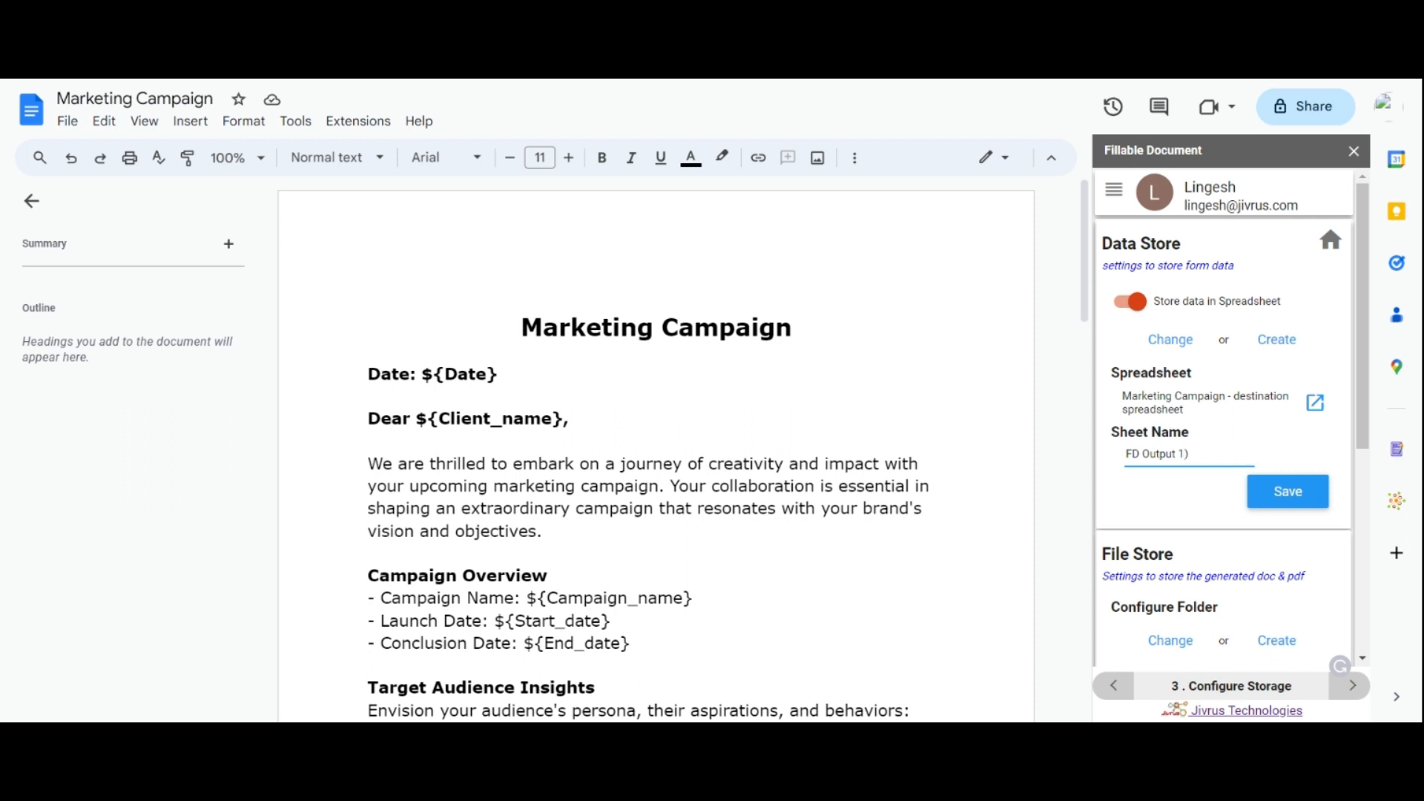
Enter 'Marketing' in the folder name and insert the Campaign_name field into the document name
{"action": "scroll", "scroll_direction": "down", "scroll_amount": 3}
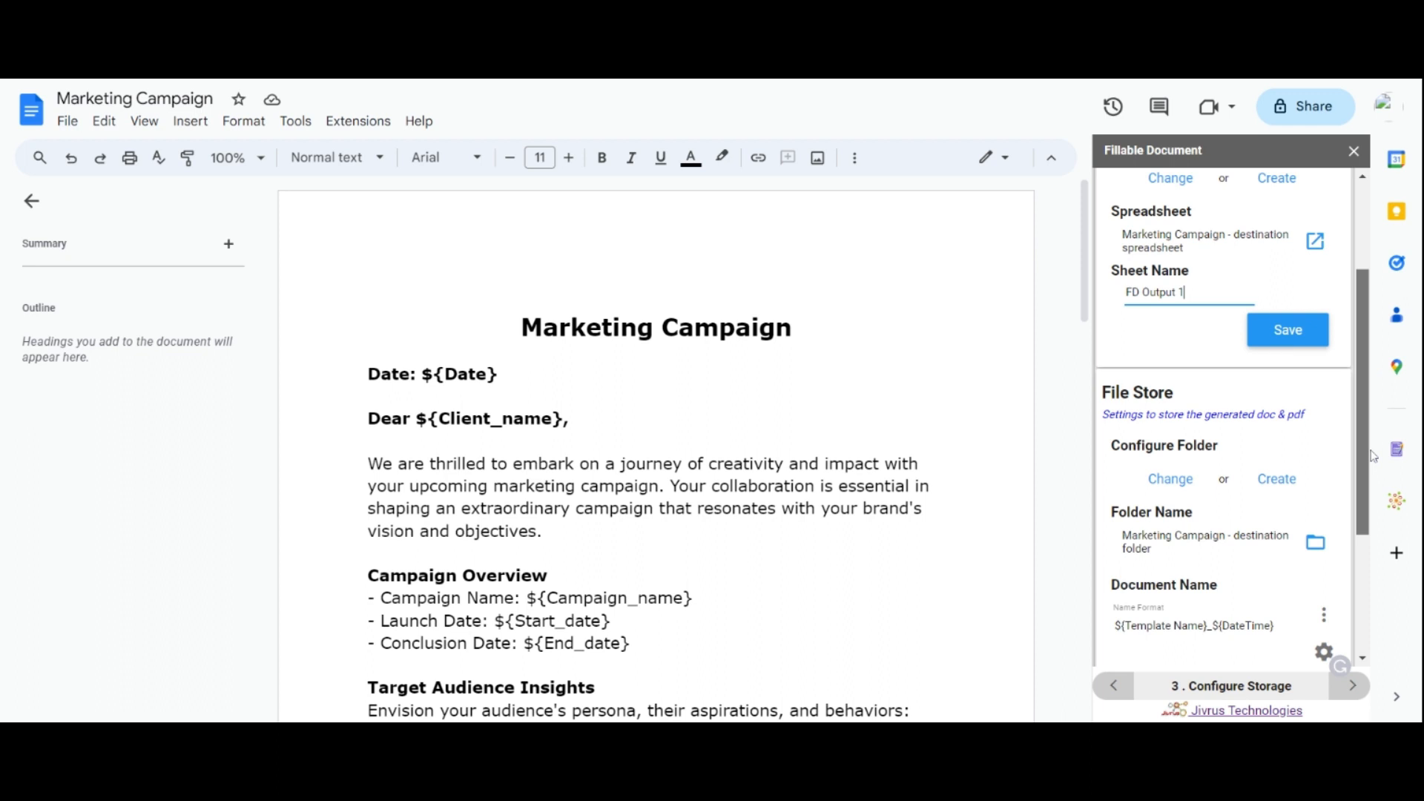
{"action": "scroll", "scroll_direction": "down", "scroll_amount": 3}
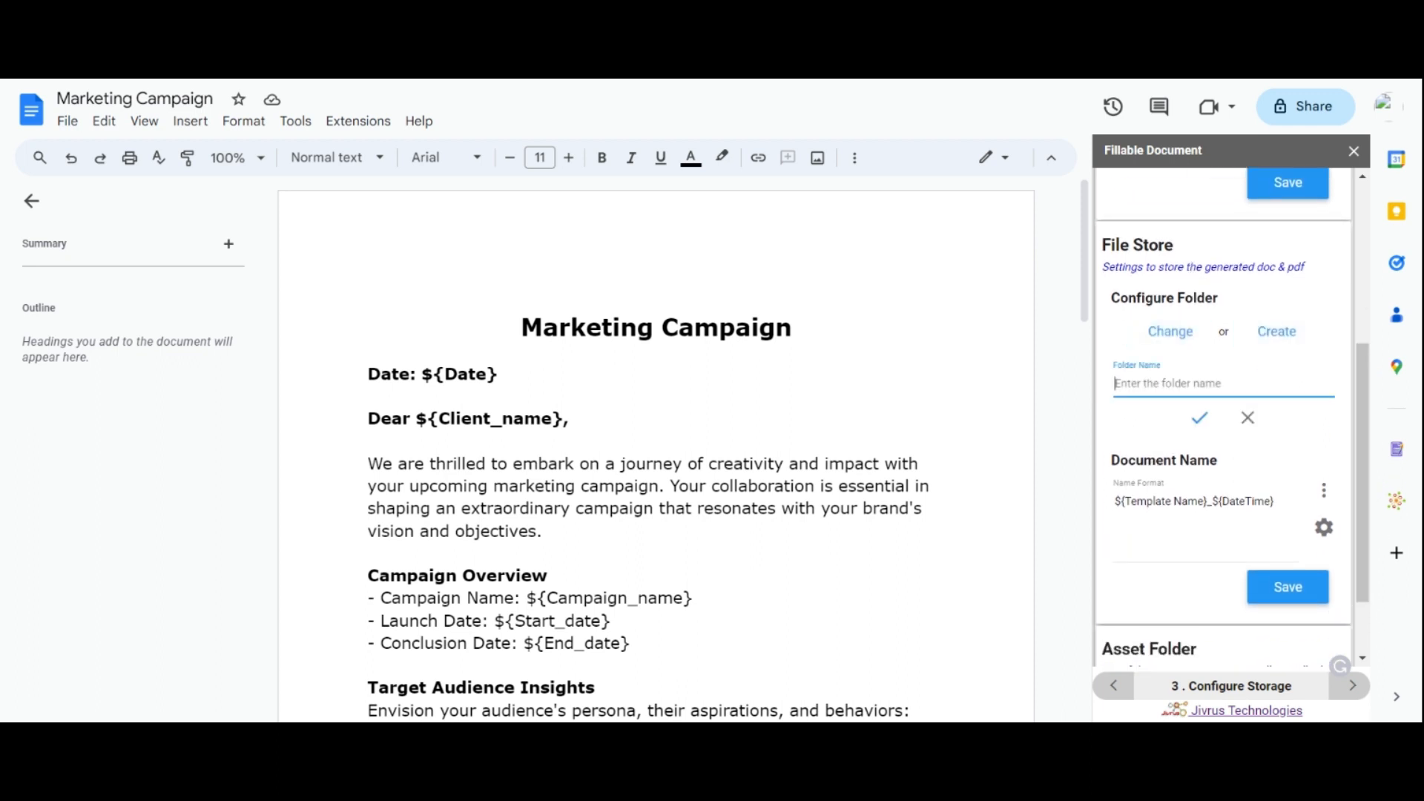
{"action": "type", "text": "Mark"}
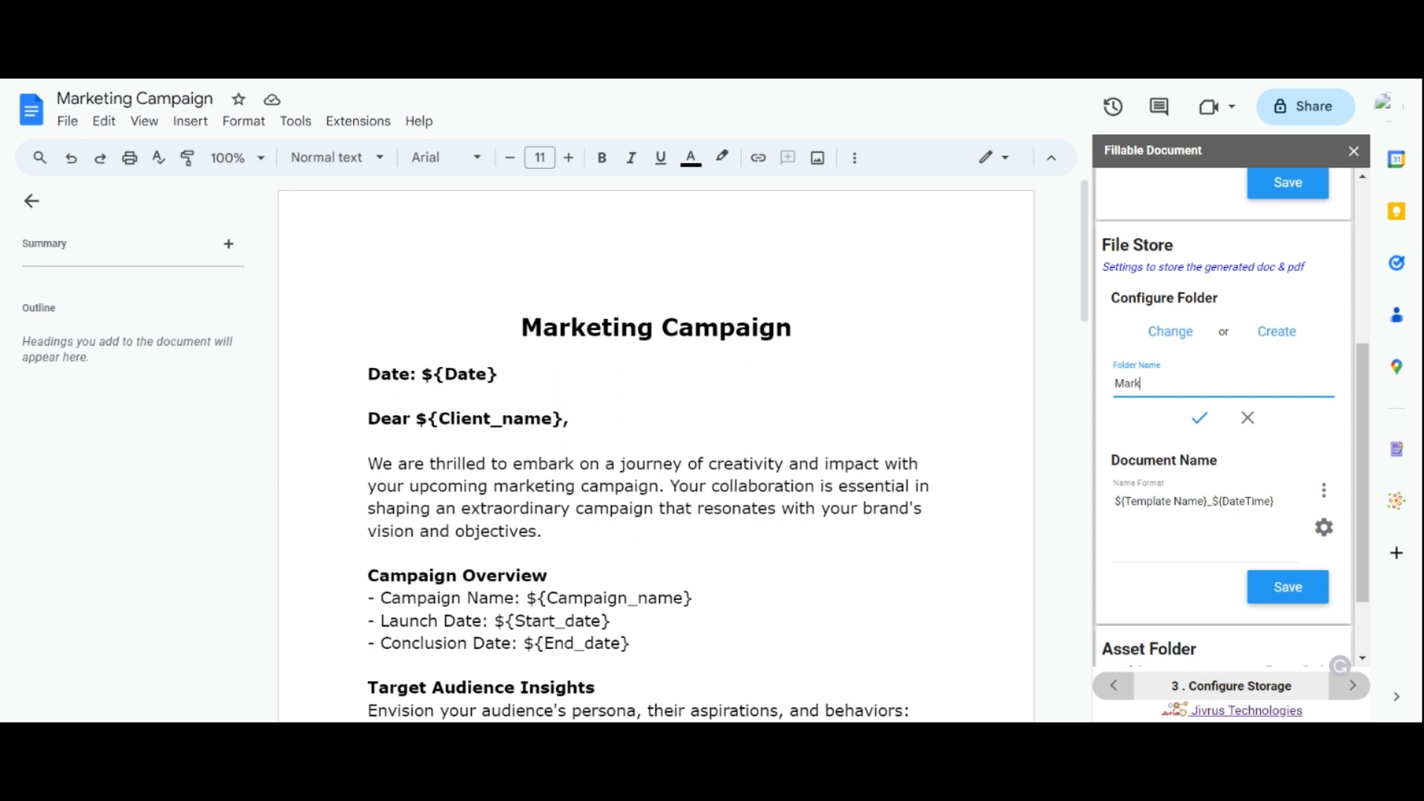
{"action": "type", "text": "eting Campaign - destination folder"}
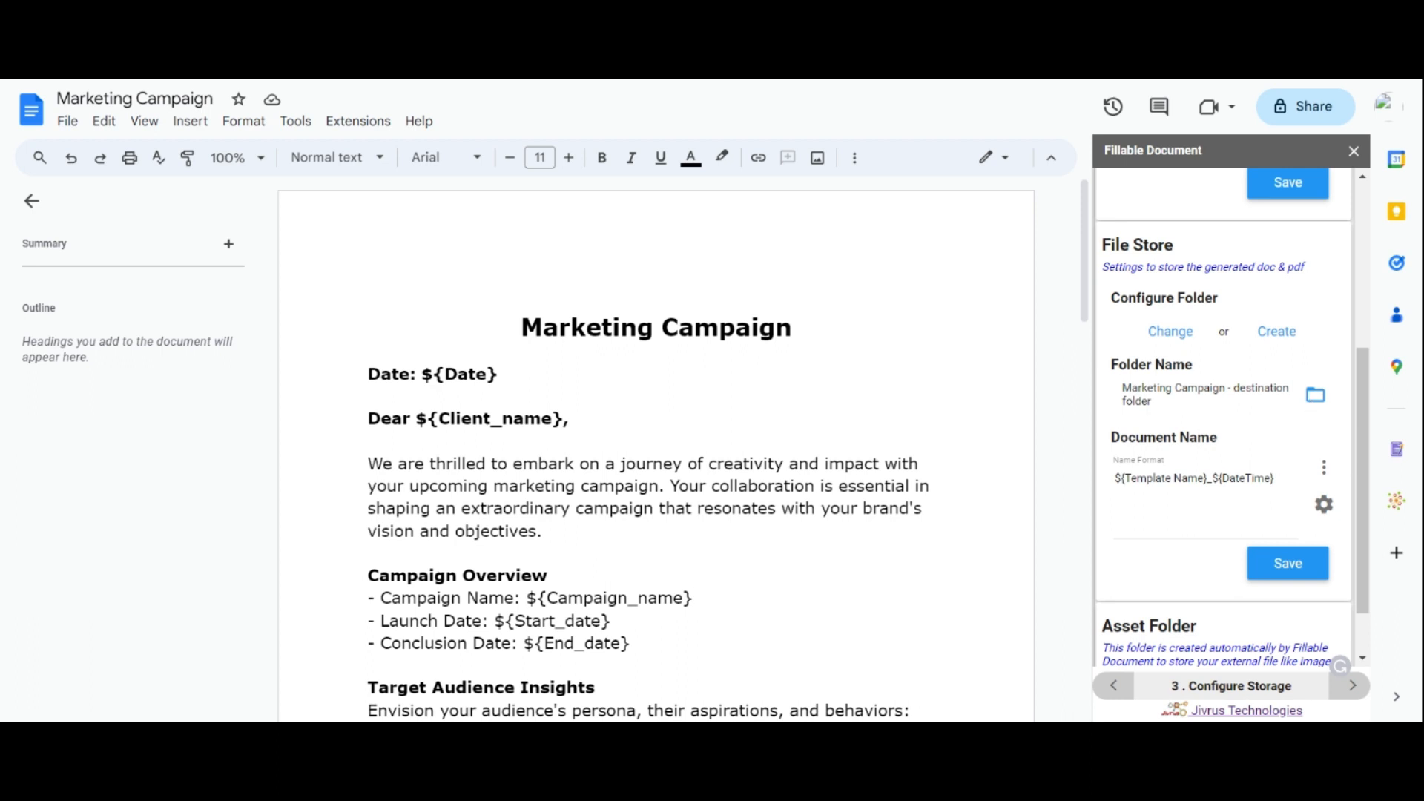
{"action": "mouse_move", "coordinate": [1323, 467]}
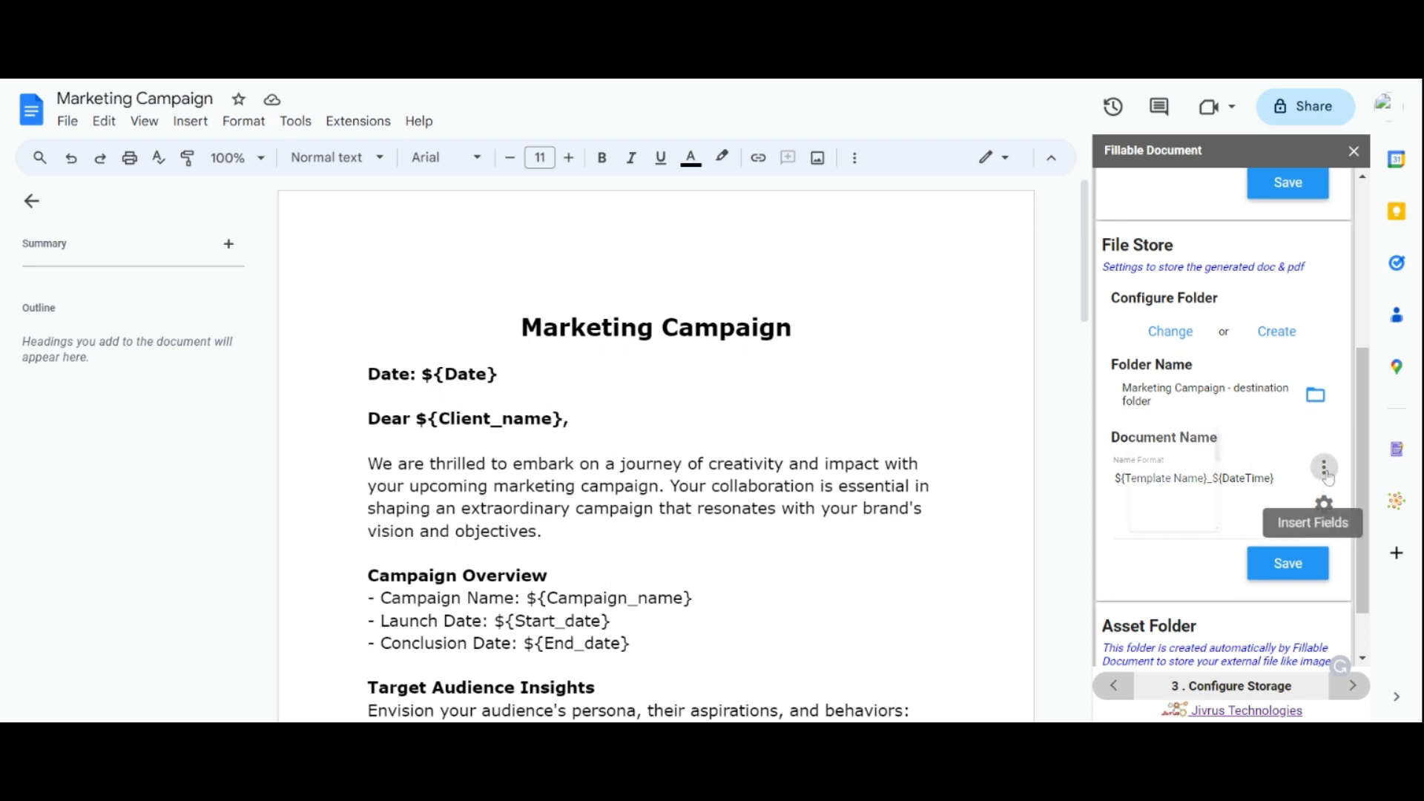
{"action": "left_click", "coordinate": [1324, 468]}
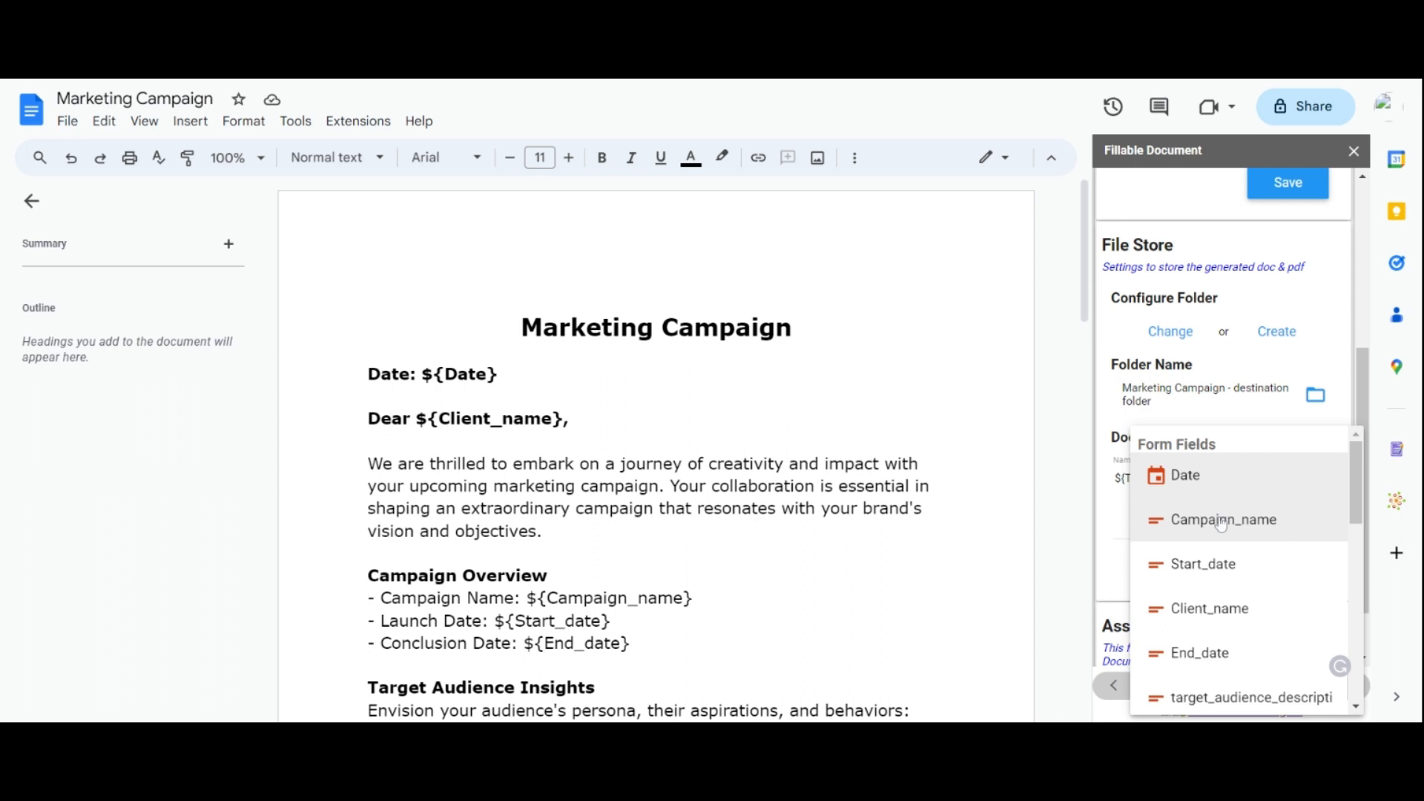
{"action": "left_click", "coordinate": [1224, 519]}
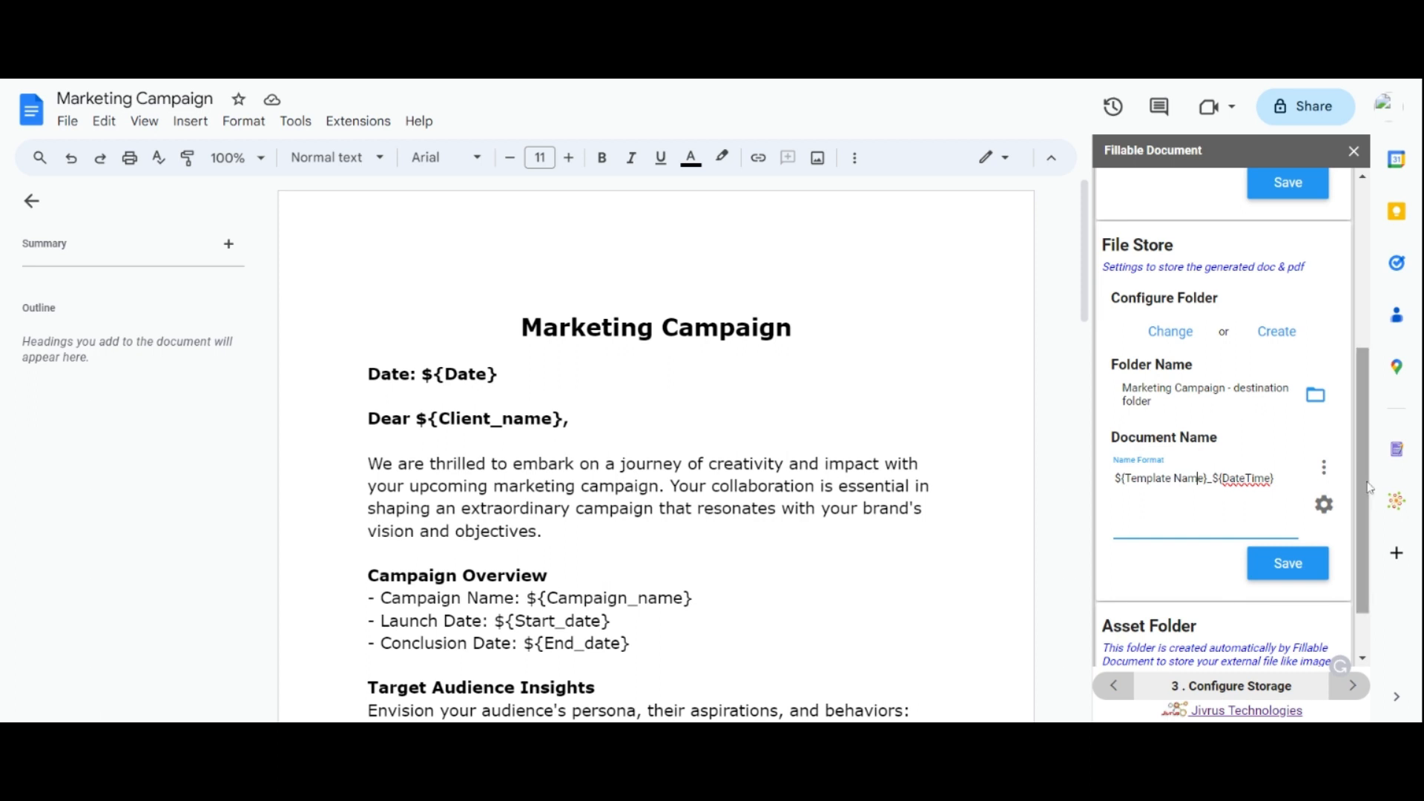
{"action": "scroll", "scroll_direction": "up", "scroll_amount": 3}
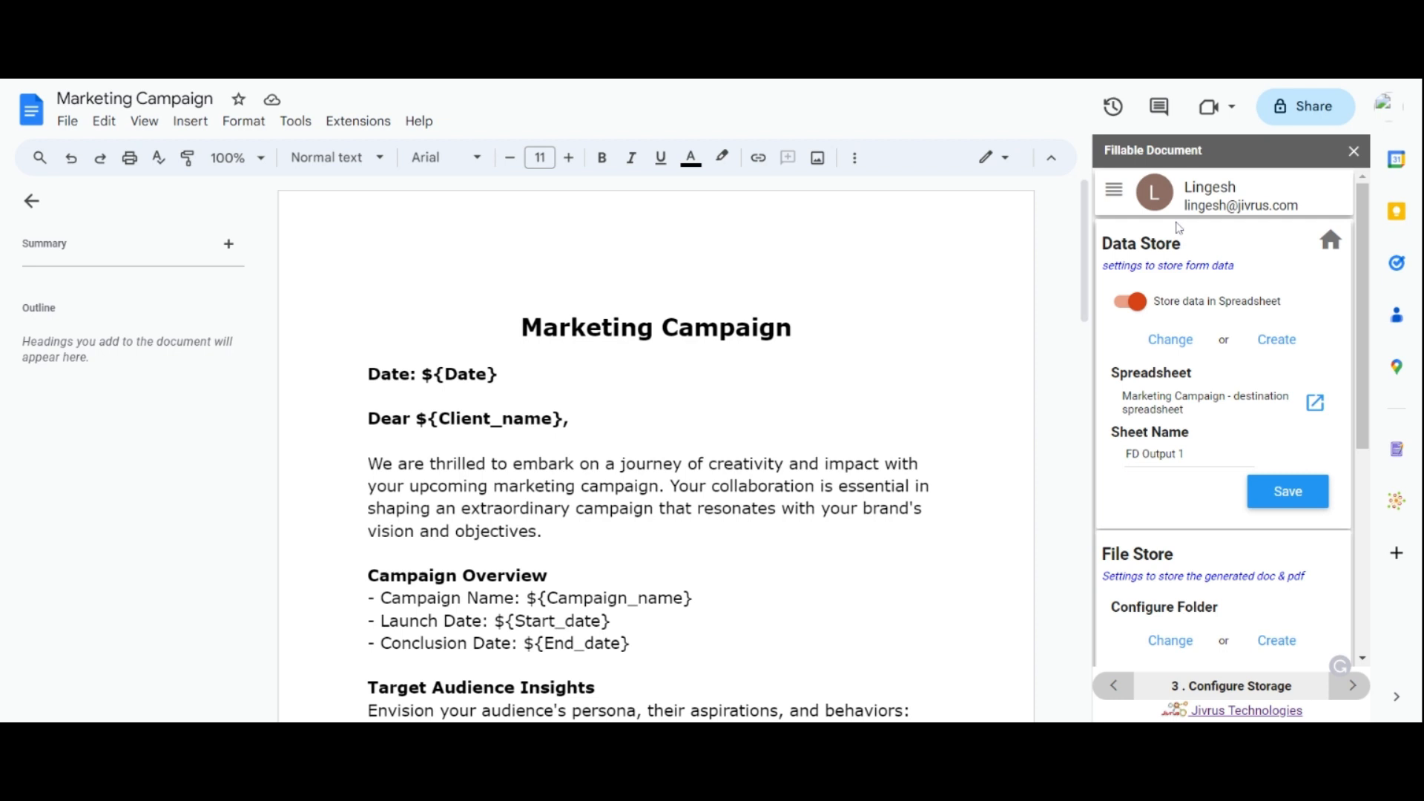
Advance to the Configure Email step and edit Default Template 1
{"action": "left_click", "coordinate": [1350, 685]}
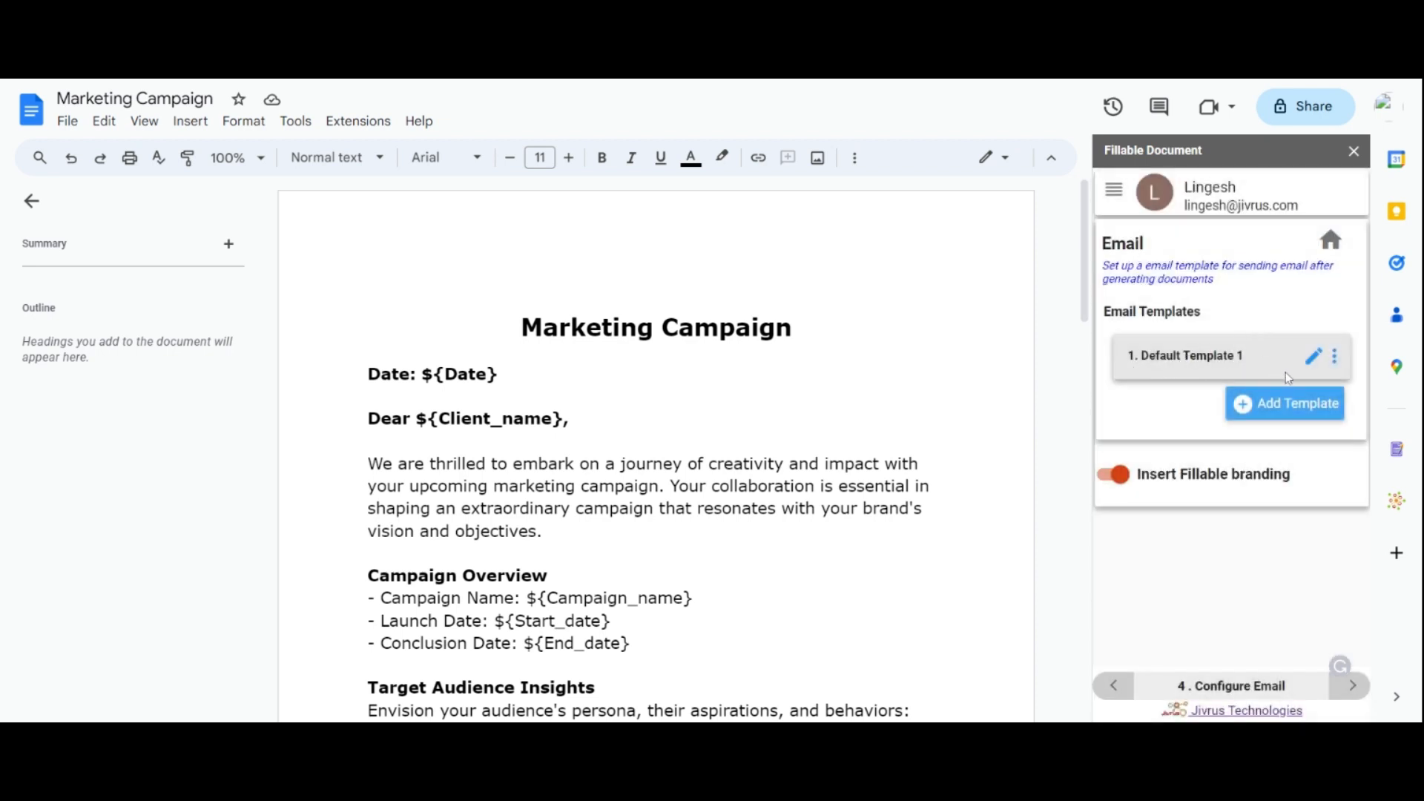
{"action": "mouse_move", "coordinate": [1311, 356]}
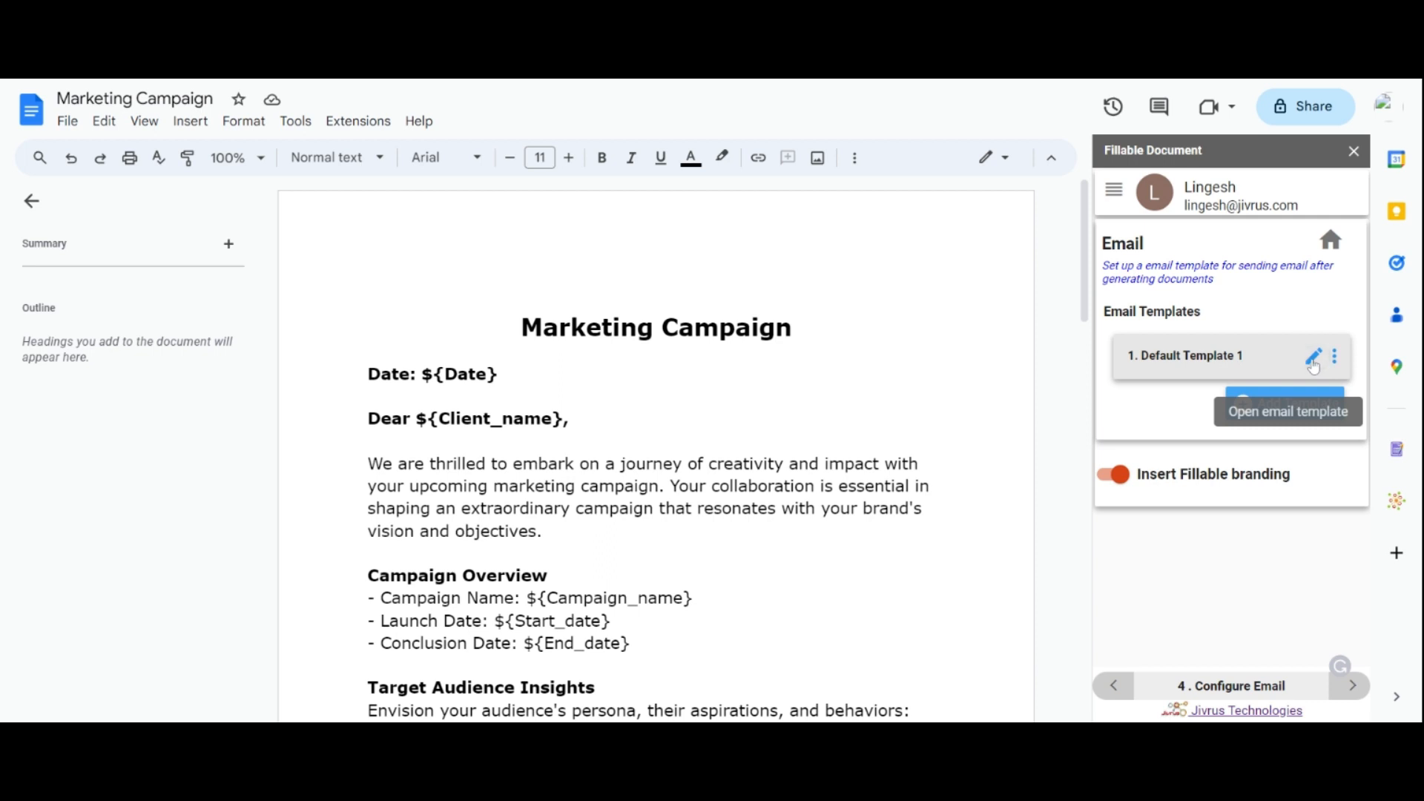
{"action": "left_click", "coordinate": [1313, 355]}
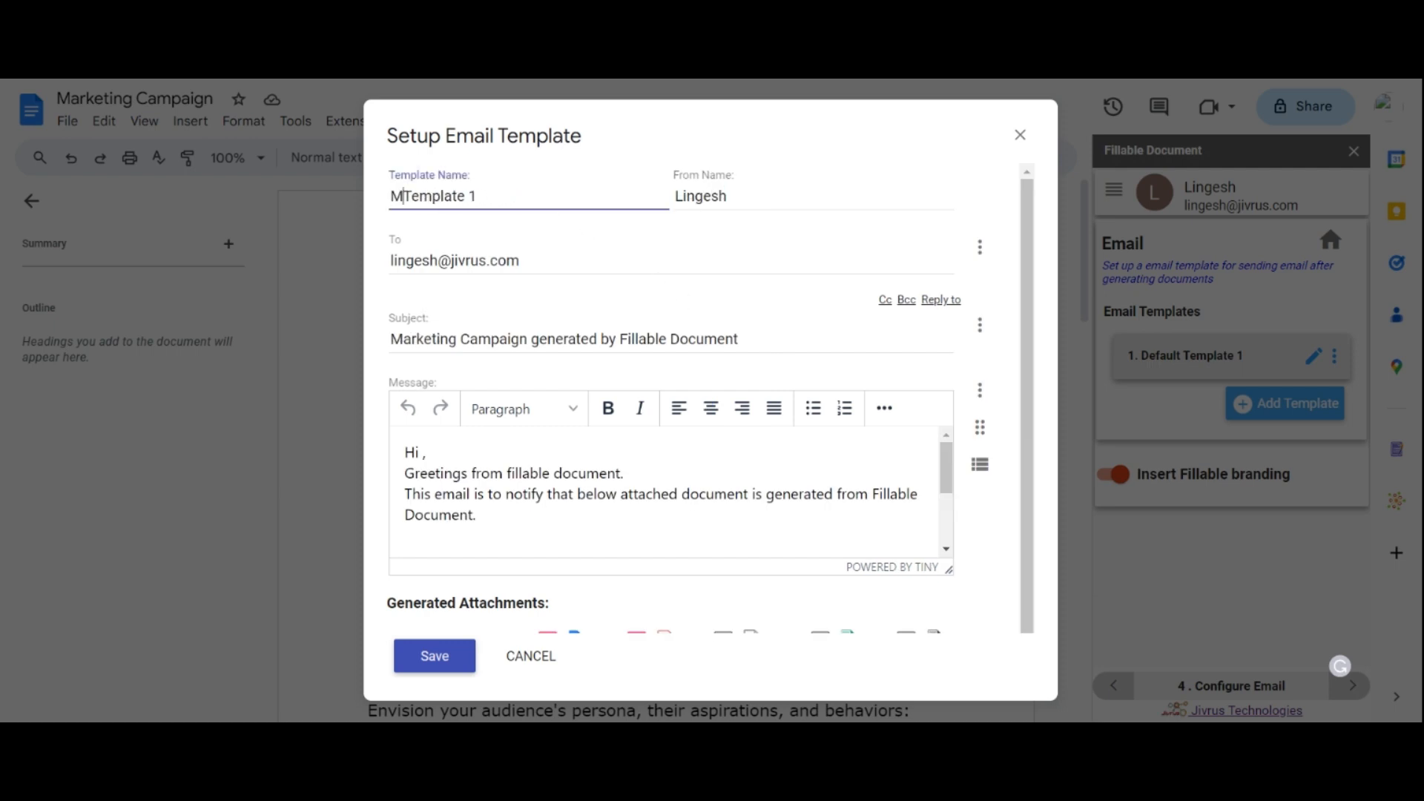
Rename the template to Marketing Template 1, add docx and odt attachments, and save it
{"action": "type", "text": "arketing"}
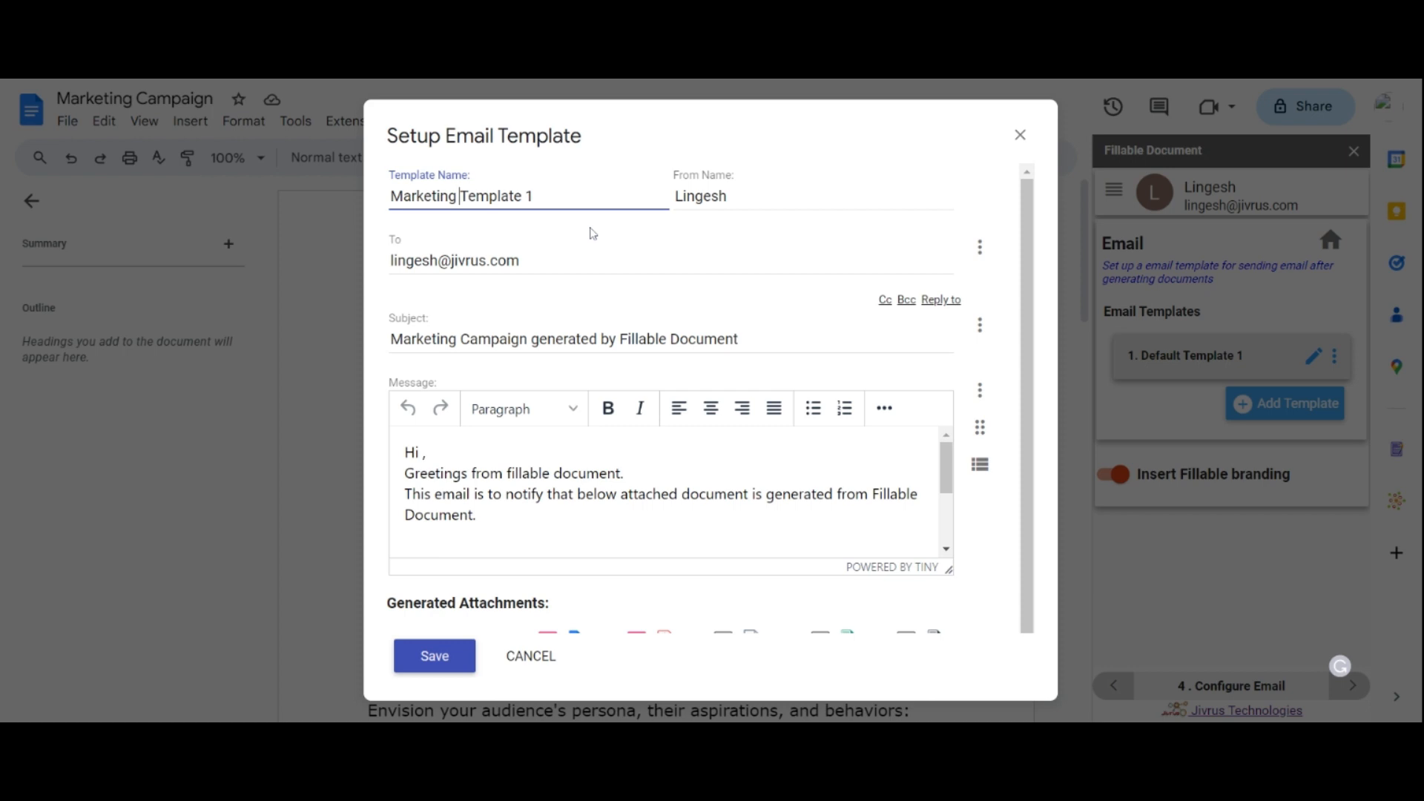
{"action": "mouse_move", "coordinate": [660, 313]}
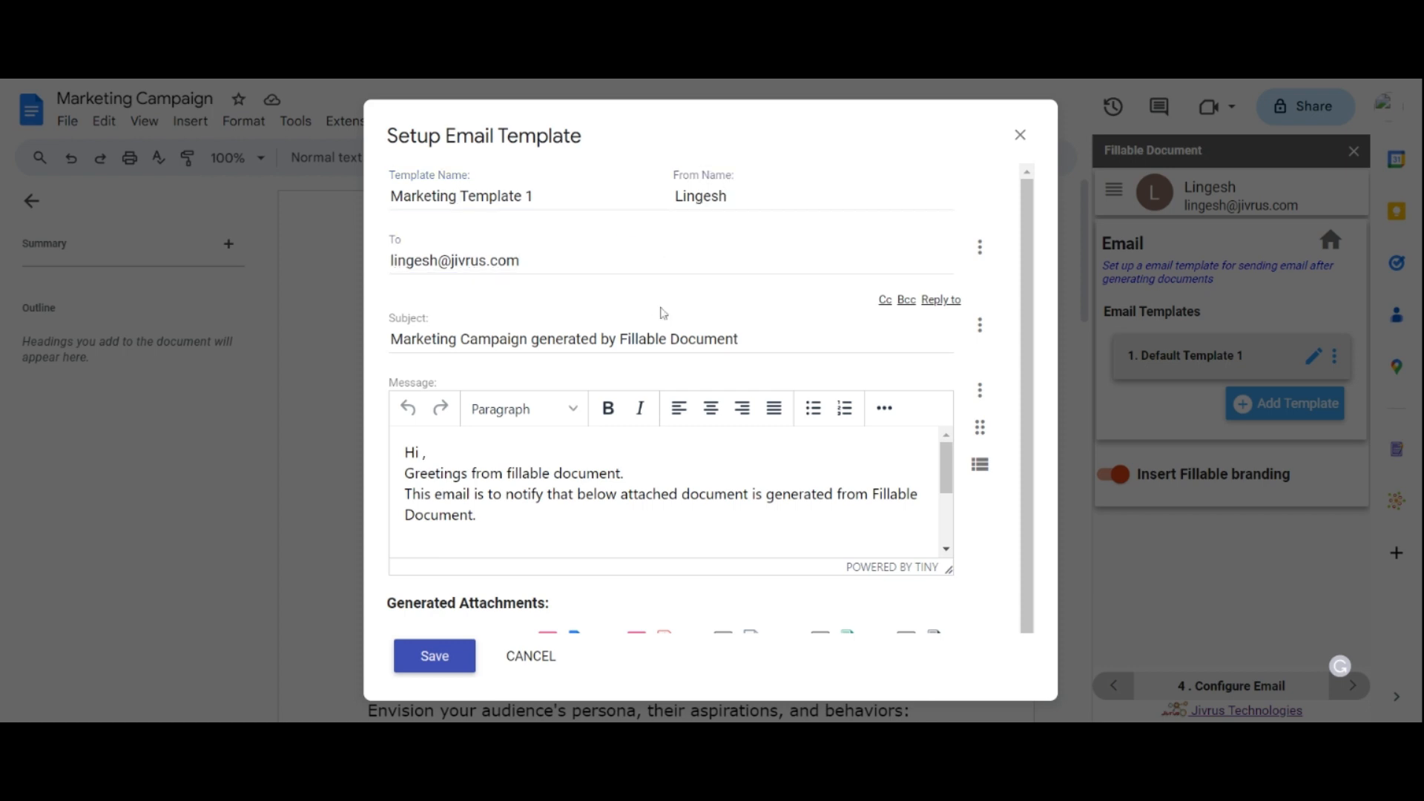
{"action": "scroll", "scroll_direction": "down", "scroll_amount": 3}
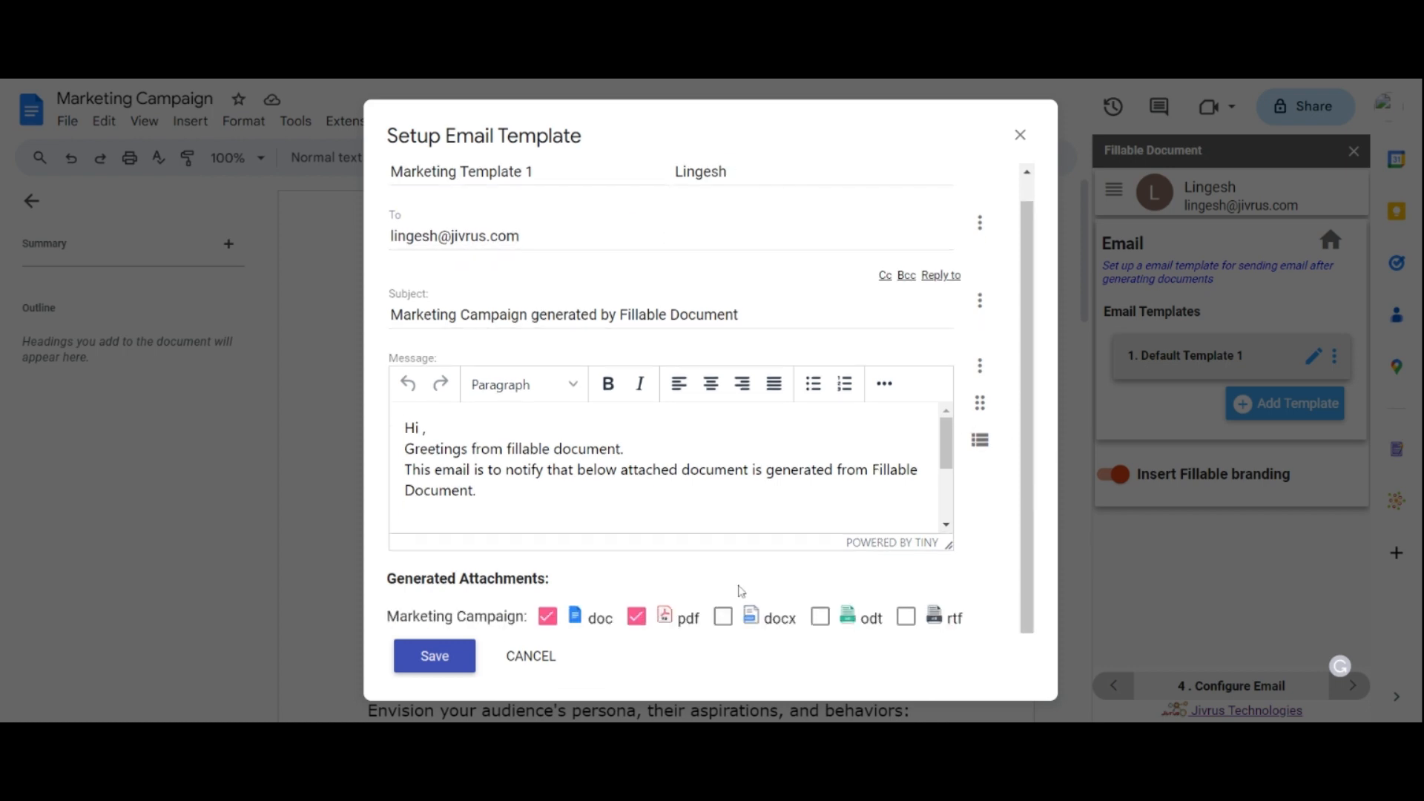
{"action": "left_click", "coordinate": [722, 617]}
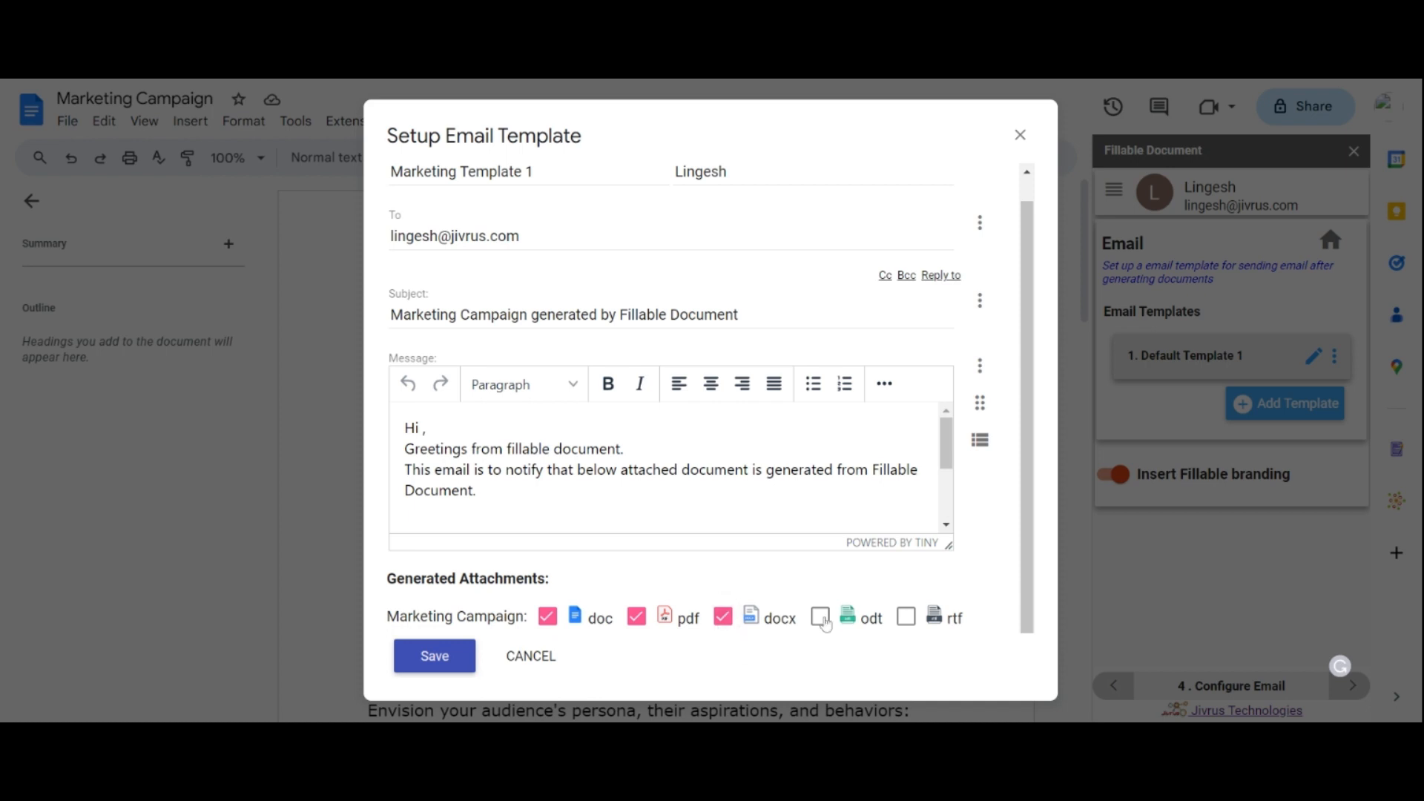
{"action": "left_click", "coordinate": [819, 617]}
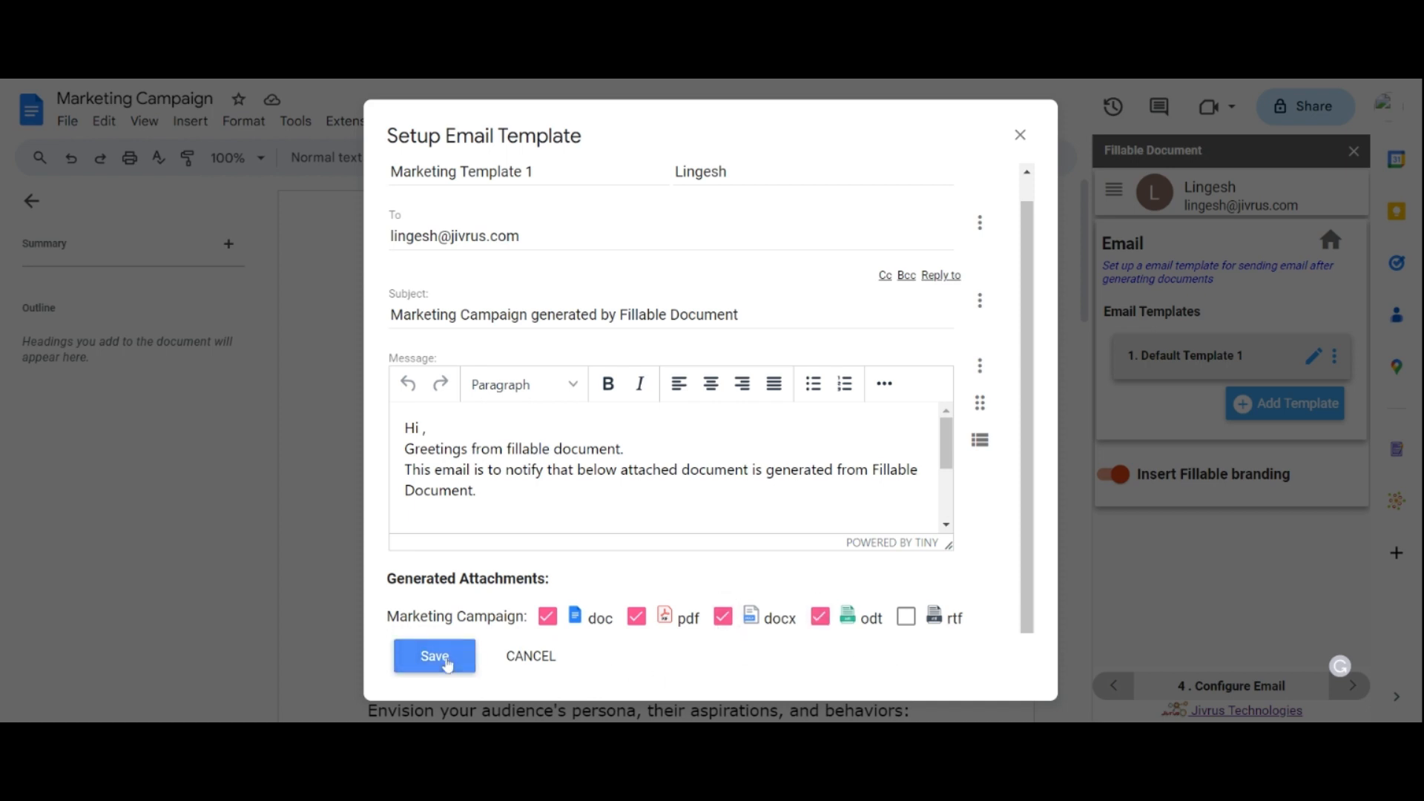
{"action": "left_click", "coordinate": [435, 655]}
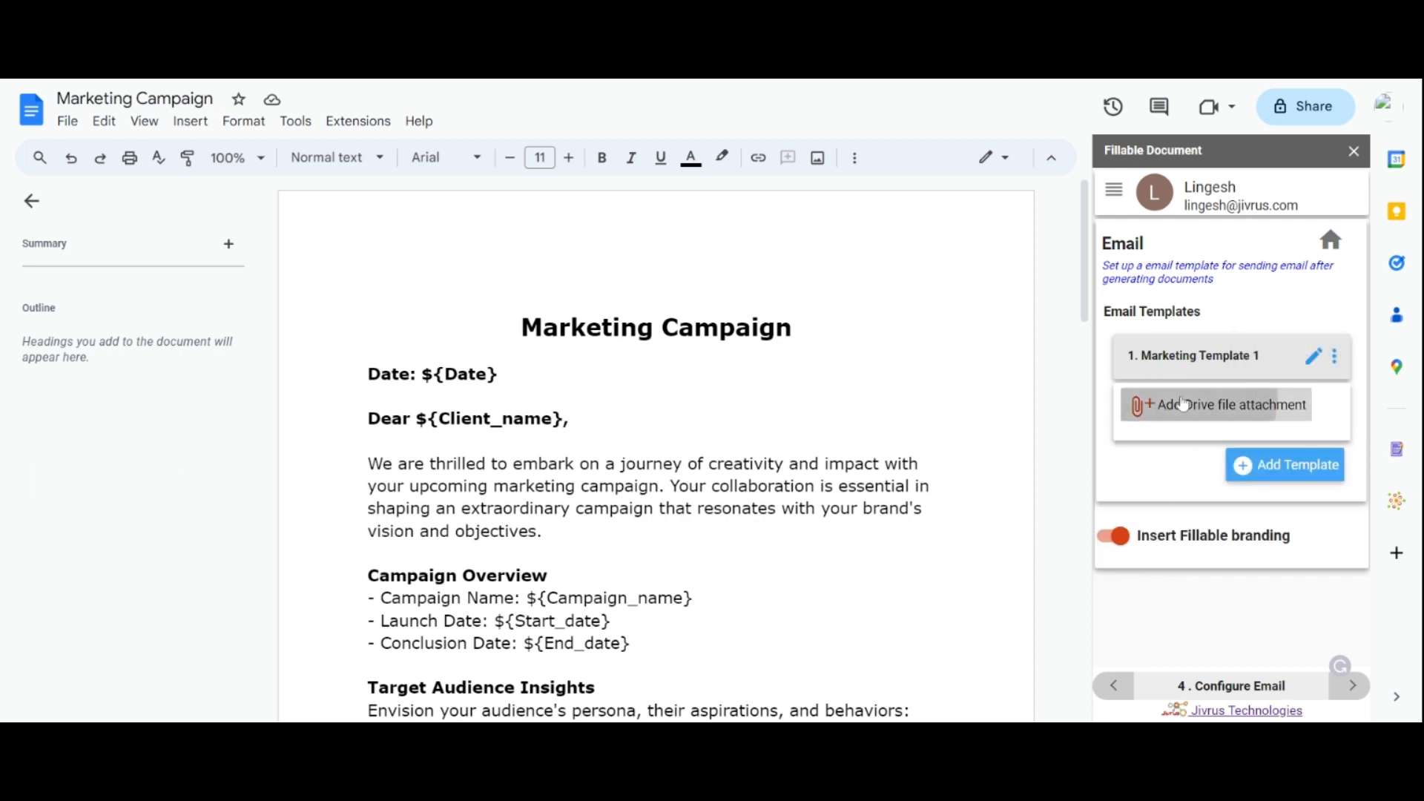
Attach giphy.gif from Drive to Marketing Template 1
{"action": "left_click", "coordinate": [1224, 403]}
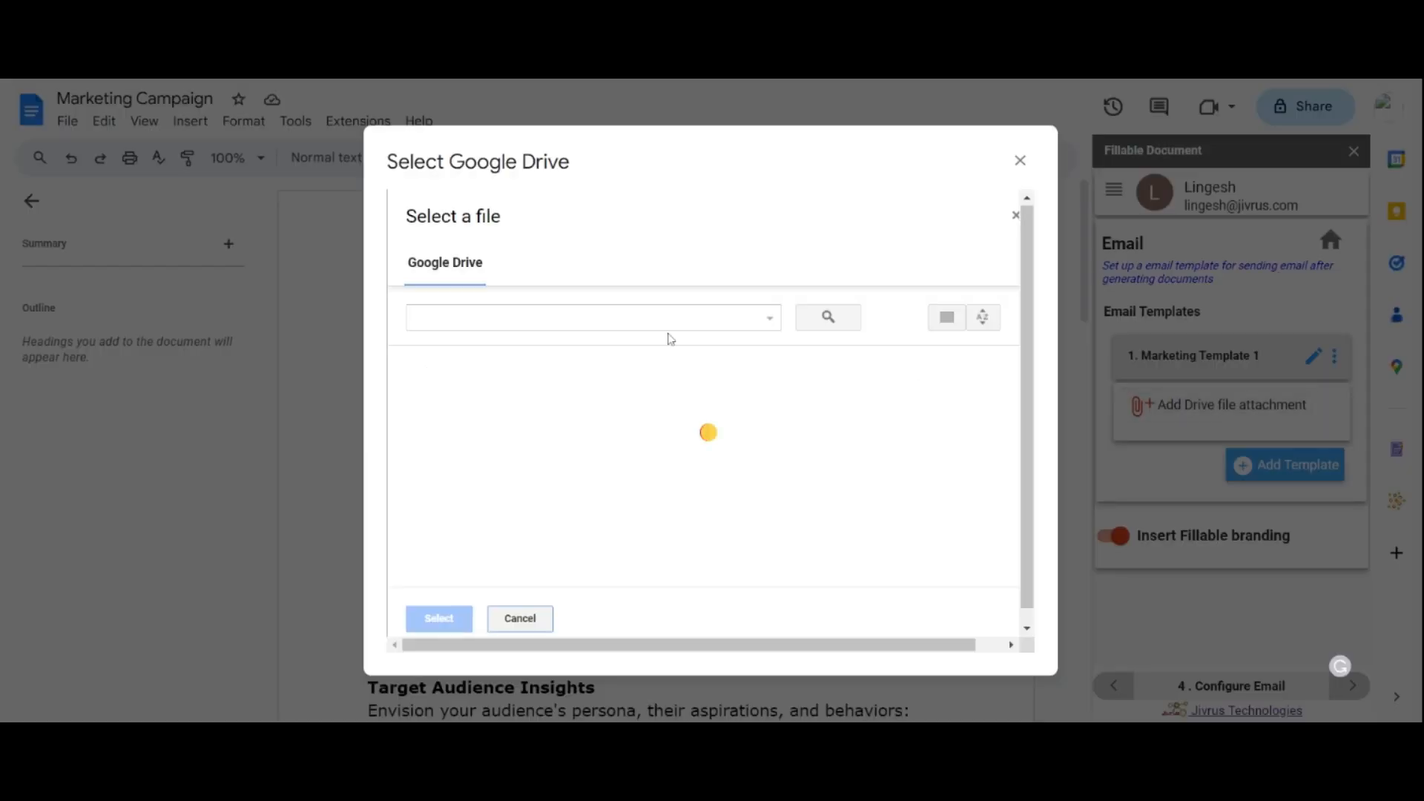
{"action": "type", "text": "gi"}
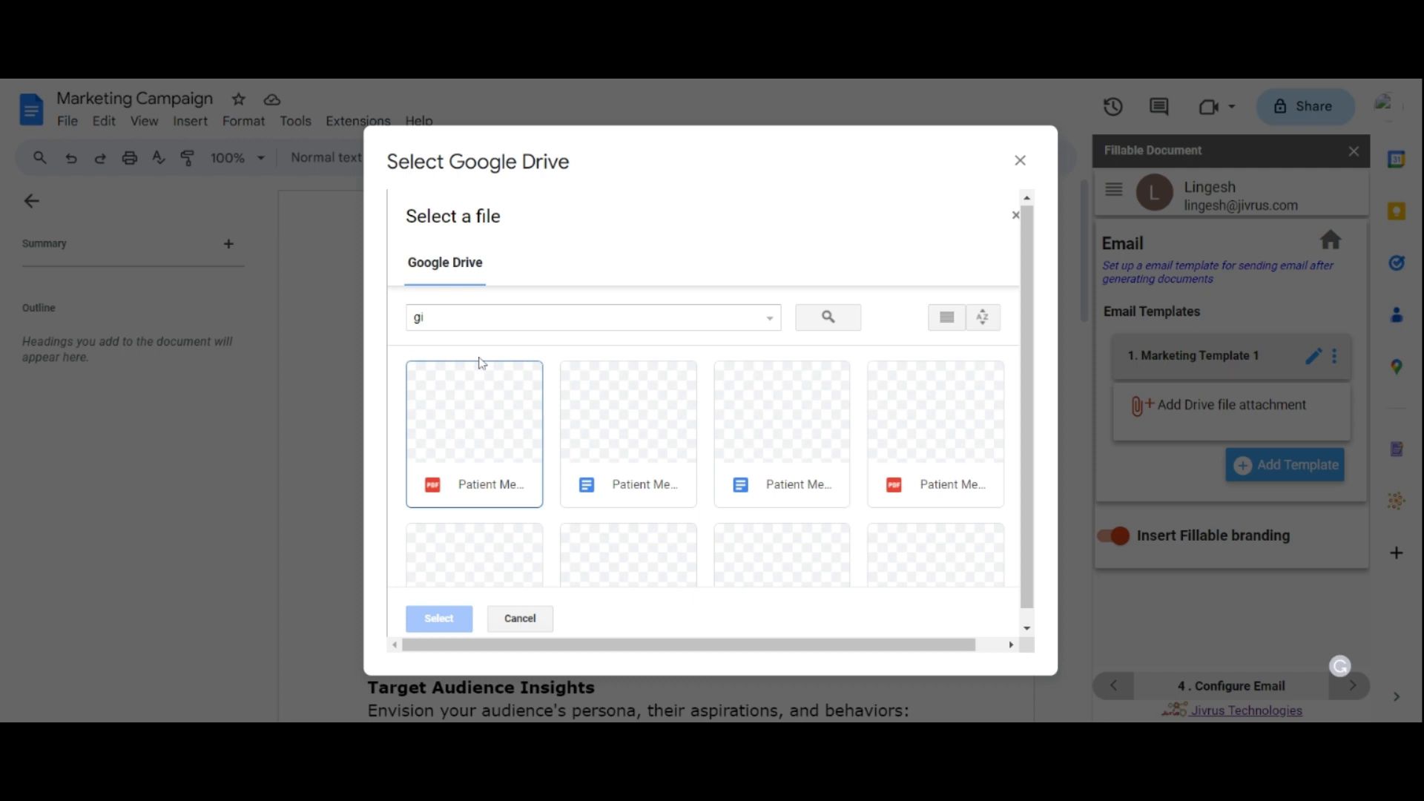
{"action": "left_click", "coordinate": [590, 317]}
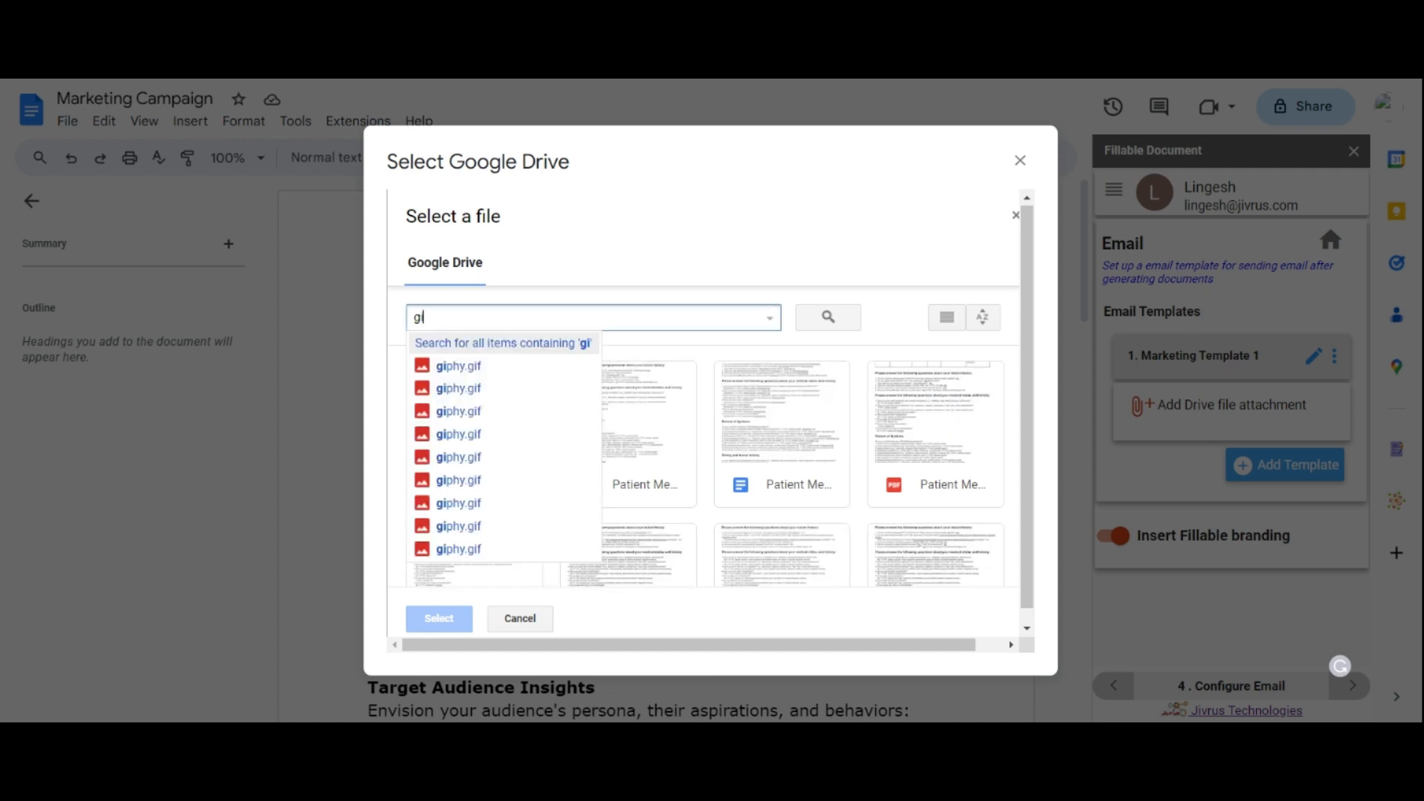
{"action": "left_click", "coordinate": [438, 617]}
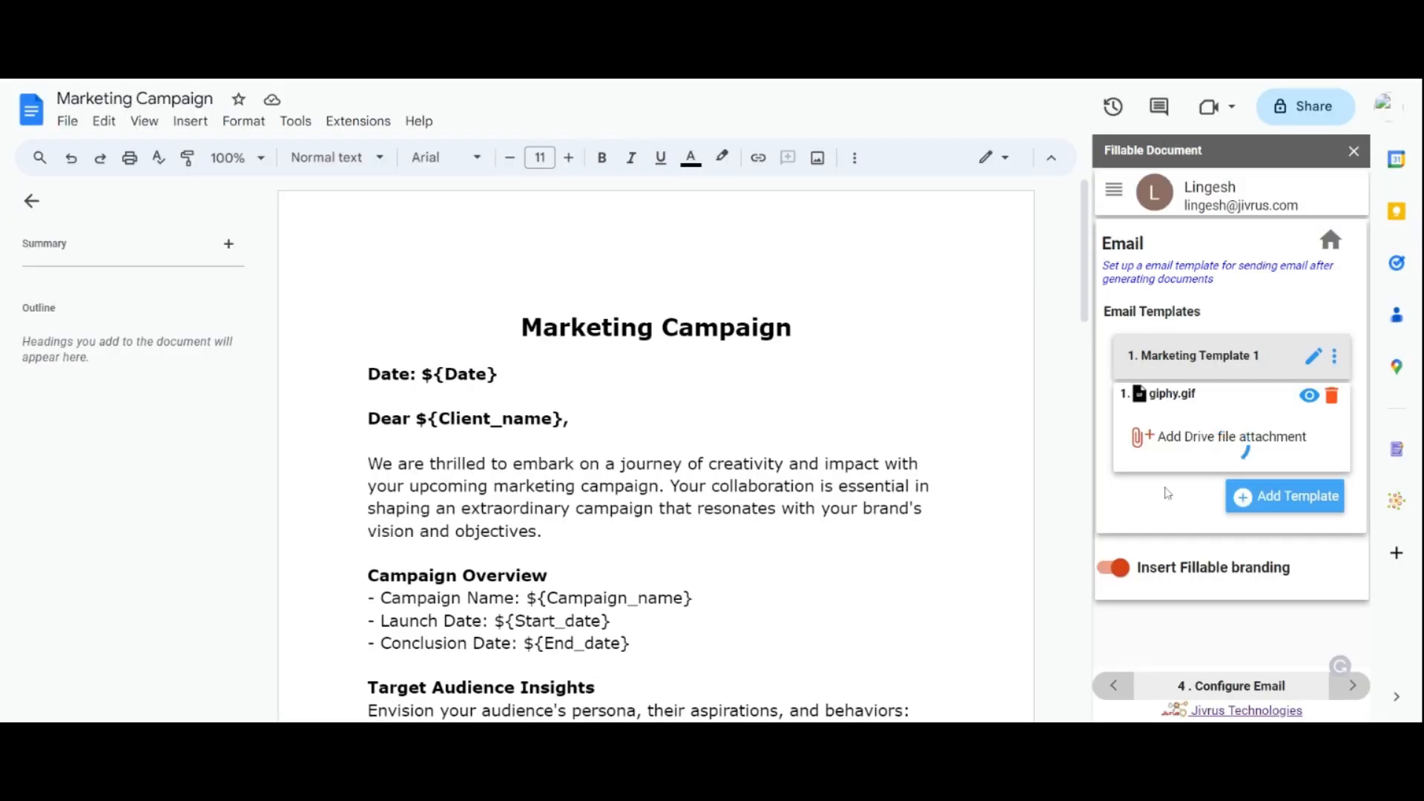
Clone Marketing Template 1, delete the copy, then add a new Default Template 2
{"action": "left_click", "coordinate": [1334, 354]}
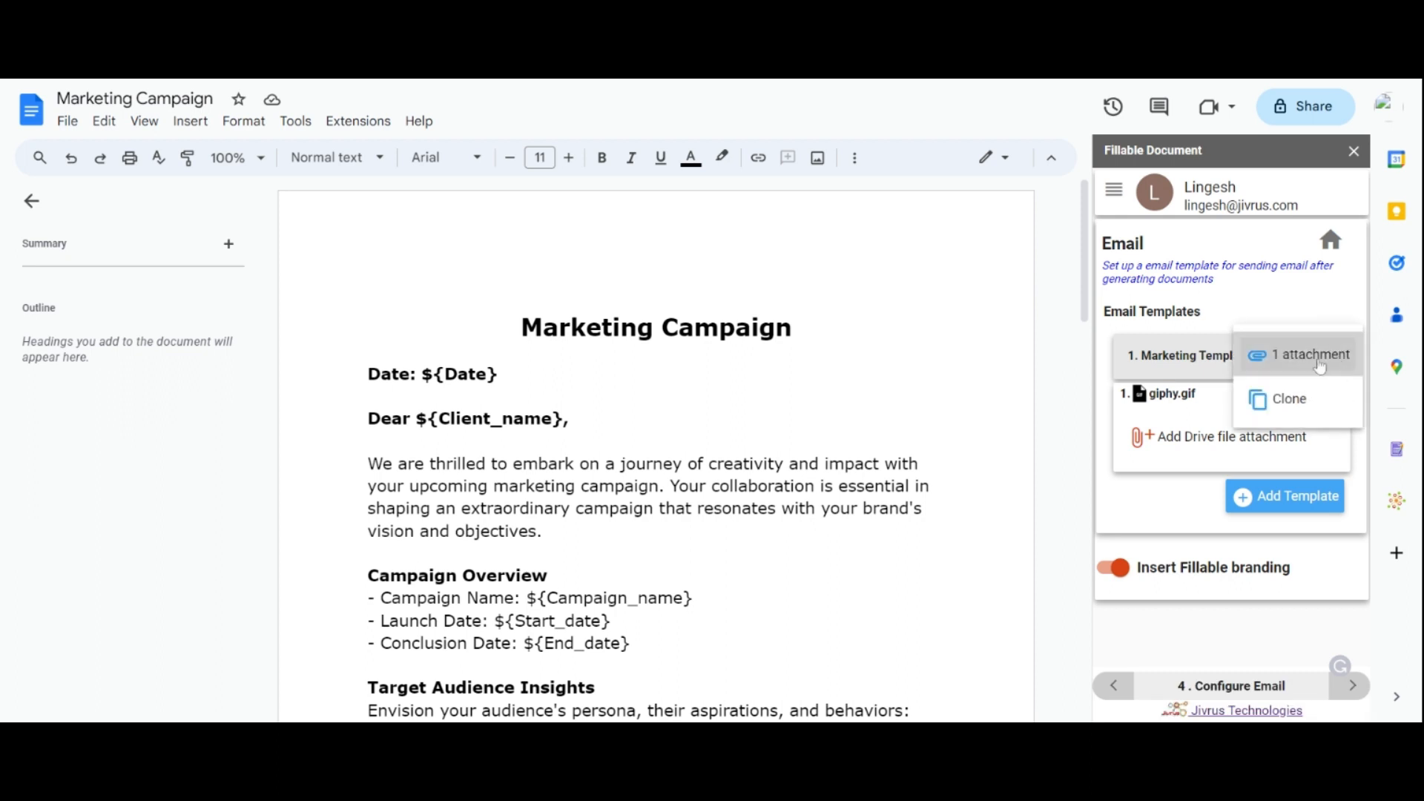
{"action": "left_click", "coordinate": [1288, 397]}
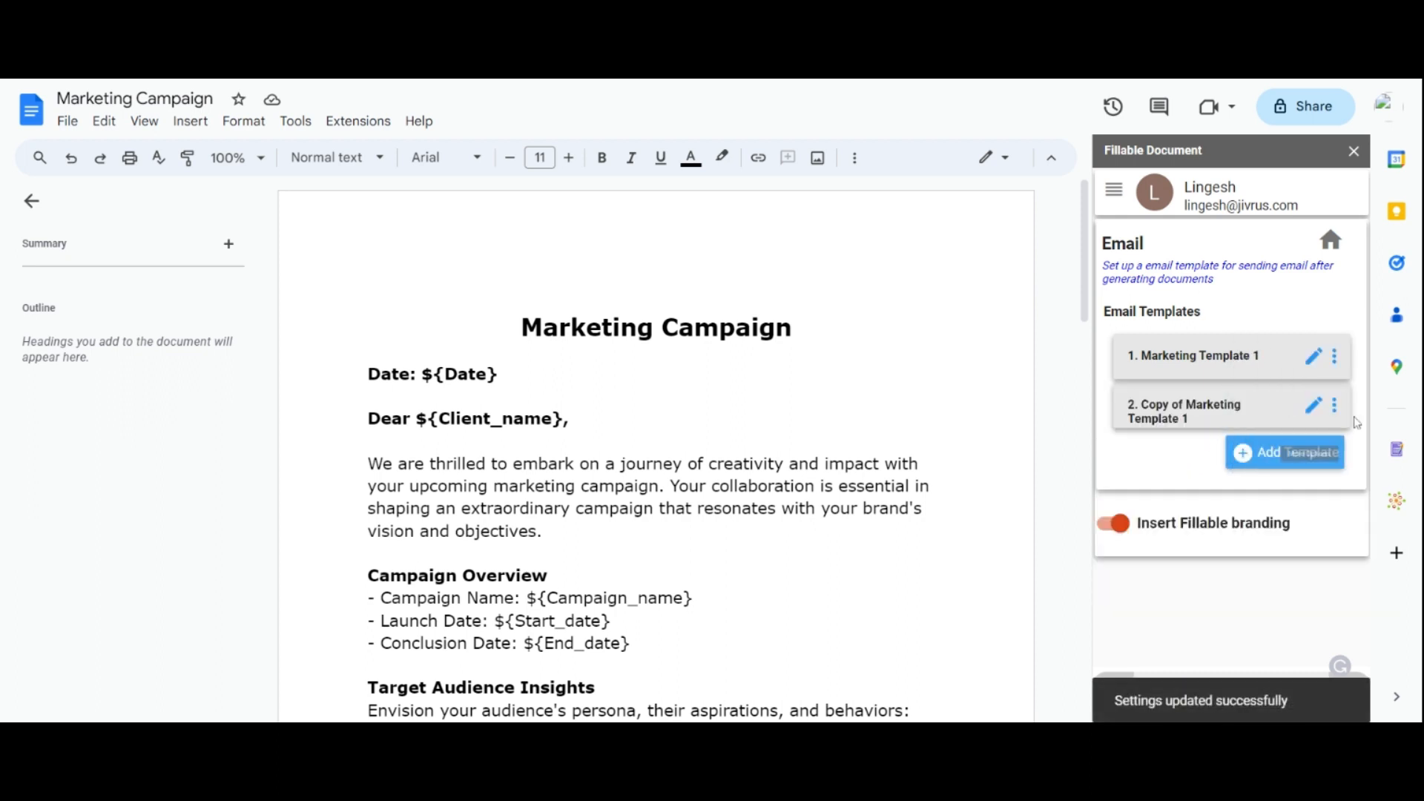
{"action": "left_click", "coordinate": [1334, 405]}
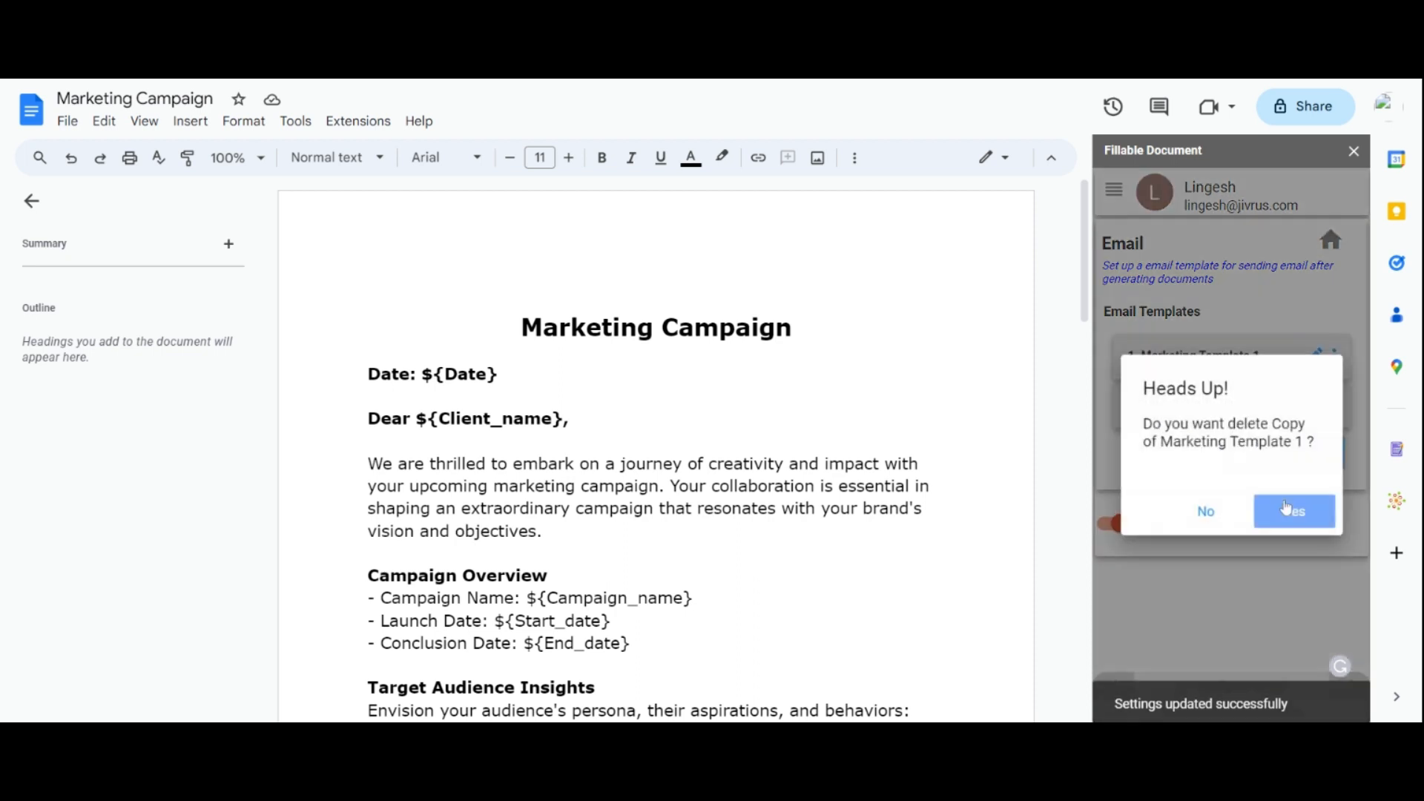
{"action": "left_click", "coordinate": [1294, 511]}
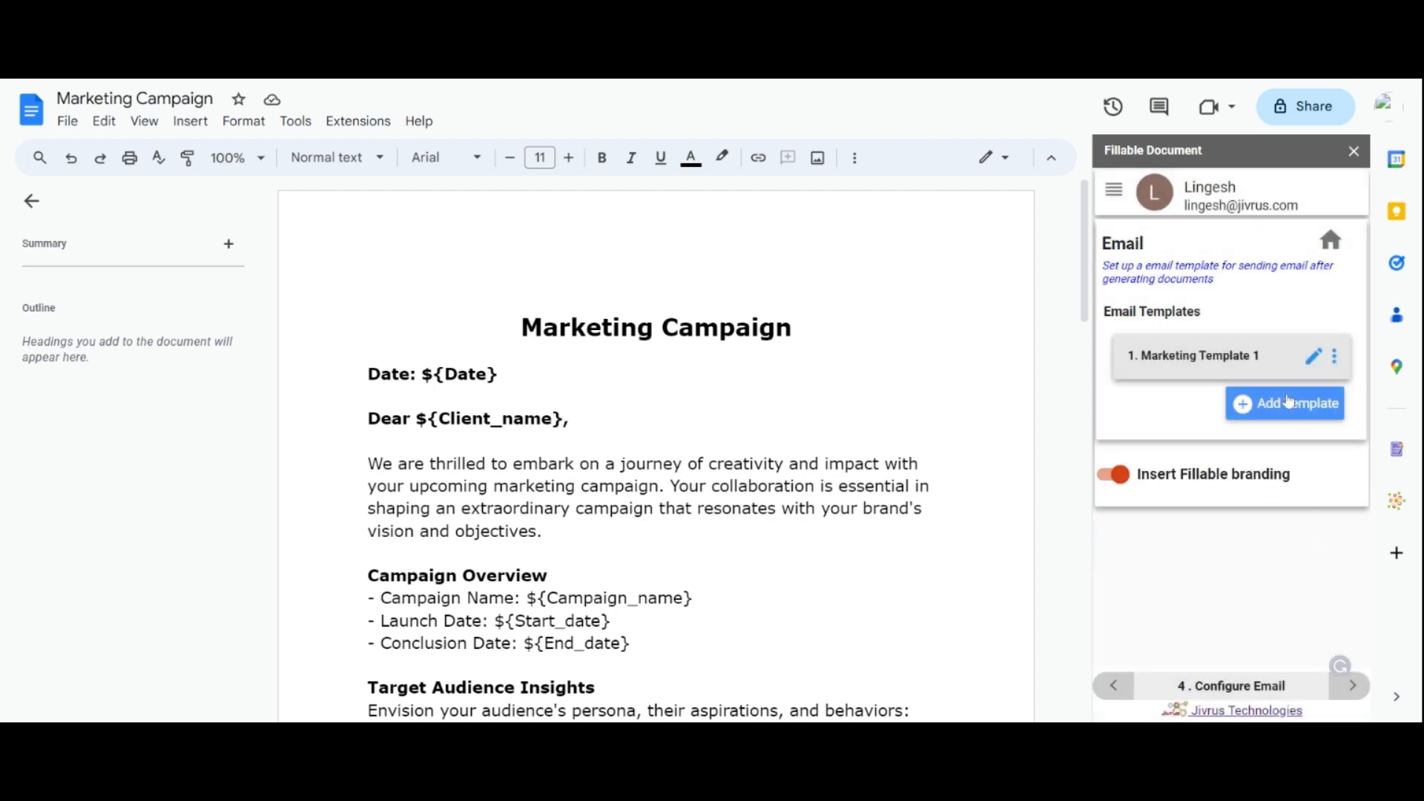
{"action": "left_click", "coordinate": [1285, 402]}
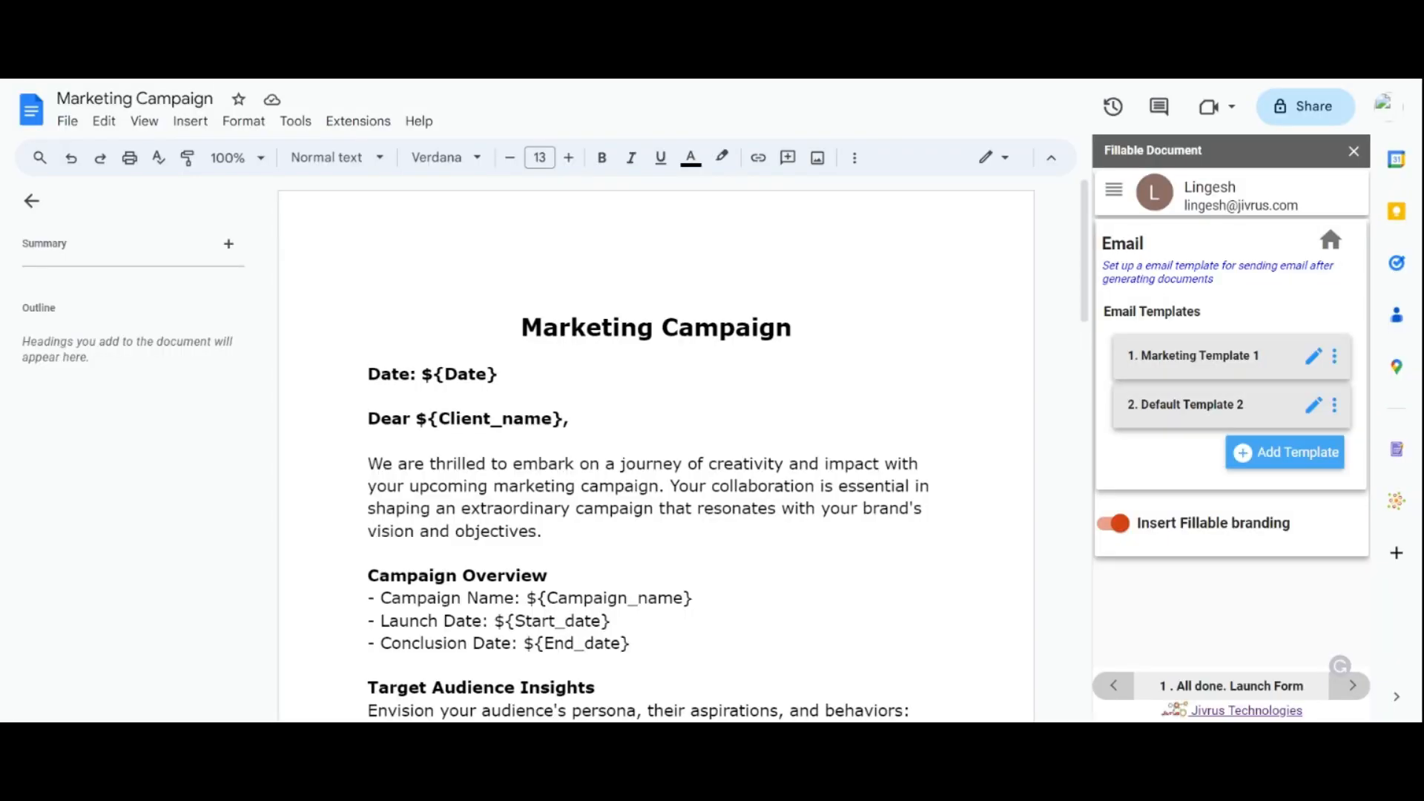
{"action": "mouse_move", "coordinate": [1310, 515]}
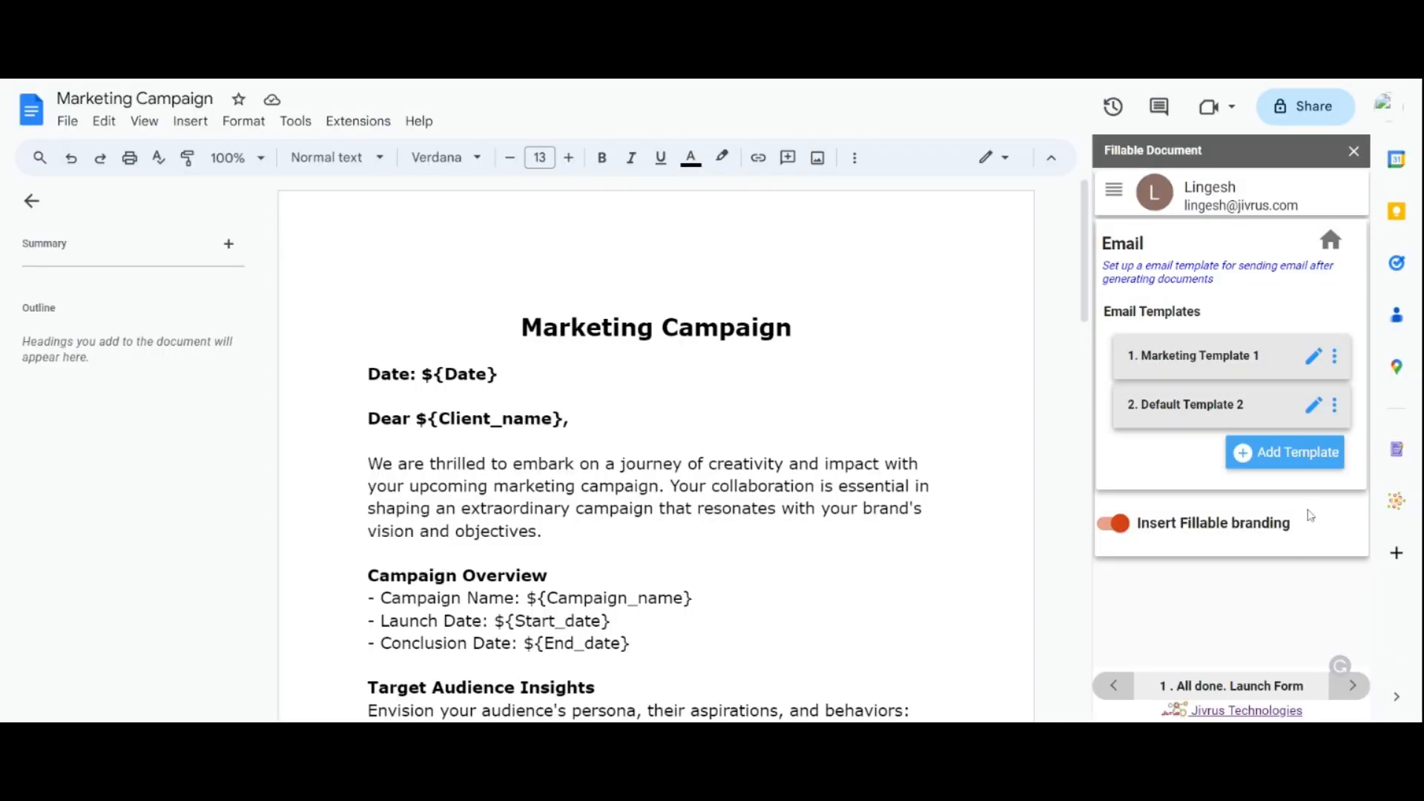
{"action": "mouse_move", "coordinate": [1147, 215]}
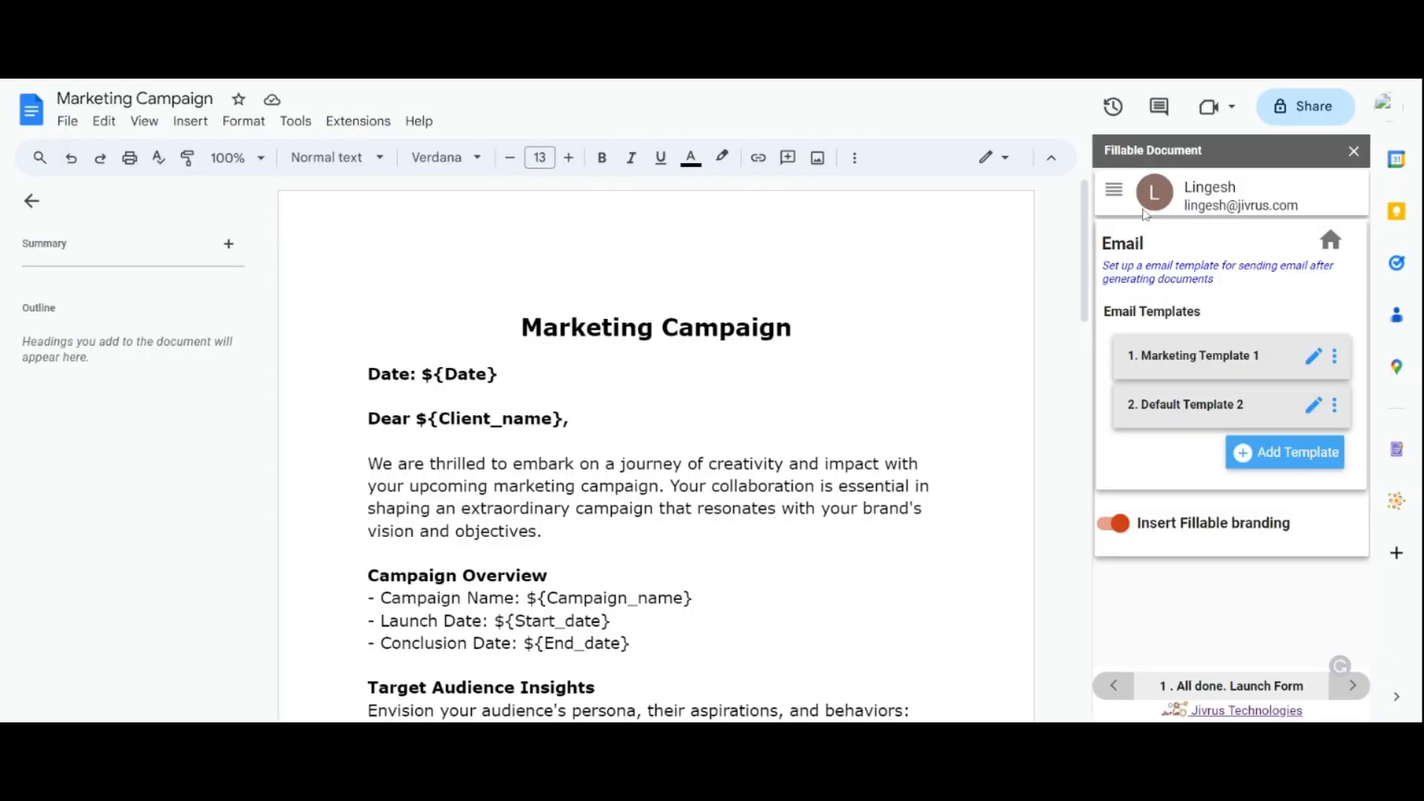
{"action": "left_click", "coordinate": [1114, 191]}
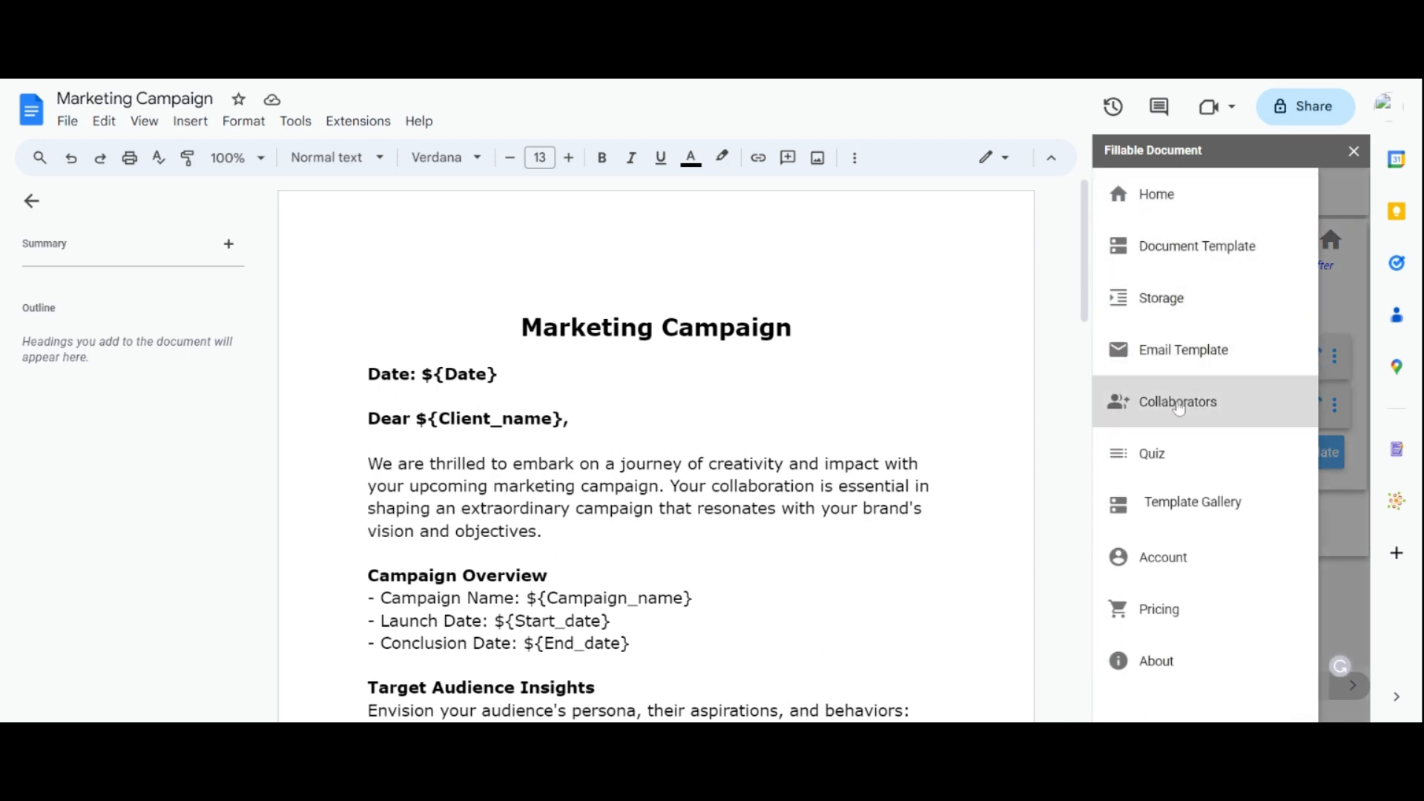
{"action": "left_click", "coordinate": [1177, 402]}
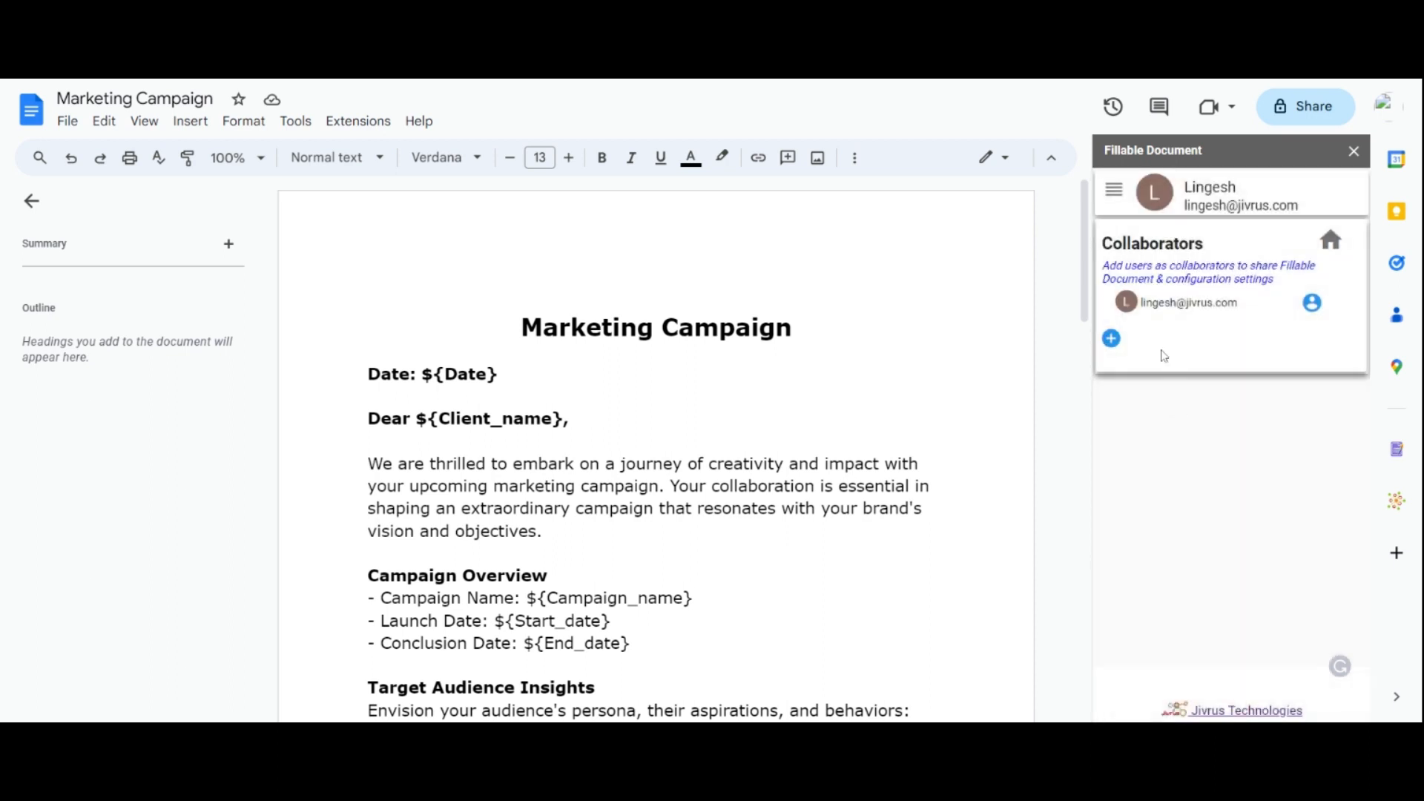
{"action": "left_click", "coordinate": [1111, 338]}
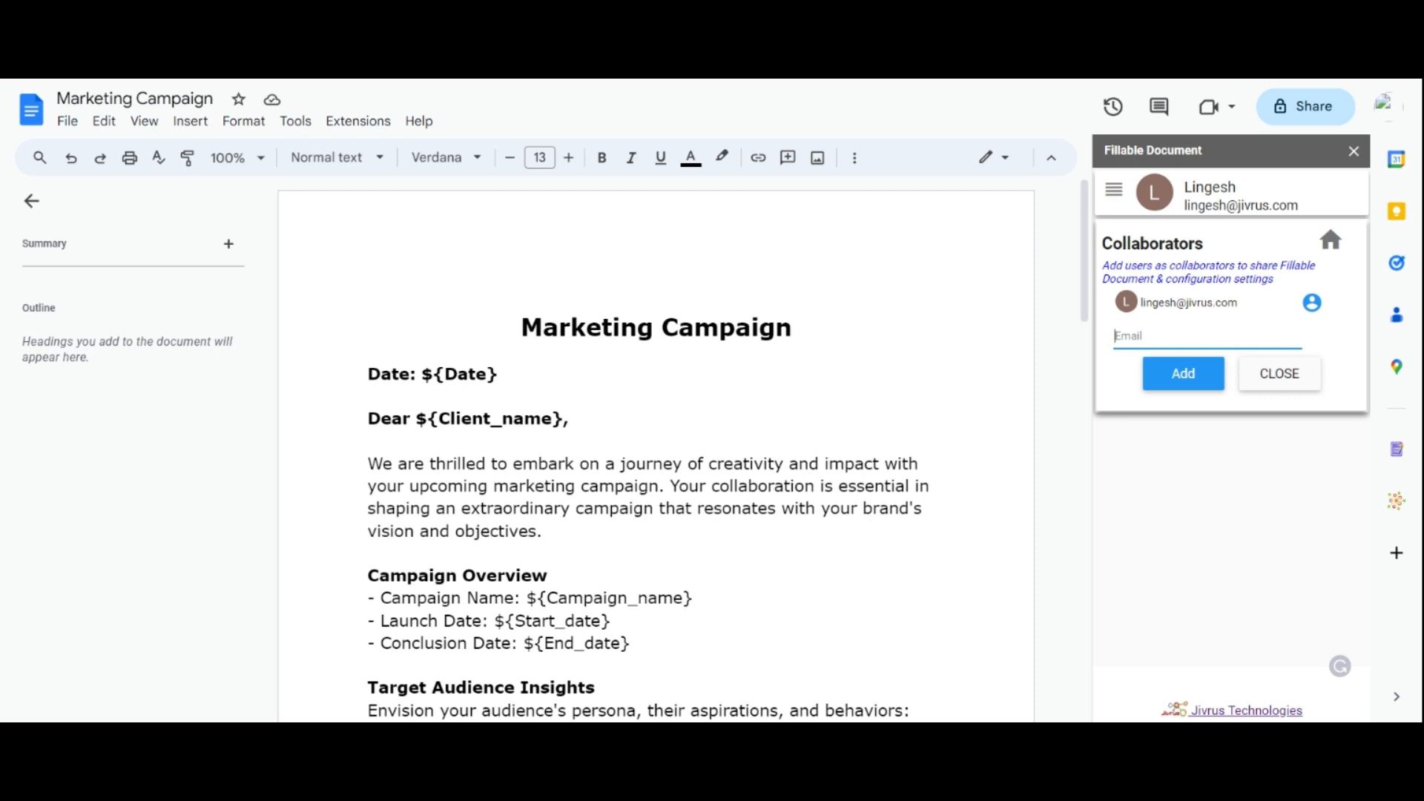
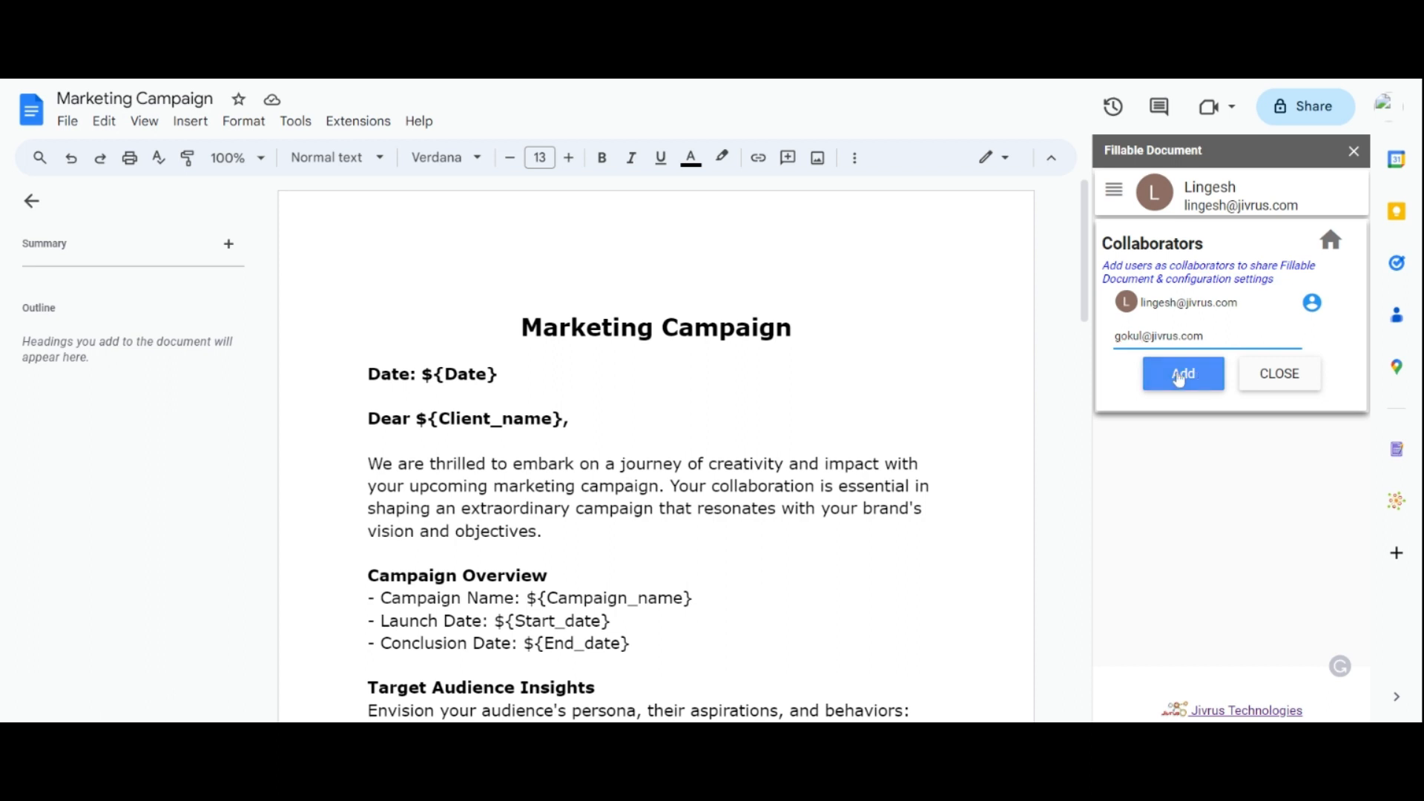
{"action": "left_click", "coordinate": [1183, 373]}
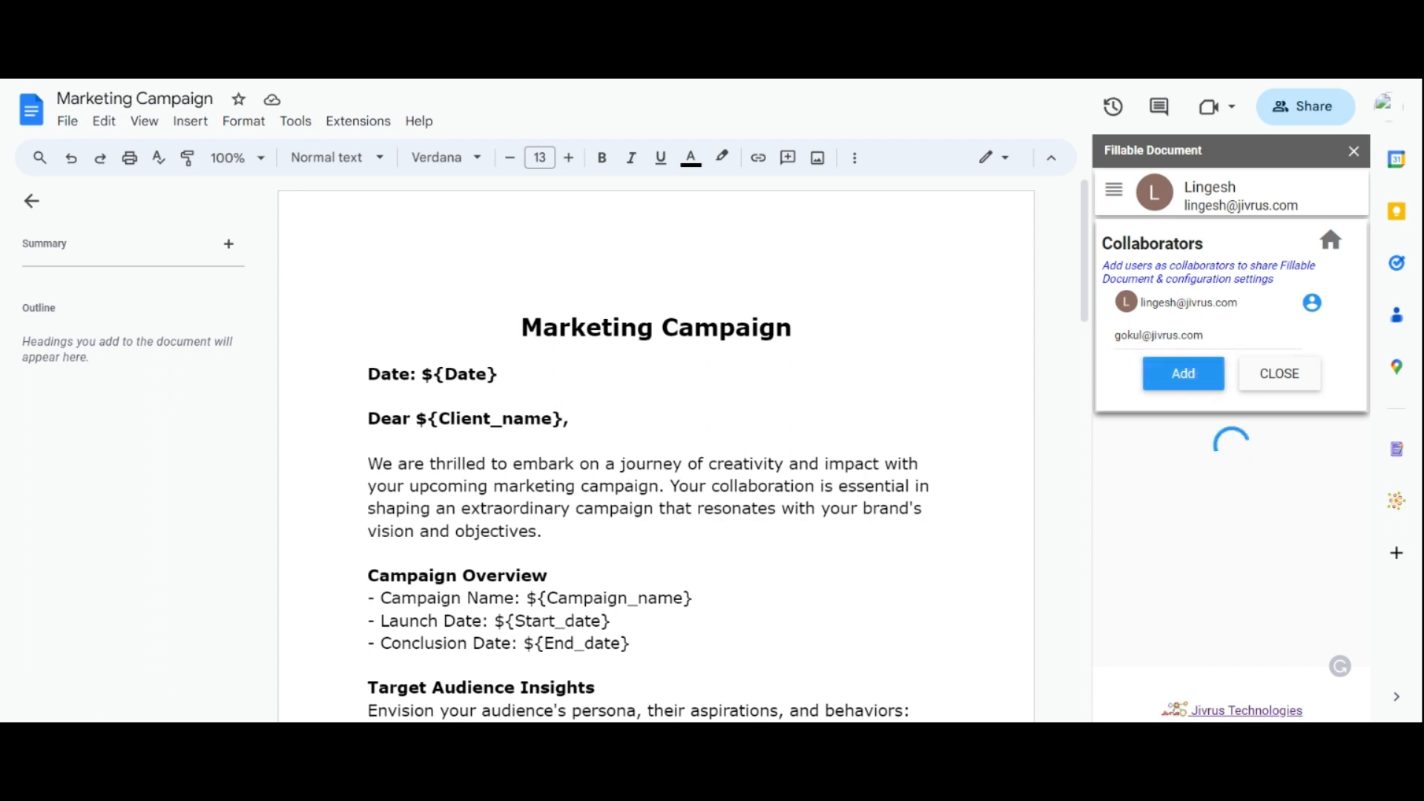
{"action": "left_click", "coordinate": [1182, 374]}
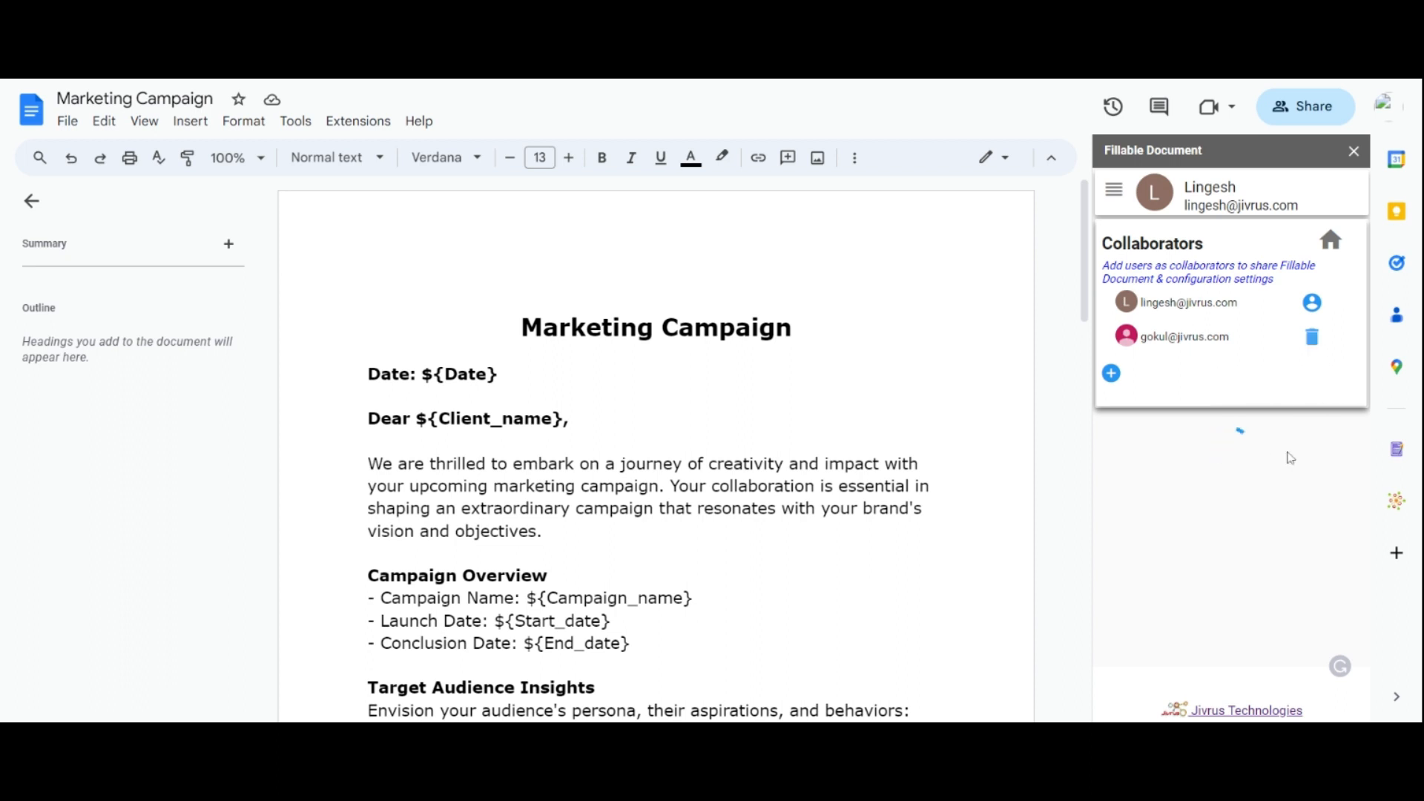
{"action": "left_click", "coordinate": [1312, 337]}
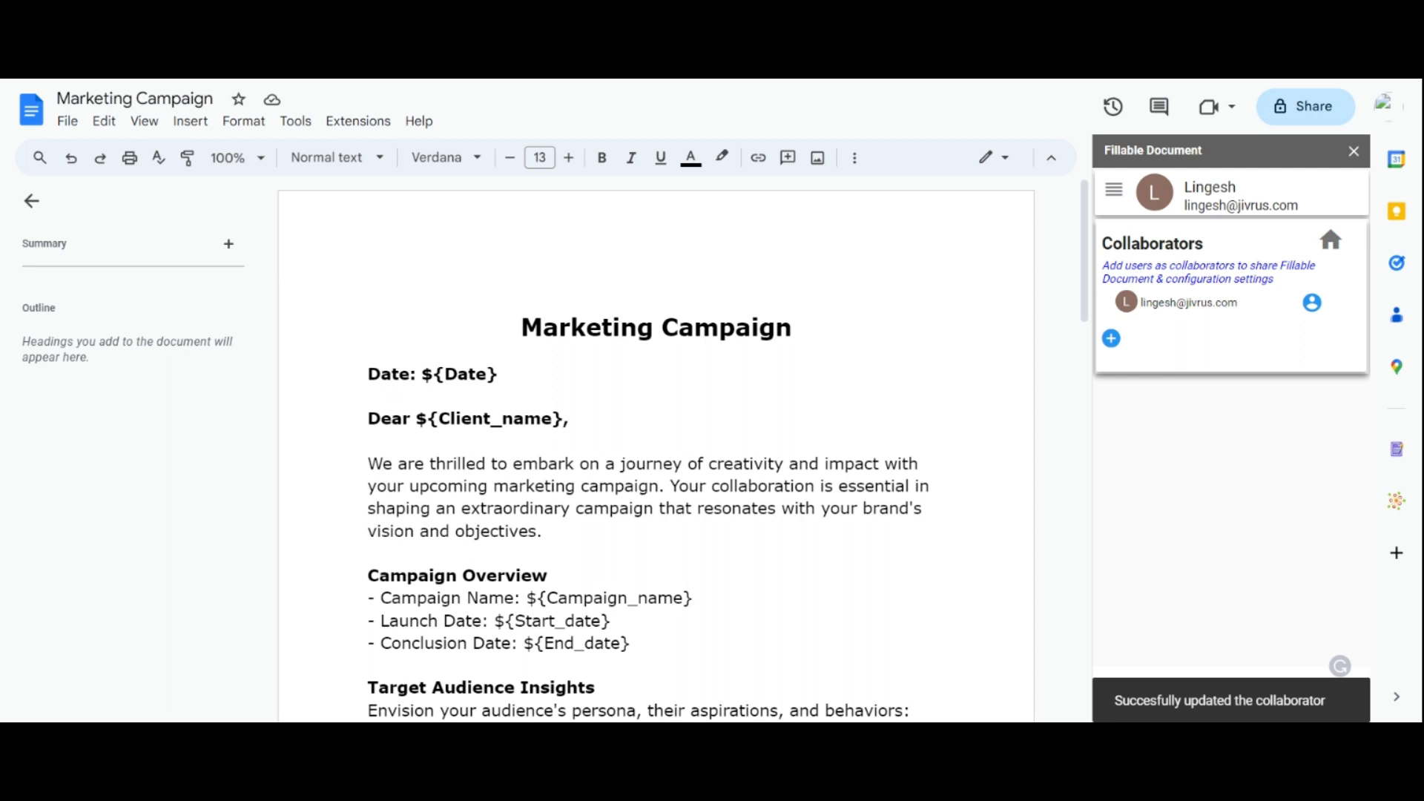
{"action": "mouse_move", "coordinate": [1224, 355]}
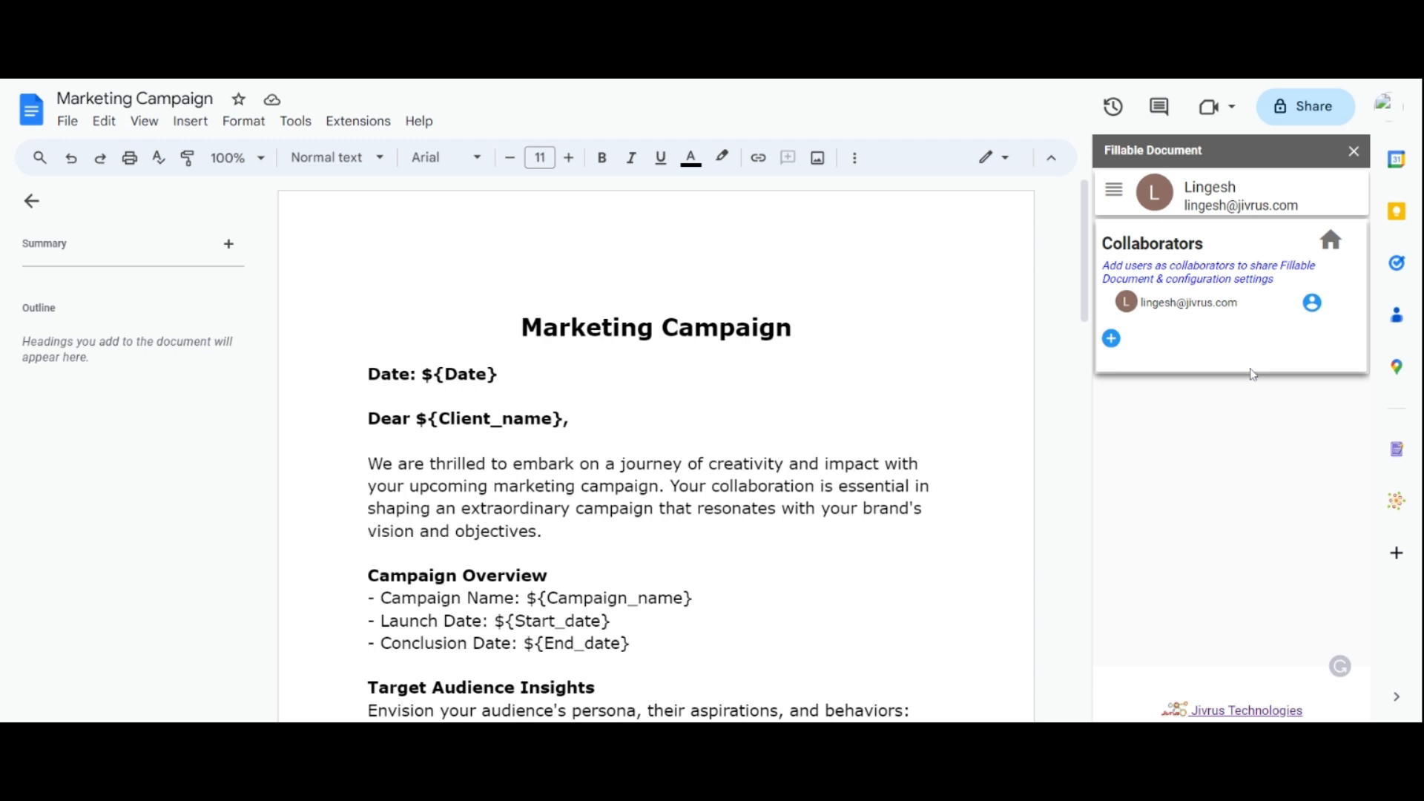
{"action": "mouse_move", "coordinate": [1330, 240]}
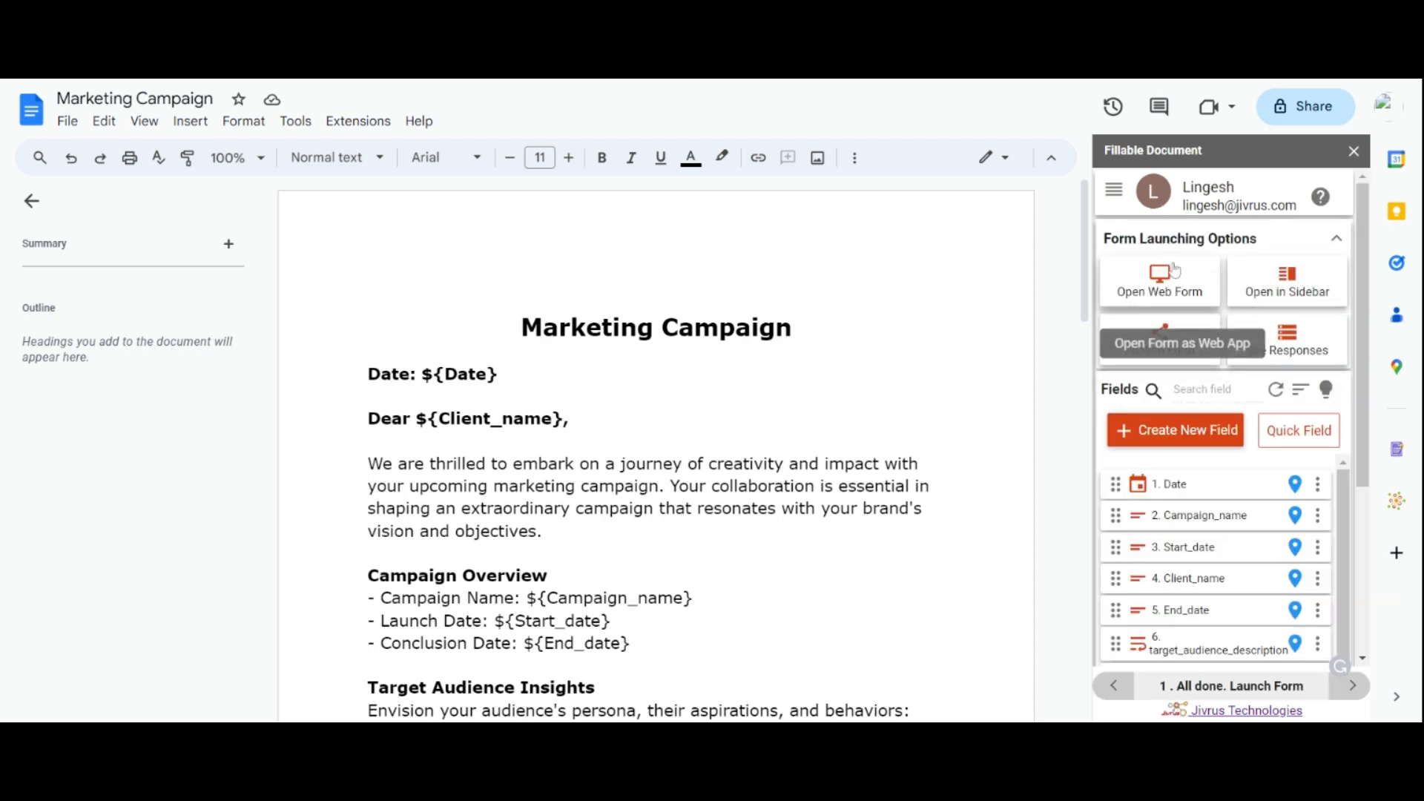
{"action": "mouse_move", "coordinate": [1174, 279]}
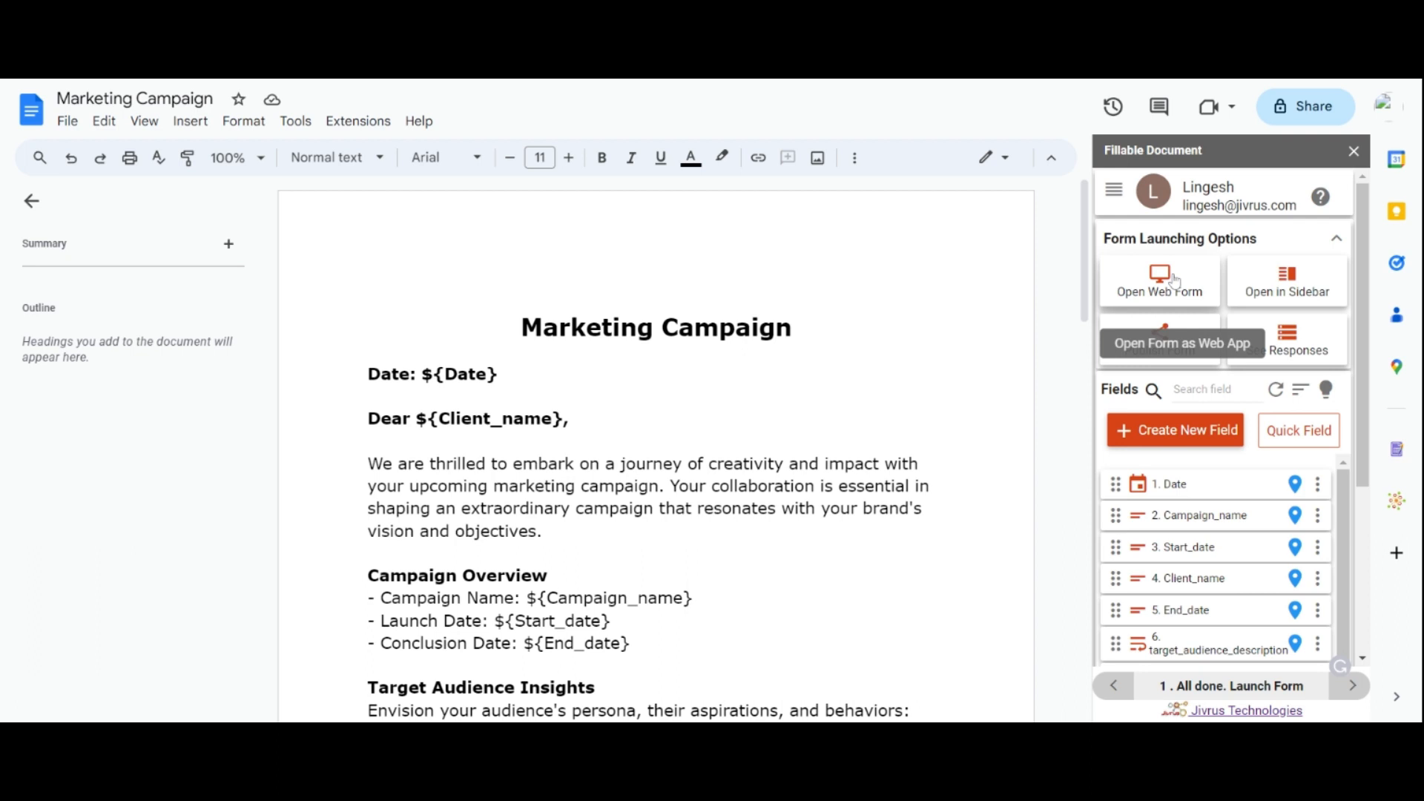
Launch the form as a web app and sign in with Google to view it
{"action": "left_click", "coordinate": [1159, 279]}
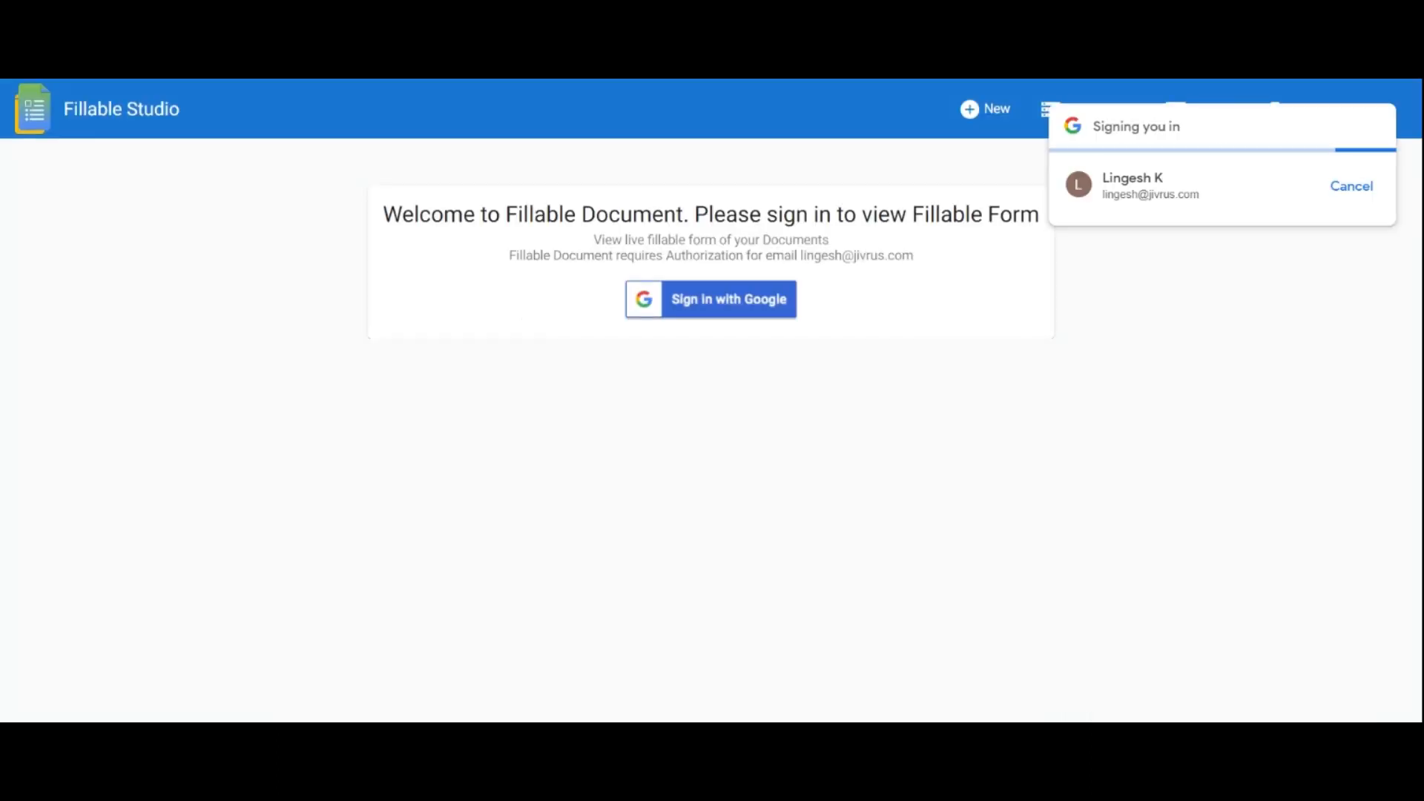
{"action": "left_click", "coordinate": [1132, 186]}
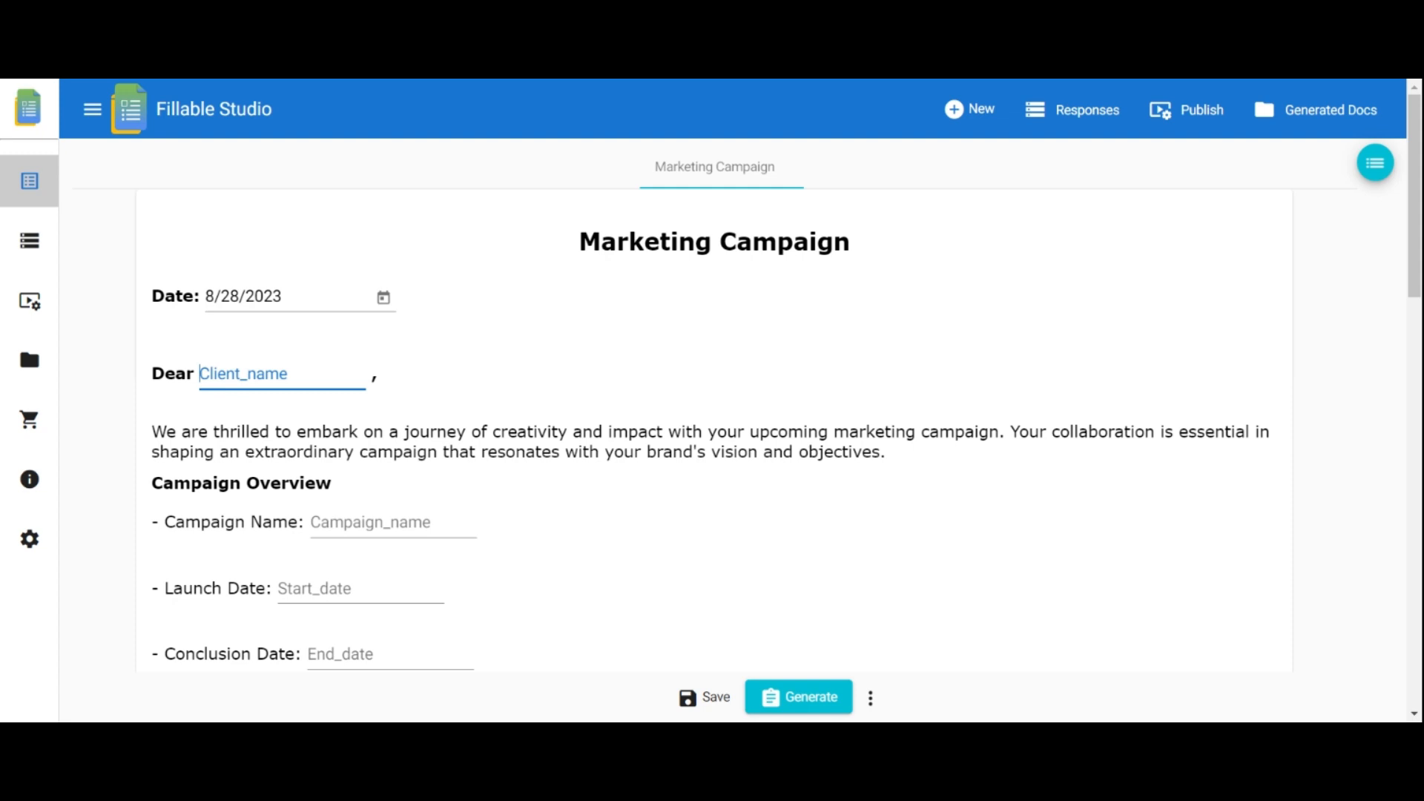
Fill client name SMITH, date October 31, 2023 and the key messages field
{"action": "type", "text": "SMITH"}
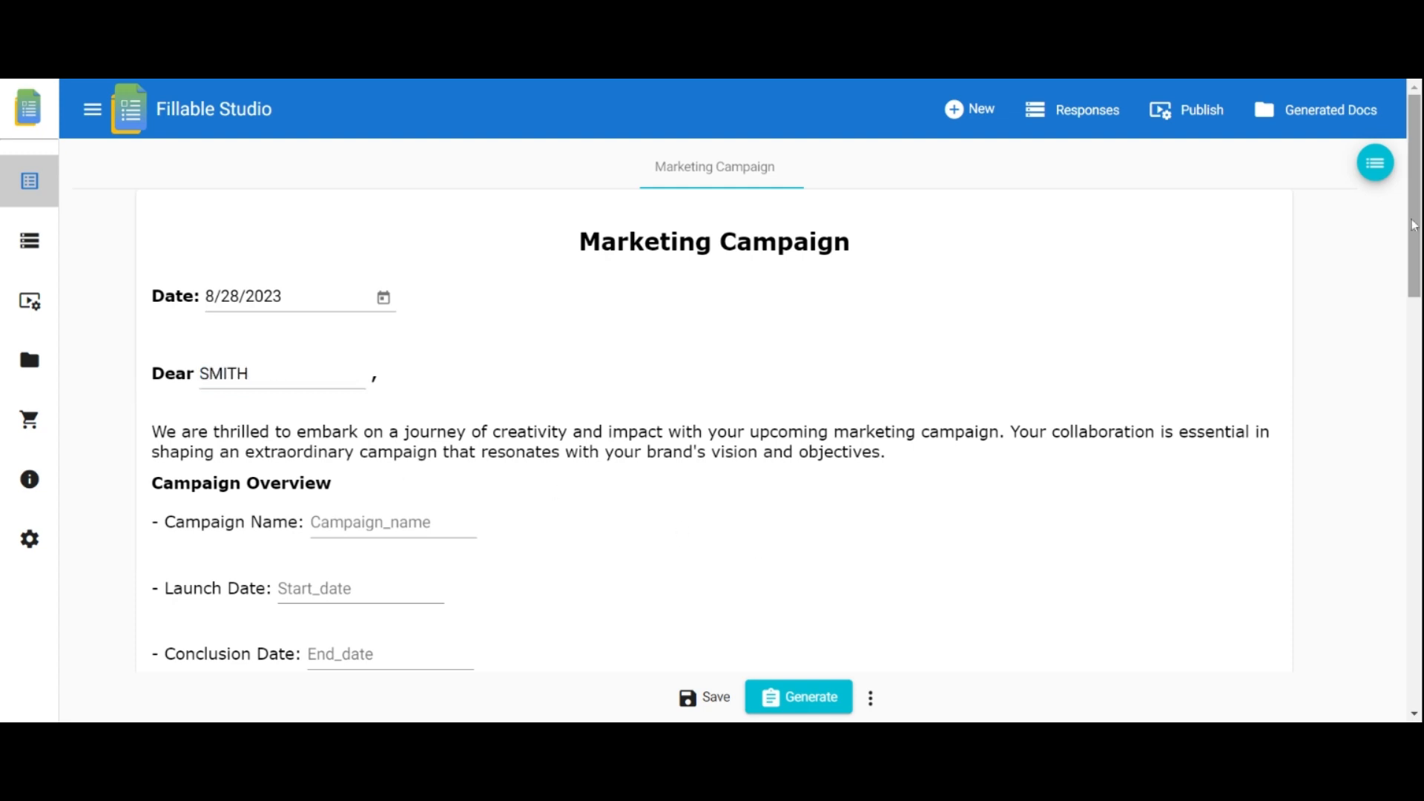
{"action": "scroll", "scroll_direction": "down", "scroll_amount": 3}
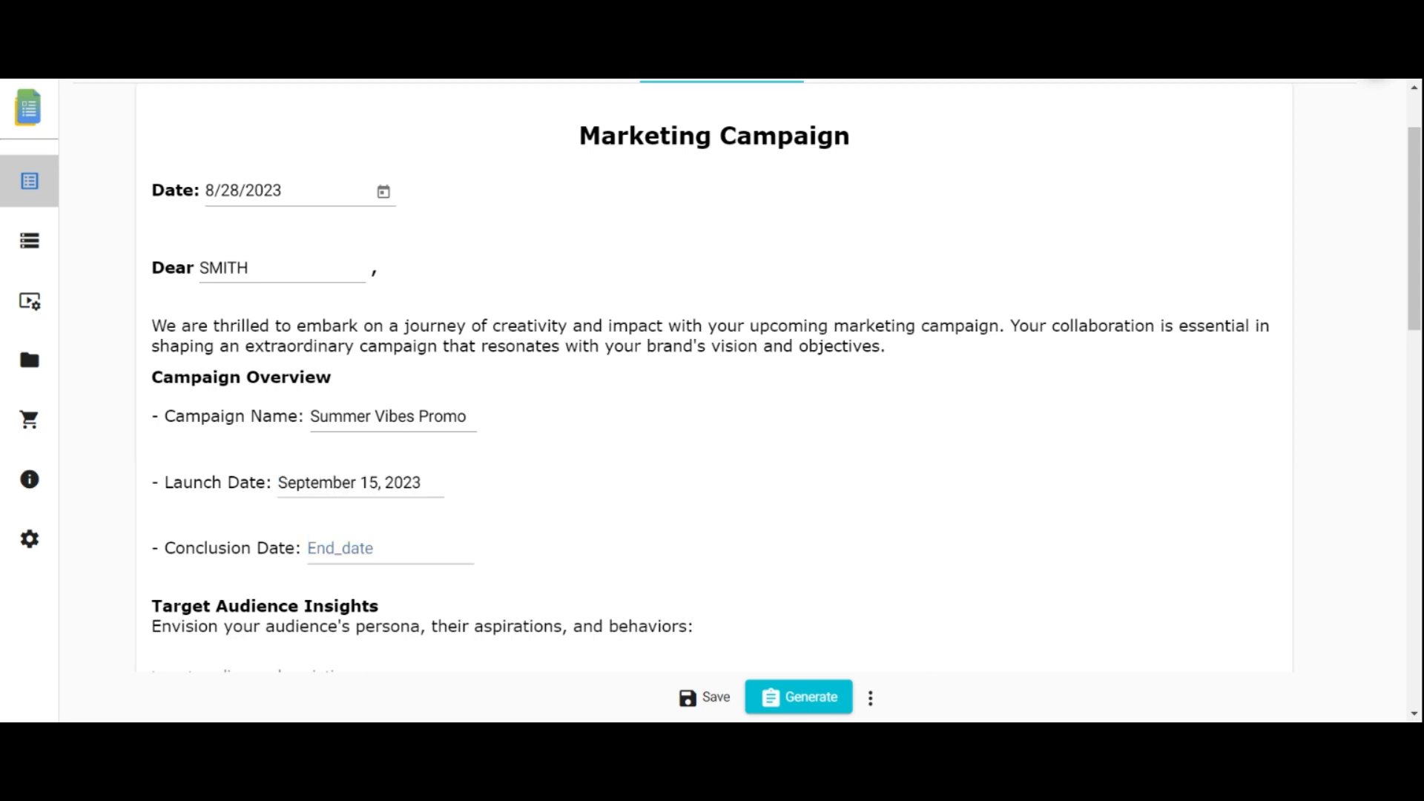
{"action": "type", "text": "October 31, 2023"}
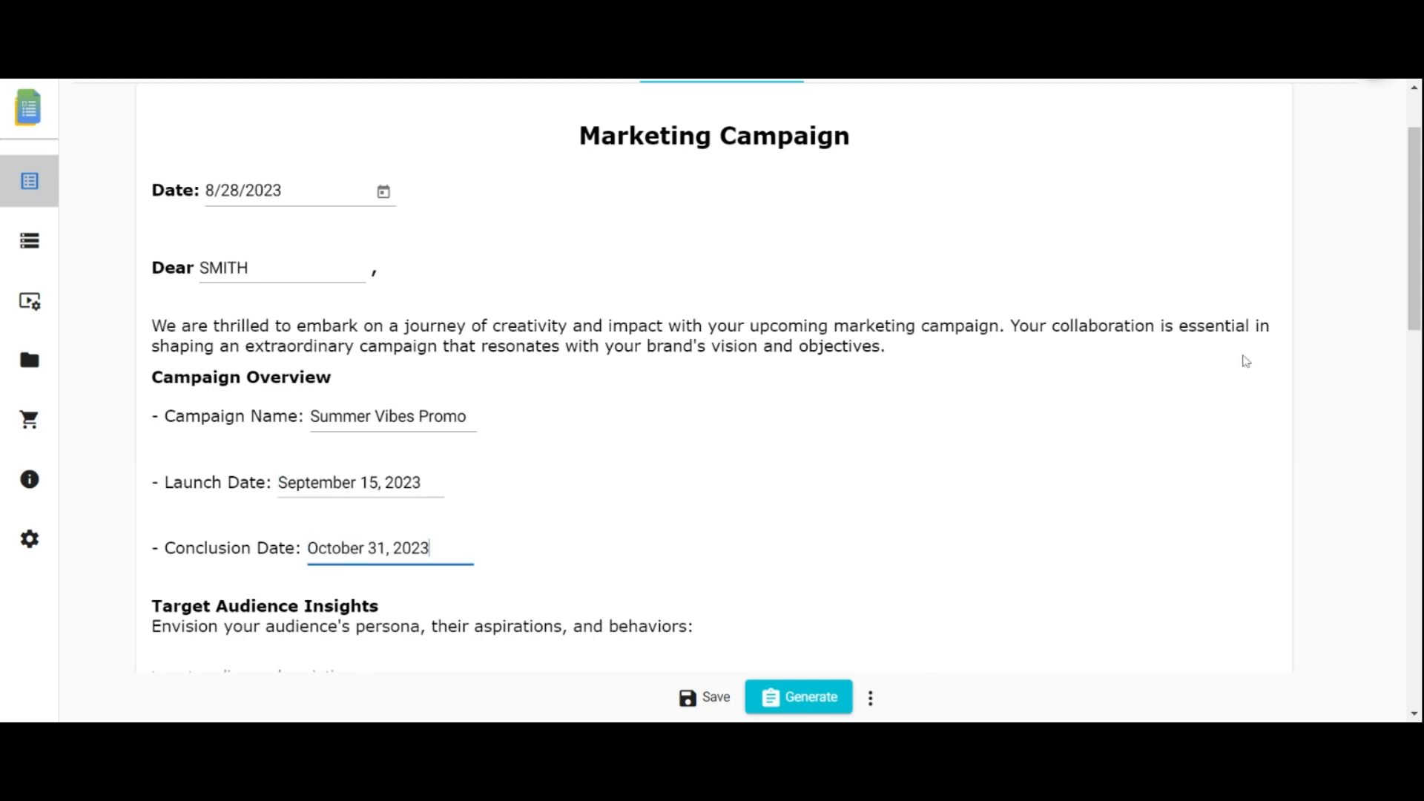
{"action": "scroll", "scroll_direction": "down", "scroll_amount": 3}
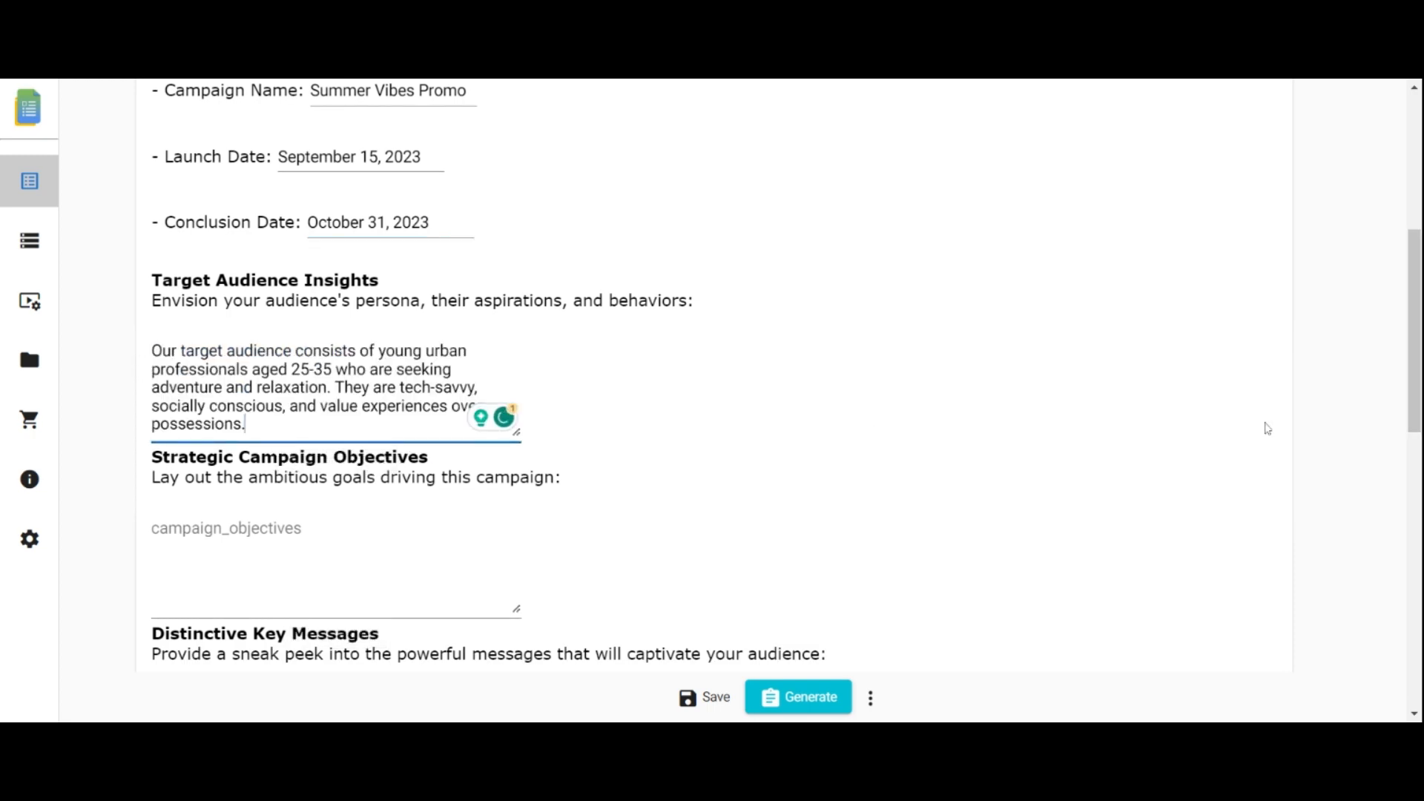
{"action": "scroll", "scroll_direction": "down", "scroll_amount": 3}
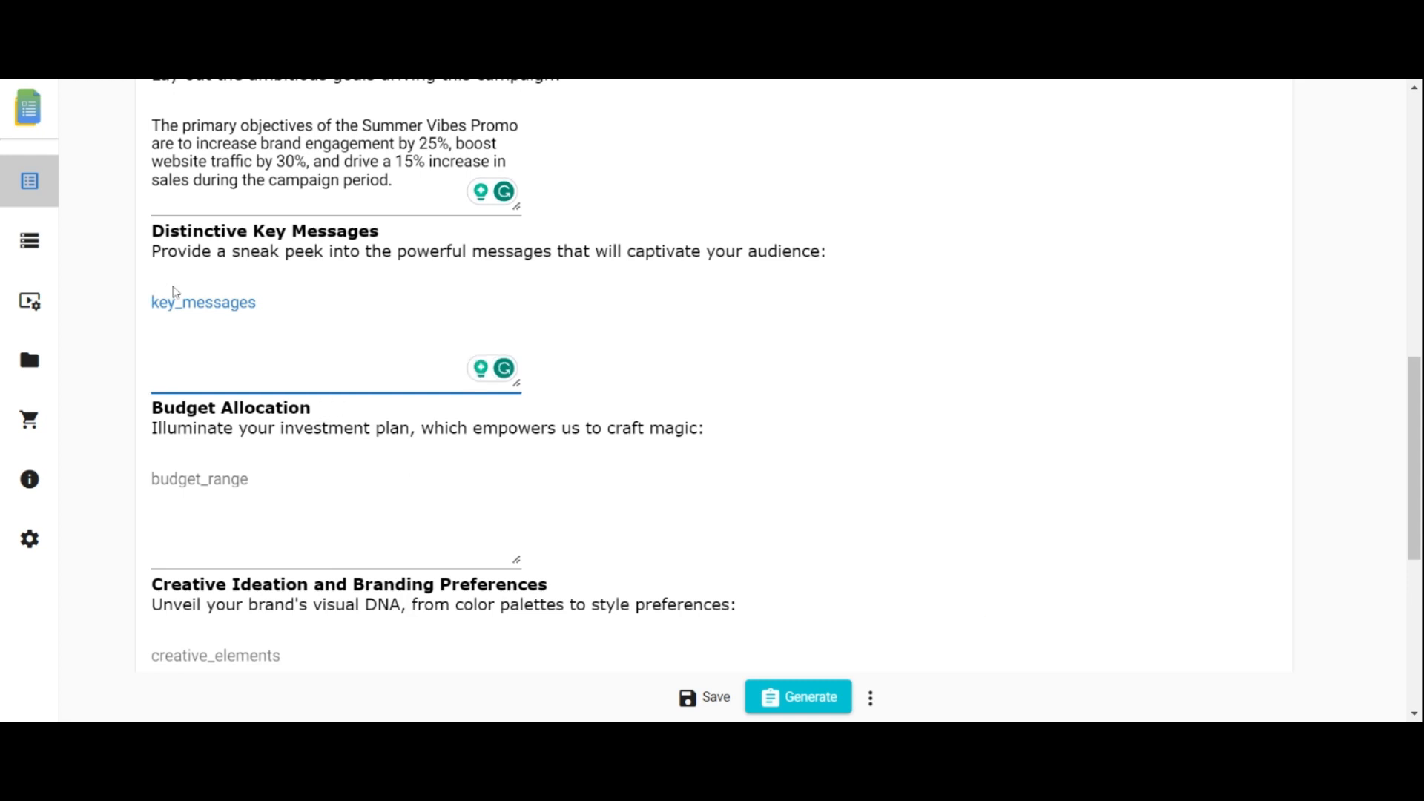
{"action": "left_click", "coordinate": [504, 368]}
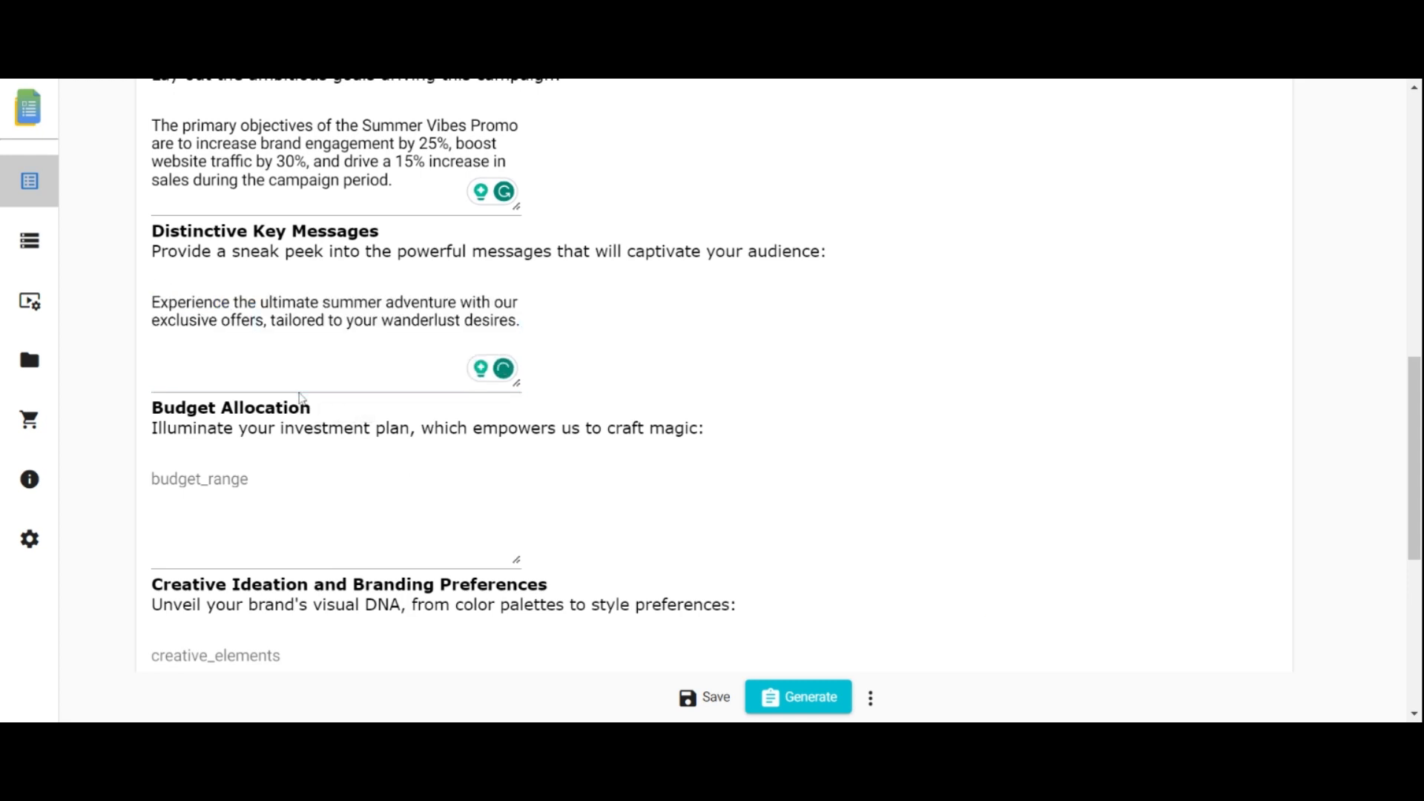
{"action": "scroll", "scroll_direction": "down", "scroll_amount": 3}
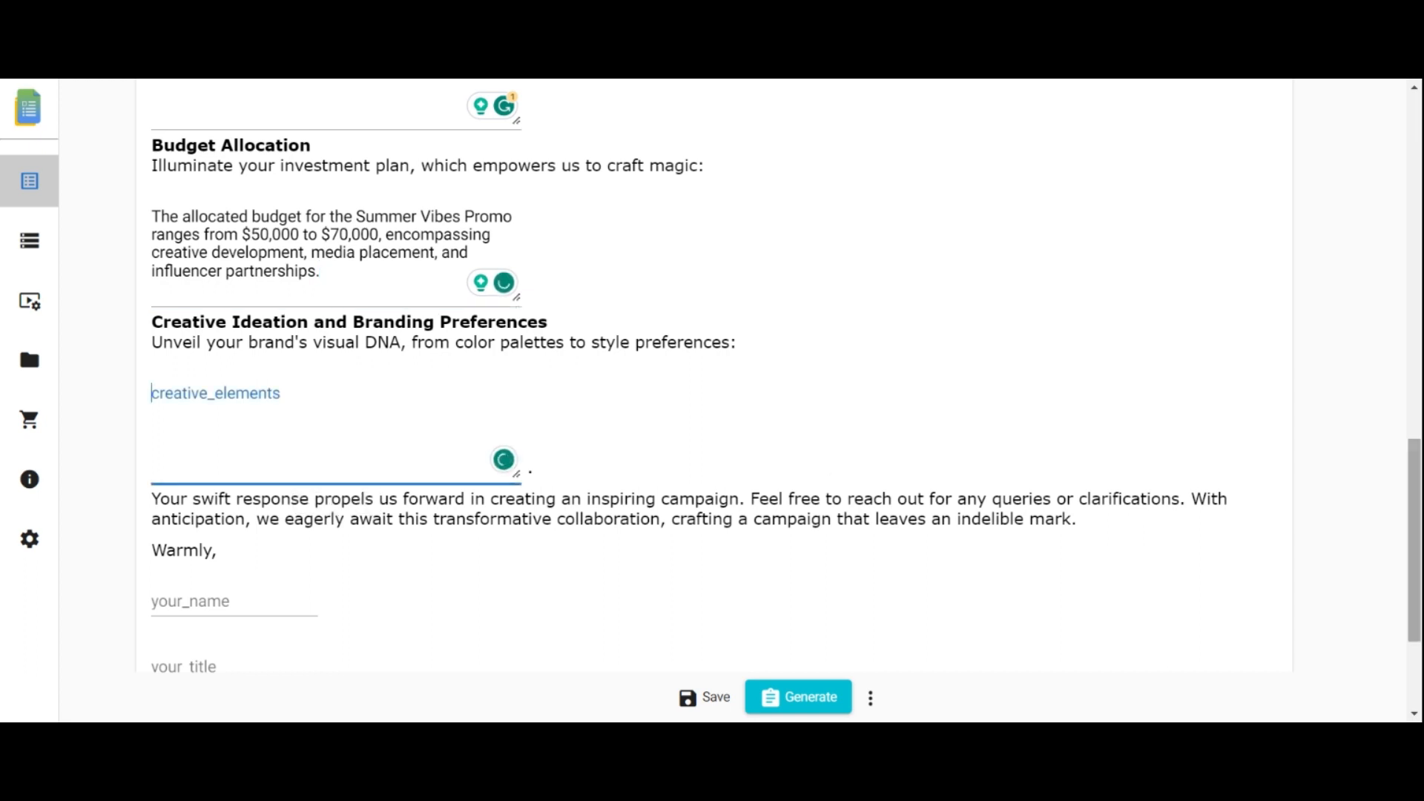
{"action": "scroll", "scroll_direction": "down", "scroll_amount": 3}
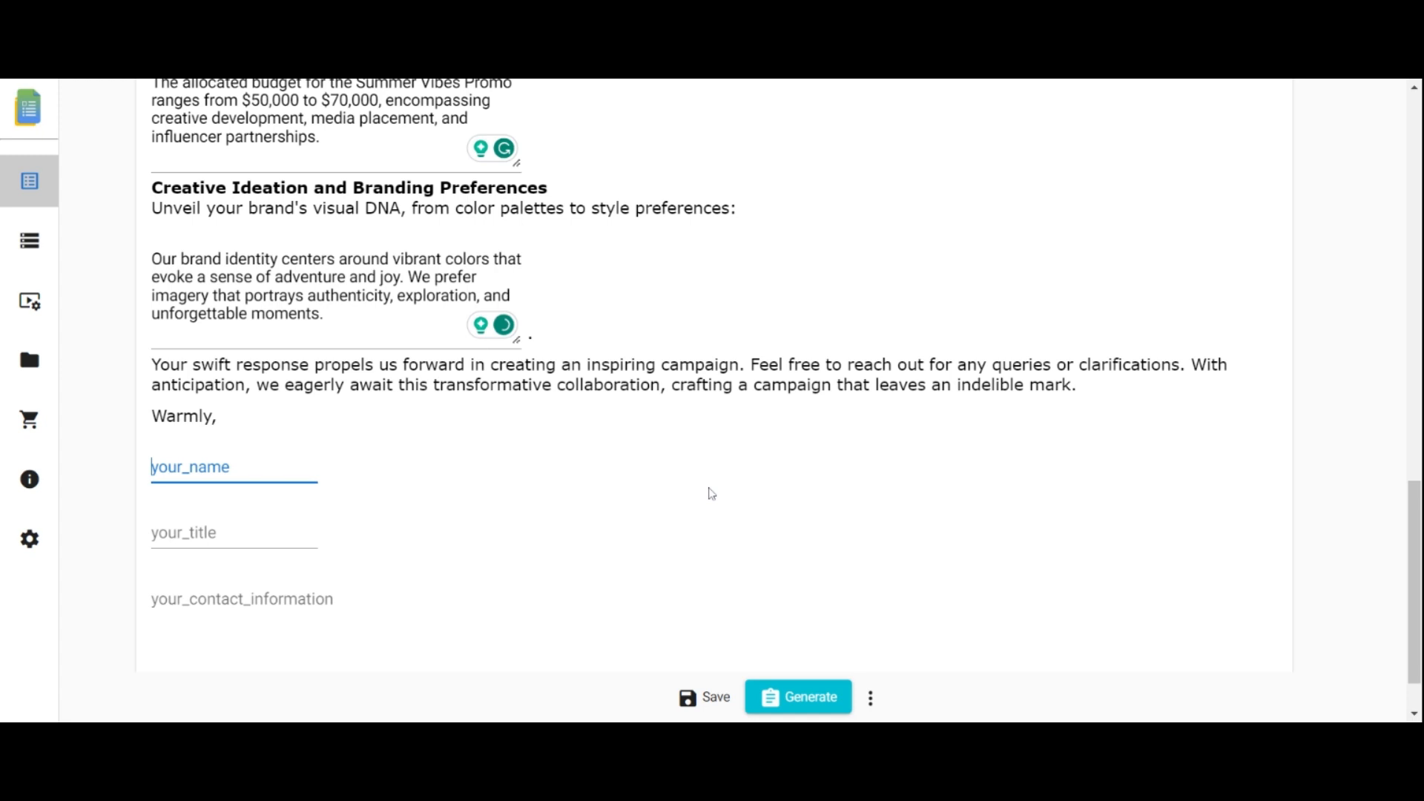
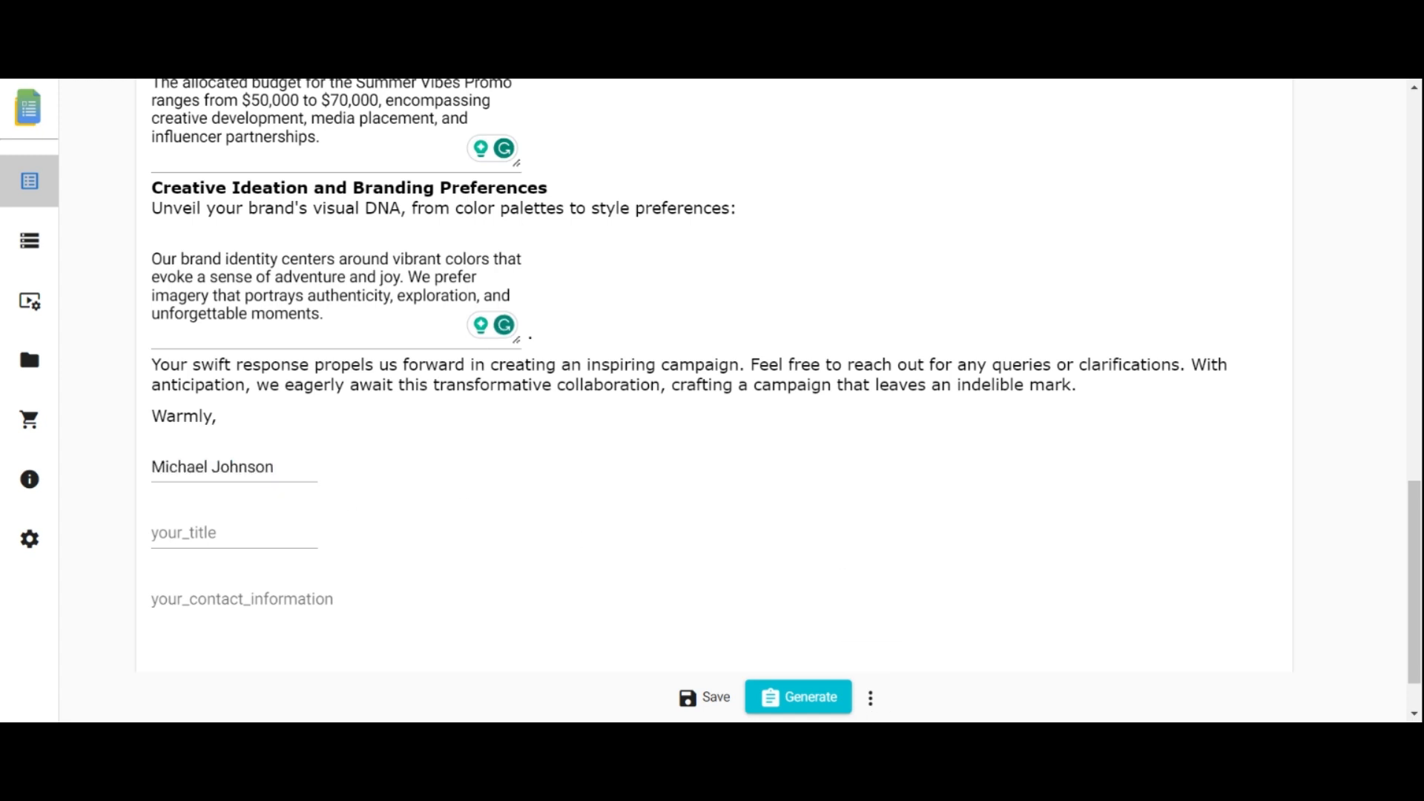
{"action": "left_click", "coordinate": [233, 466]}
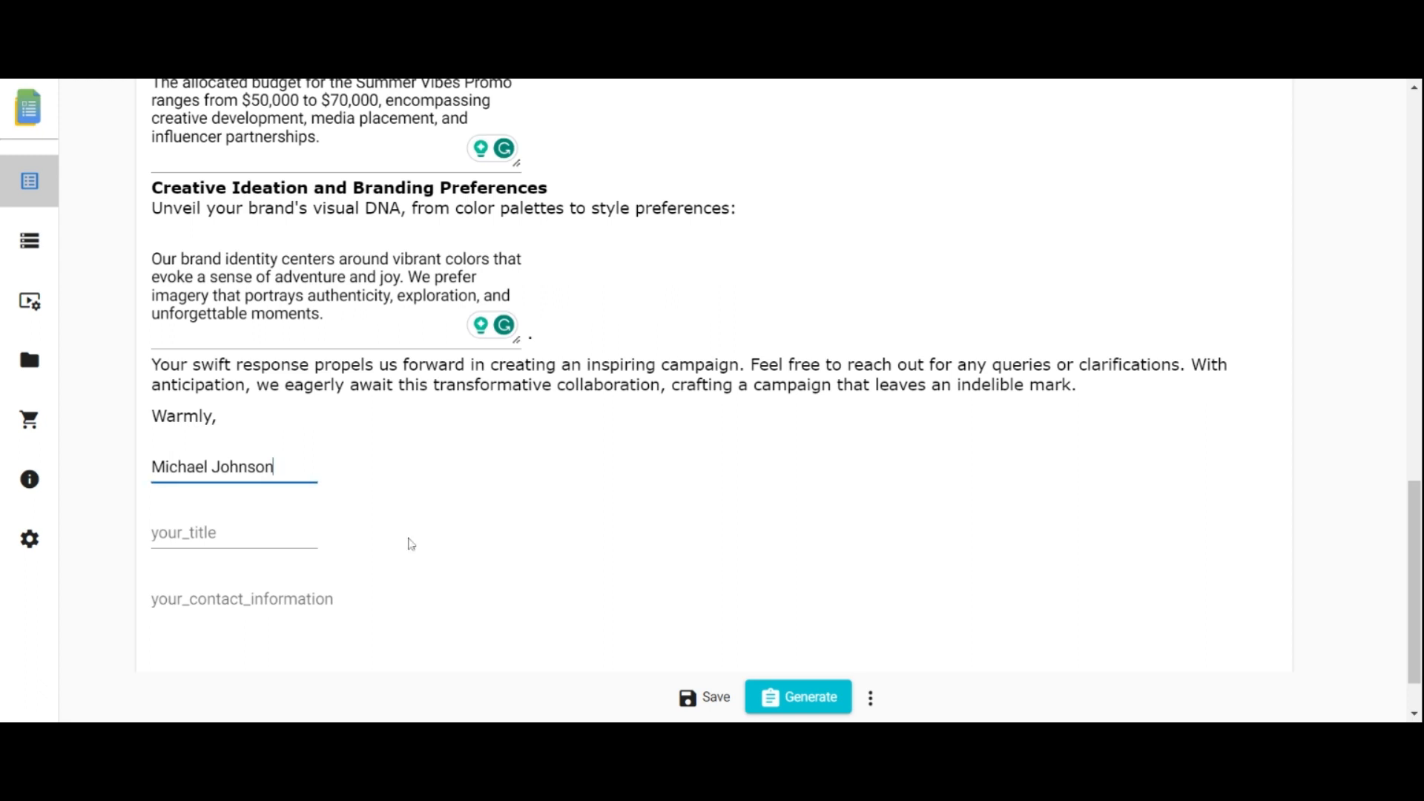
{"action": "type", "text": "Marketing Director"}
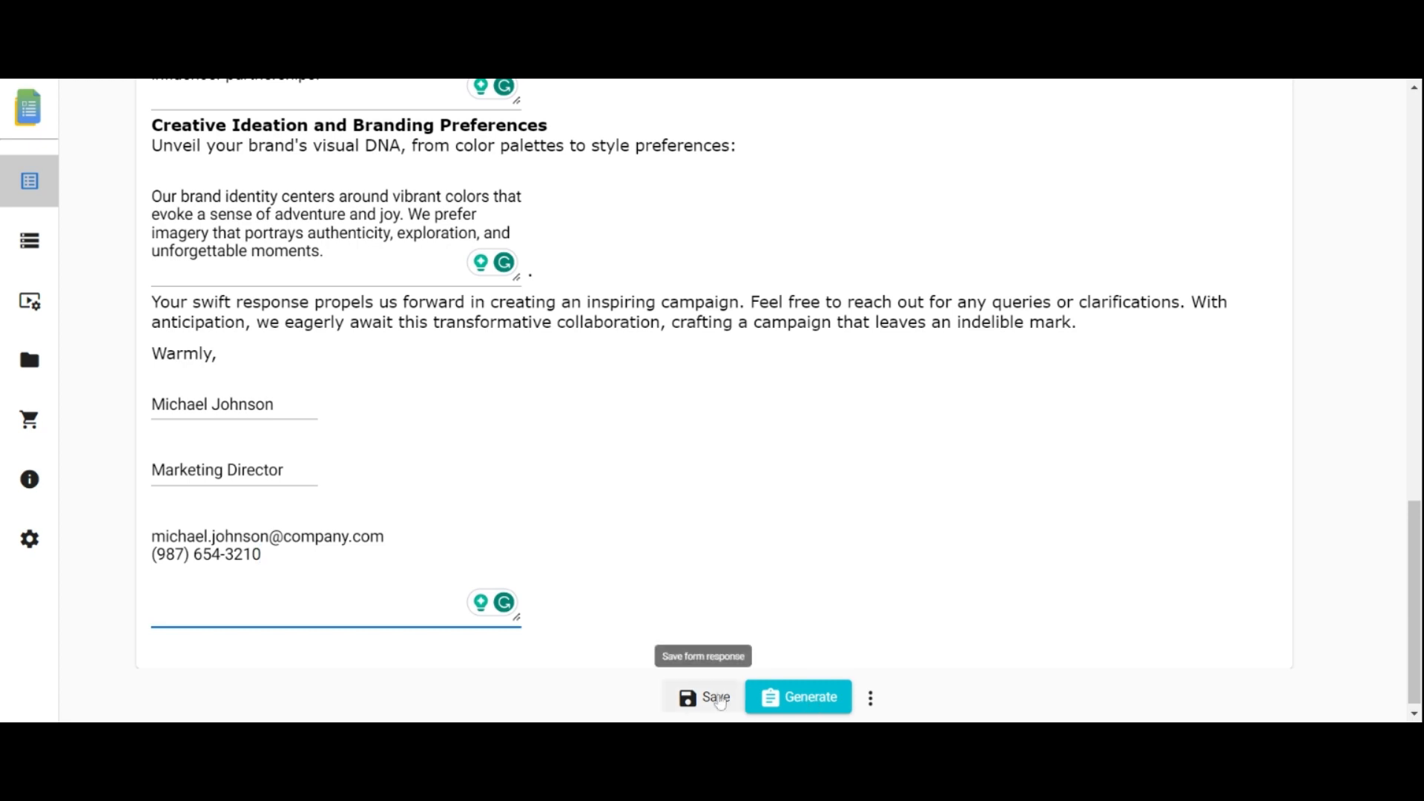
{"action": "left_click", "coordinate": [703, 697]}
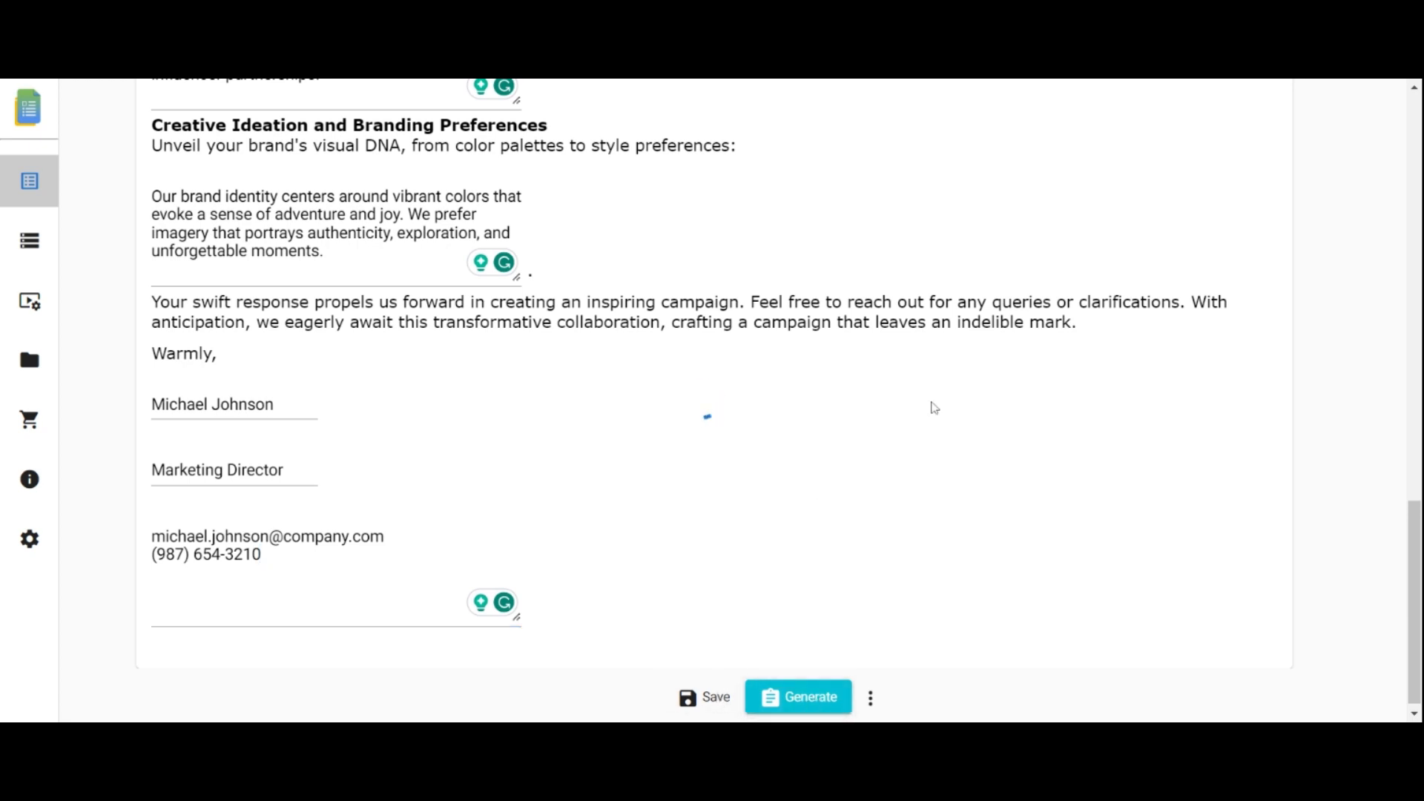
{"action": "left_click", "coordinate": [798, 697]}
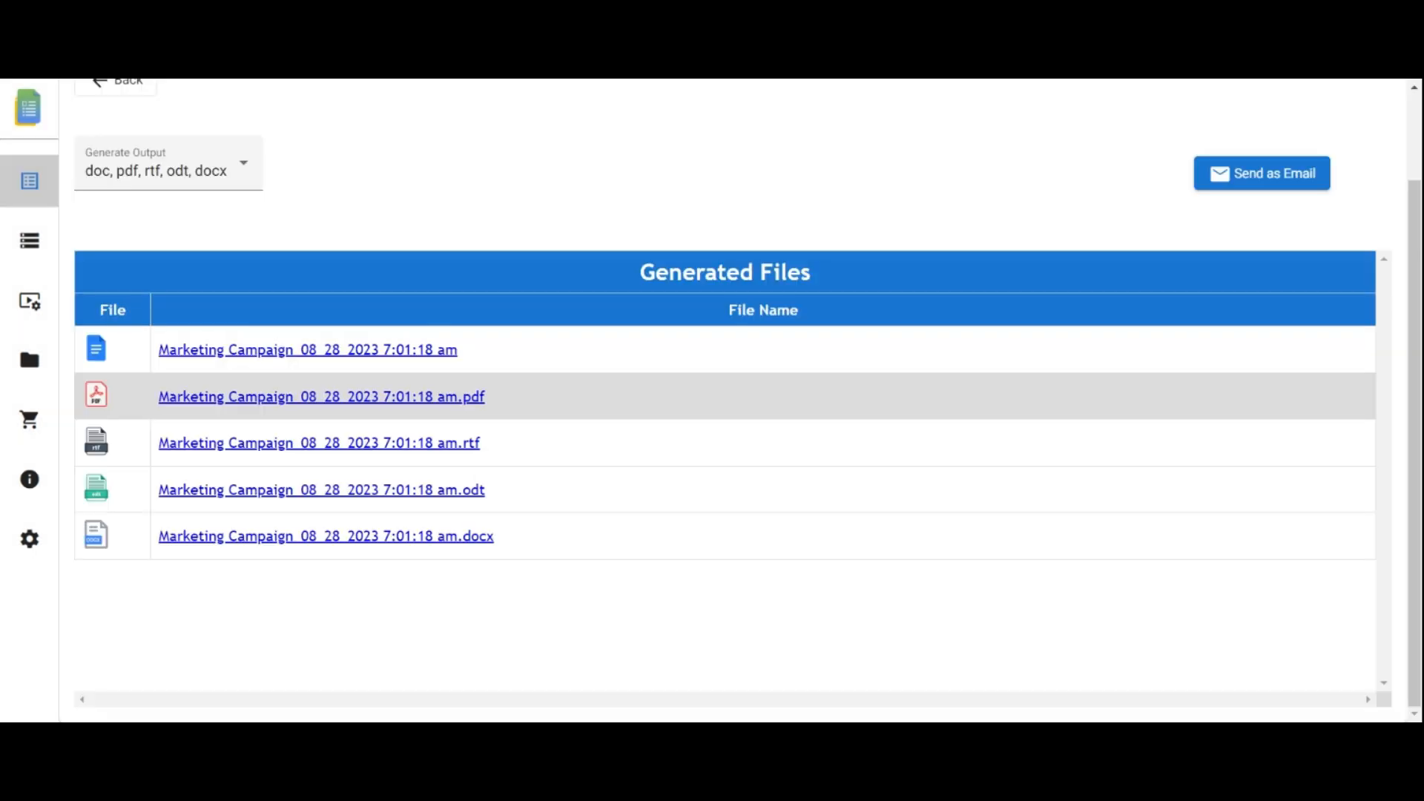
{"action": "mouse_move", "coordinate": [917, 435]}
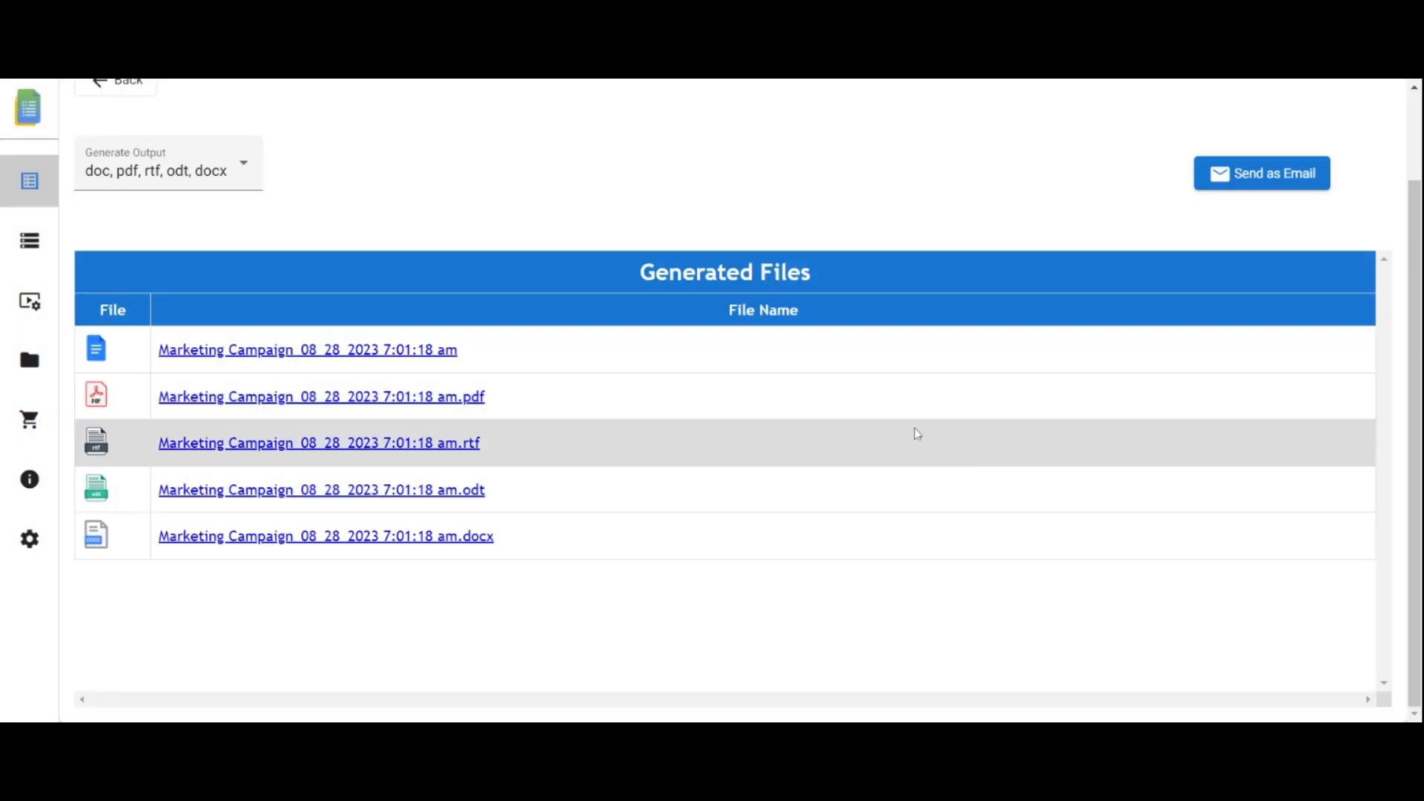
{"action": "mouse_move", "coordinate": [625, 205]}
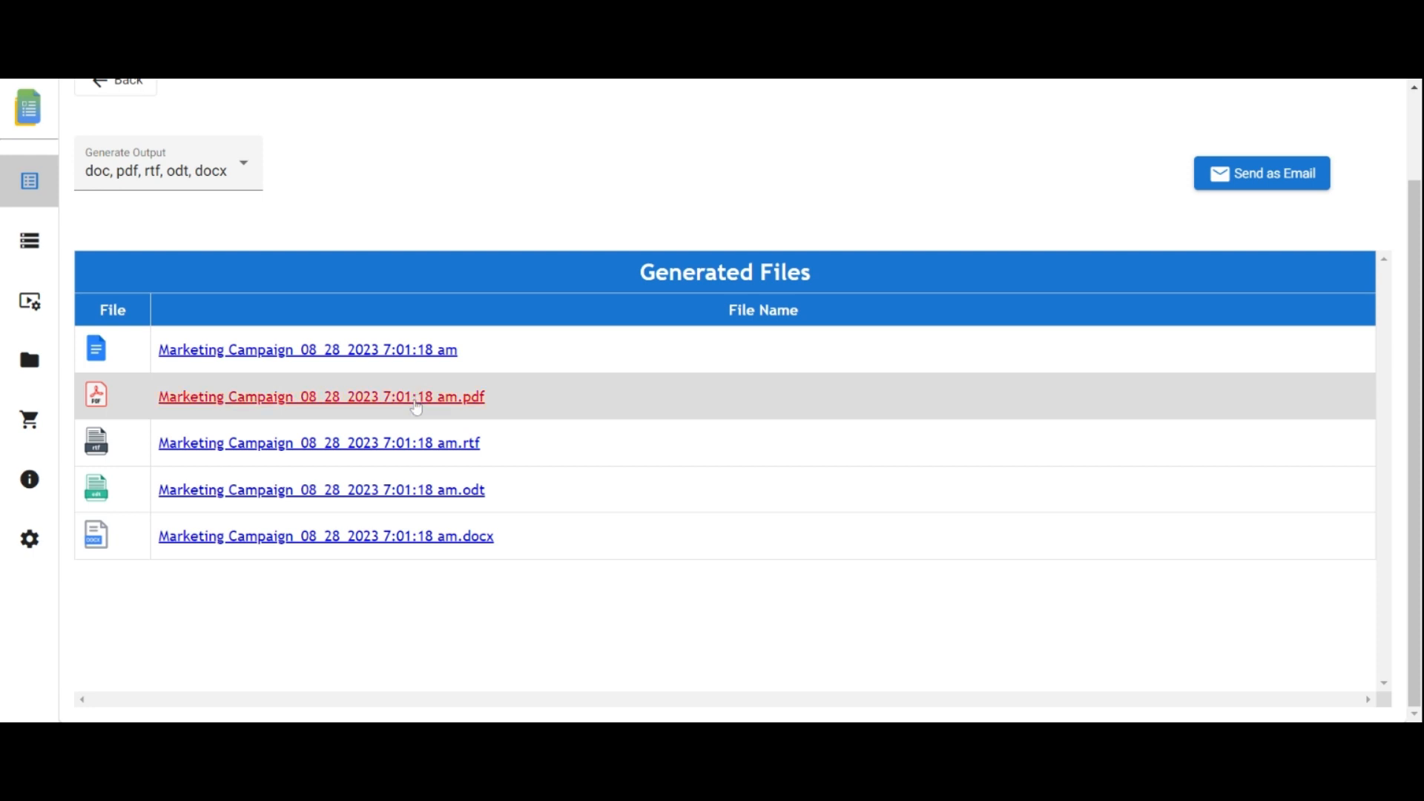
{"action": "mouse_move", "coordinate": [414, 402]}
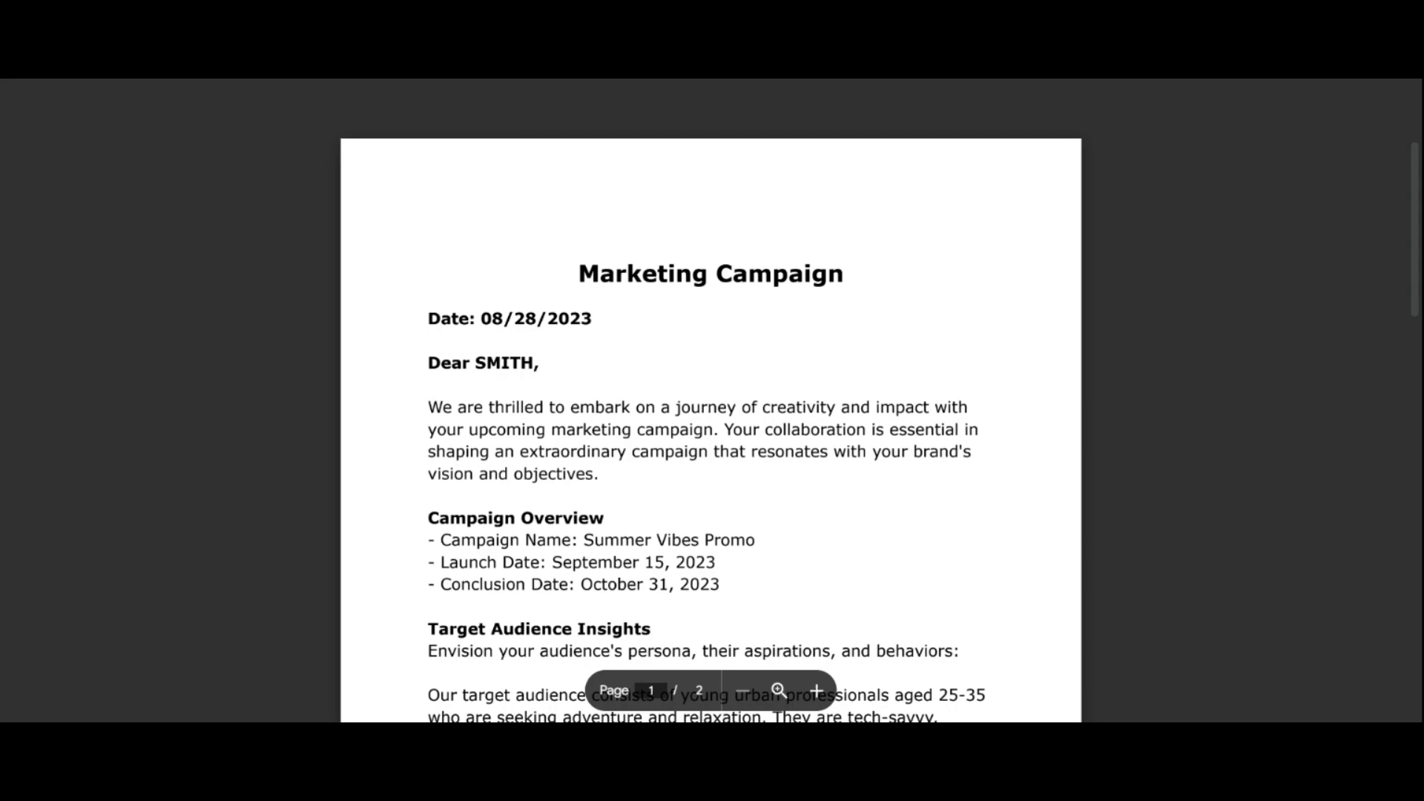
Scroll through the generated PDF, then start Send as Email for the generated files
{"action": "scroll", "scroll_direction": "down", "scroll_amount": 3}
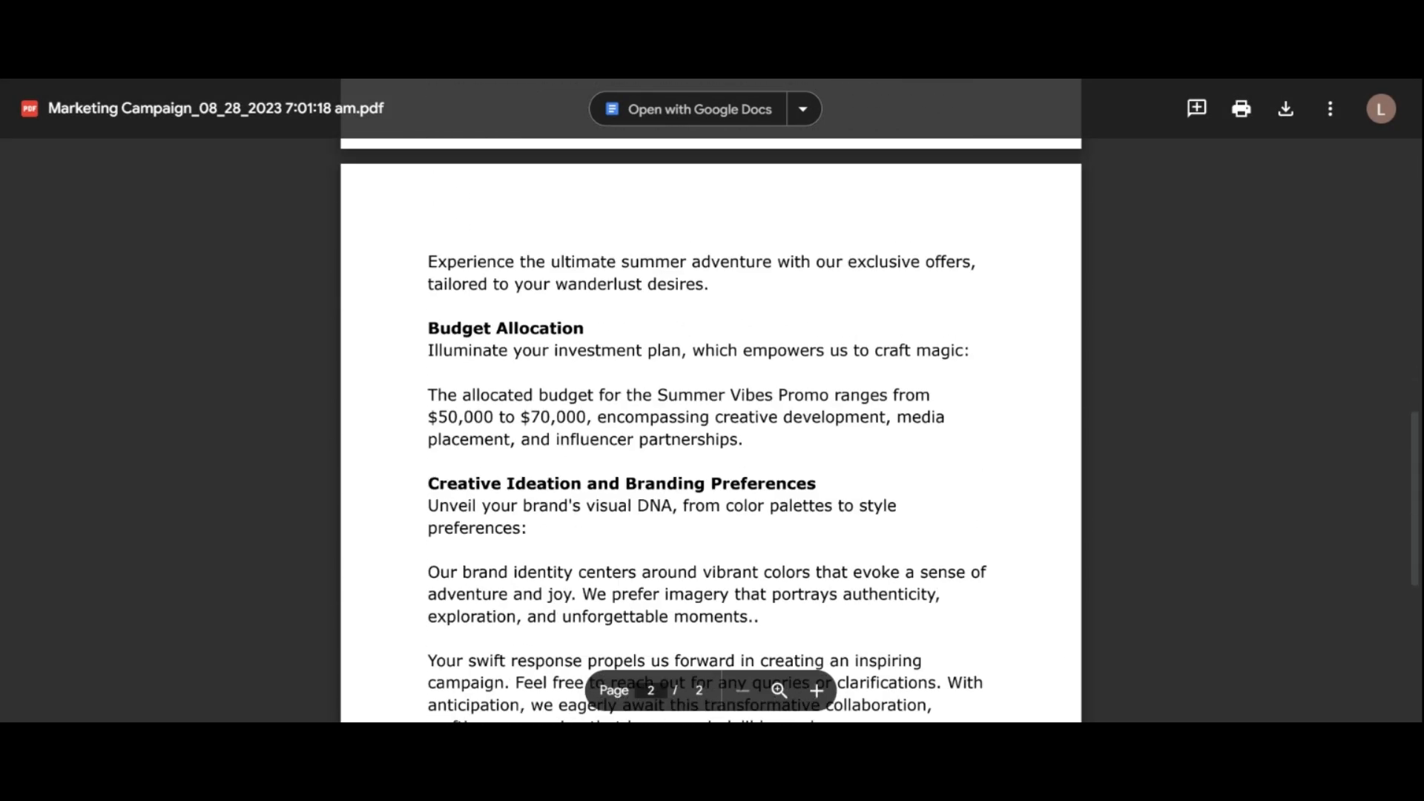
{"action": "scroll", "scroll_direction": "up", "scroll_amount": 3}
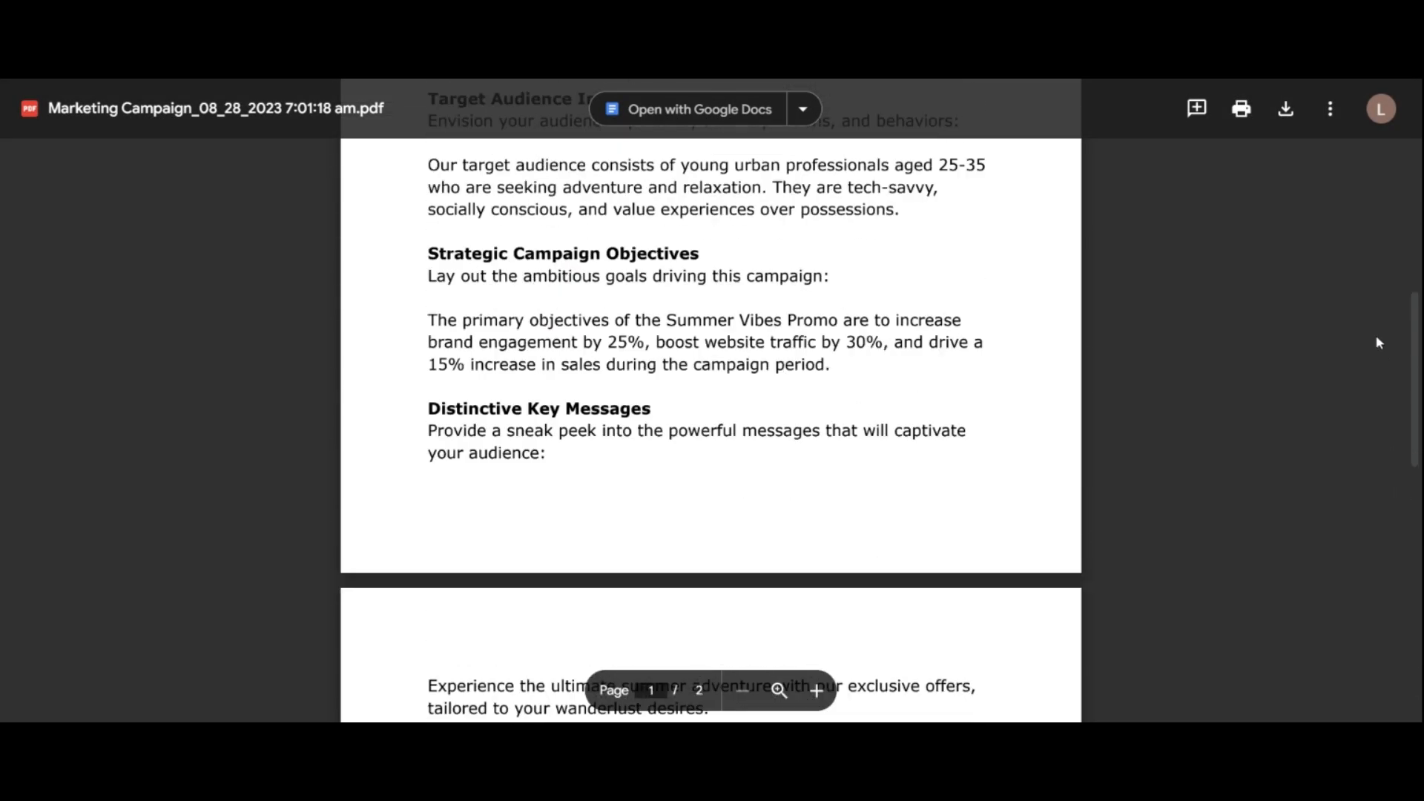
{"action": "scroll", "scroll_direction": "up", "scroll_amount": 3}
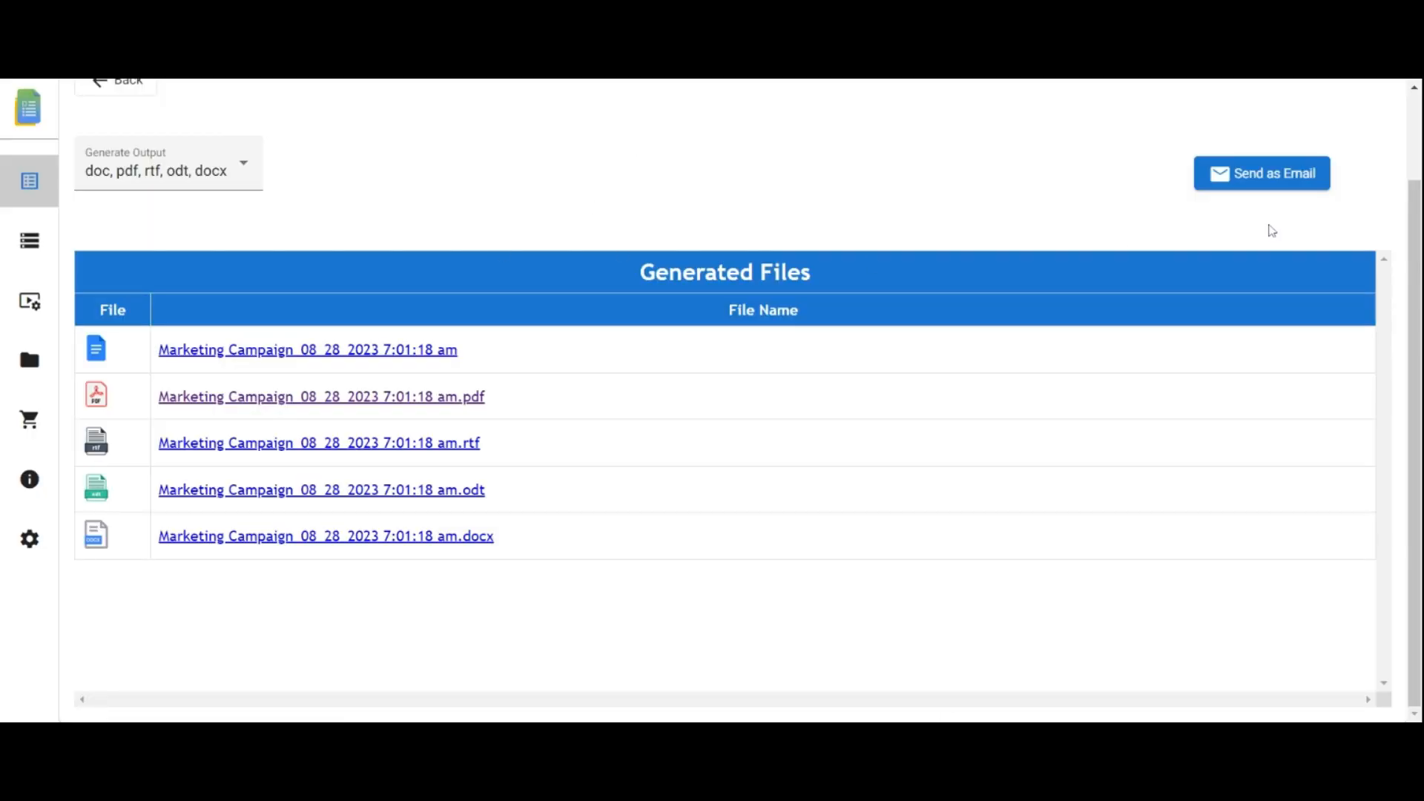
{"action": "left_click", "coordinate": [1261, 173]}
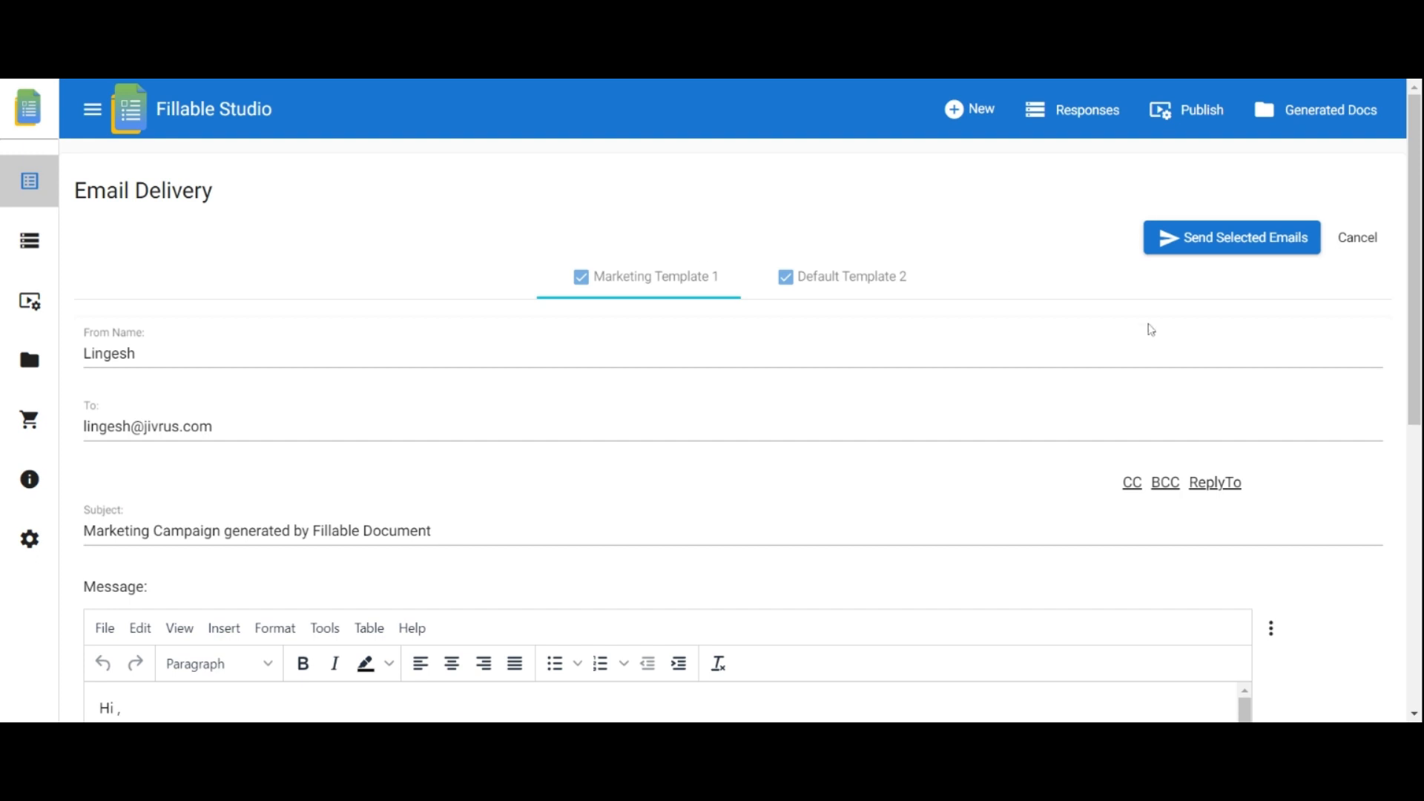
Review Default Template 2, keep both templates ticked, send the emails and switch to Gmail
{"action": "left_click", "coordinate": [580, 277]}
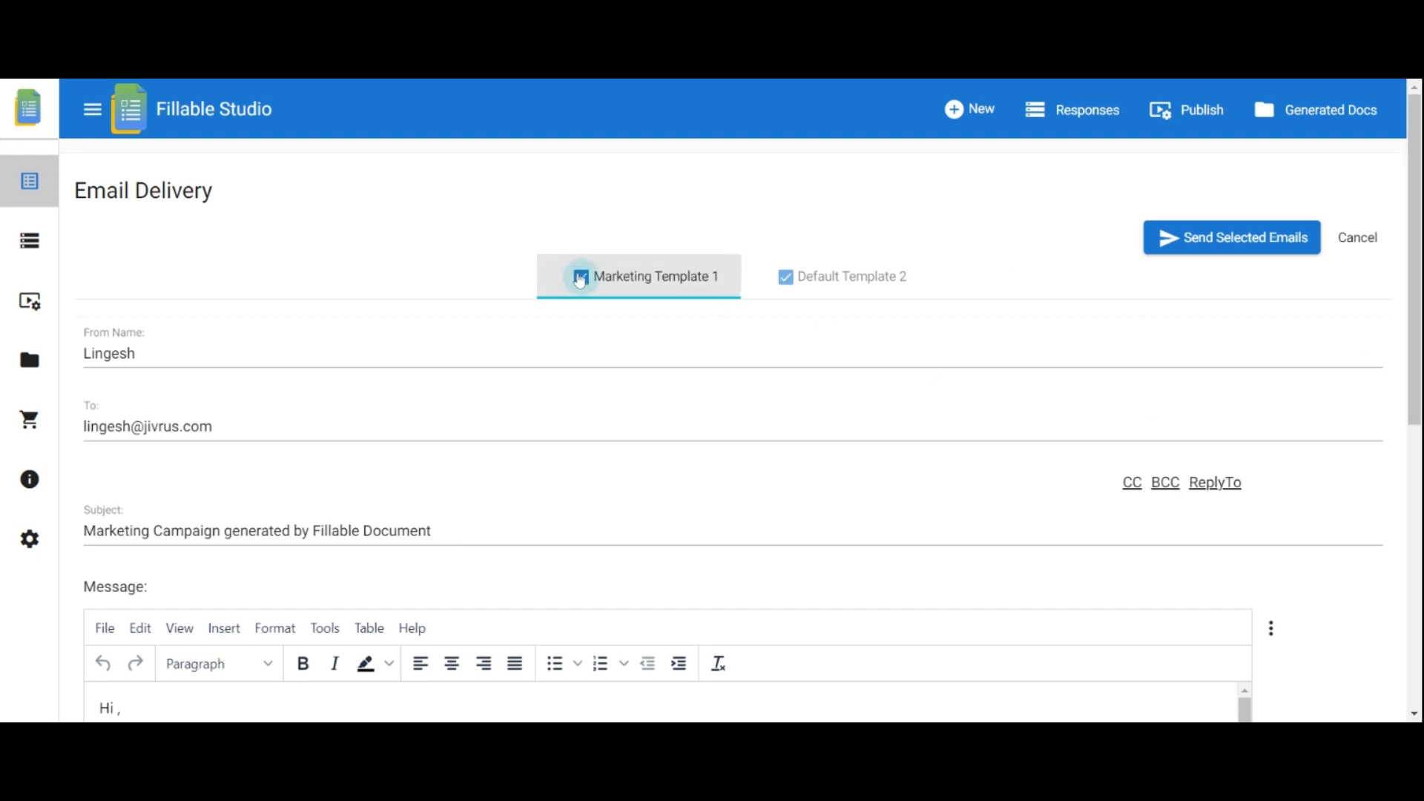
{"action": "left_click", "coordinate": [852, 276]}
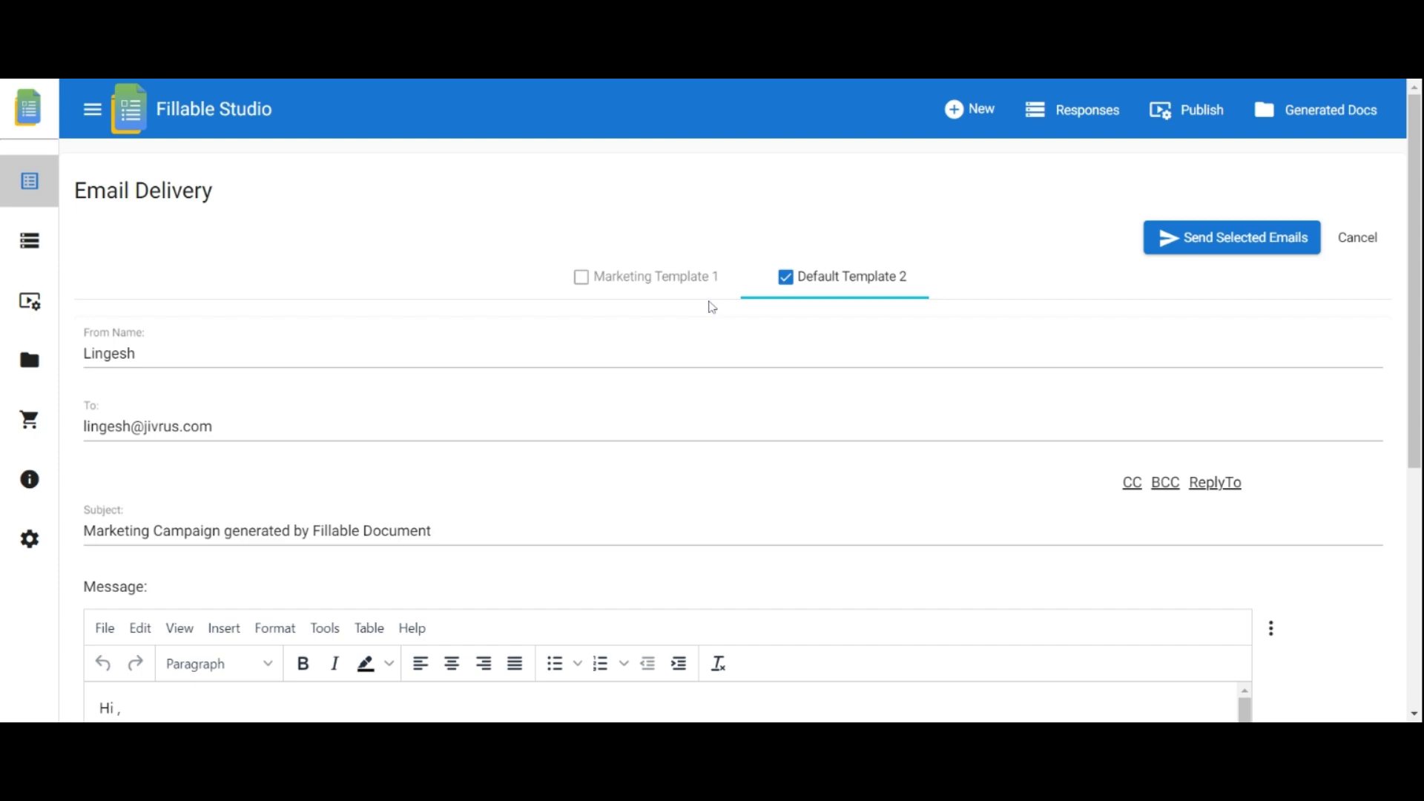
{"action": "scroll", "scroll_direction": "down", "scroll_amount": 3}
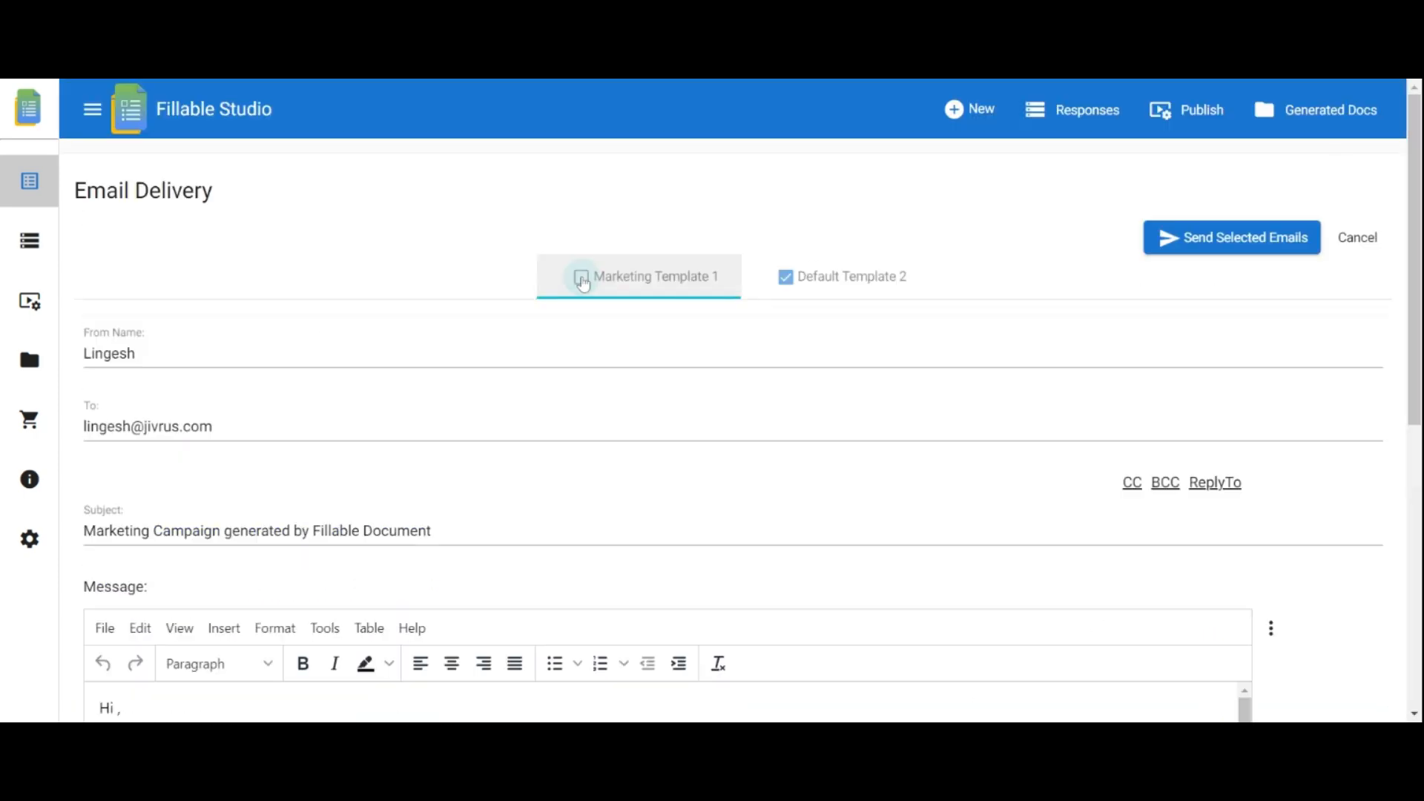
{"action": "left_click", "coordinate": [580, 276]}
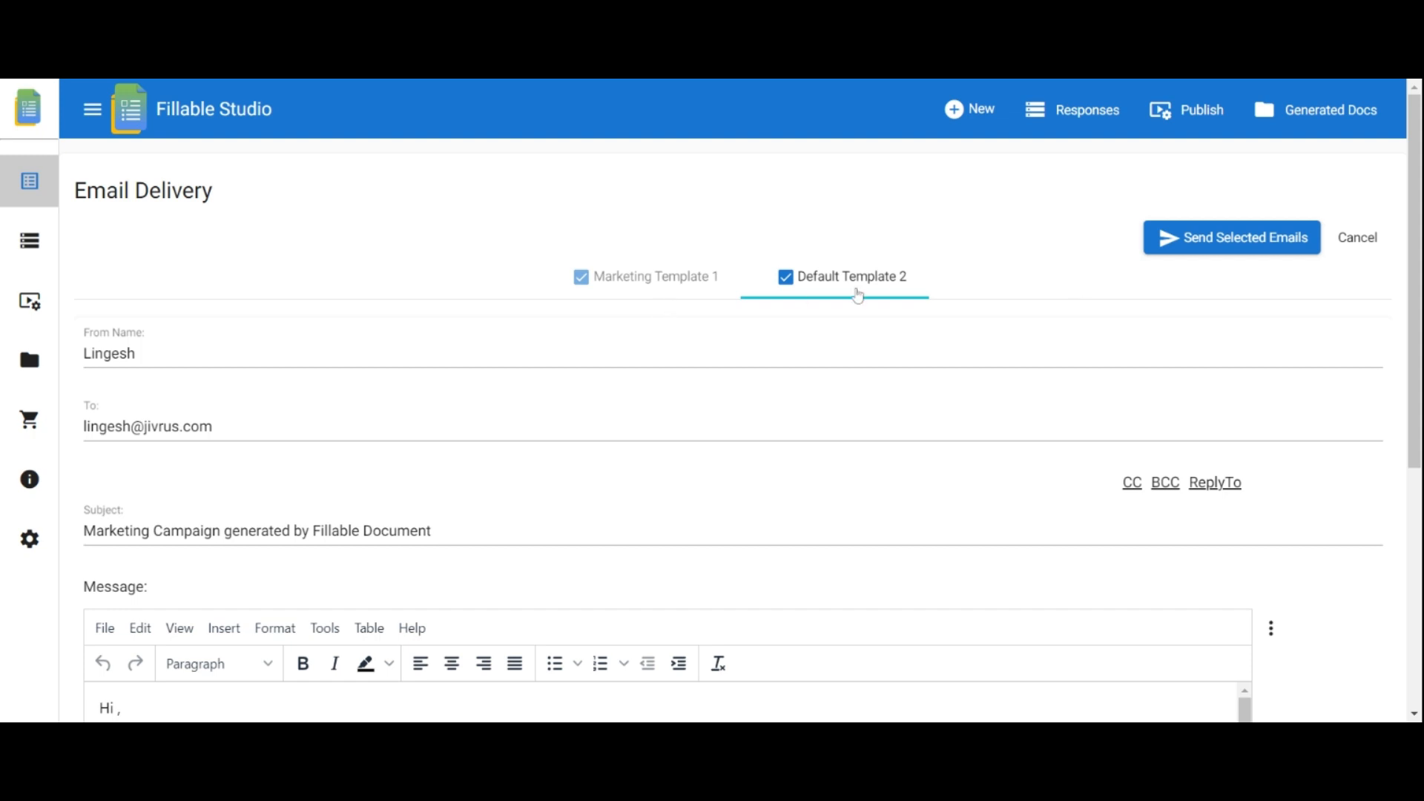
{"action": "mouse_move", "coordinate": [1249, 244]}
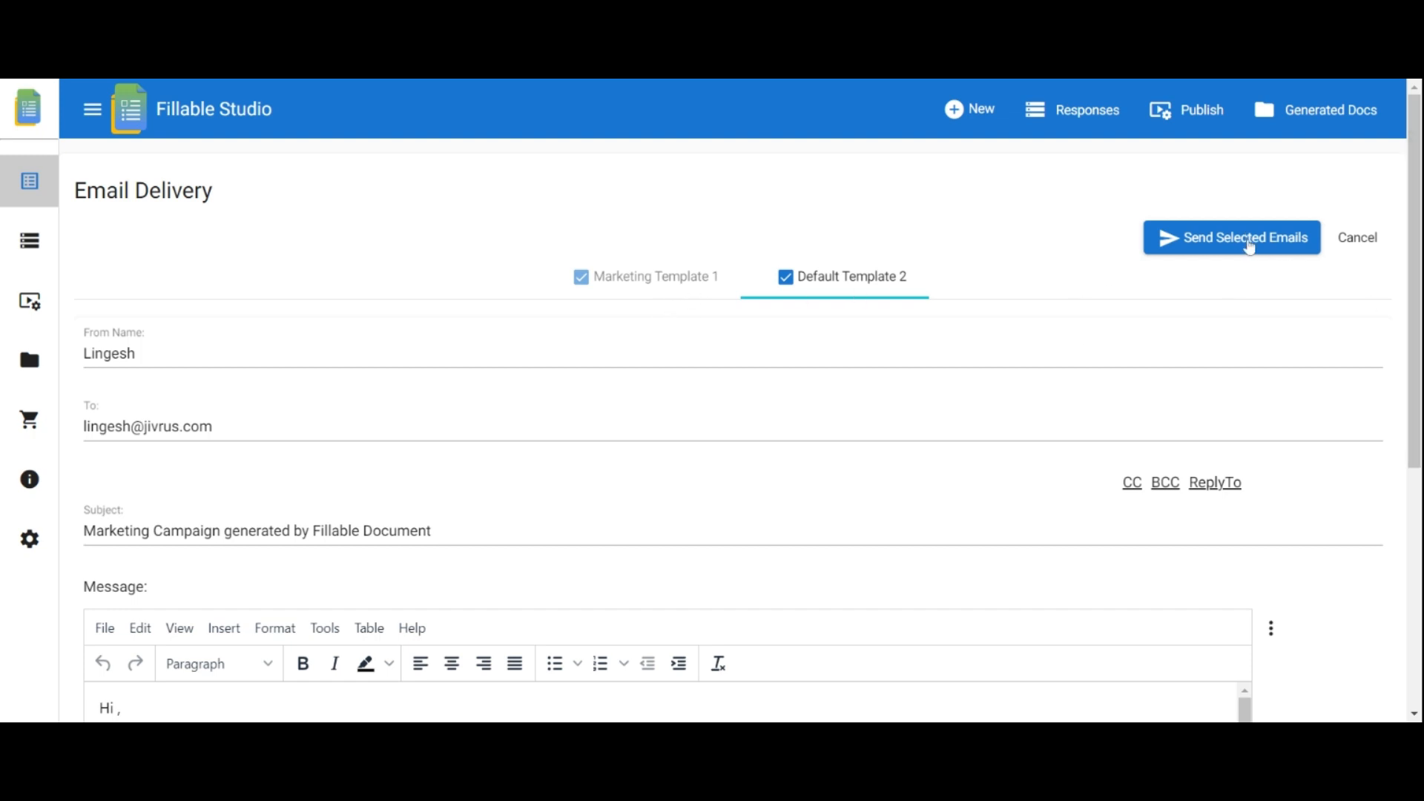
{"action": "left_click", "coordinate": [1231, 237]}
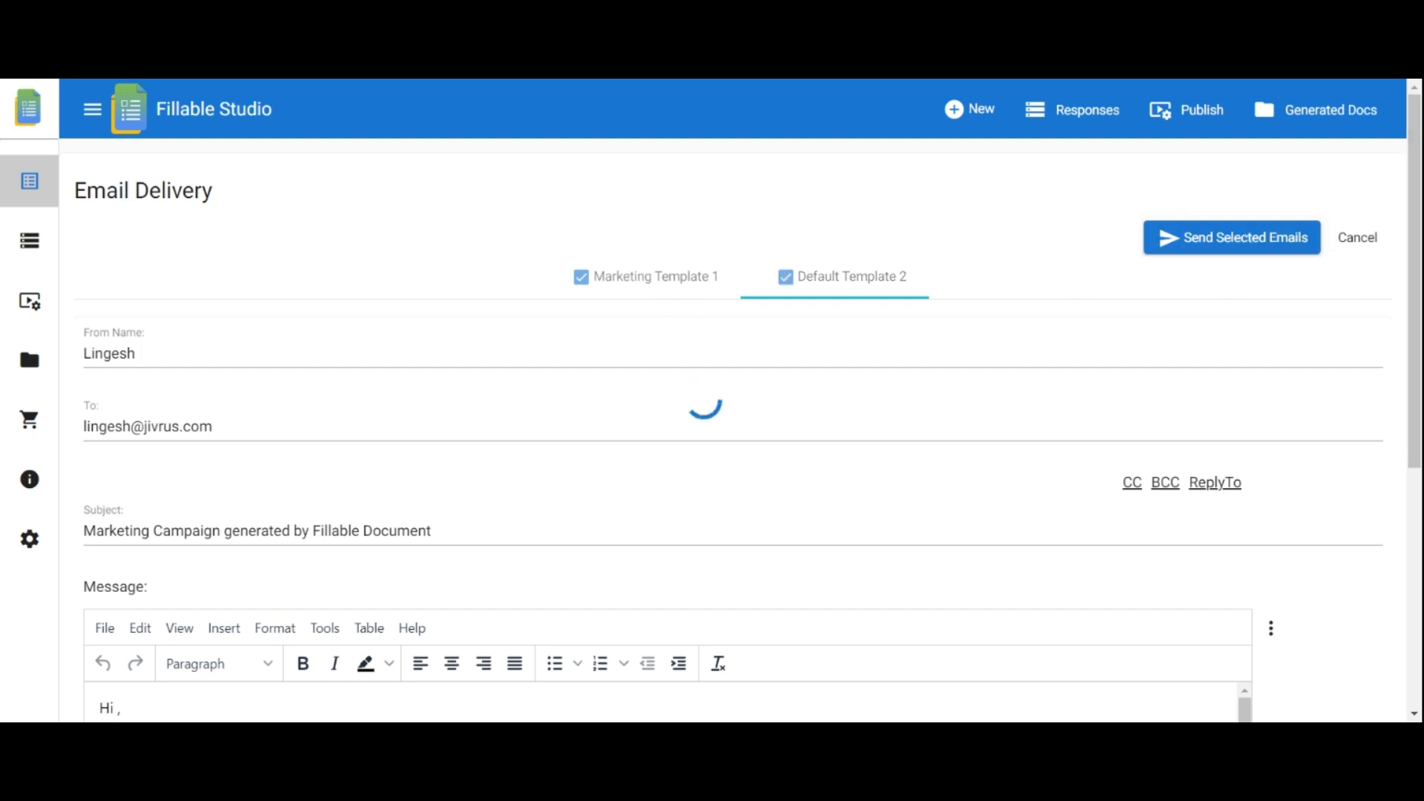
{"action": "left_click", "coordinate": [1232, 237]}
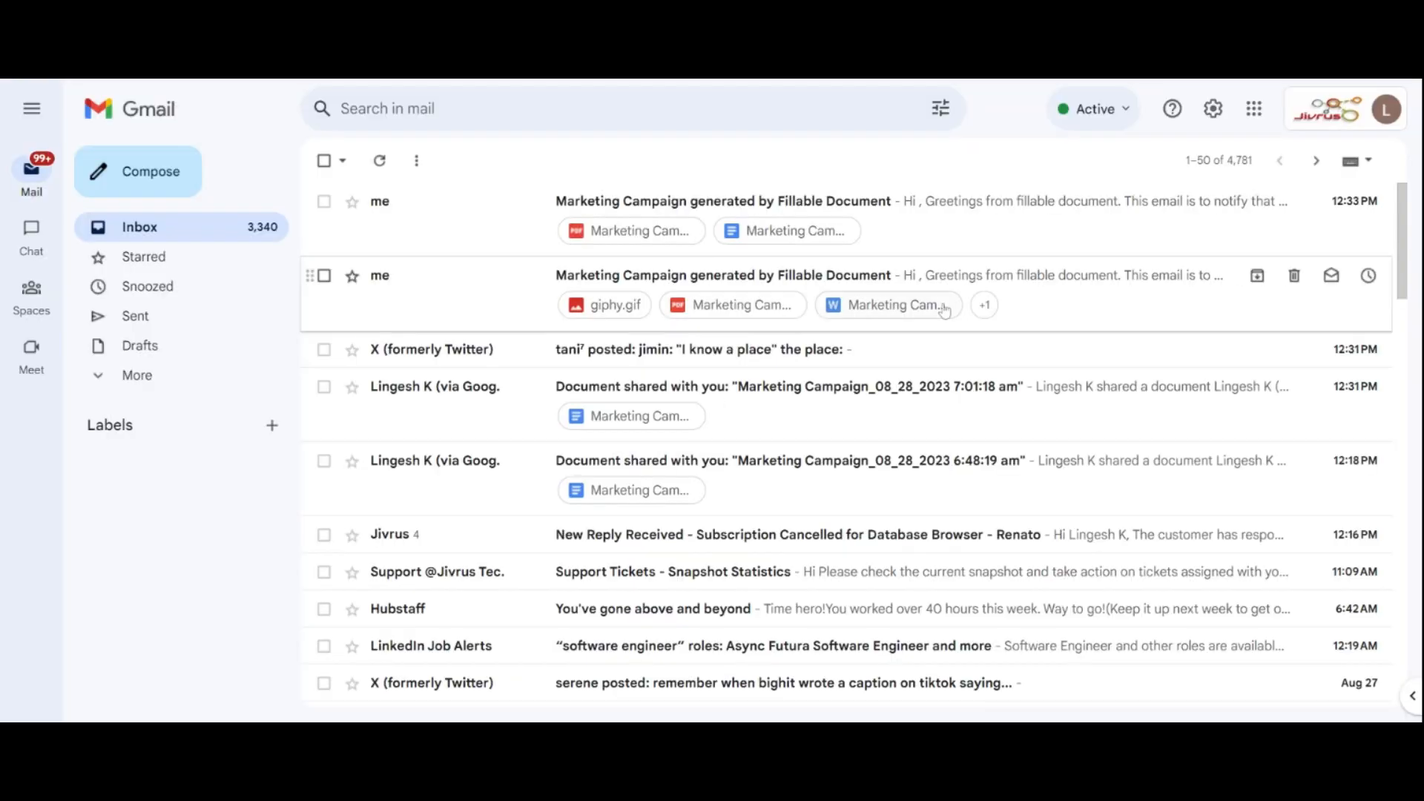
{"action": "mouse_move", "coordinate": [828, 284]}
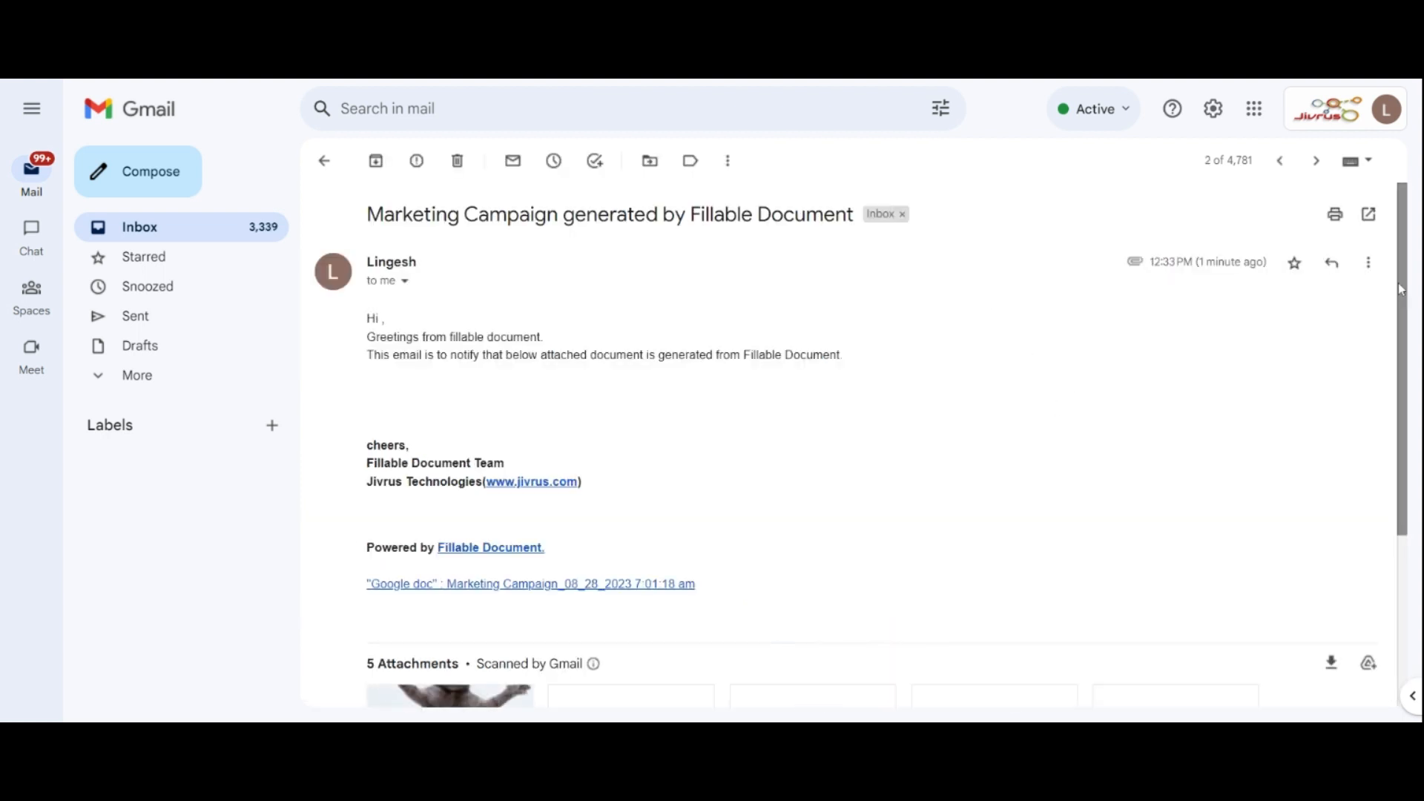
Preview the Marketing Campaign .odt attachment in the Fillable Document email and scroll through it
{"action": "scroll", "scroll_direction": "down", "scroll_amount": 3}
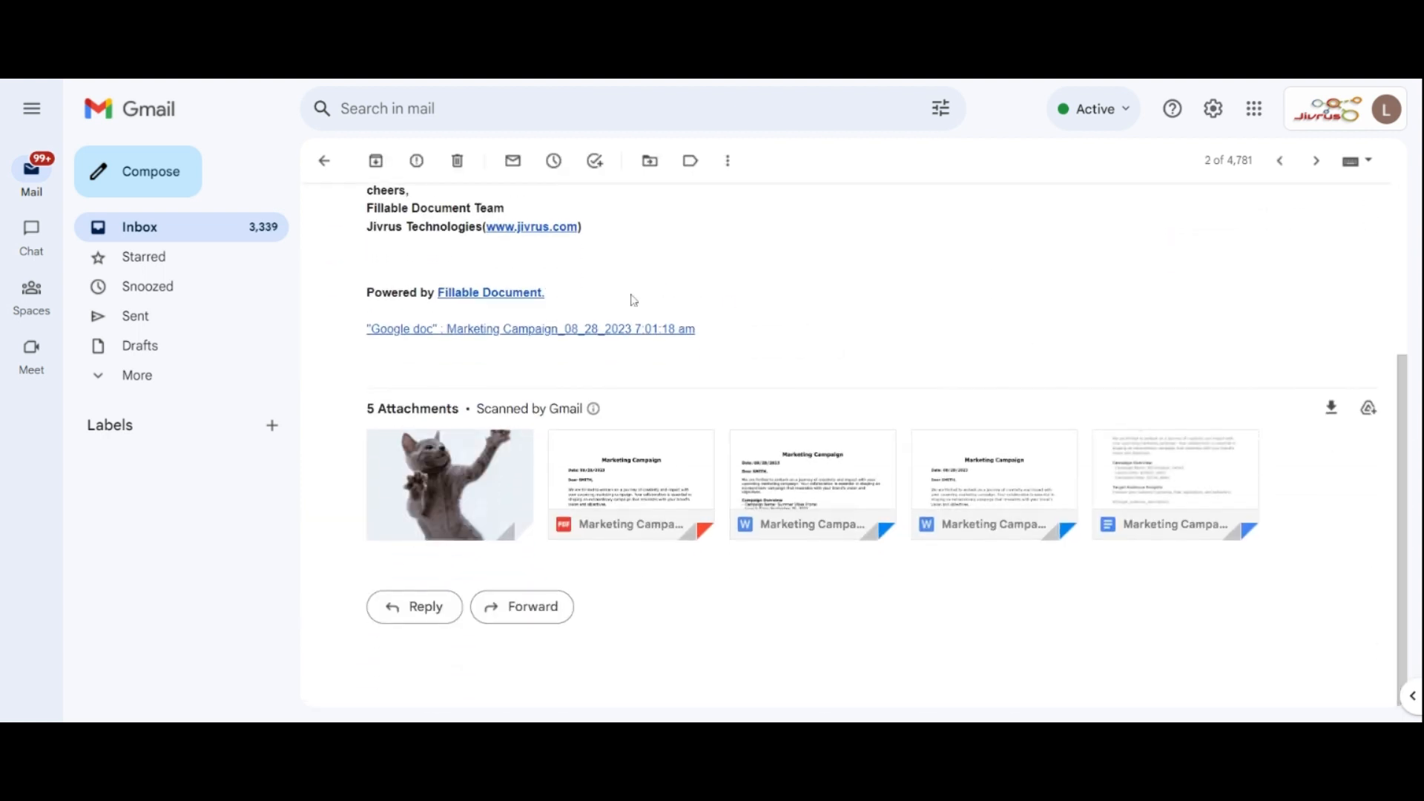
{"action": "mouse_move", "coordinate": [811, 484]}
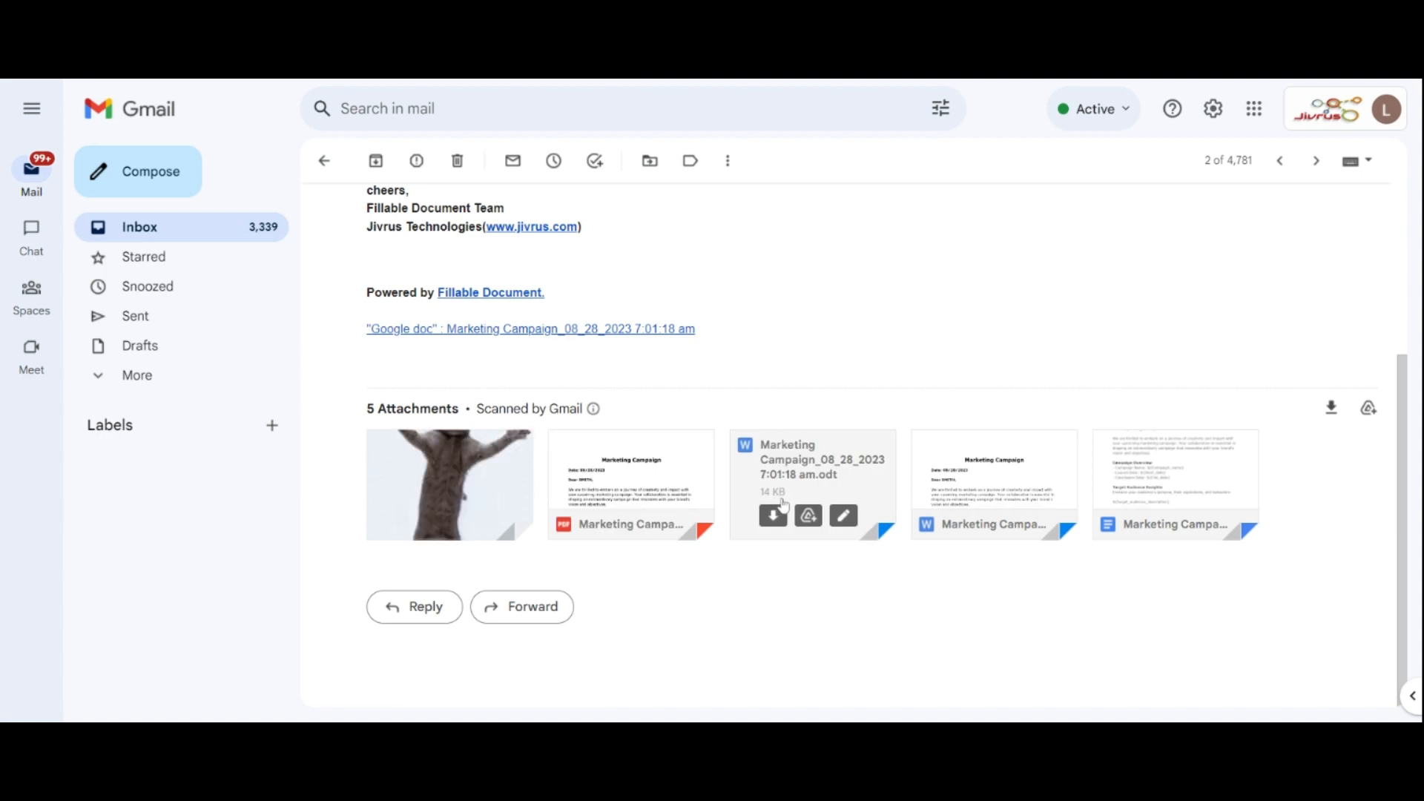
{"action": "left_click", "coordinate": [813, 484]}
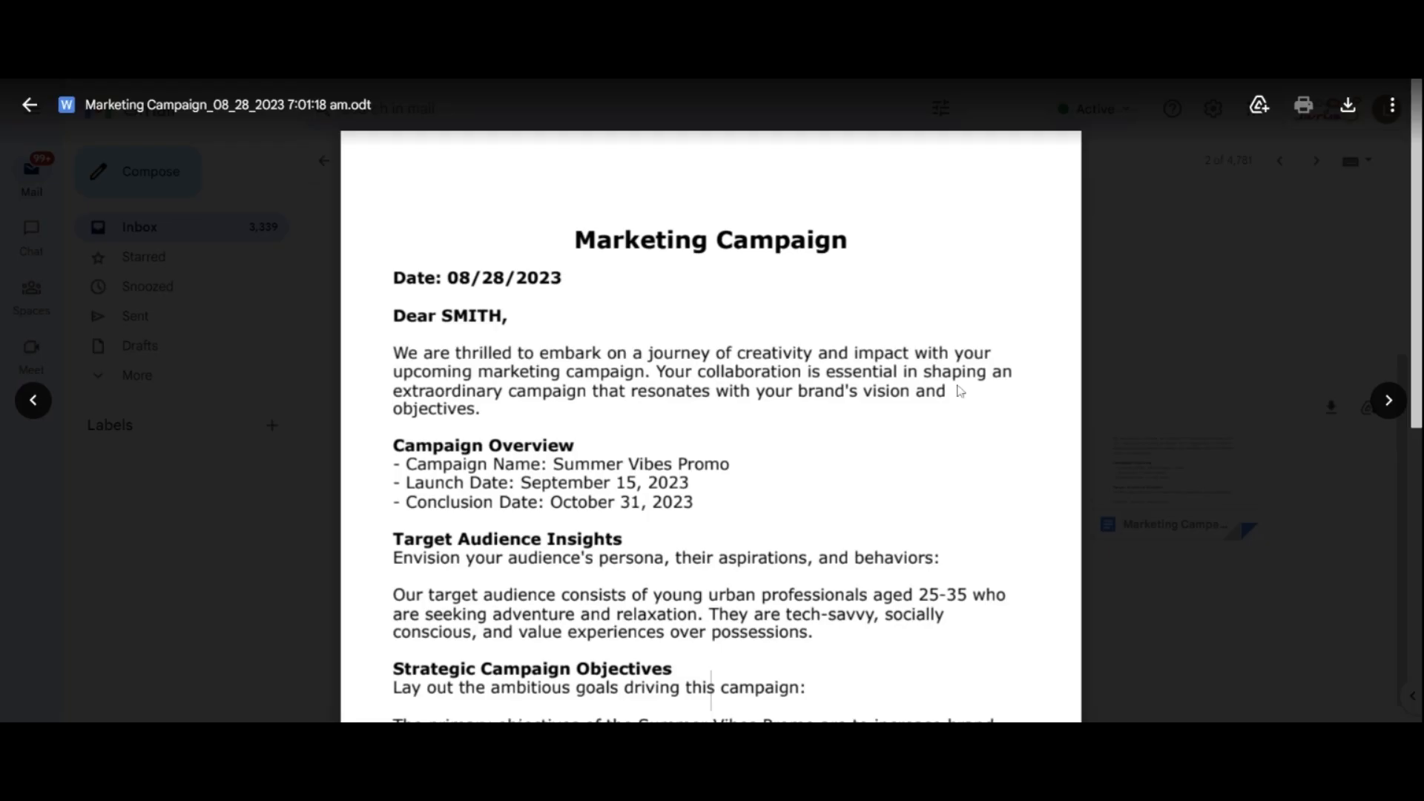
{"action": "scroll", "scroll_direction": "down", "scroll_amount": 3}
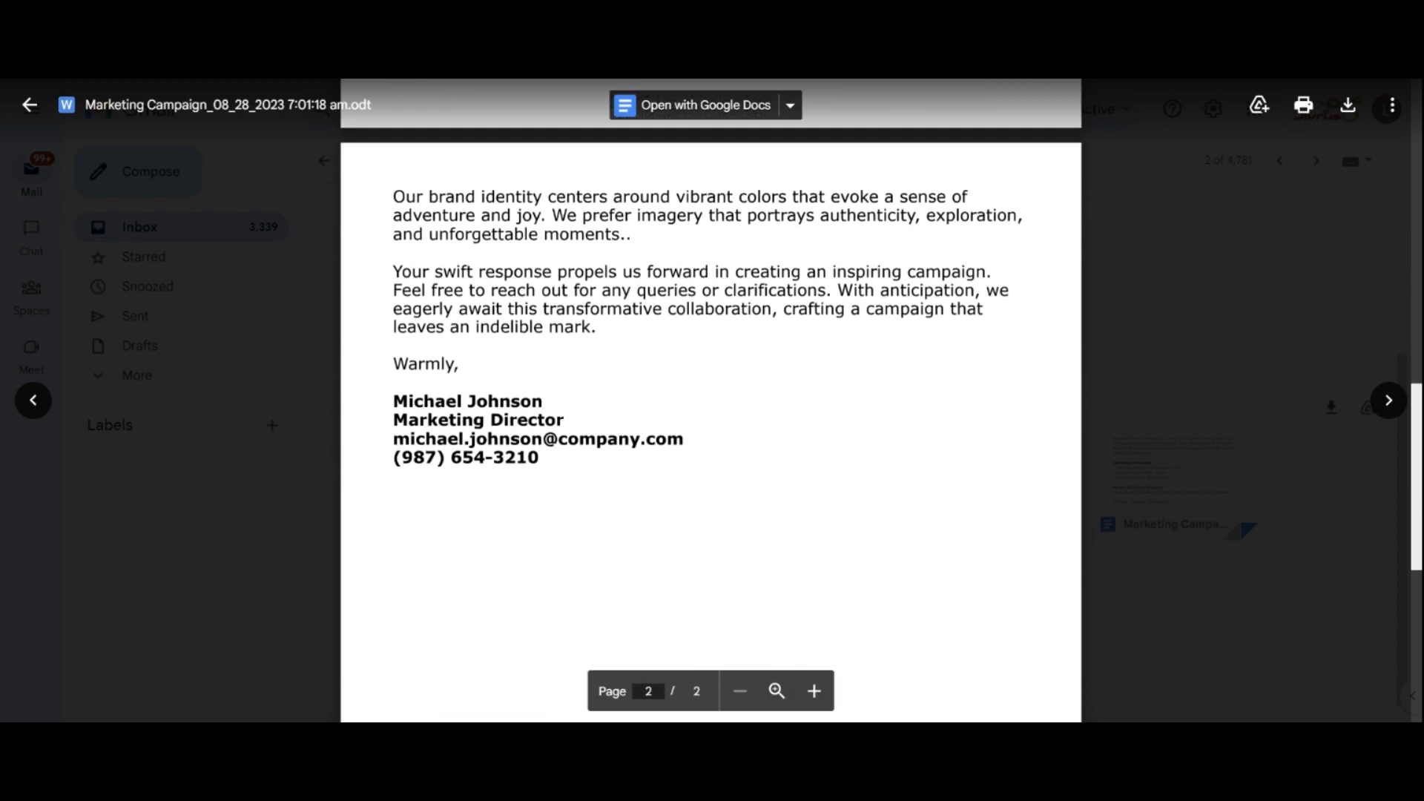
{"action": "scroll", "scroll_direction": "up", "scroll_amount": 3}
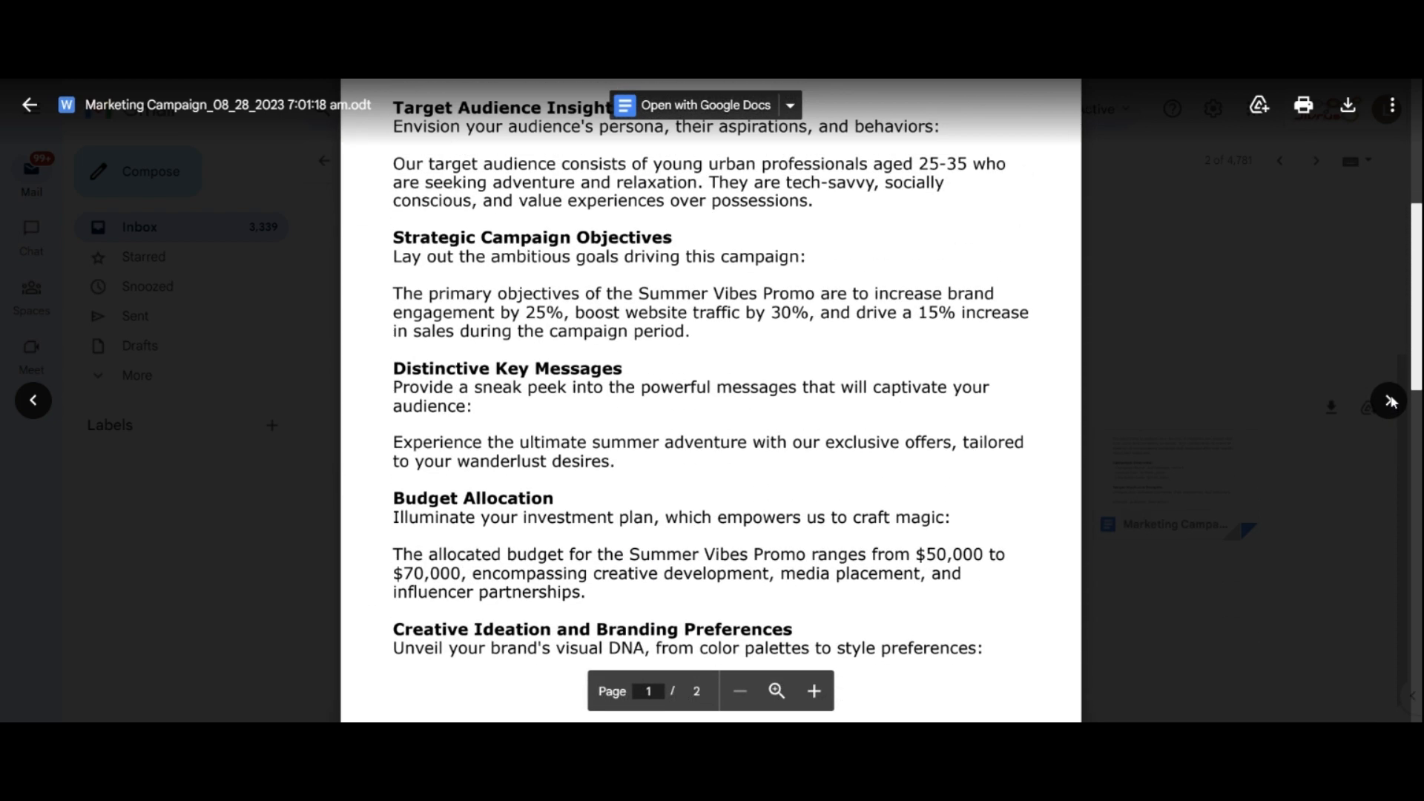
{"action": "scroll", "scroll_direction": "up", "scroll_amount": 3}
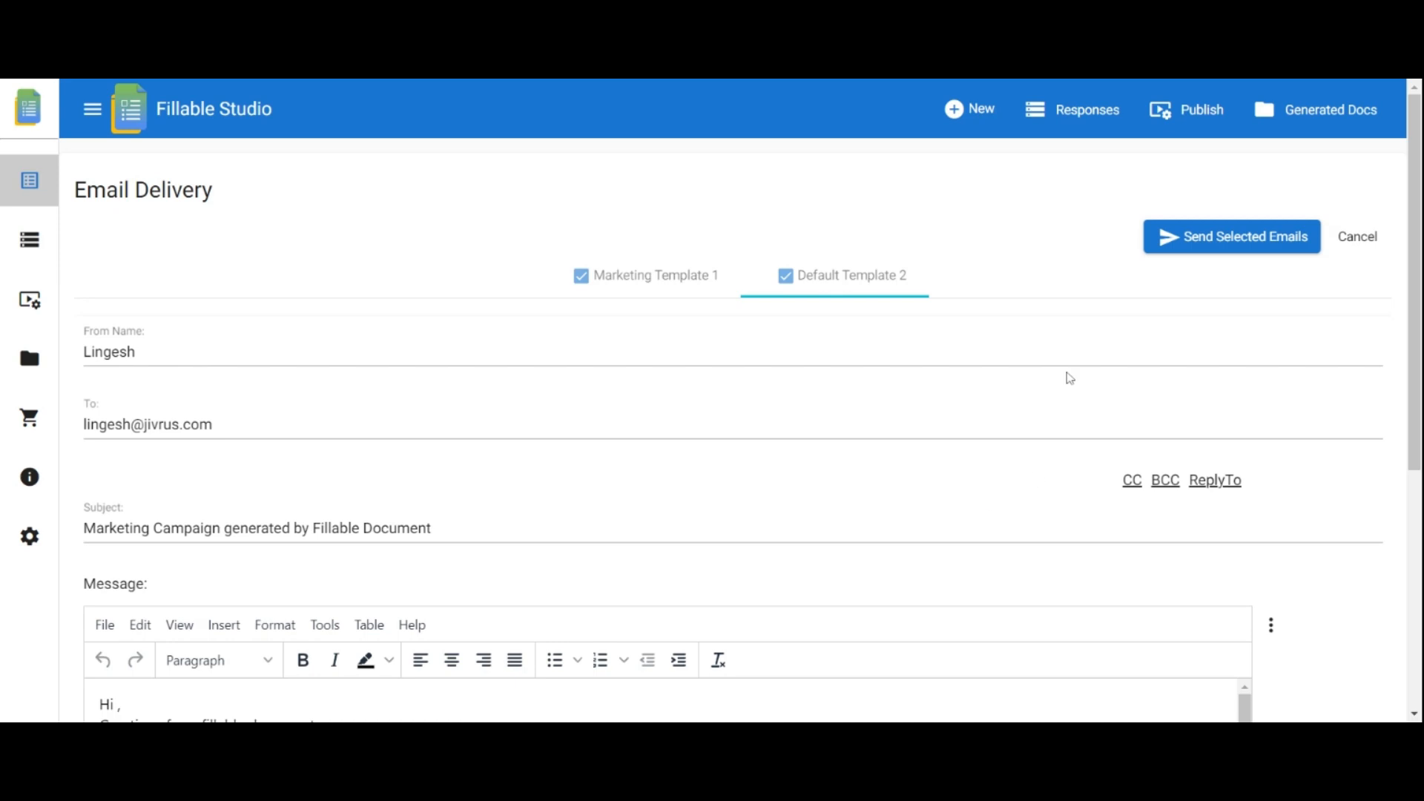
{"action": "mouse_move", "coordinate": [1331, 312]}
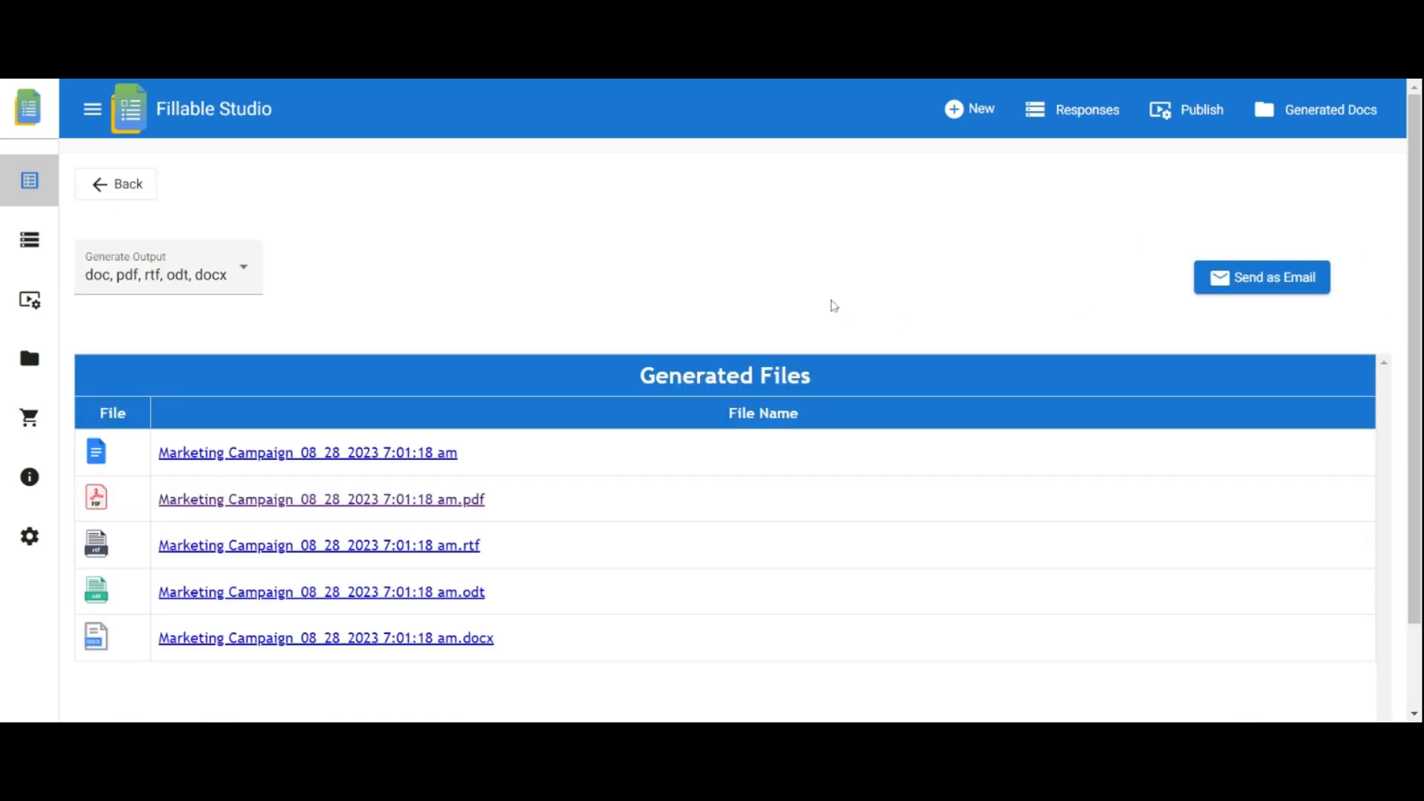
Return from Email Delivery to the filled form, then show the Form Responses list
{"action": "left_click", "coordinate": [115, 184]}
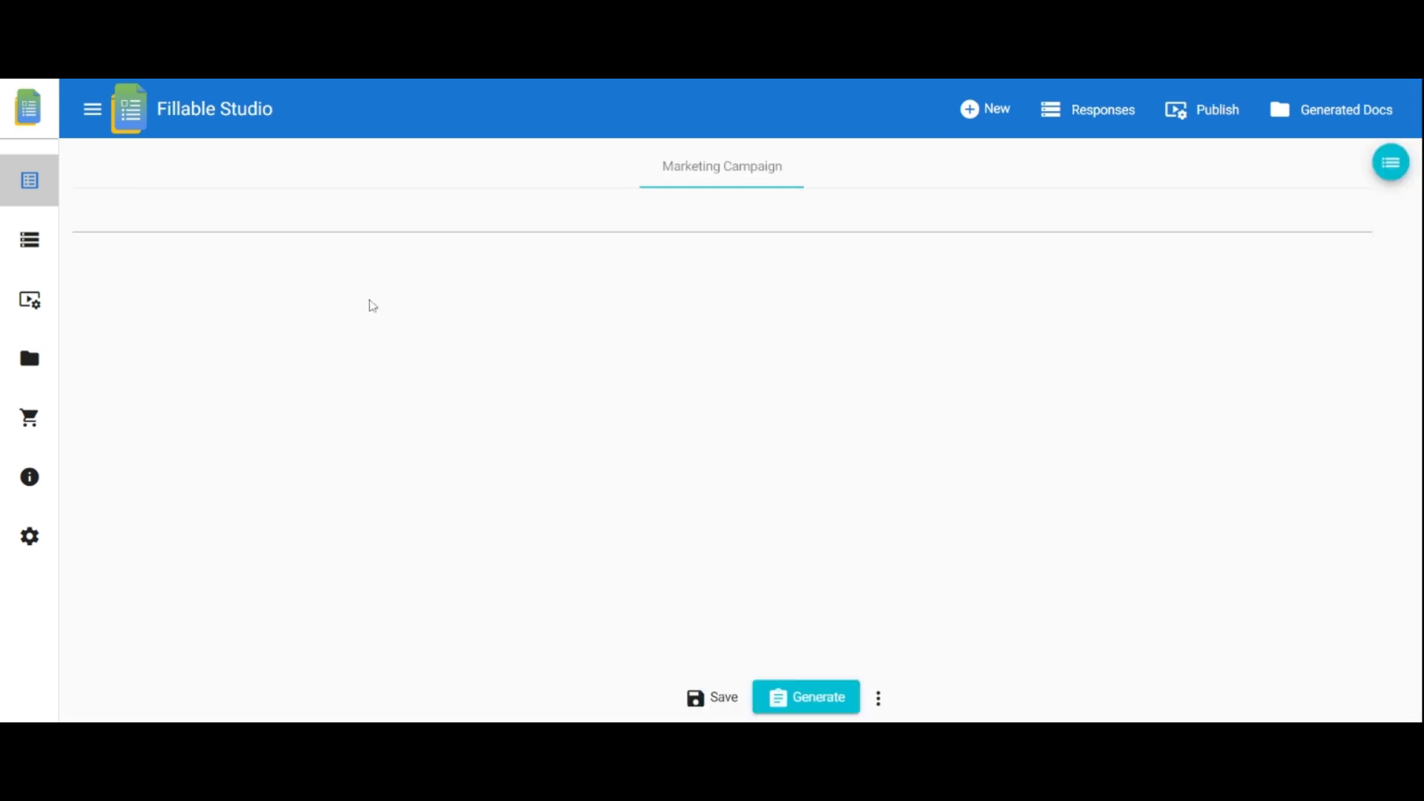
{"action": "left_click", "coordinate": [805, 697]}
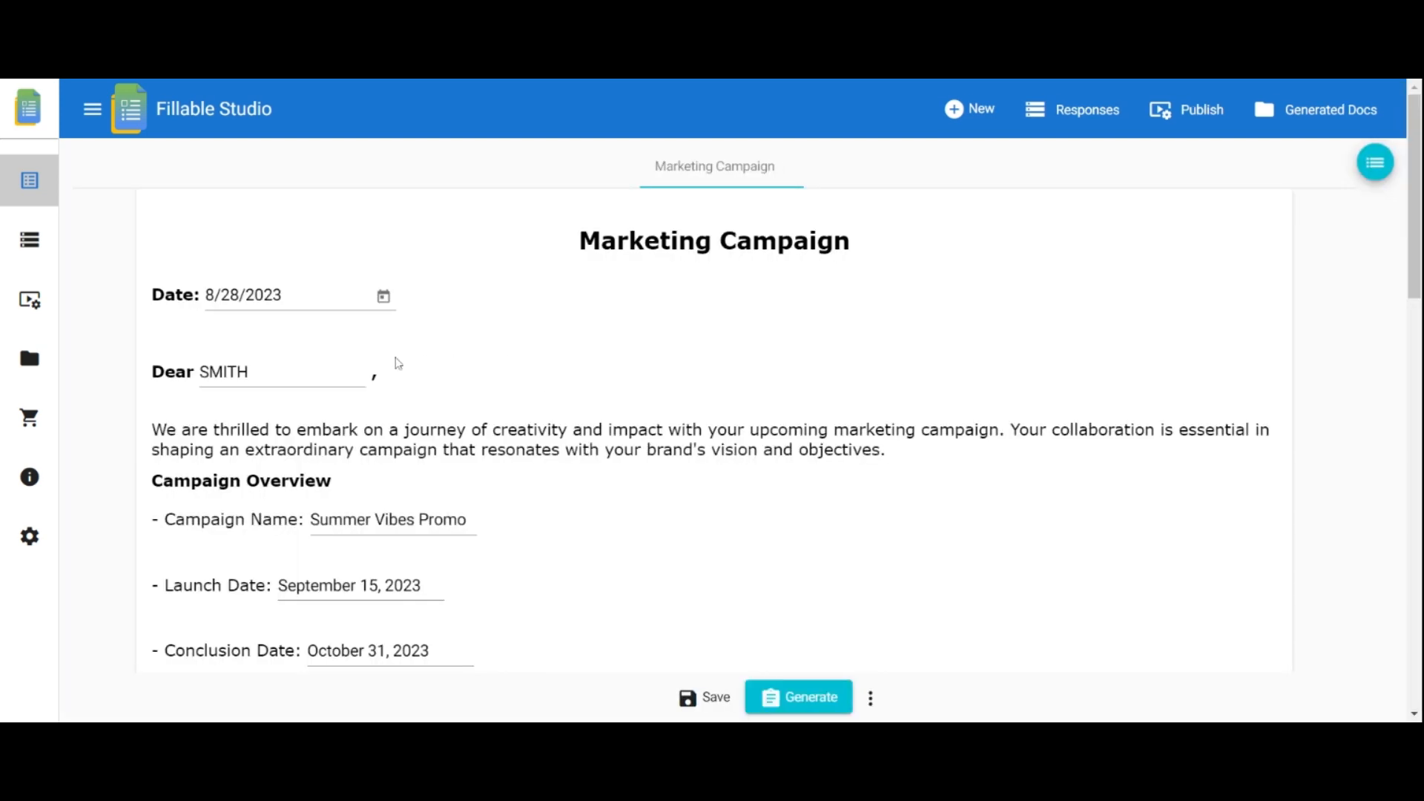
{"action": "mouse_move", "coordinate": [30, 239]}
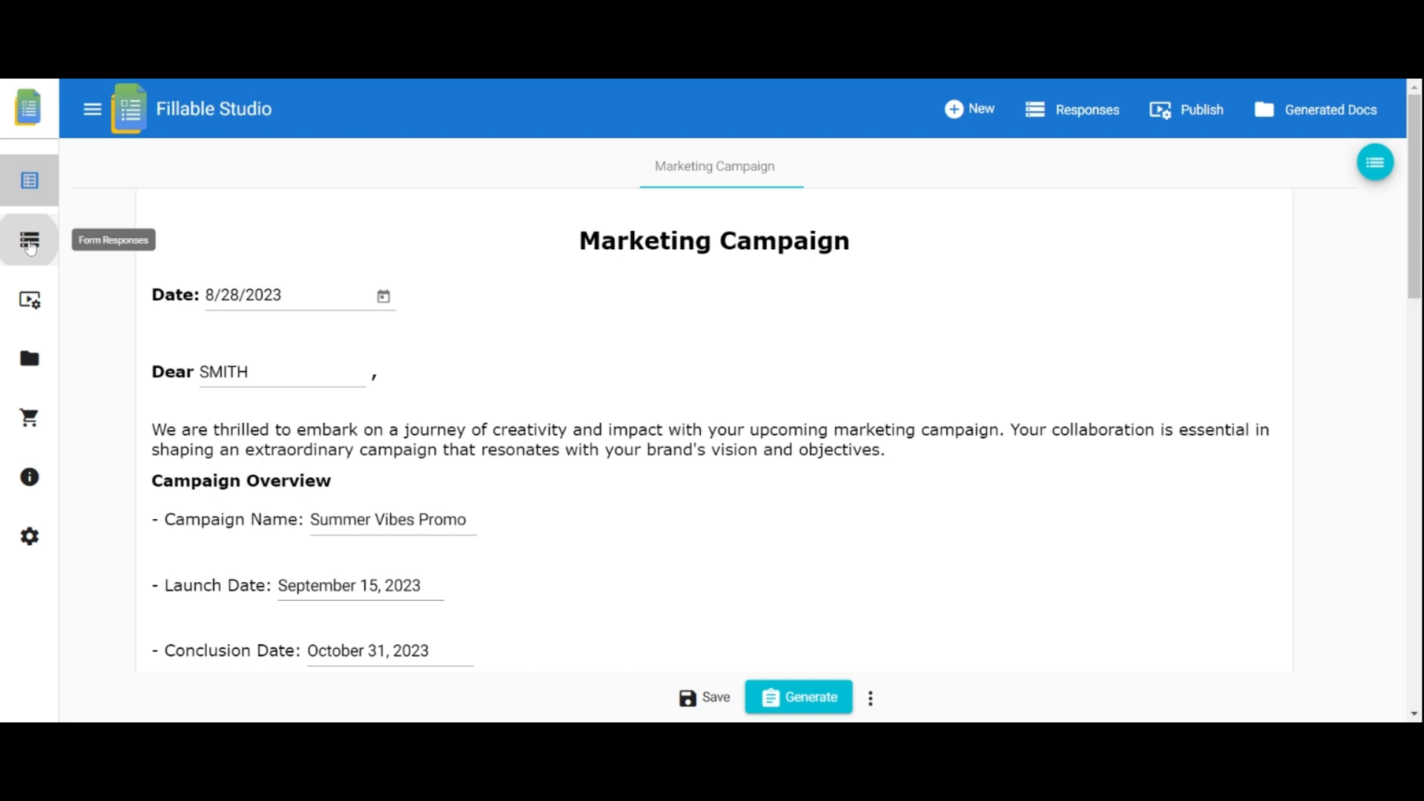
{"action": "left_click", "coordinate": [30, 239]}
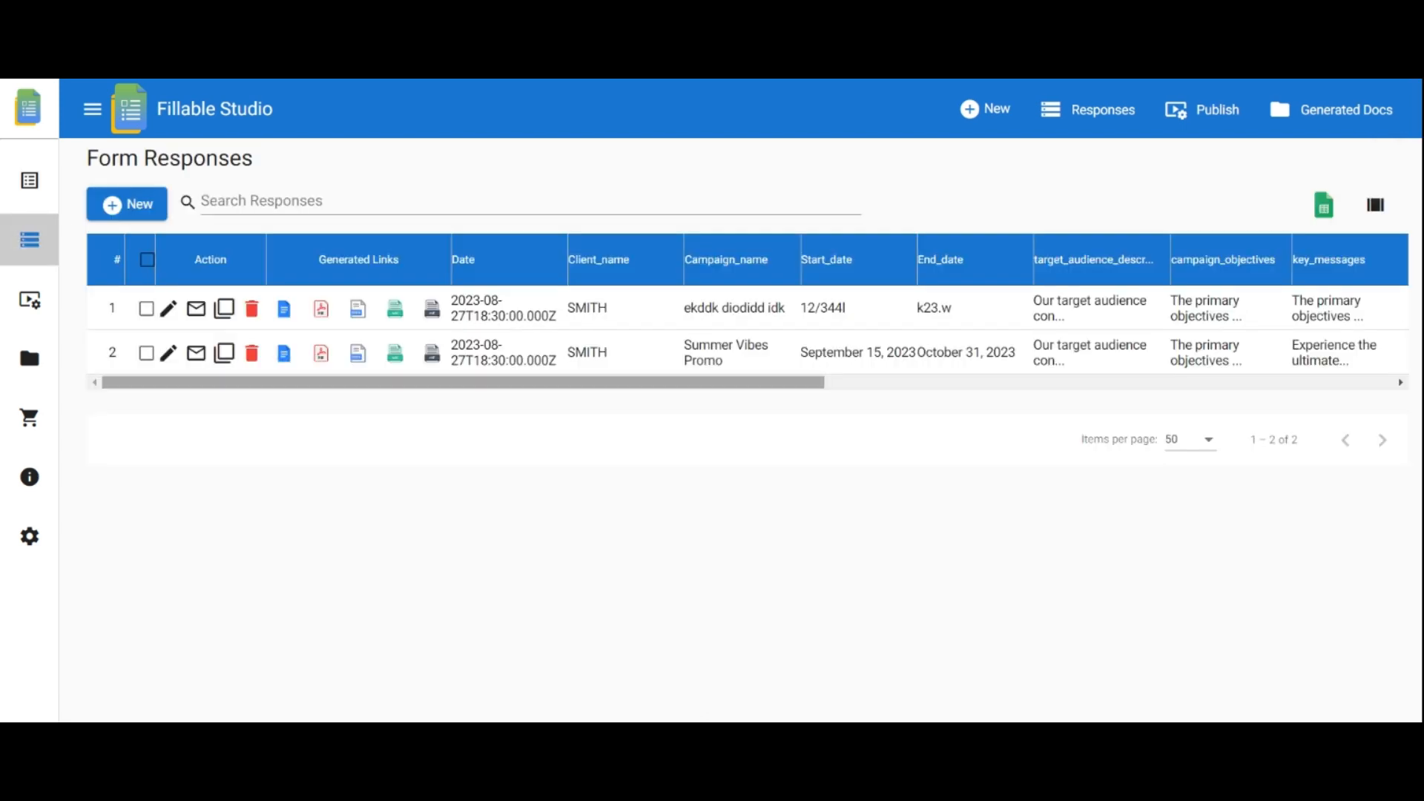
Search responses for 'septe', open the first response's form and enable Merge Documents
{"action": "left_click", "coordinate": [527, 200]}
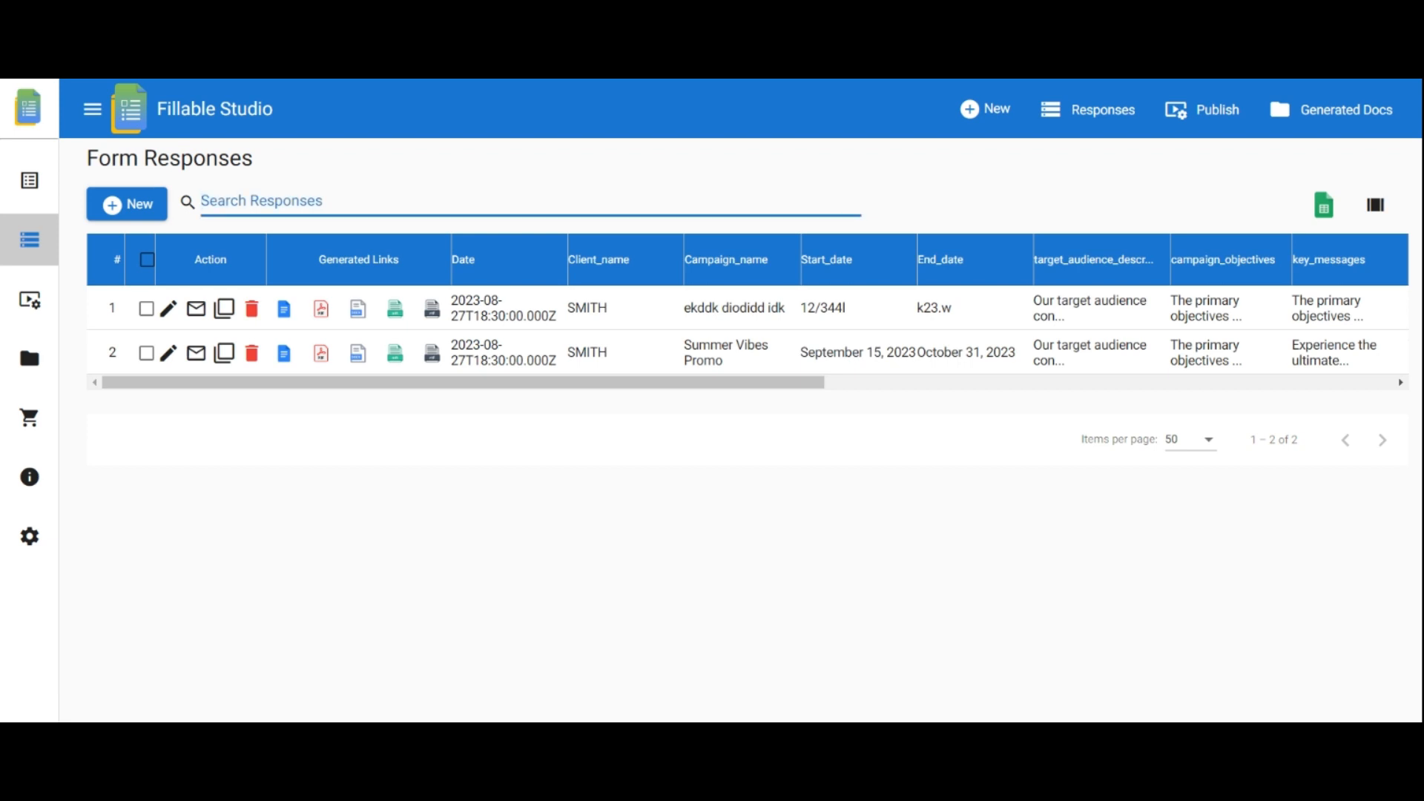
{"action": "type", "text": "septe"}
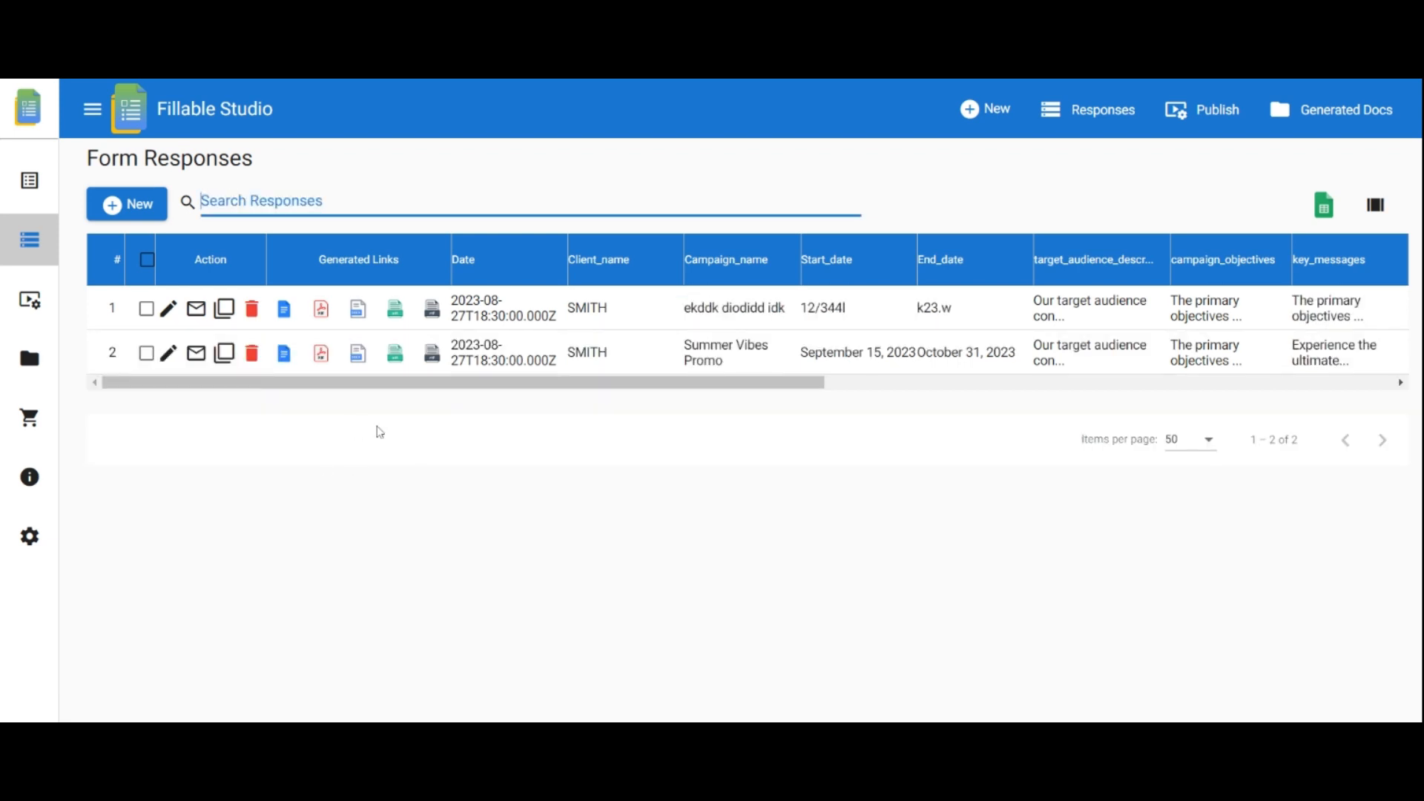
{"action": "left_click", "coordinate": [146, 259]}
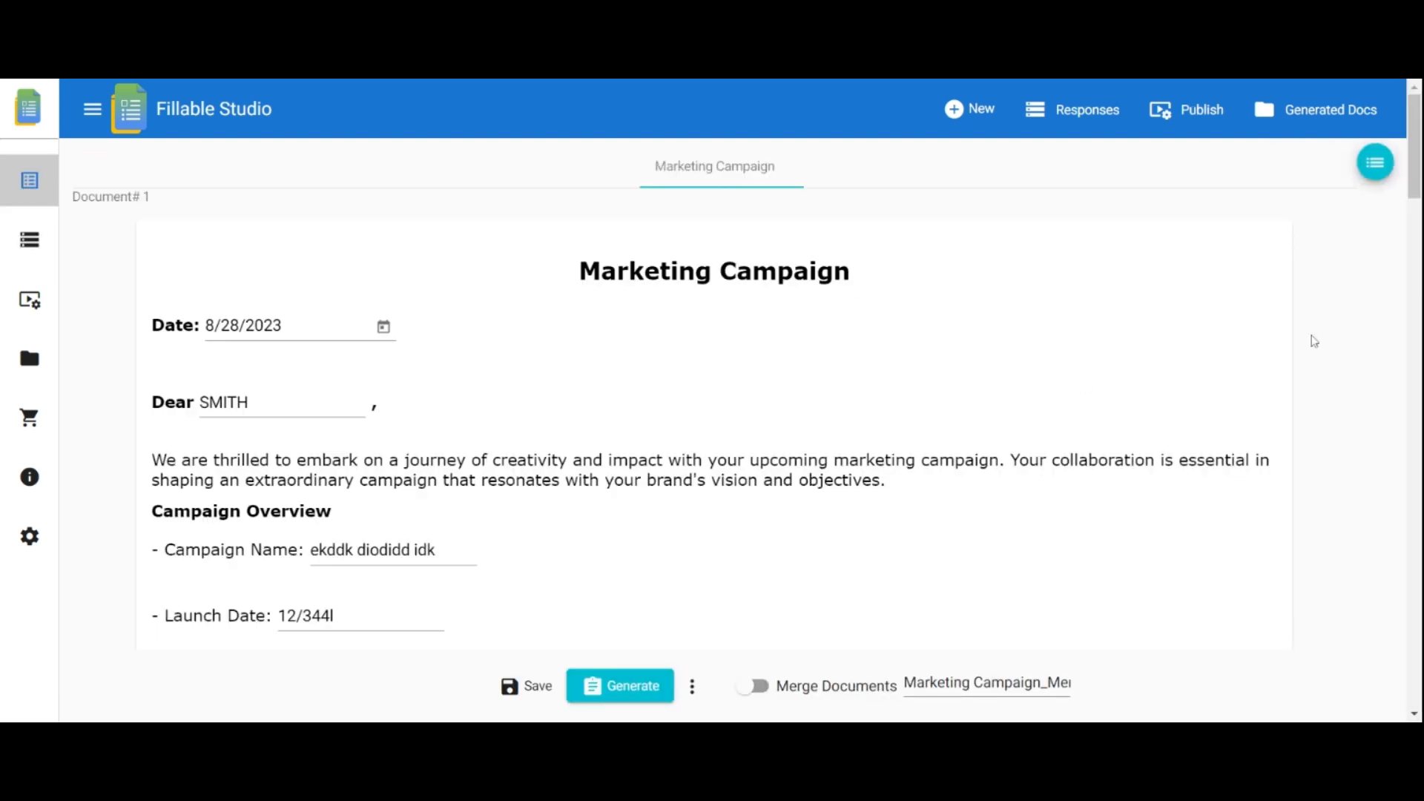
{"action": "scroll", "scroll_direction": "down", "scroll_amount": 3}
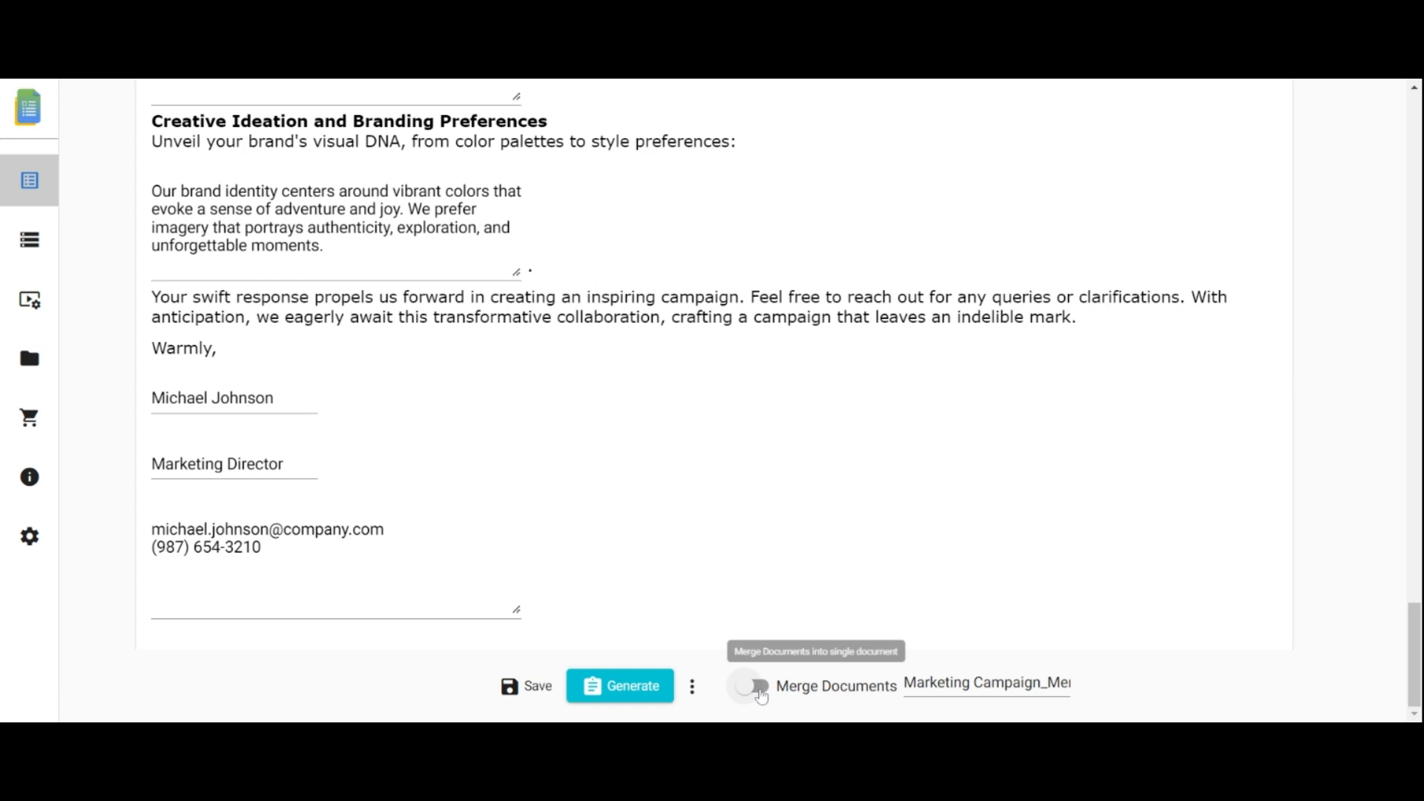
{"action": "left_click", "coordinate": [751, 686]}
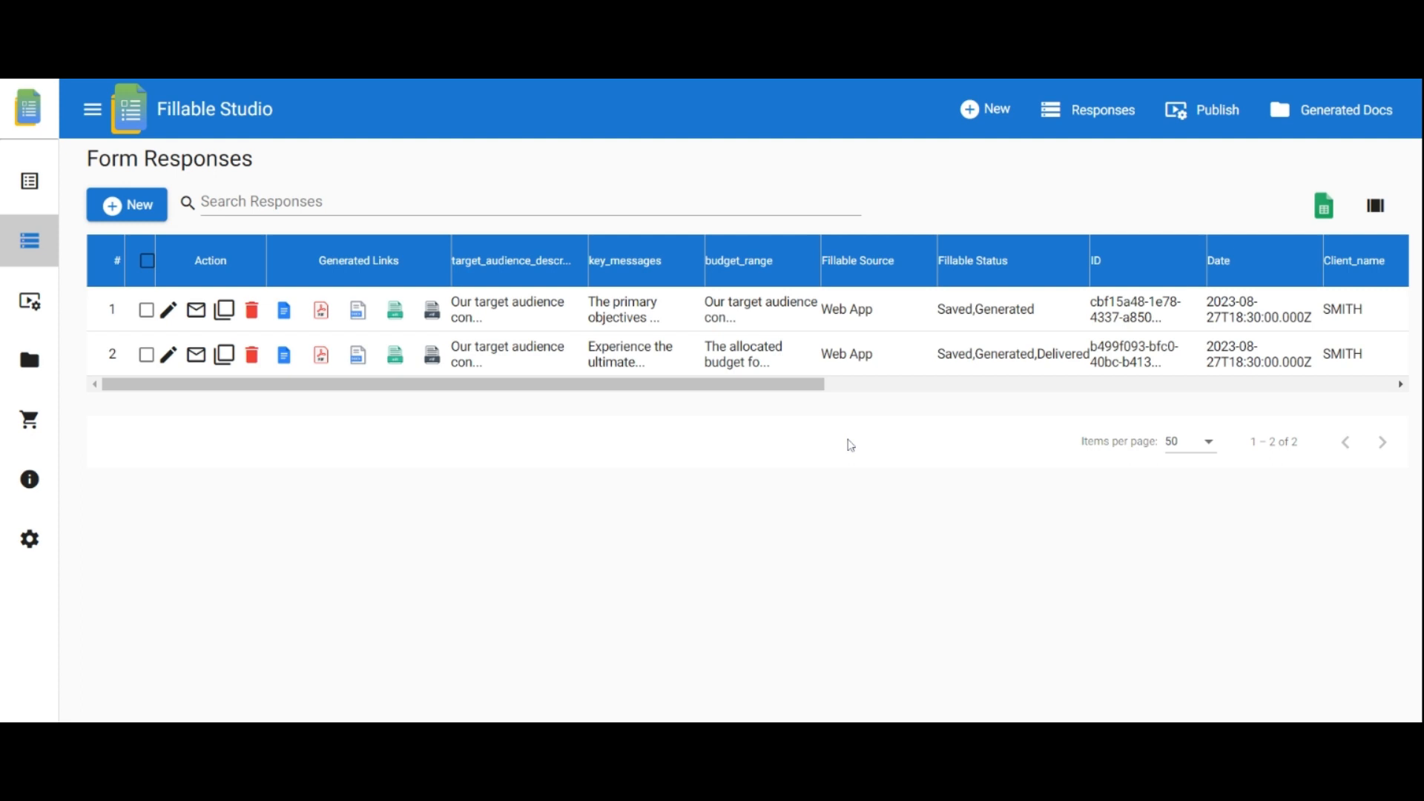
{"action": "mouse_move", "coordinate": [771, 481]}
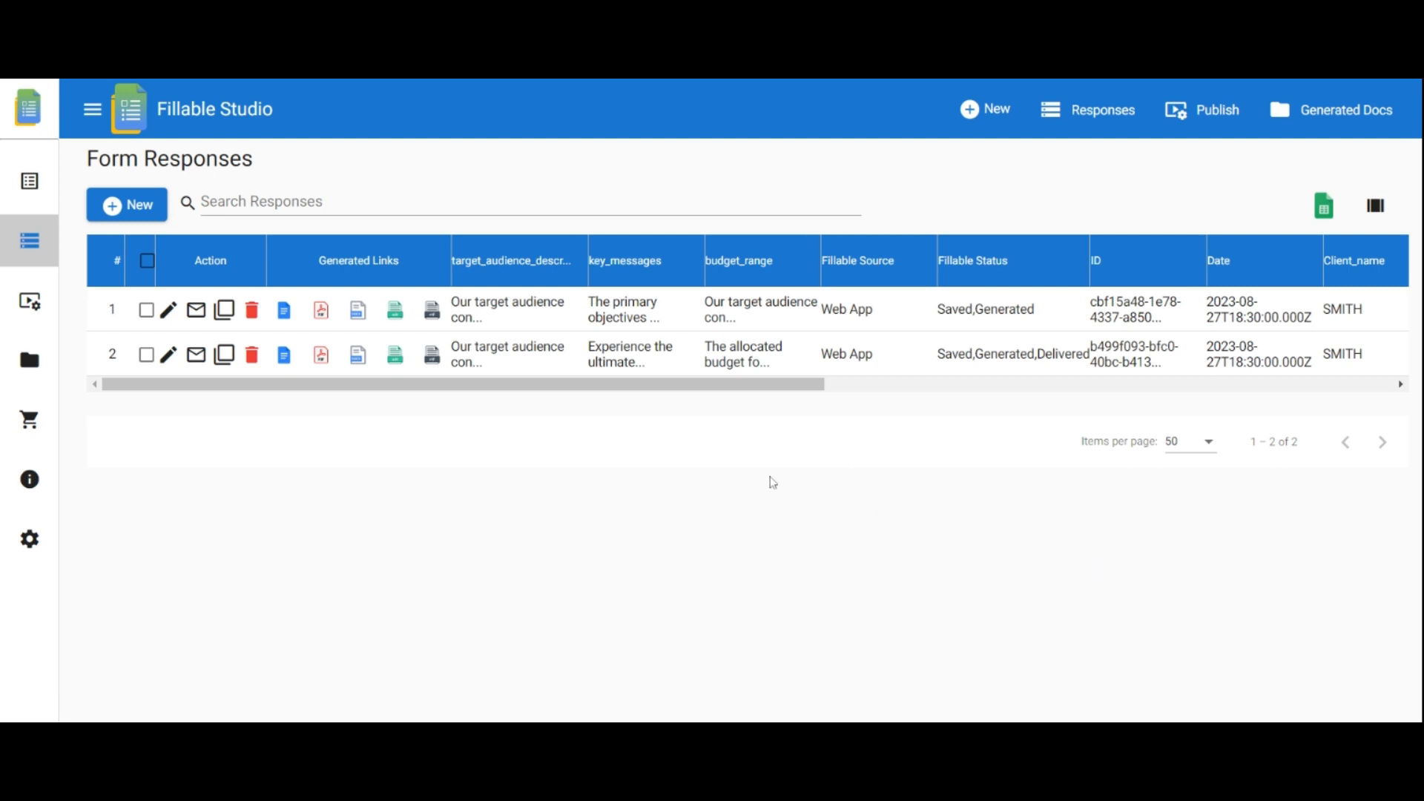
{"action": "mouse_move", "coordinate": [216, 270]}
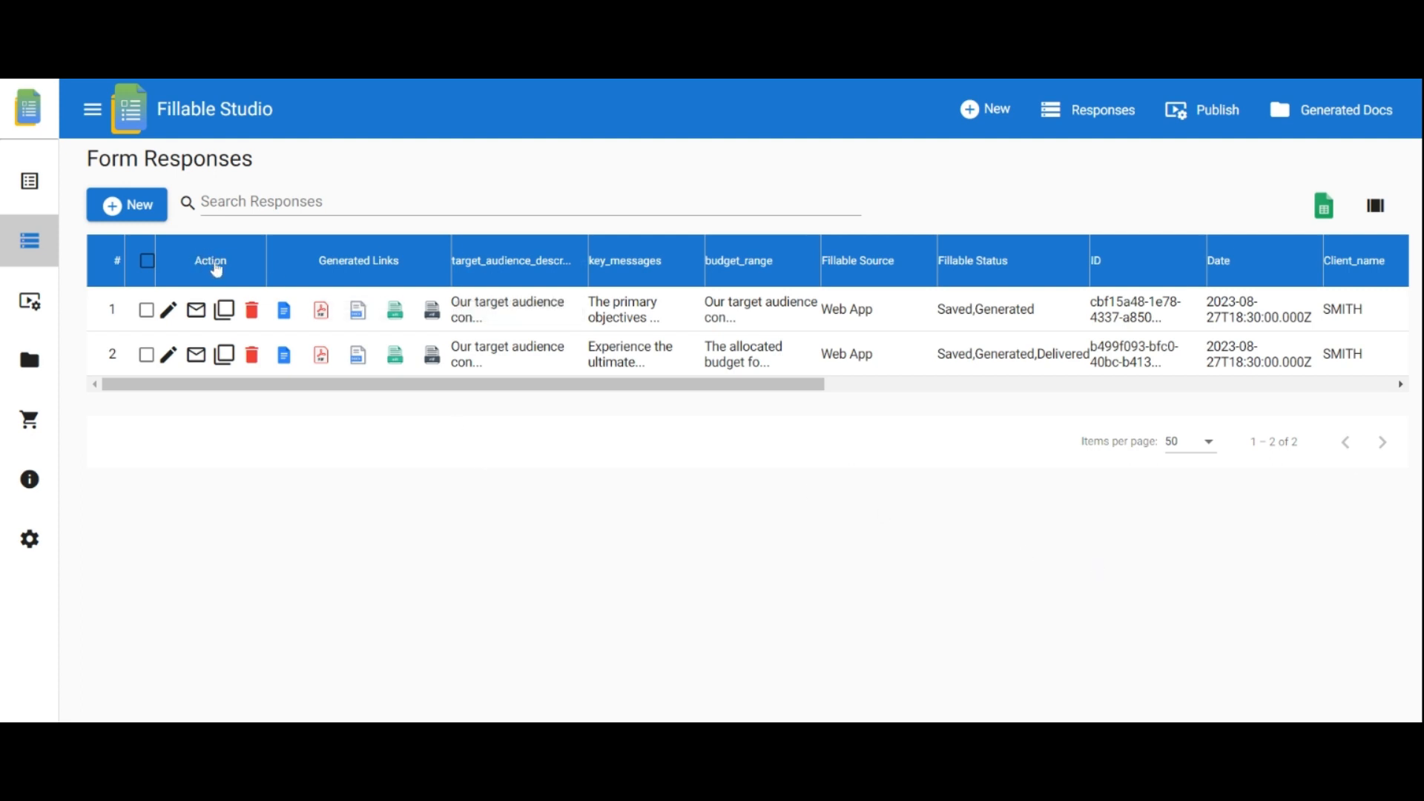
{"action": "mouse_move", "coordinate": [168, 310]}
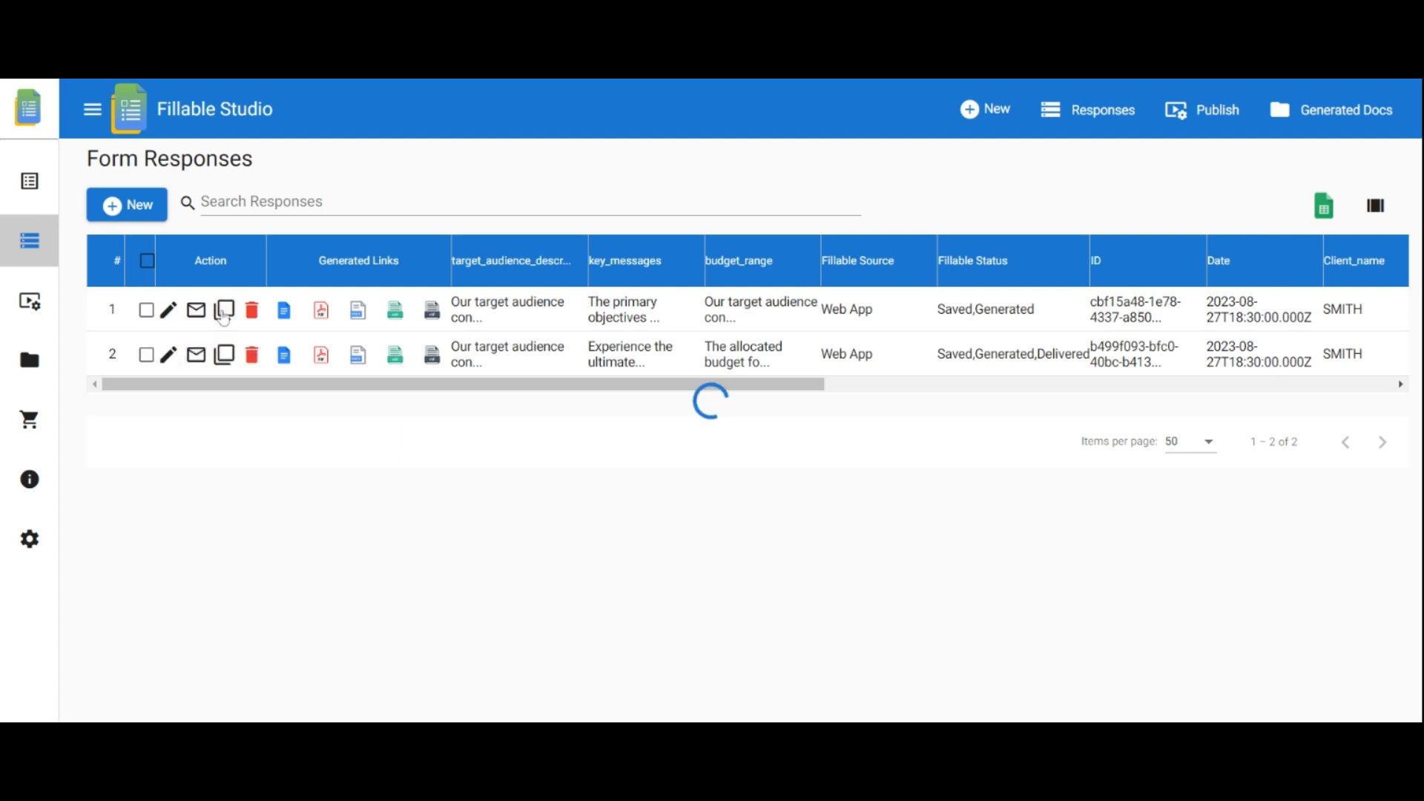
{"action": "left_click", "coordinate": [224, 310]}
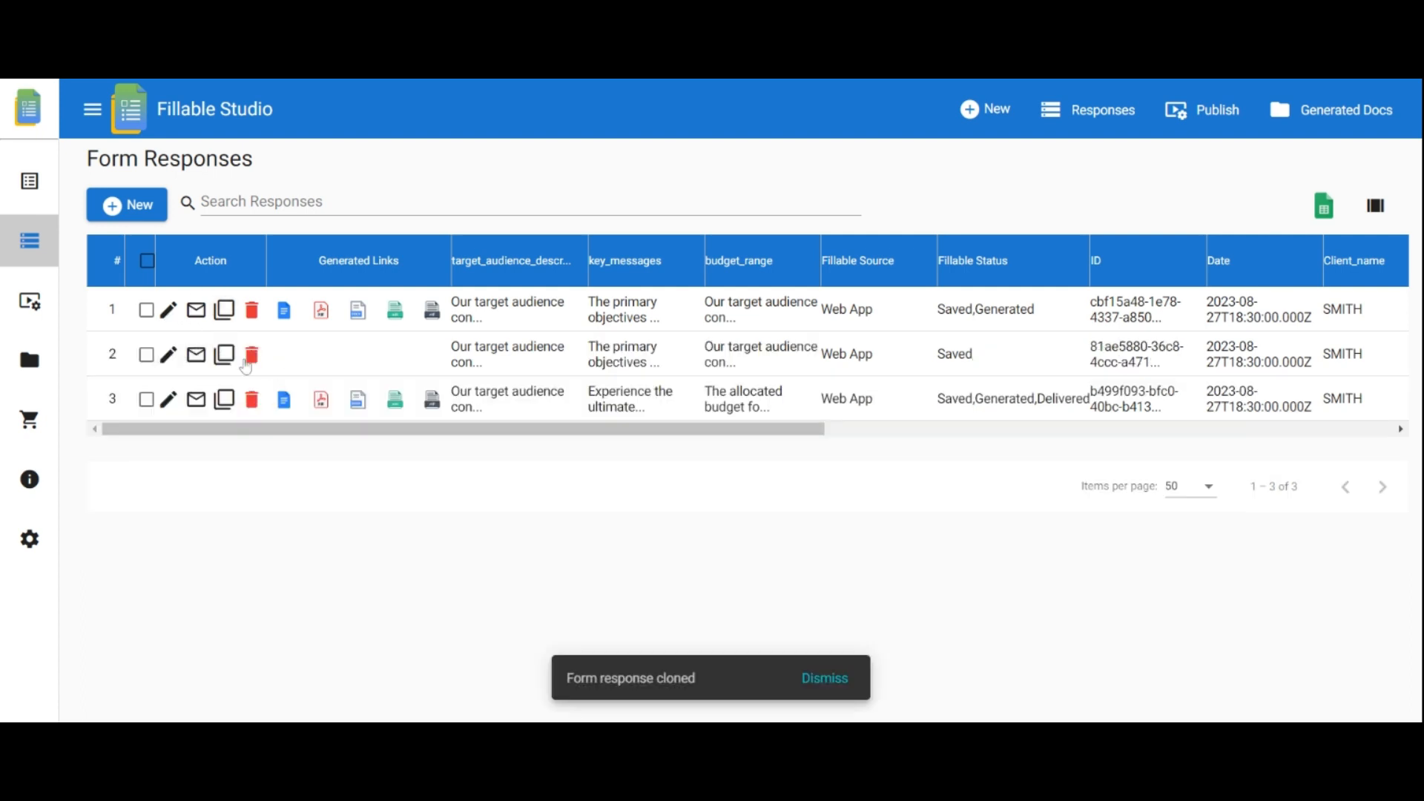
{"action": "left_click", "coordinate": [824, 678]}
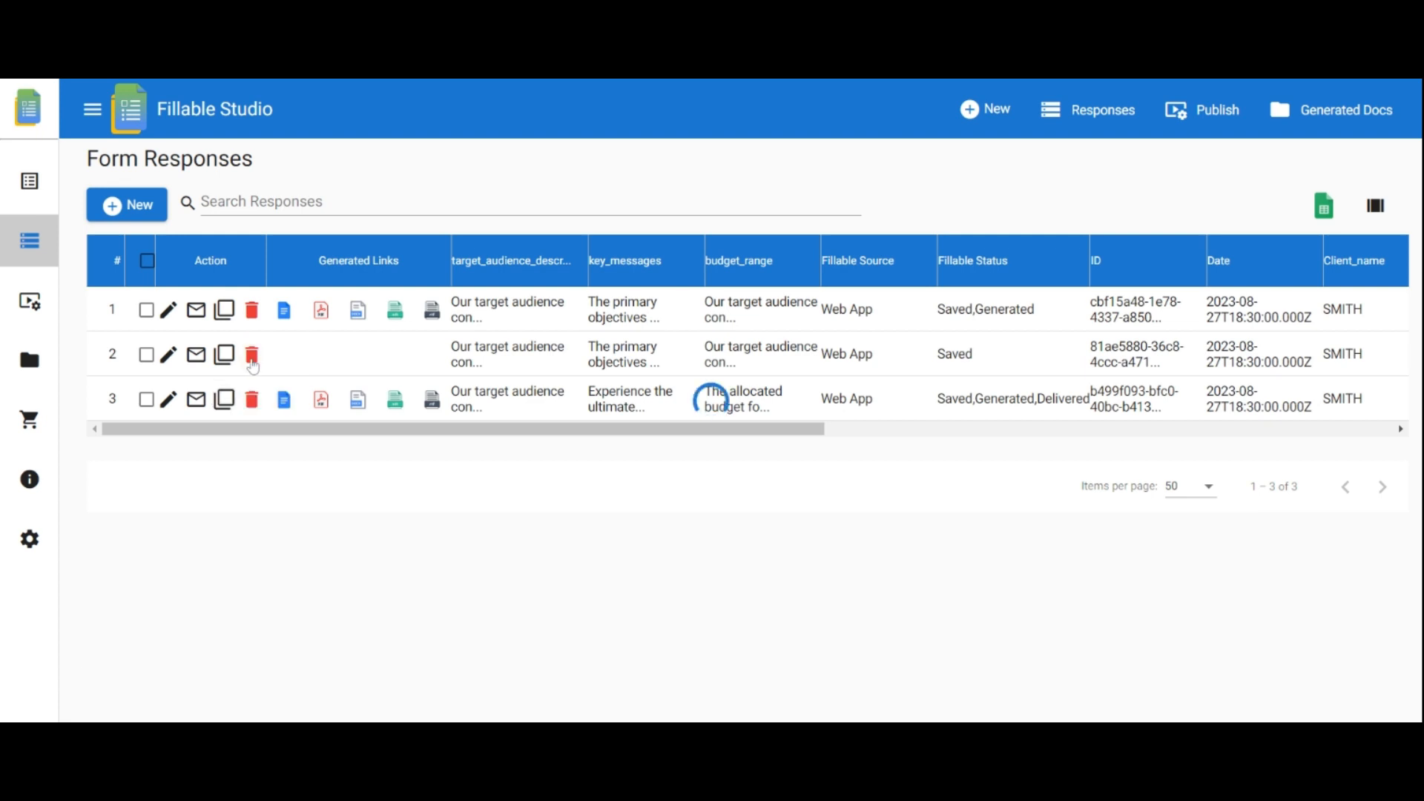
{"action": "left_click", "coordinate": [252, 355]}
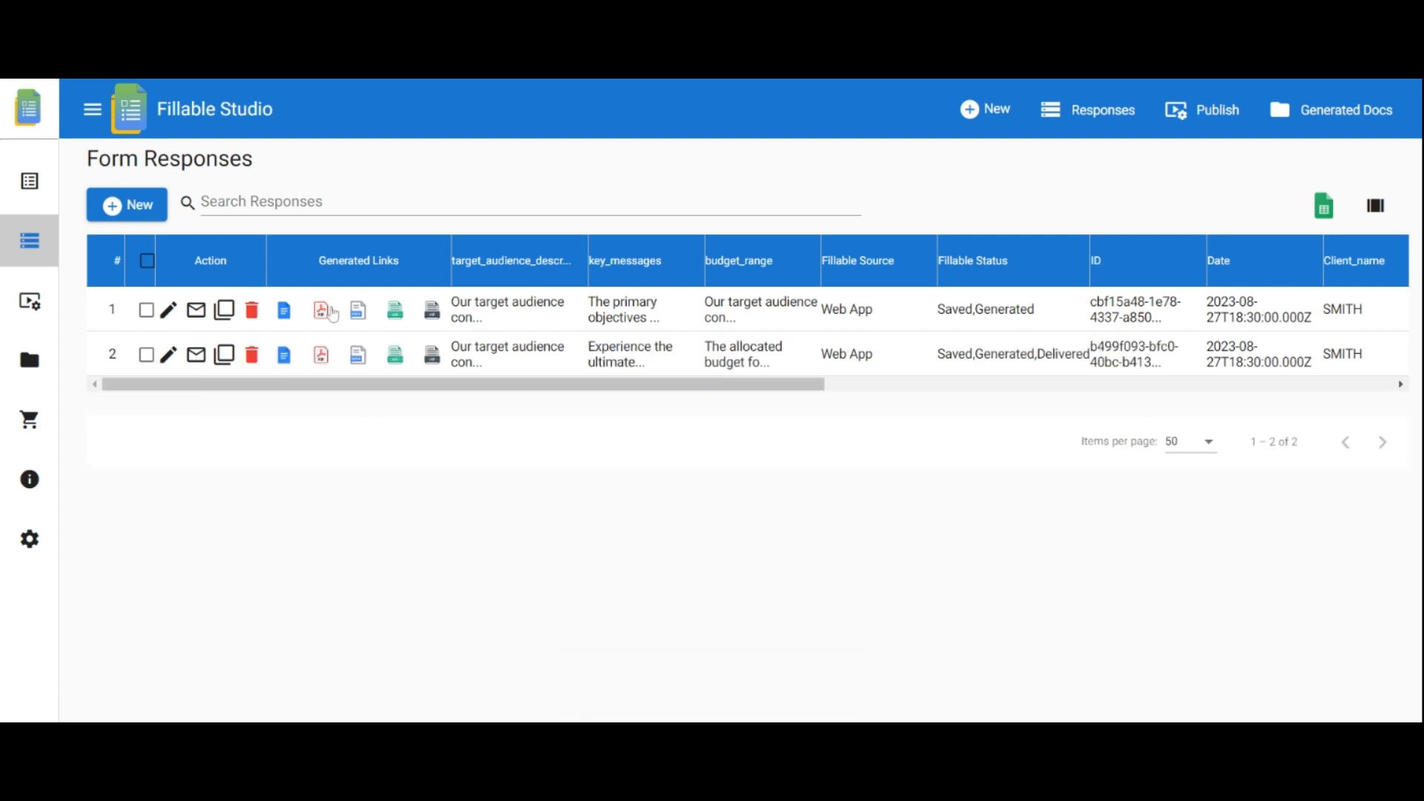
{"action": "mouse_move", "coordinate": [422, 399]}
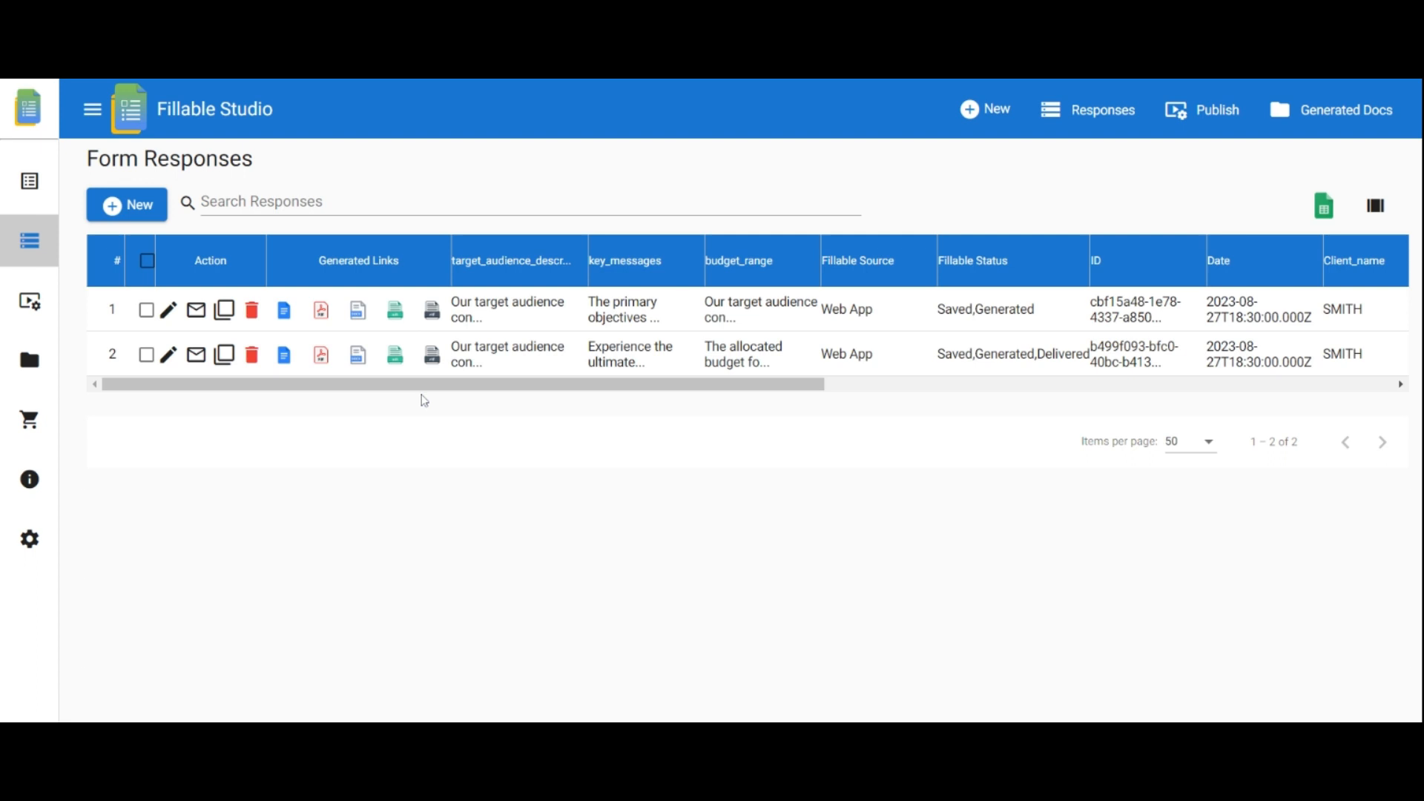
{"action": "mouse_move", "coordinate": [442, 420]}
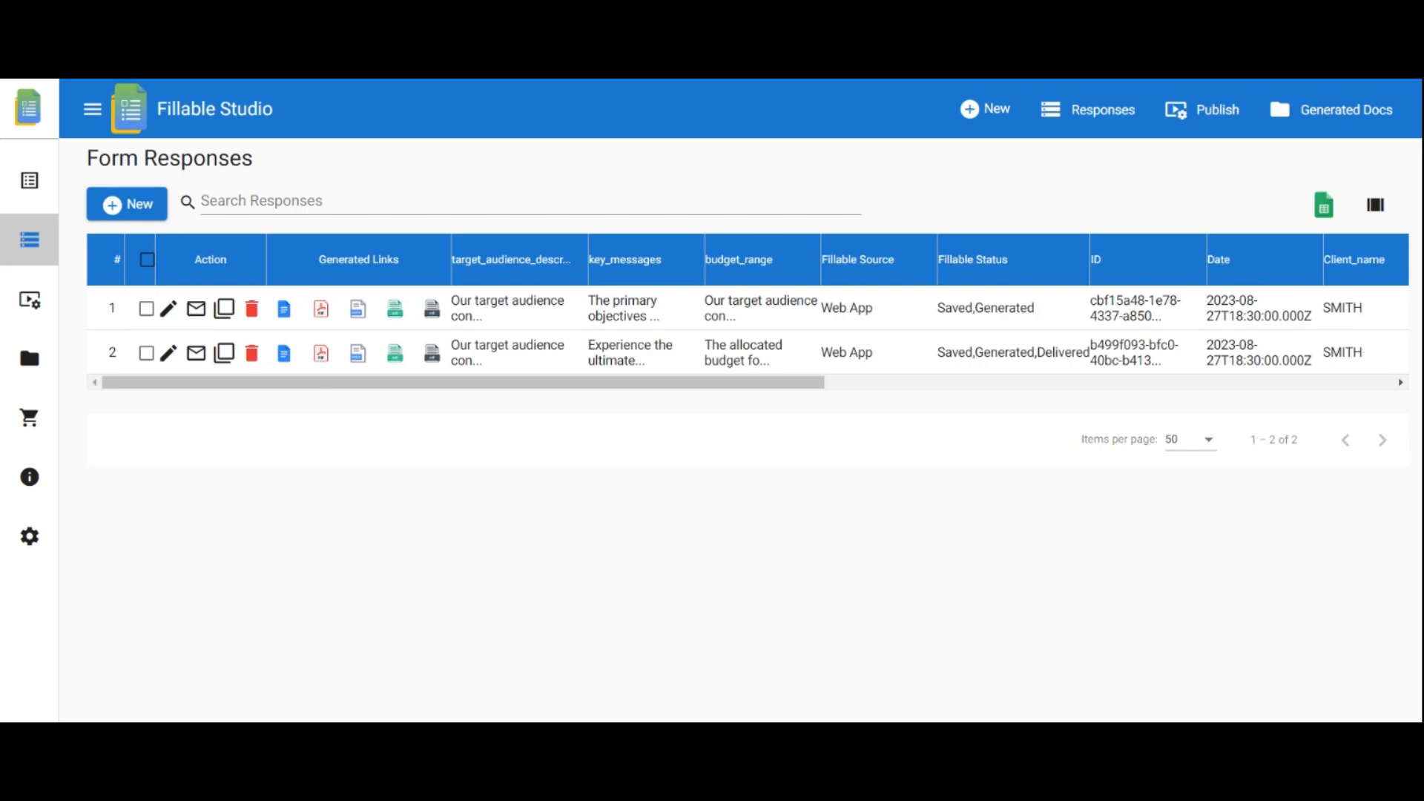
{"action": "mouse_move", "coordinate": [564, 479]}
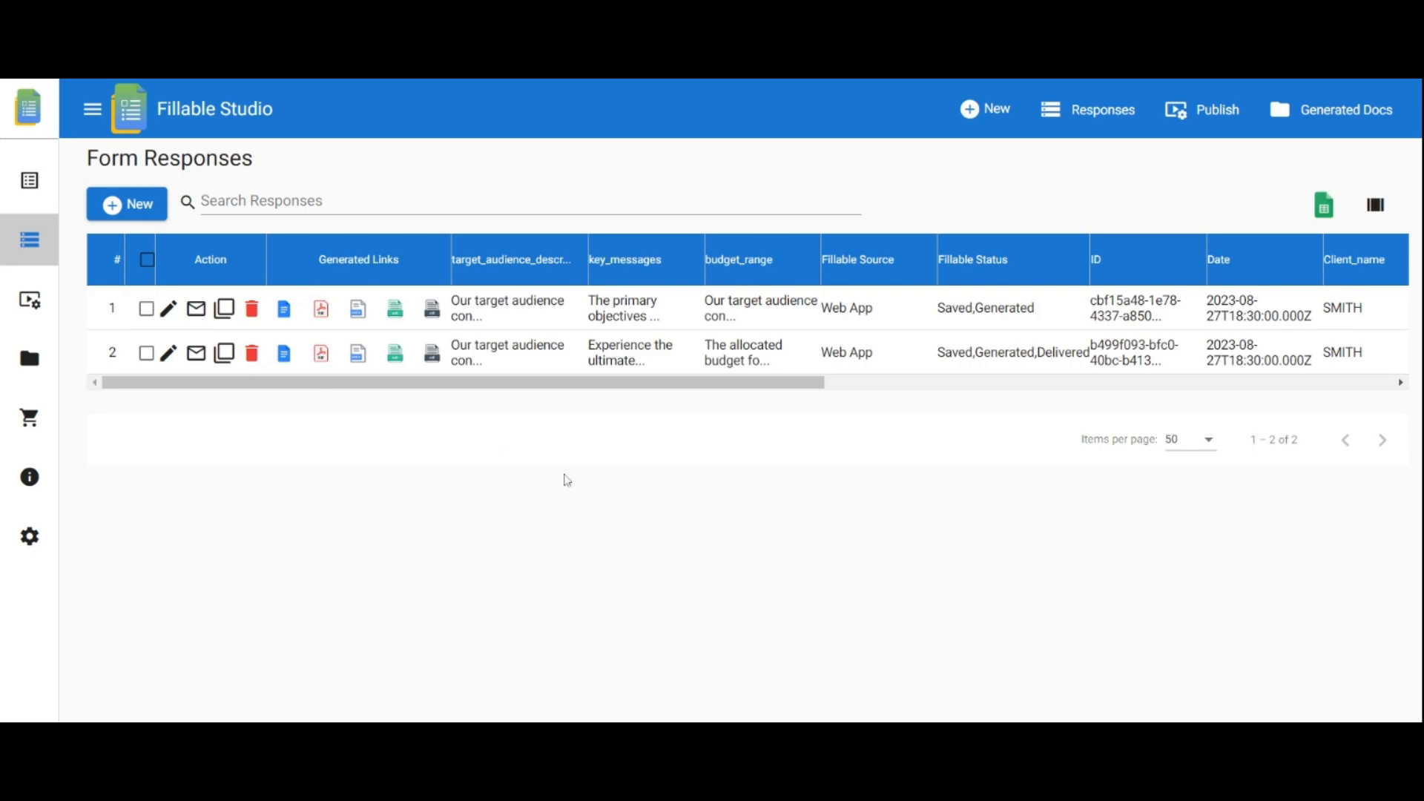
{"action": "mouse_move", "coordinate": [491, 460]}
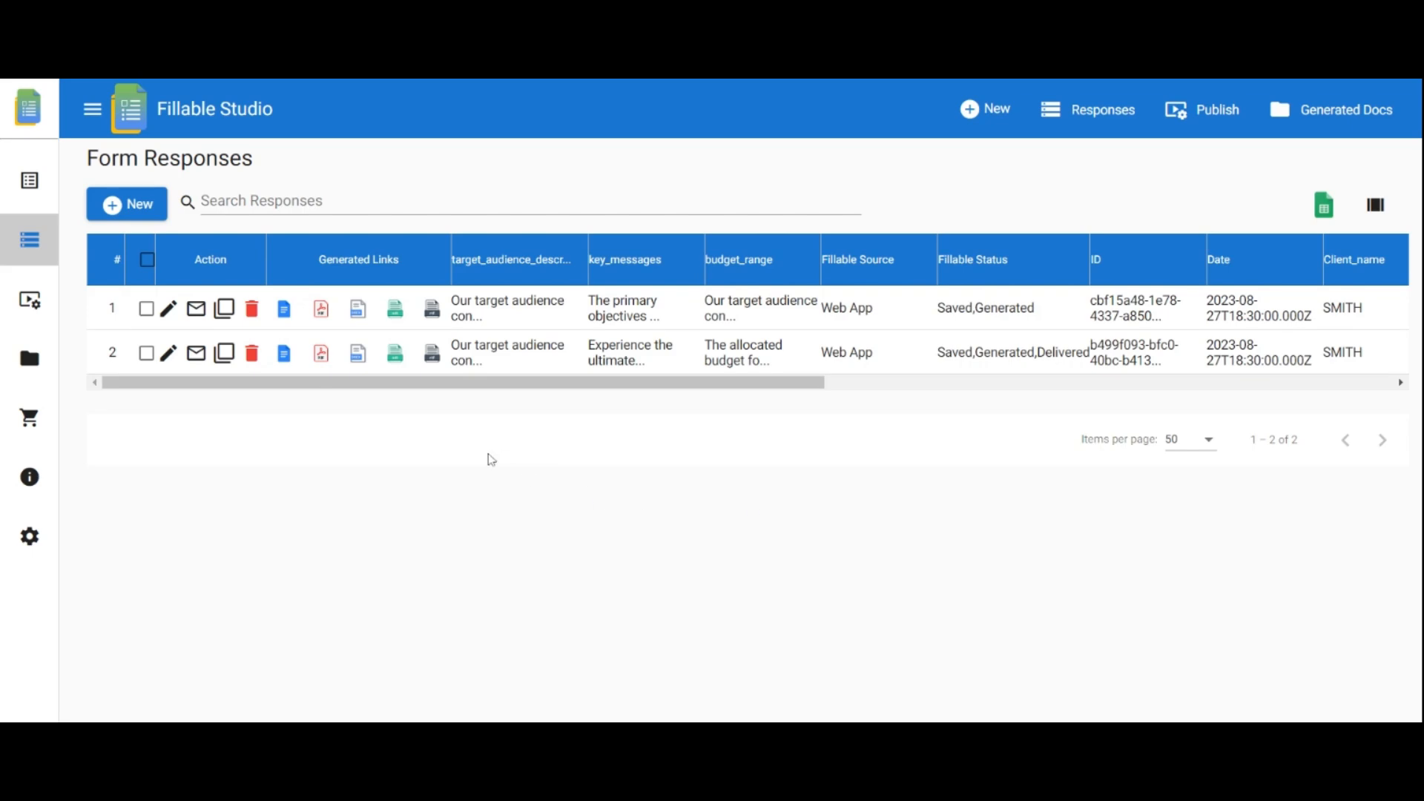
{"action": "mouse_move", "coordinate": [404, 437]}
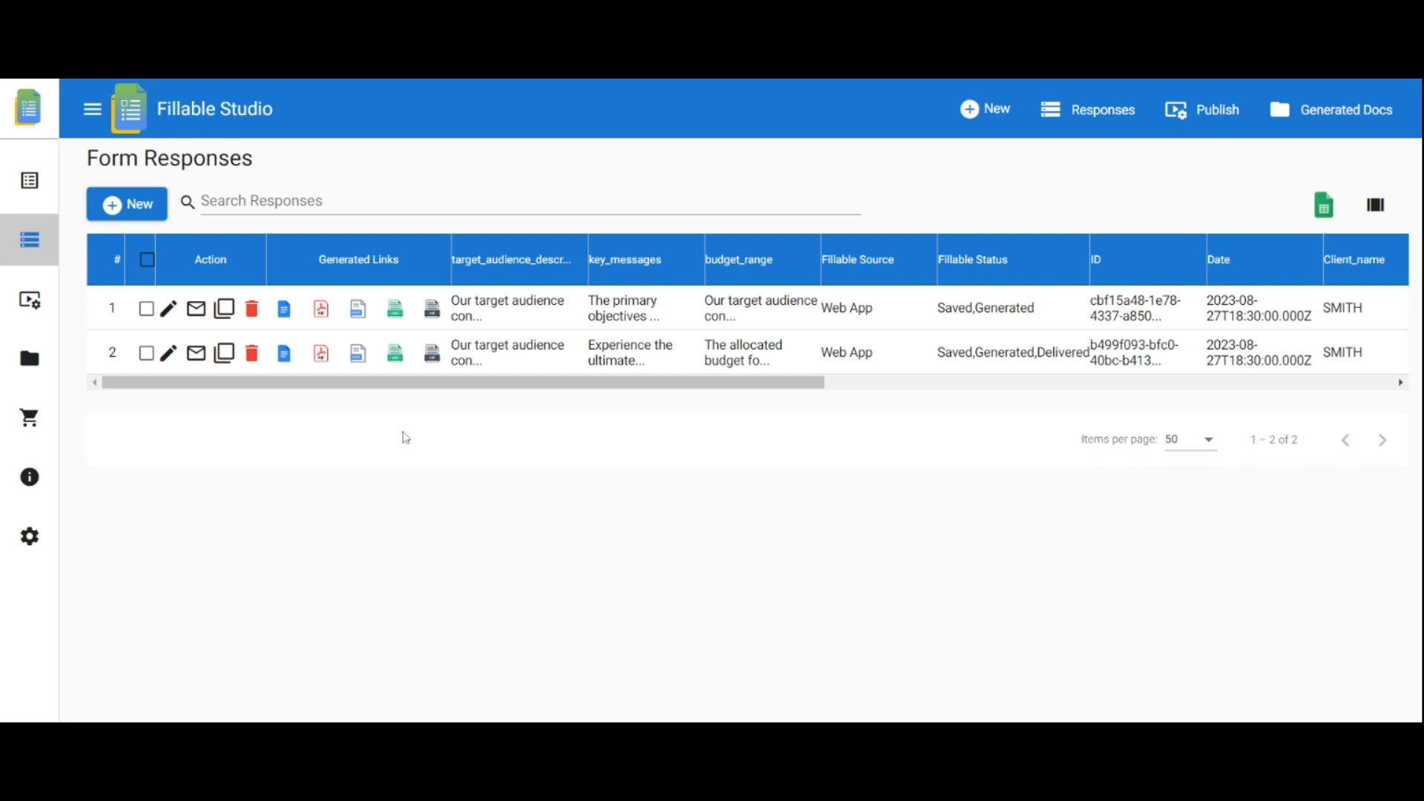
{"action": "mouse_move", "coordinate": [29, 302]}
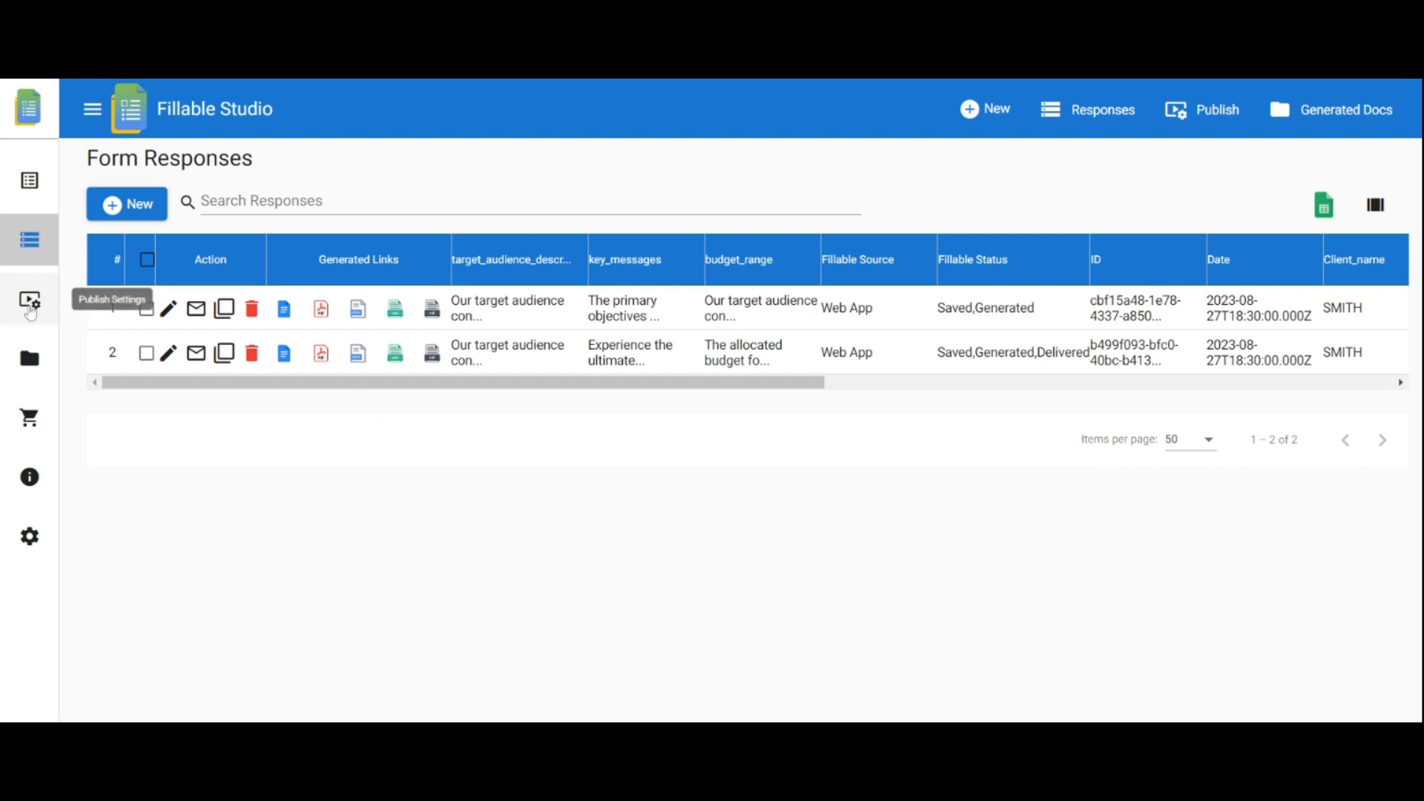
{"action": "left_click", "coordinate": [30, 300]}
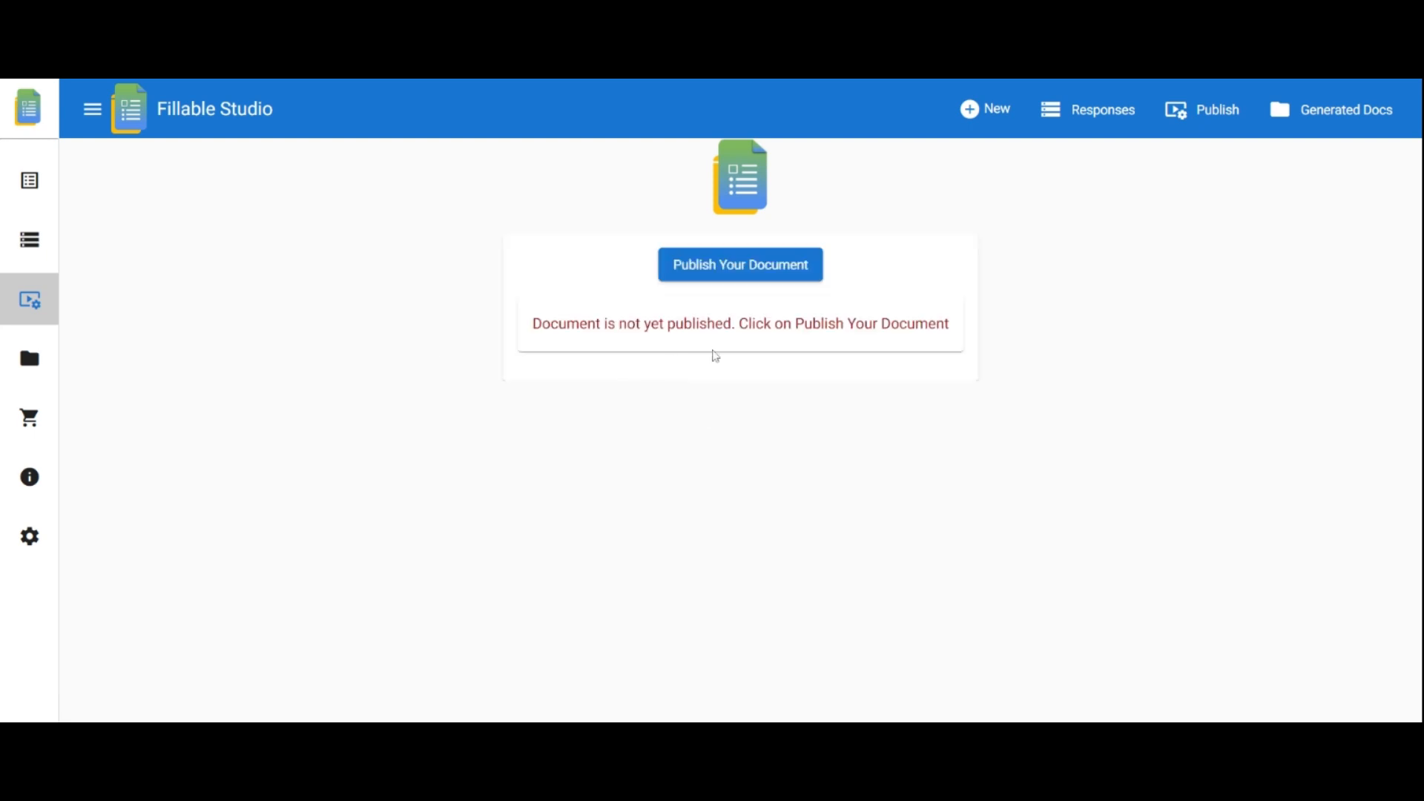
{"action": "mouse_move", "coordinate": [759, 270]}
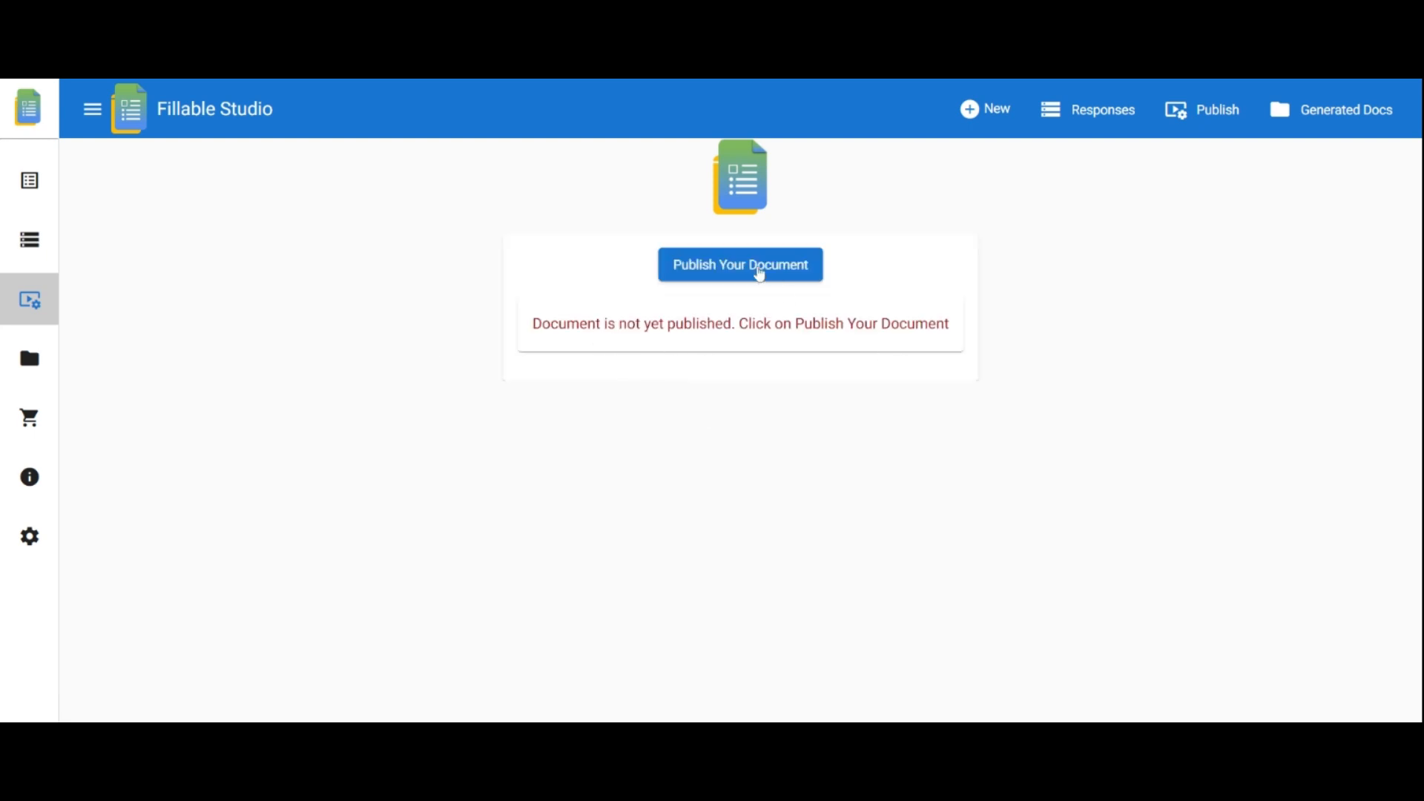
Publish the document, tick Show plain form link and open the plain form
{"action": "left_click", "coordinate": [739, 264]}
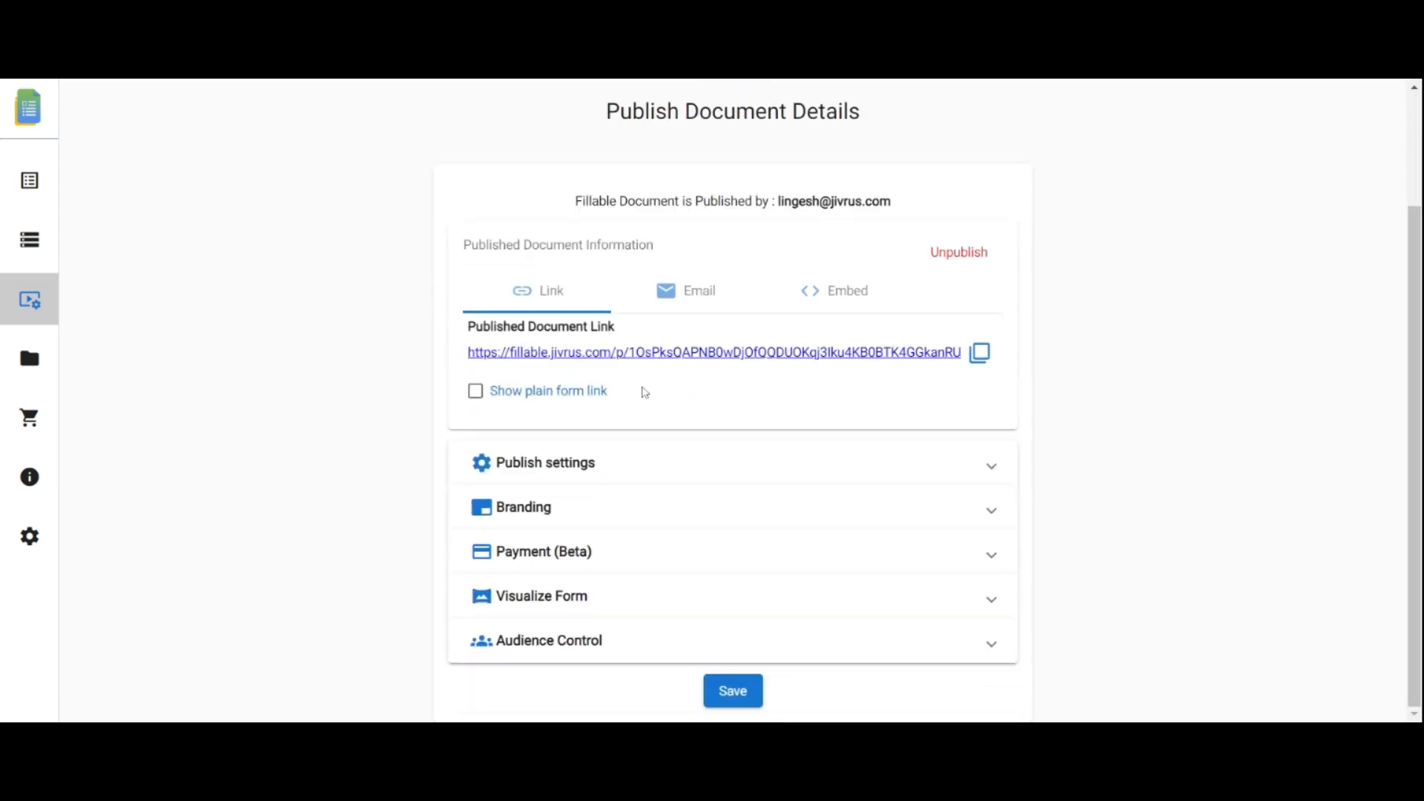
{"action": "left_click", "coordinate": [474, 391]}
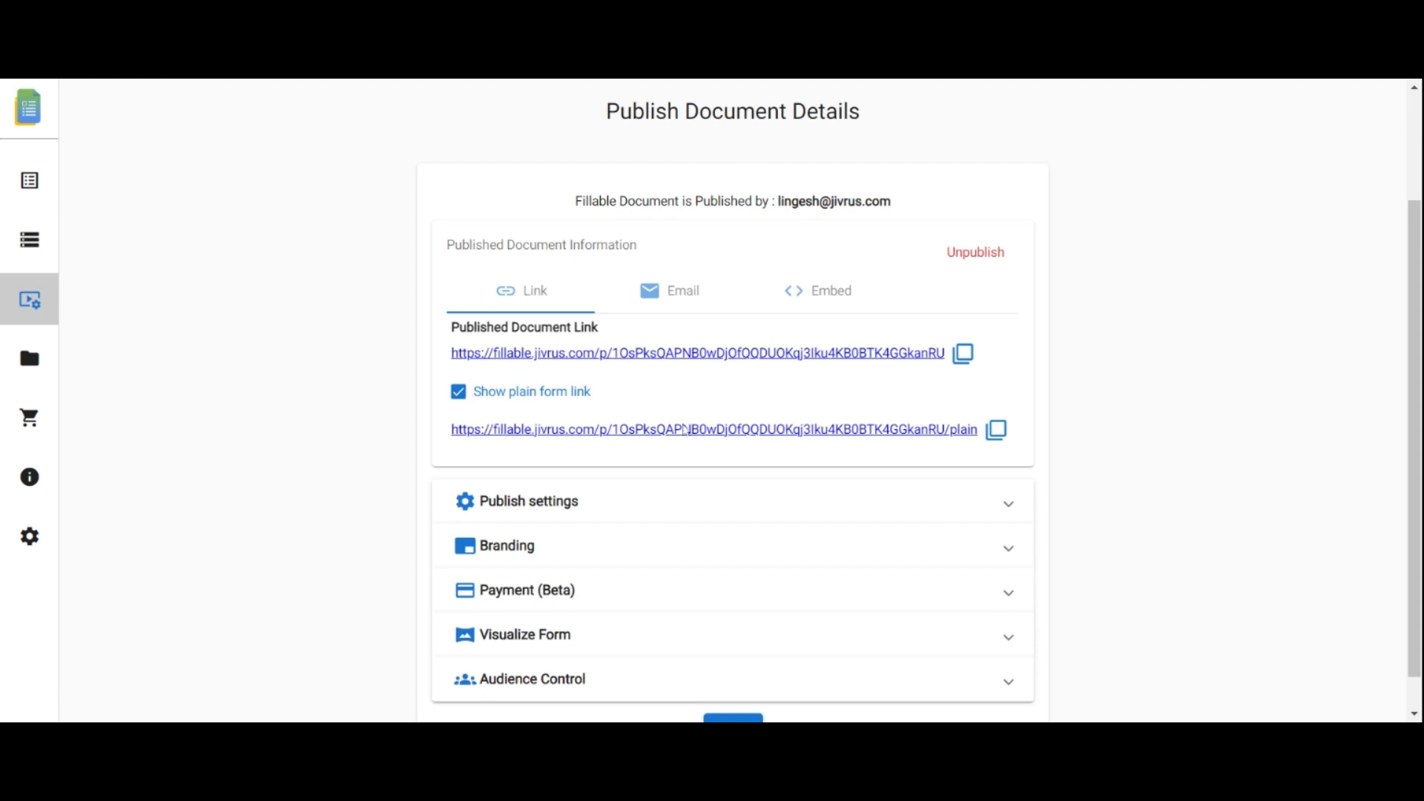
{"action": "left_click", "coordinate": [702, 353]}
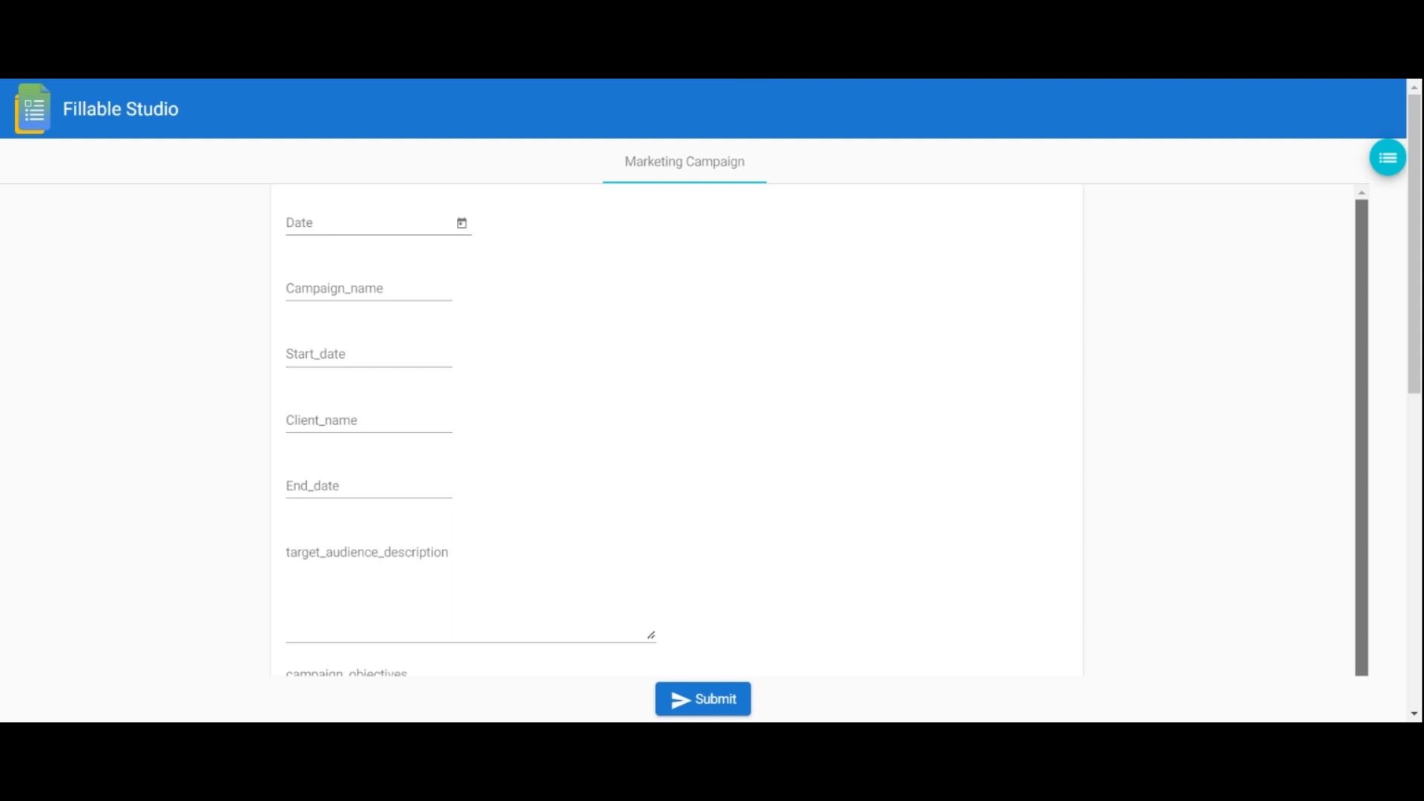
Relabel the submit button 'Submit Marketing form' and set the success heading to 'Congratulations Team'
{"action": "left_click", "coordinate": [1389, 156]}
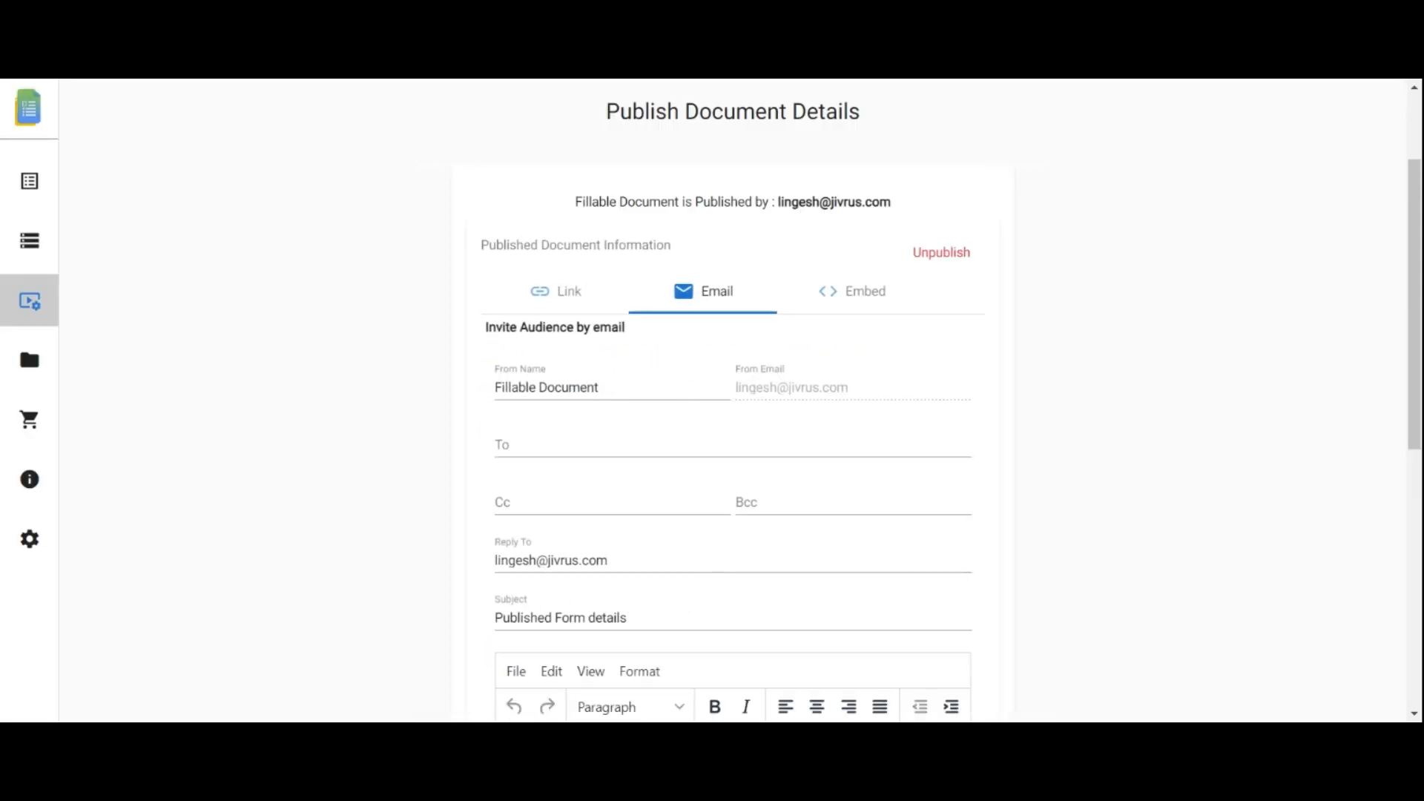
{"action": "left_click", "coordinate": [864, 291]}
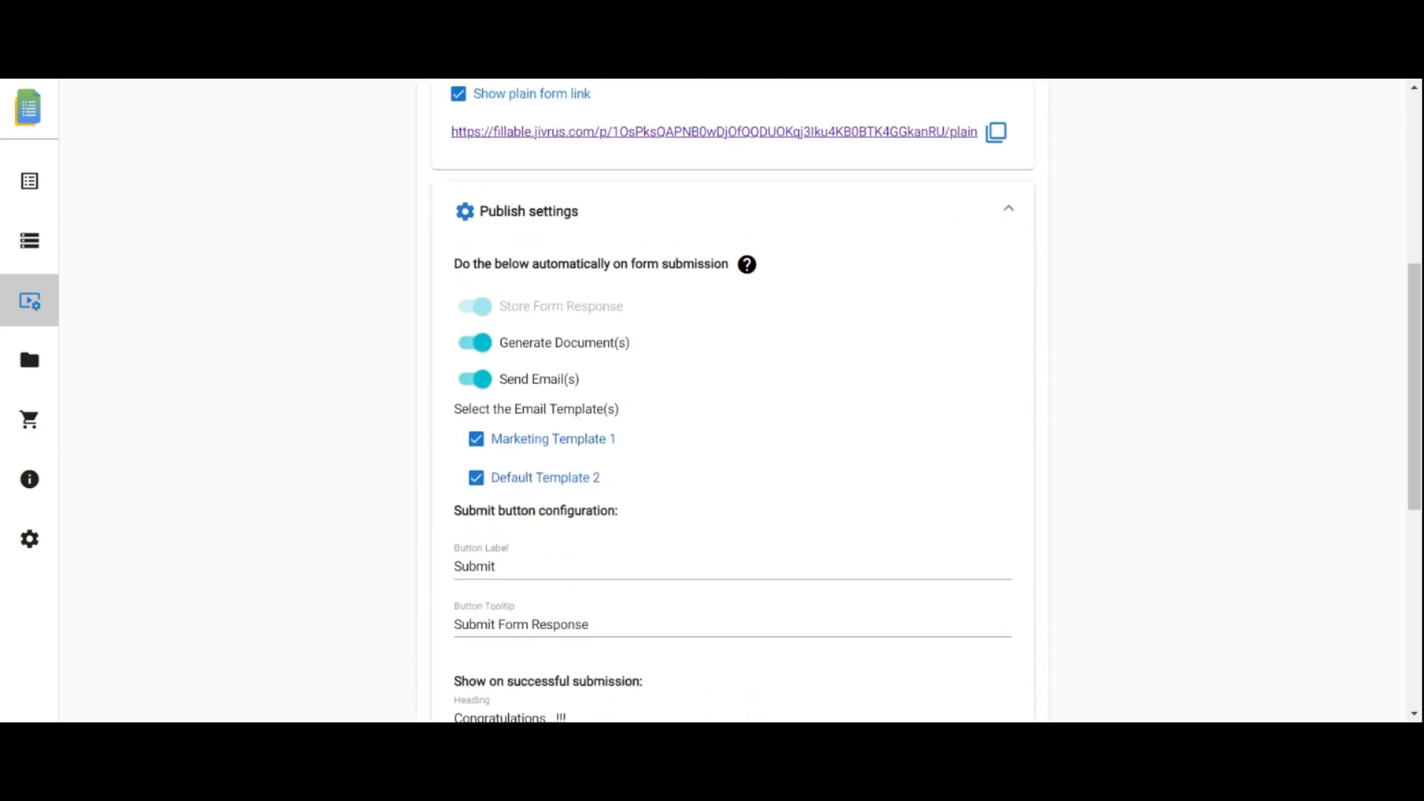
{"action": "mouse_move", "coordinate": [475, 378]}
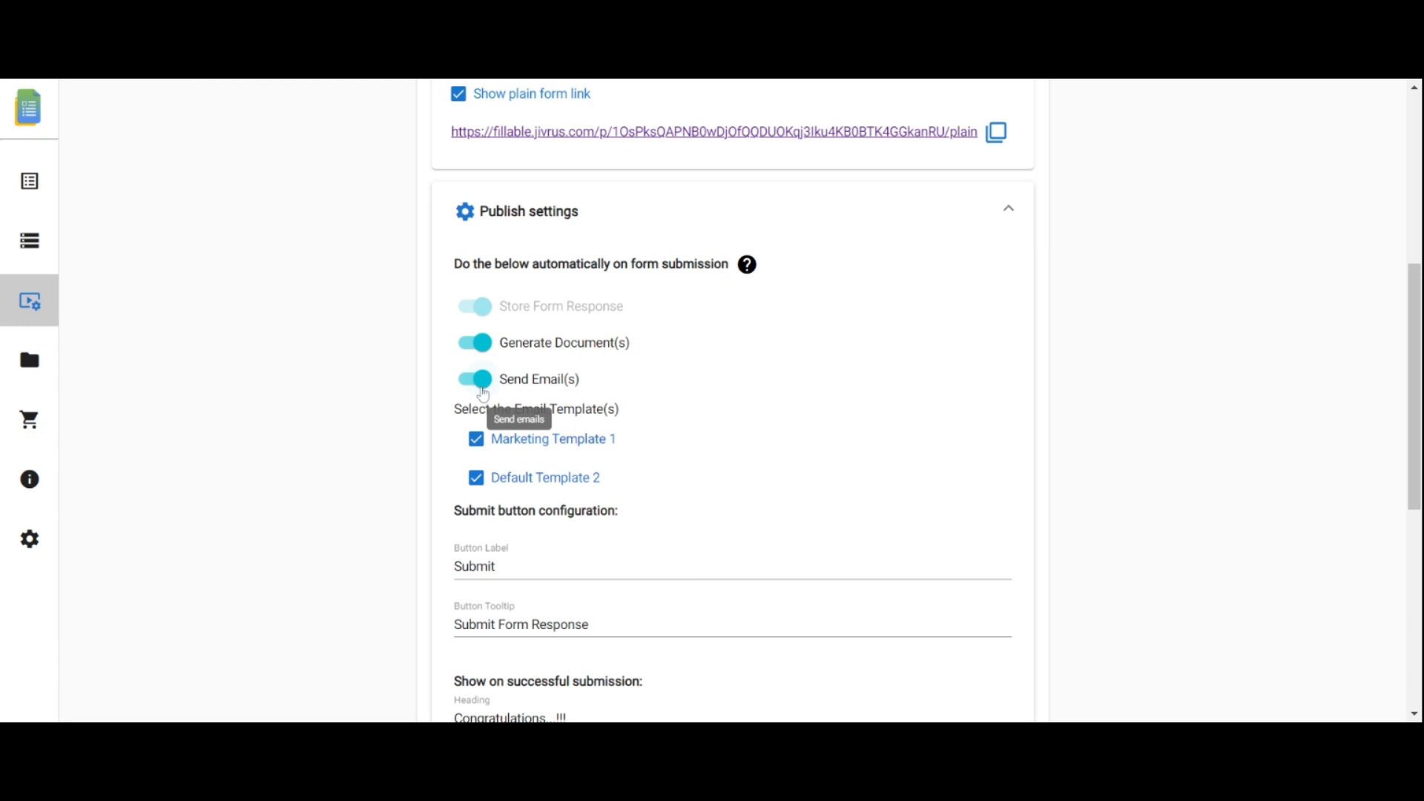
{"action": "left_click", "coordinate": [476, 439]}
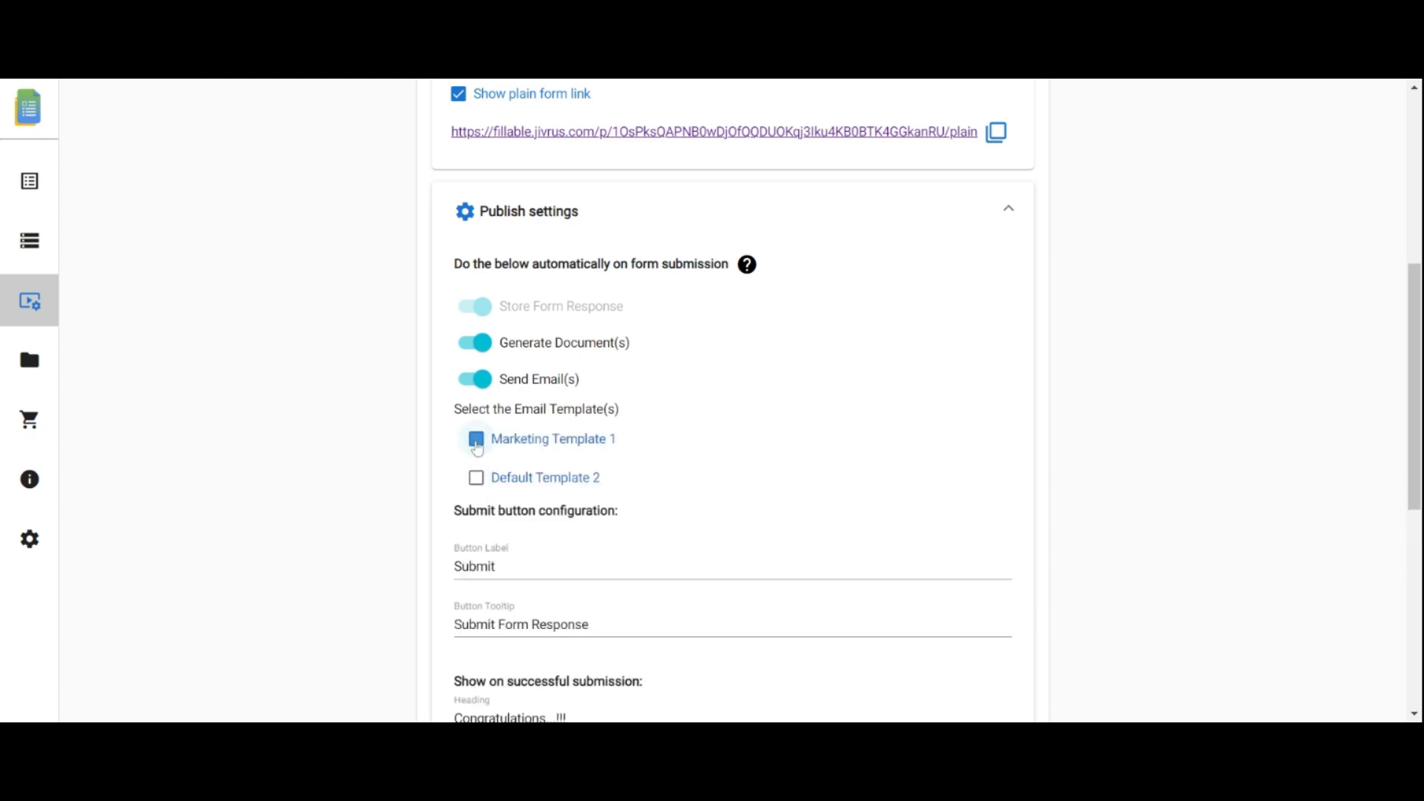
{"action": "left_click", "coordinate": [476, 476]}
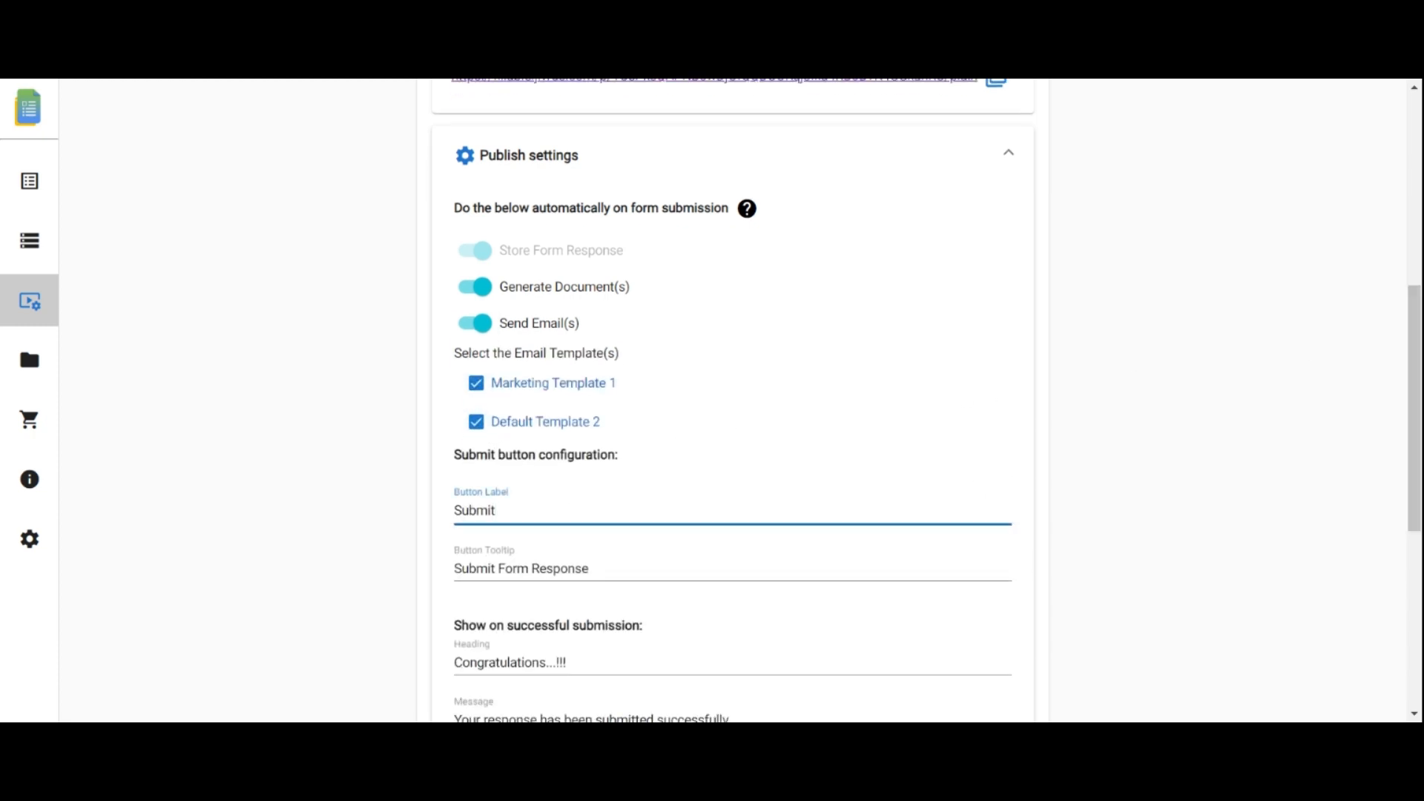
{"action": "type", "text": "Markirin"}
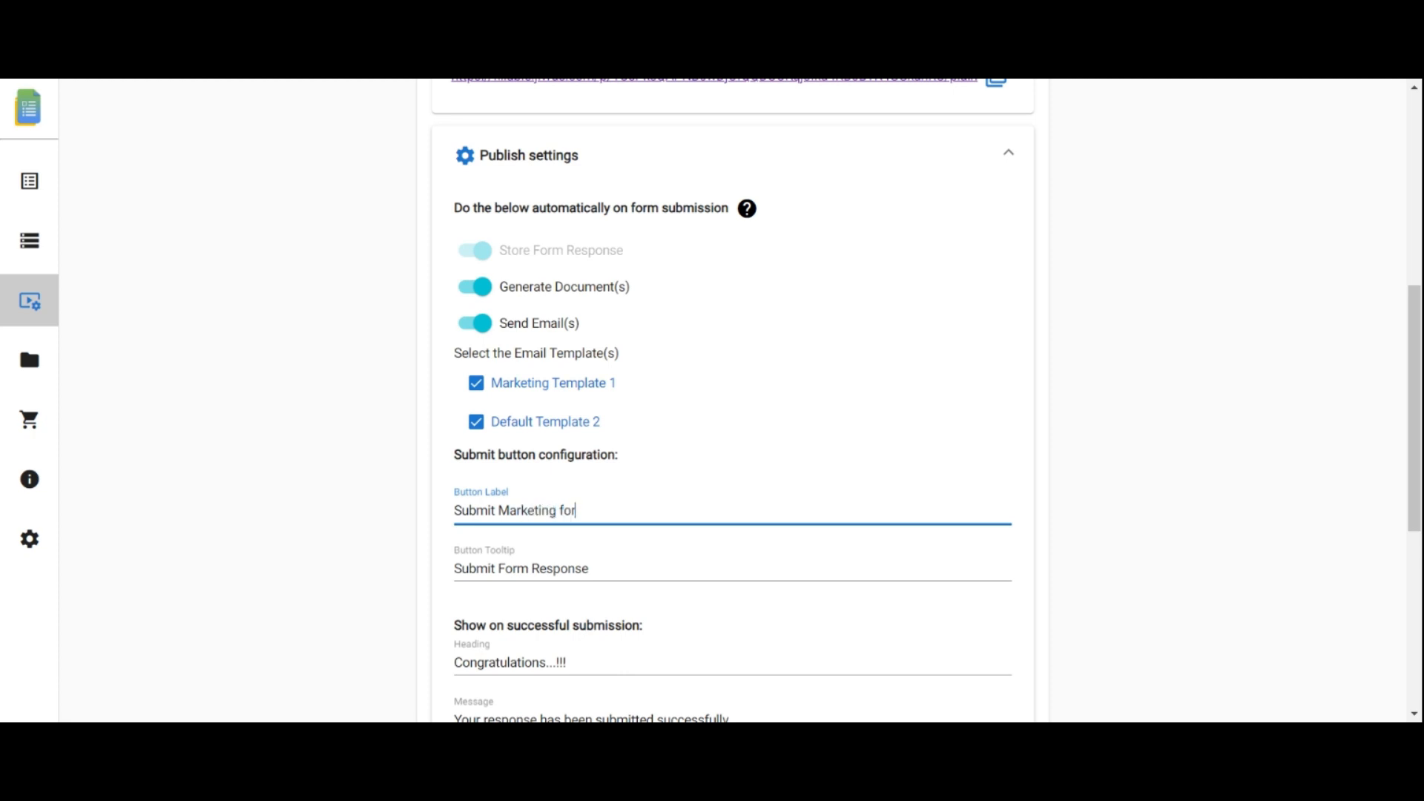
{"action": "scroll", "scroll_direction": "down", "scroll_amount": 3}
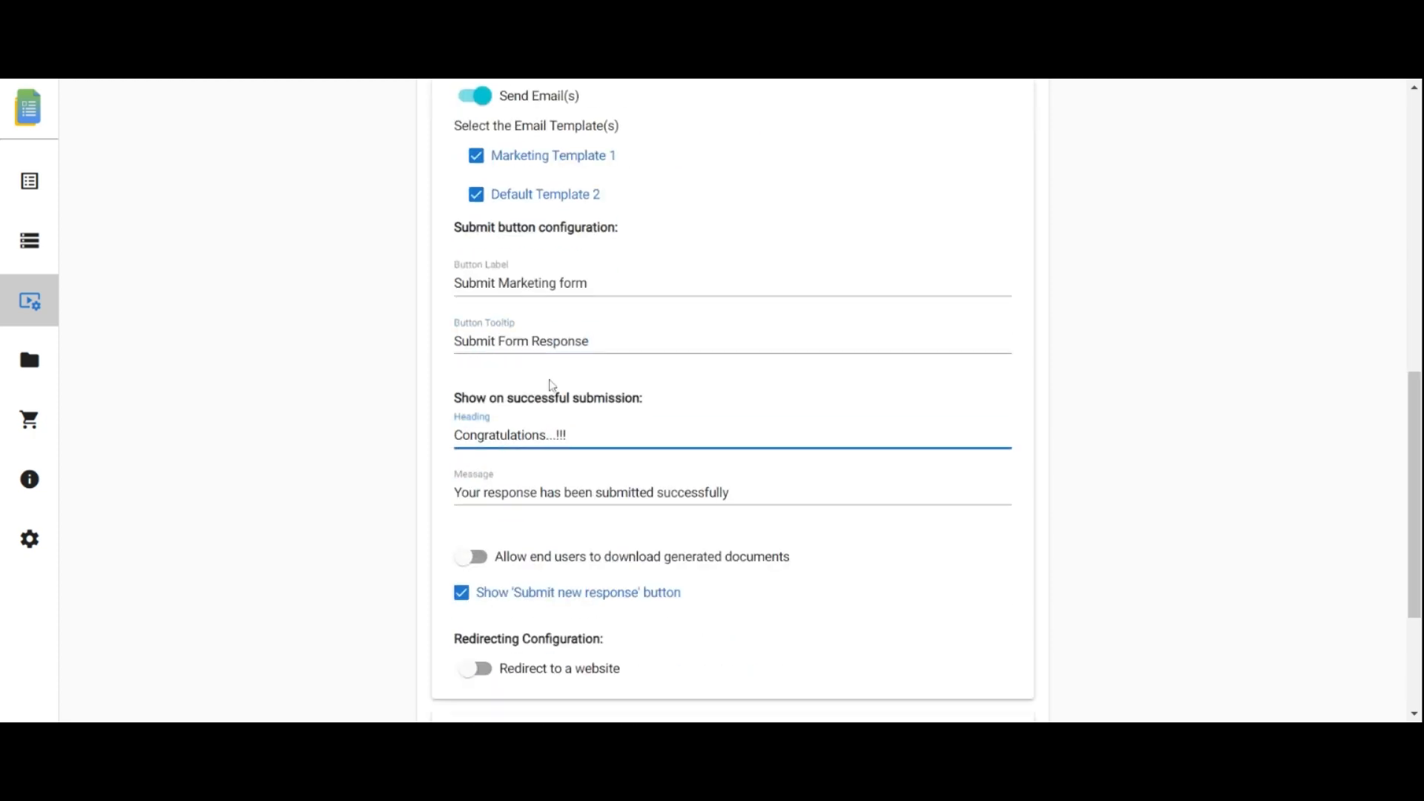
{"action": "type", "text": "Team"}
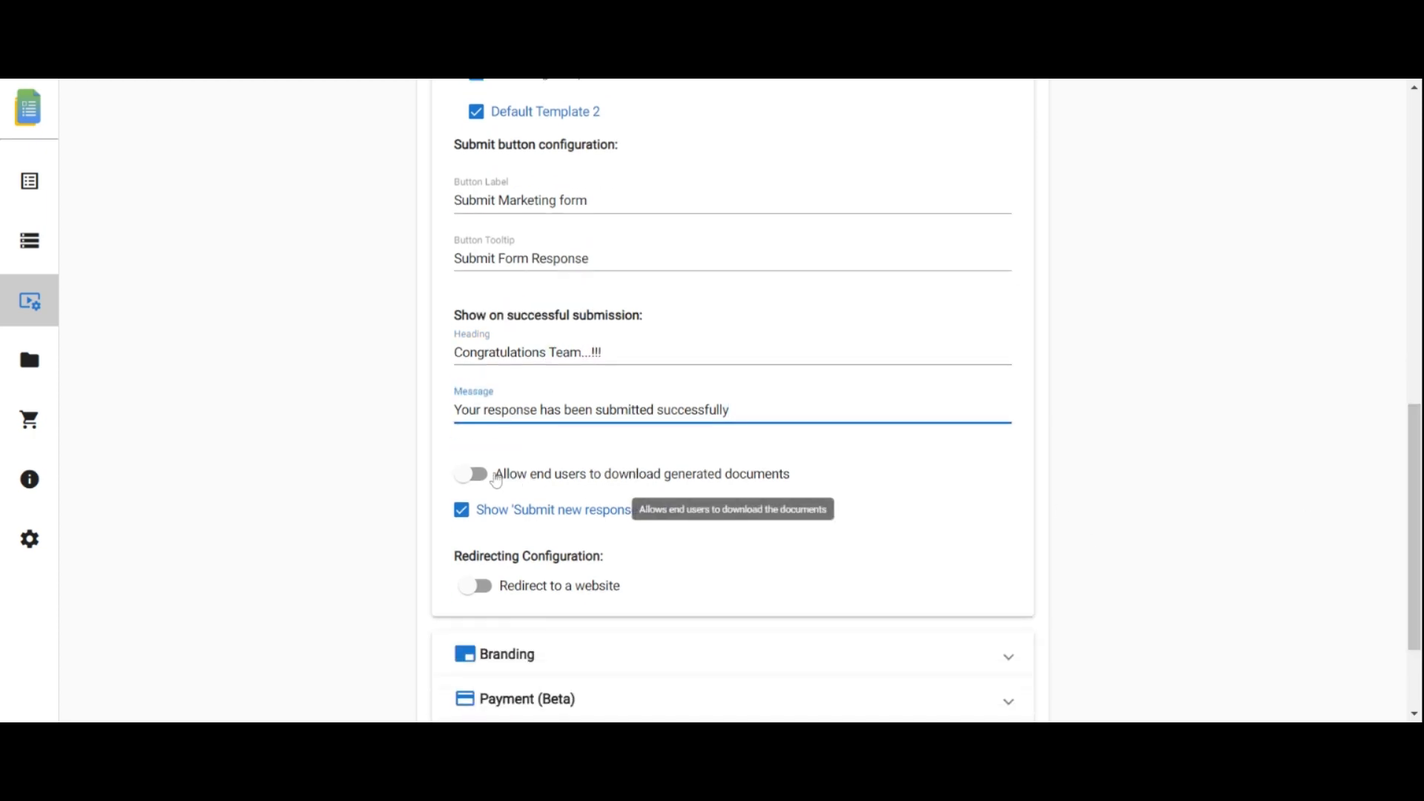
{"action": "left_click", "coordinate": [471, 473]}
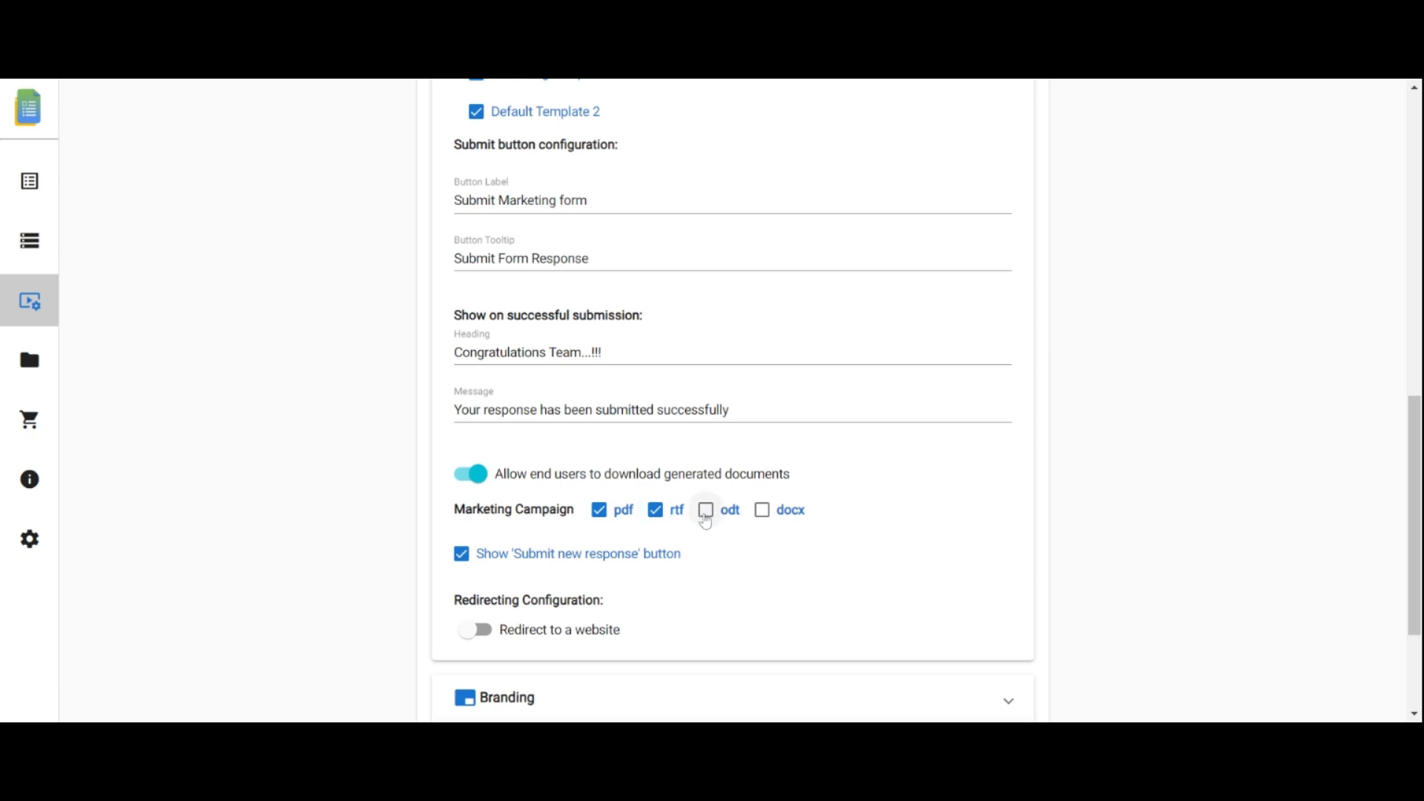
{"action": "left_click", "coordinate": [706, 509]}
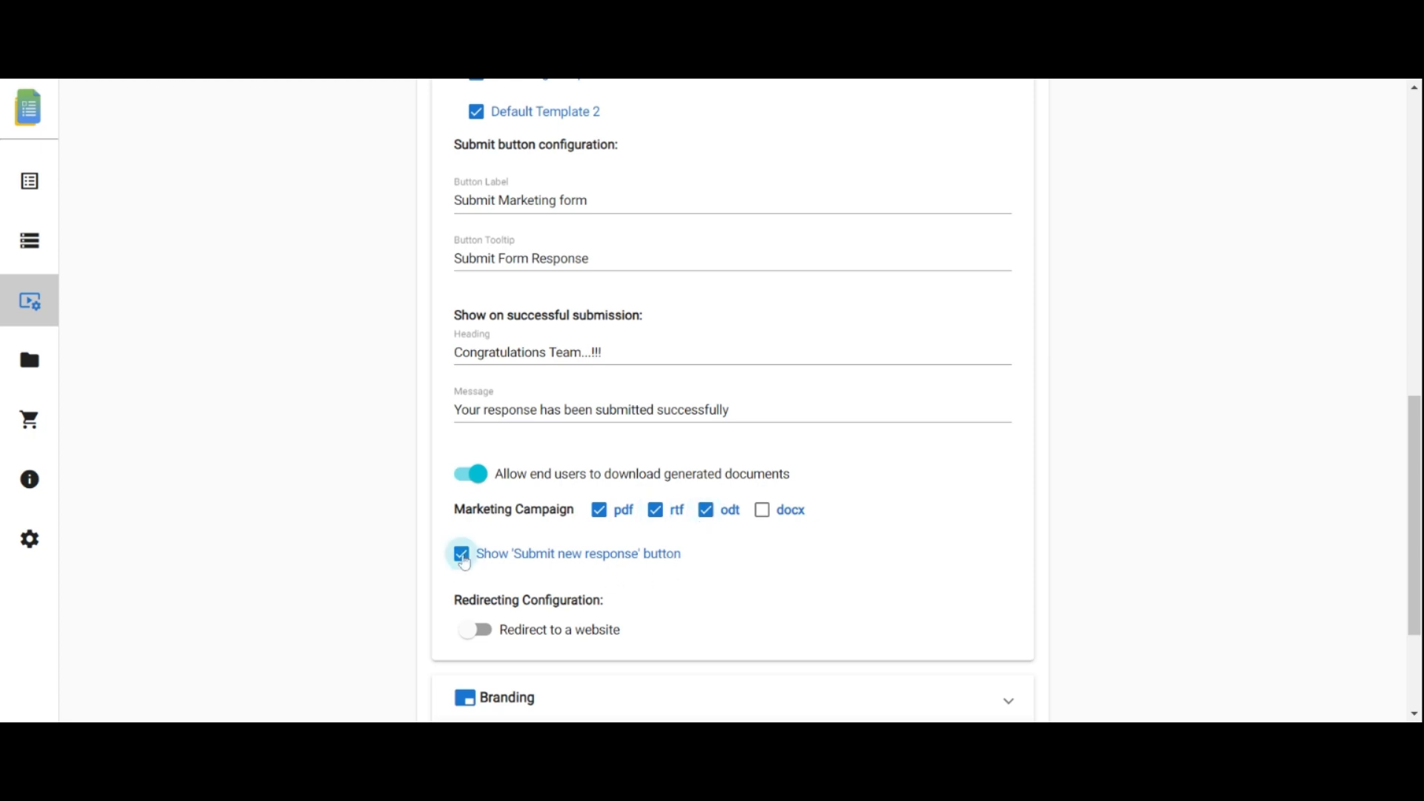
{"action": "scroll", "scroll_direction": "down", "scroll_amount": 3}
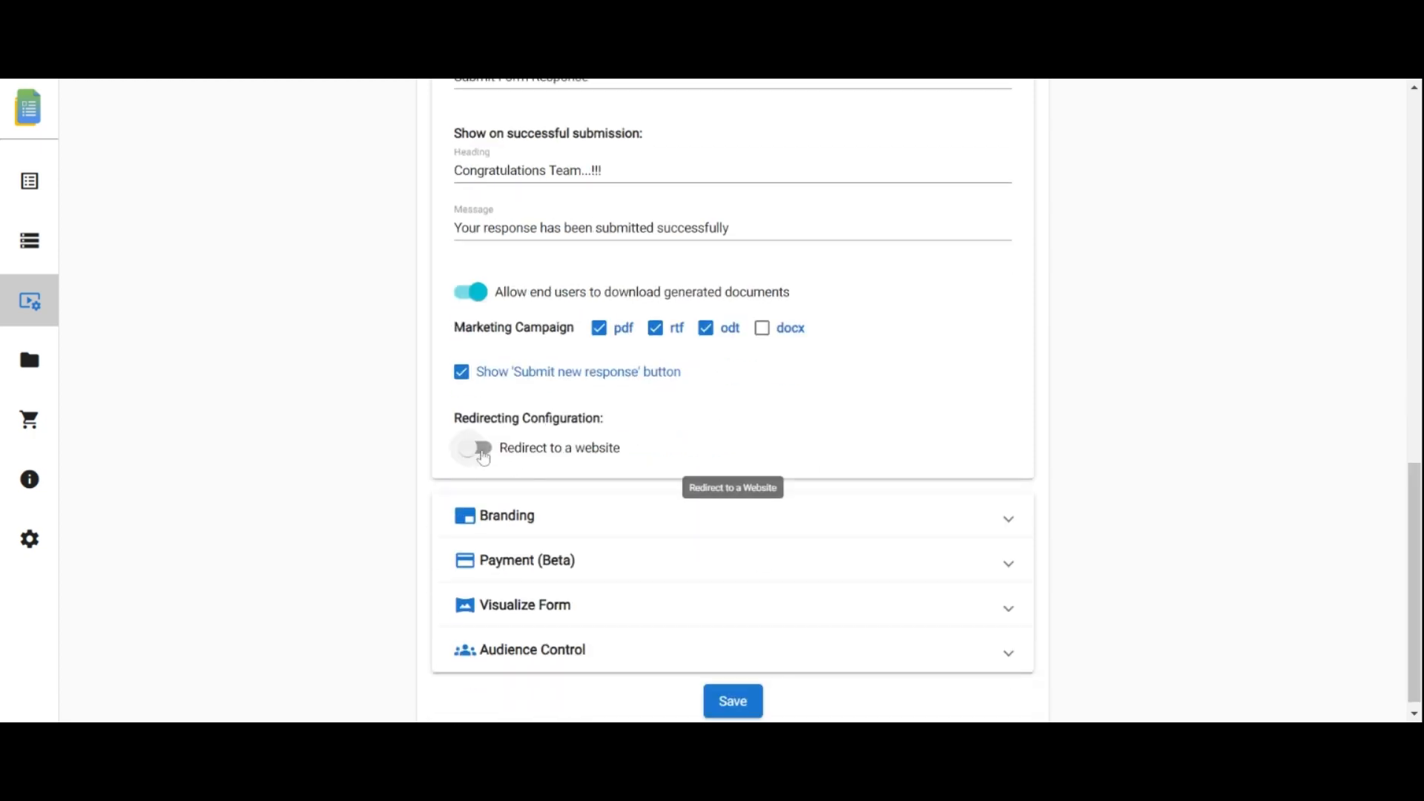
{"action": "left_click", "coordinate": [474, 446]}
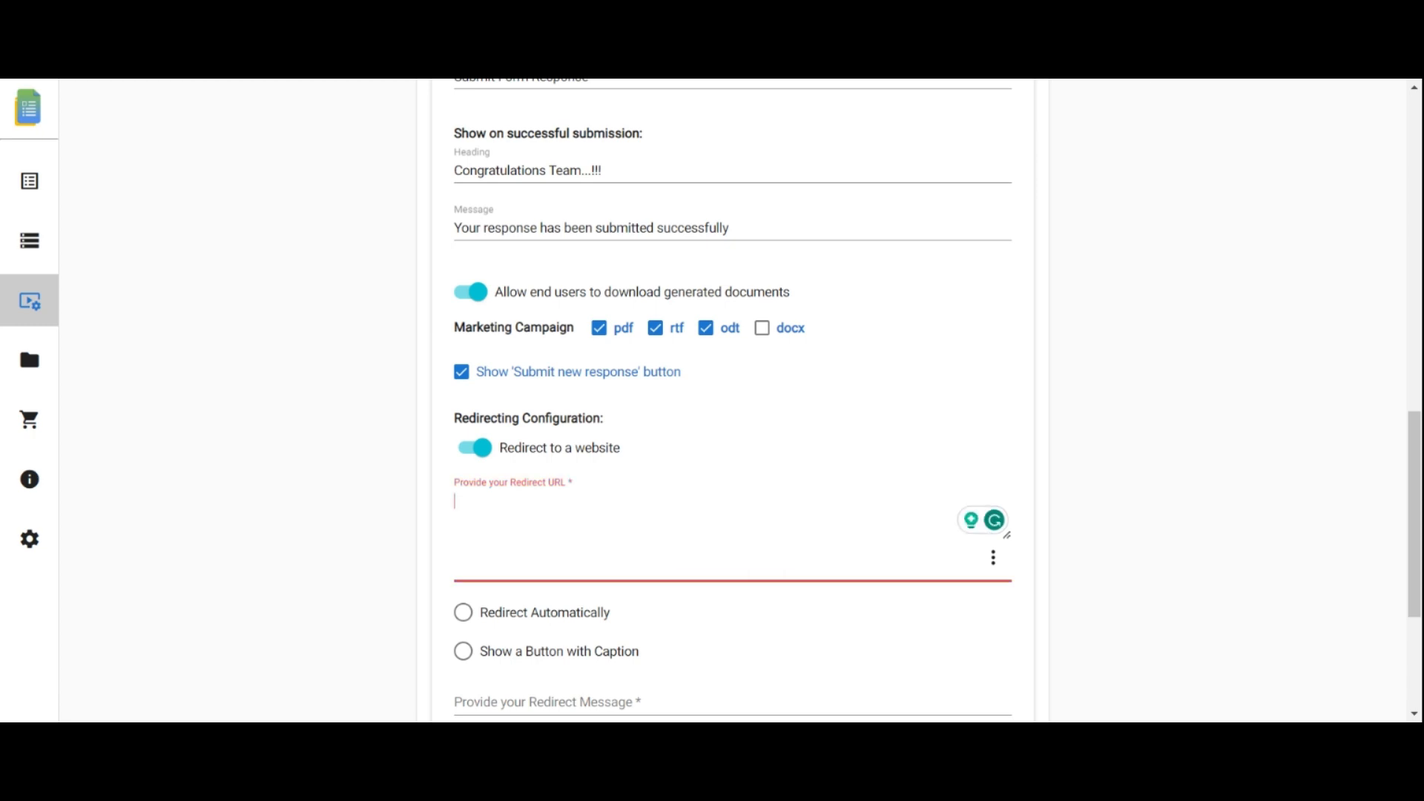
{"action": "type", "text": "https://www.jivrus.com"}
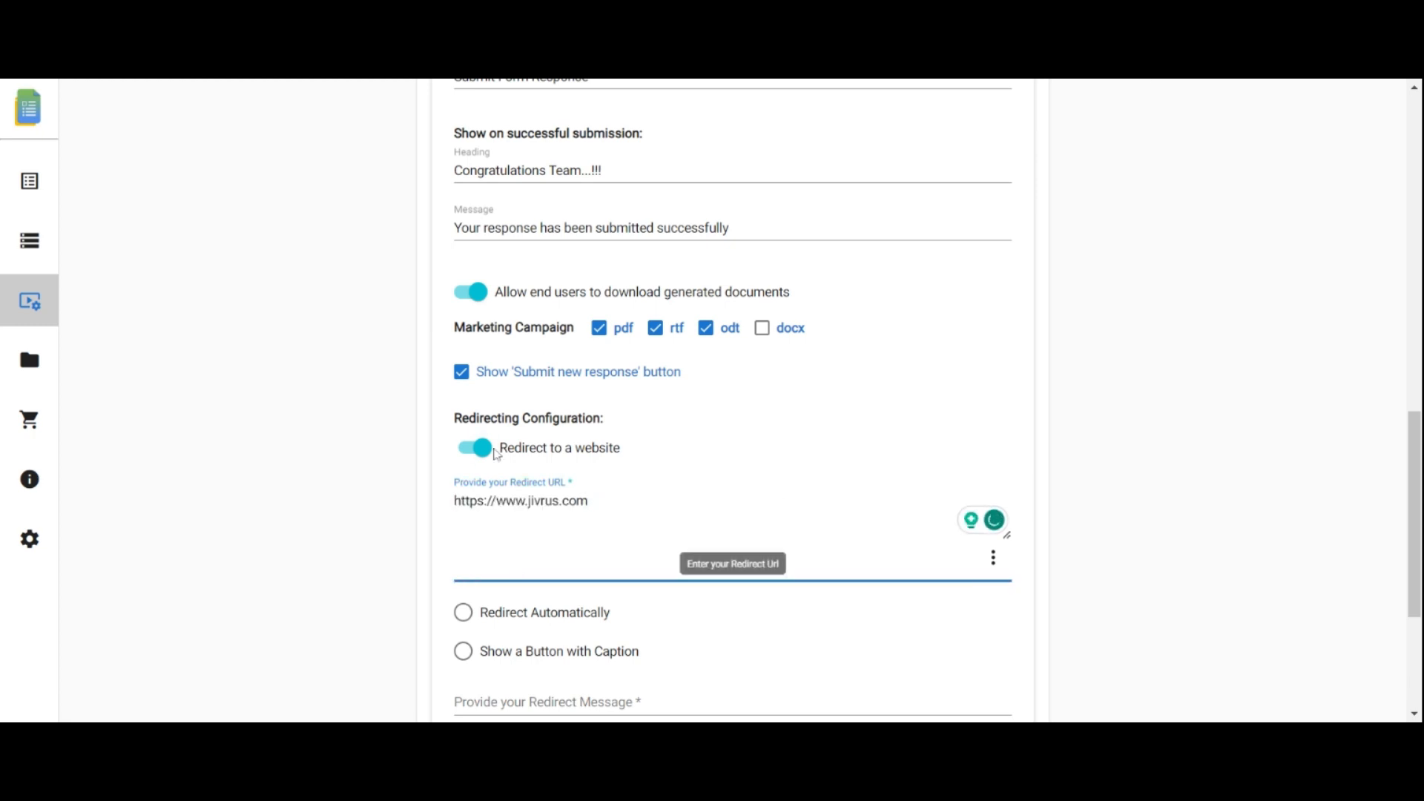
{"action": "scroll", "scroll_direction": "up", "scroll_amount": 3}
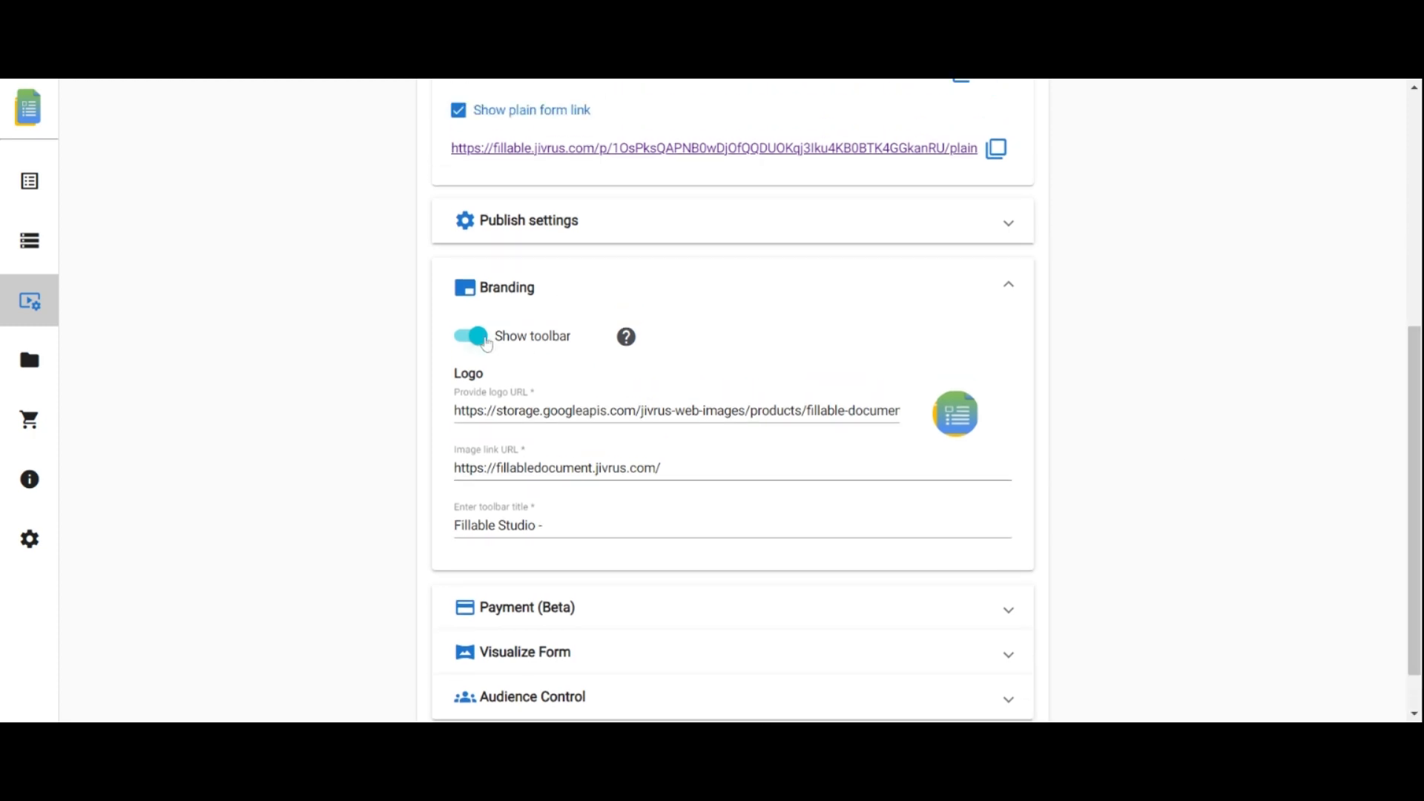
Review the Payment (Beta) panel, then expand Visualize Form showing field control and progress bar enabled
{"action": "scroll", "scroll_direction": "up", "scroll_amount": 3}
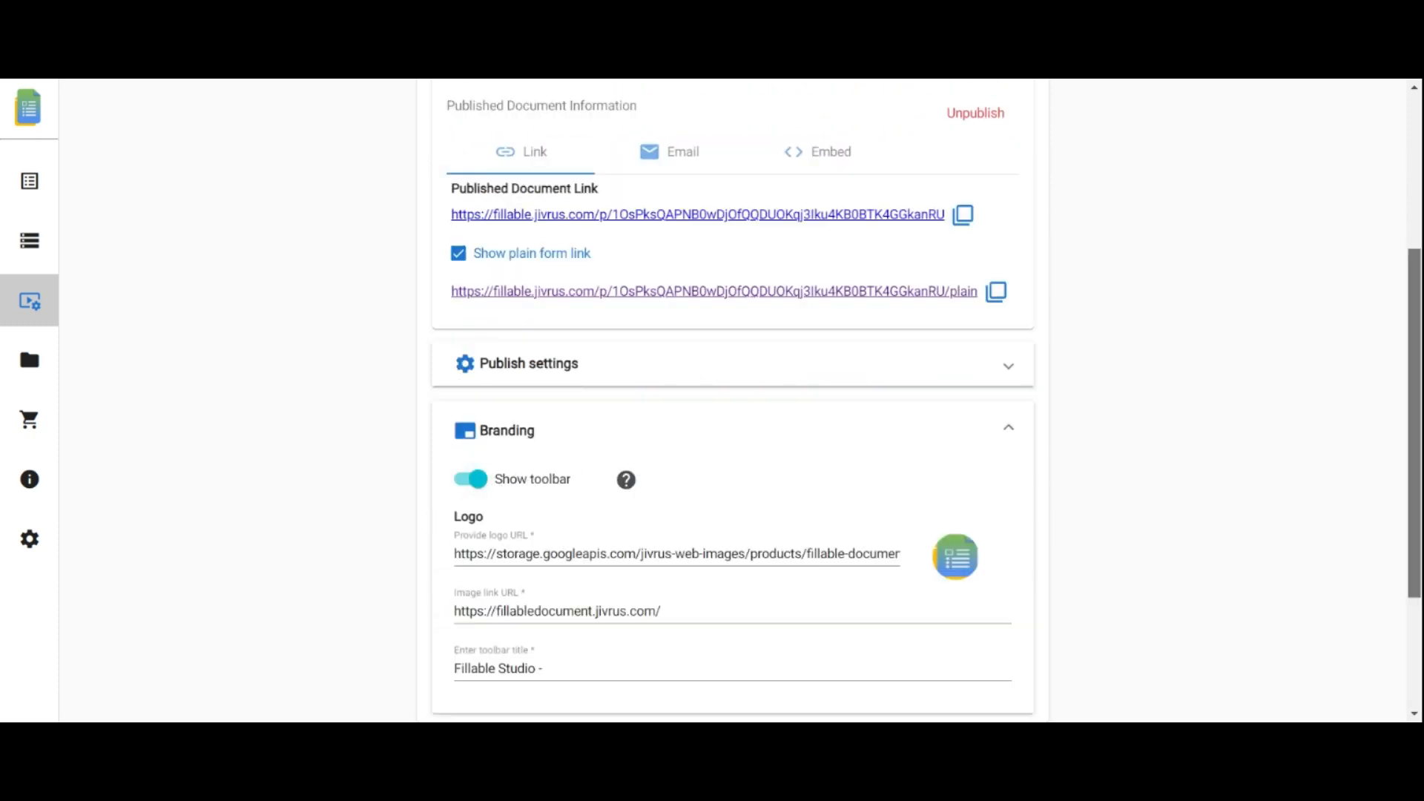
{"action": "left_click", "coordinate": [1008, 427]}
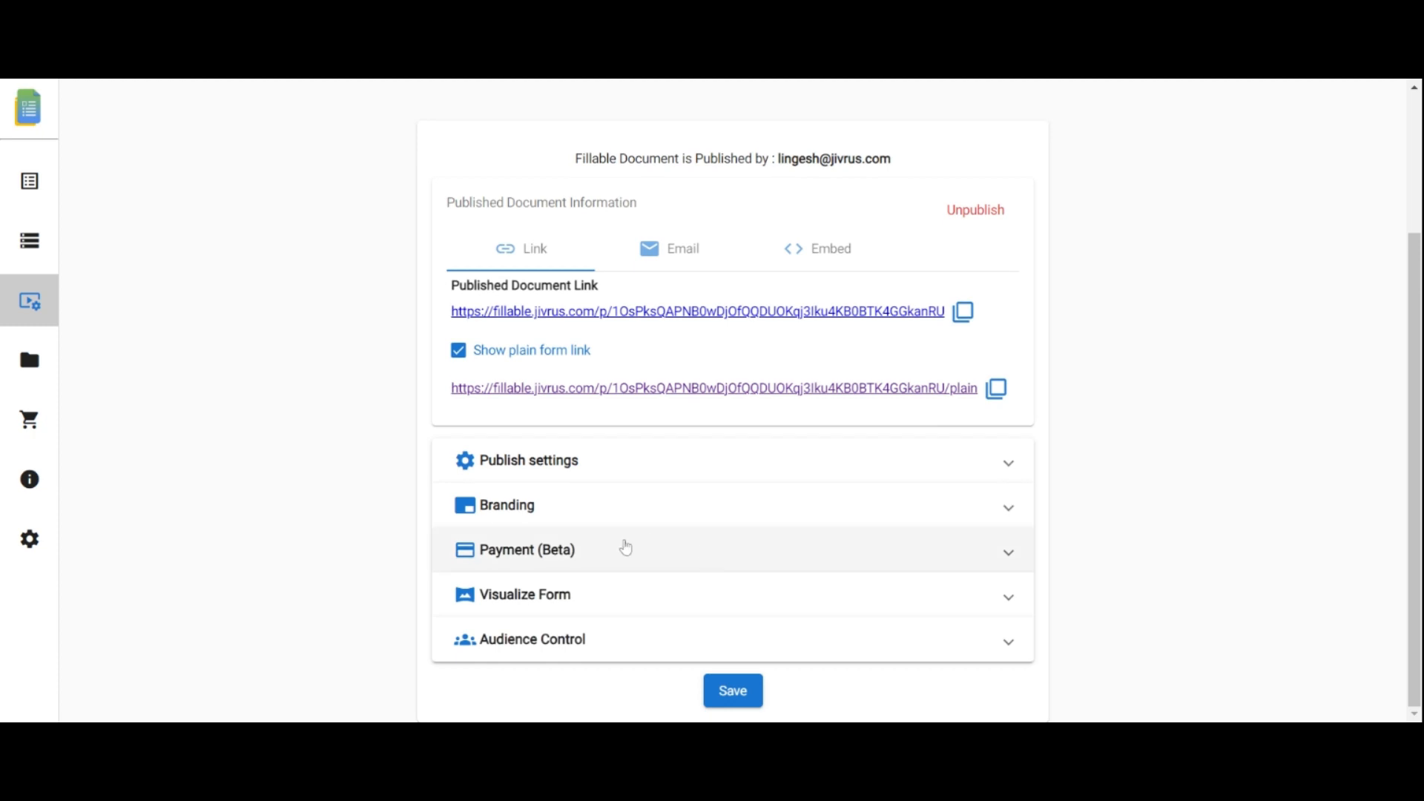
{"action": "left_click", "coordinate": [525, 549]}
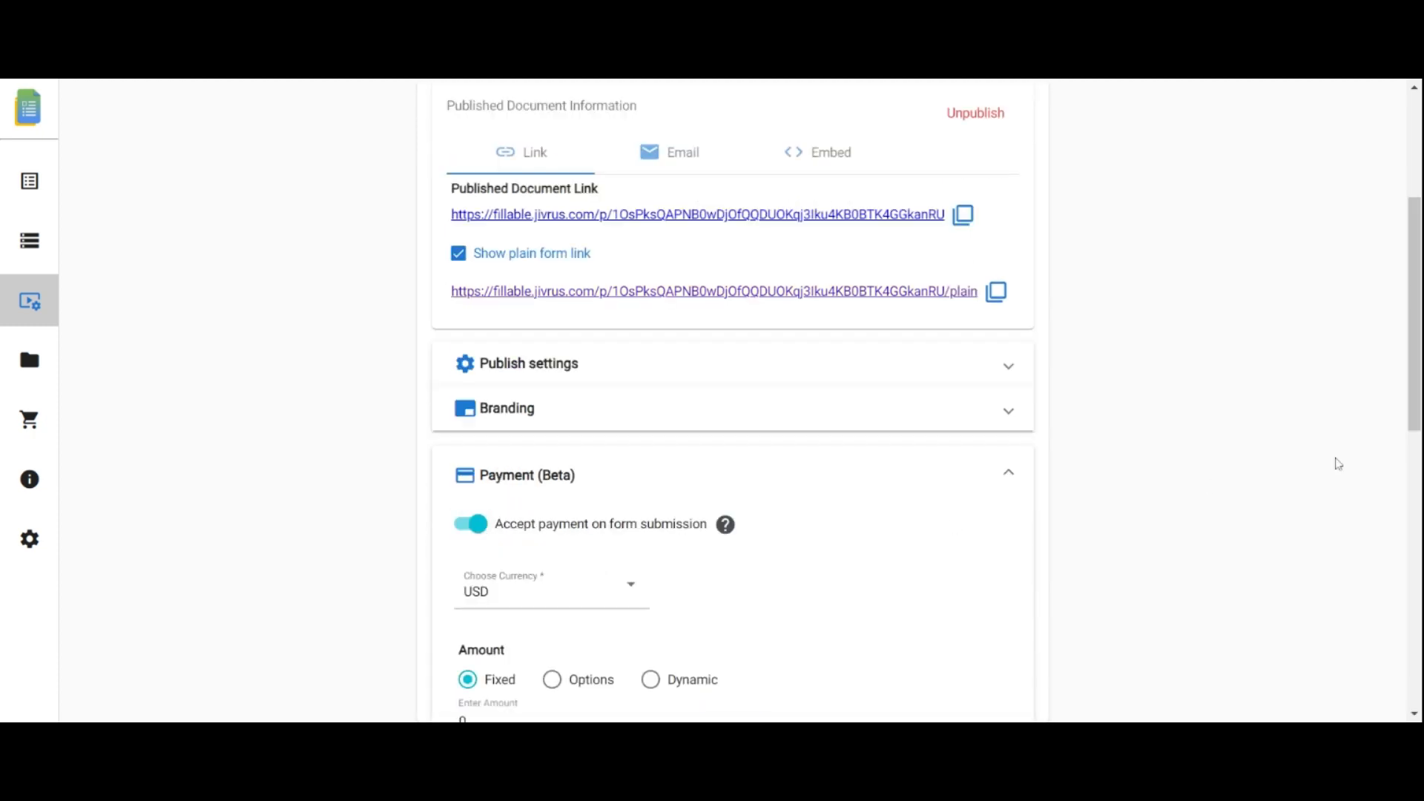
{"action": "left_click", "coordinate": [470, 524]}
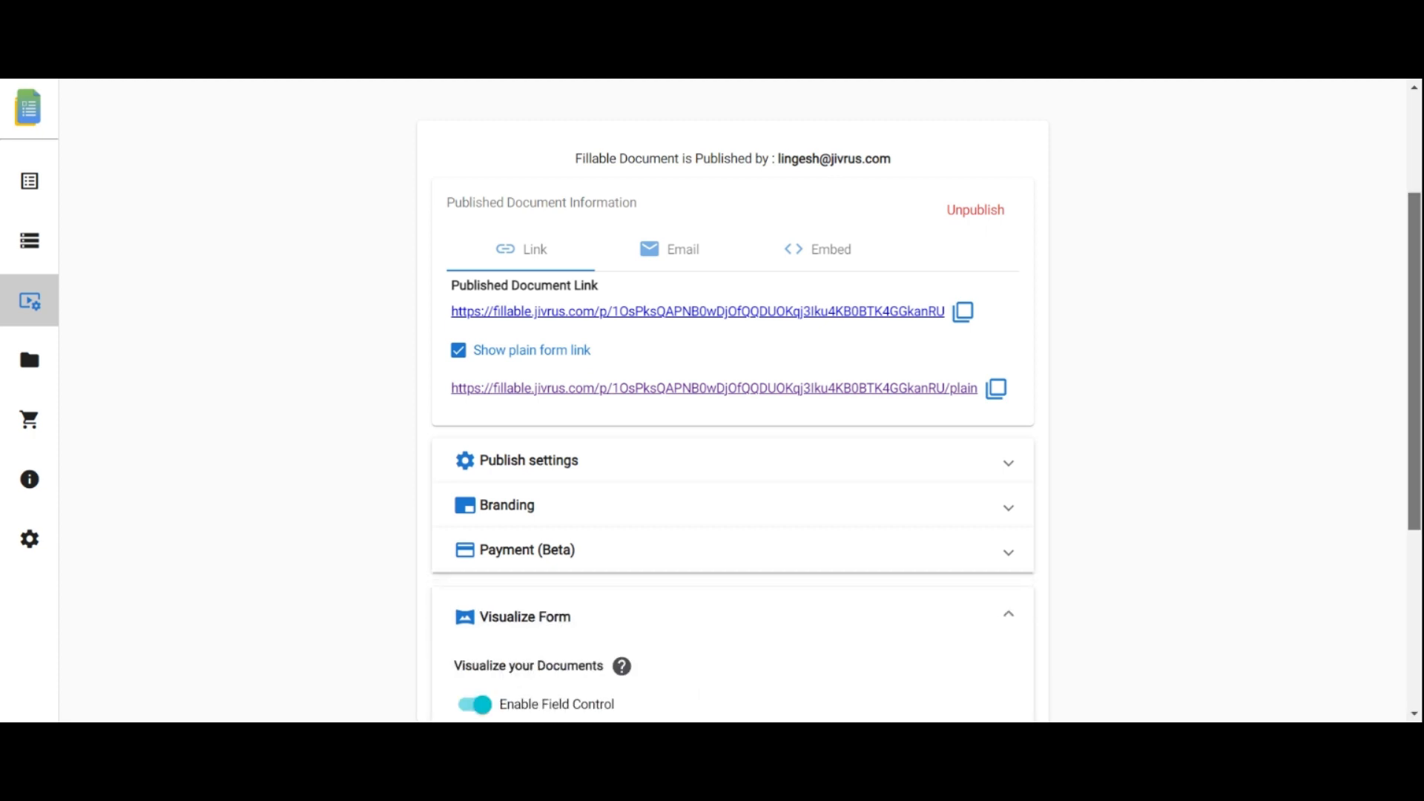
{"action": "scroll", "scroll_direction": "down", "scroll_amount": 3}
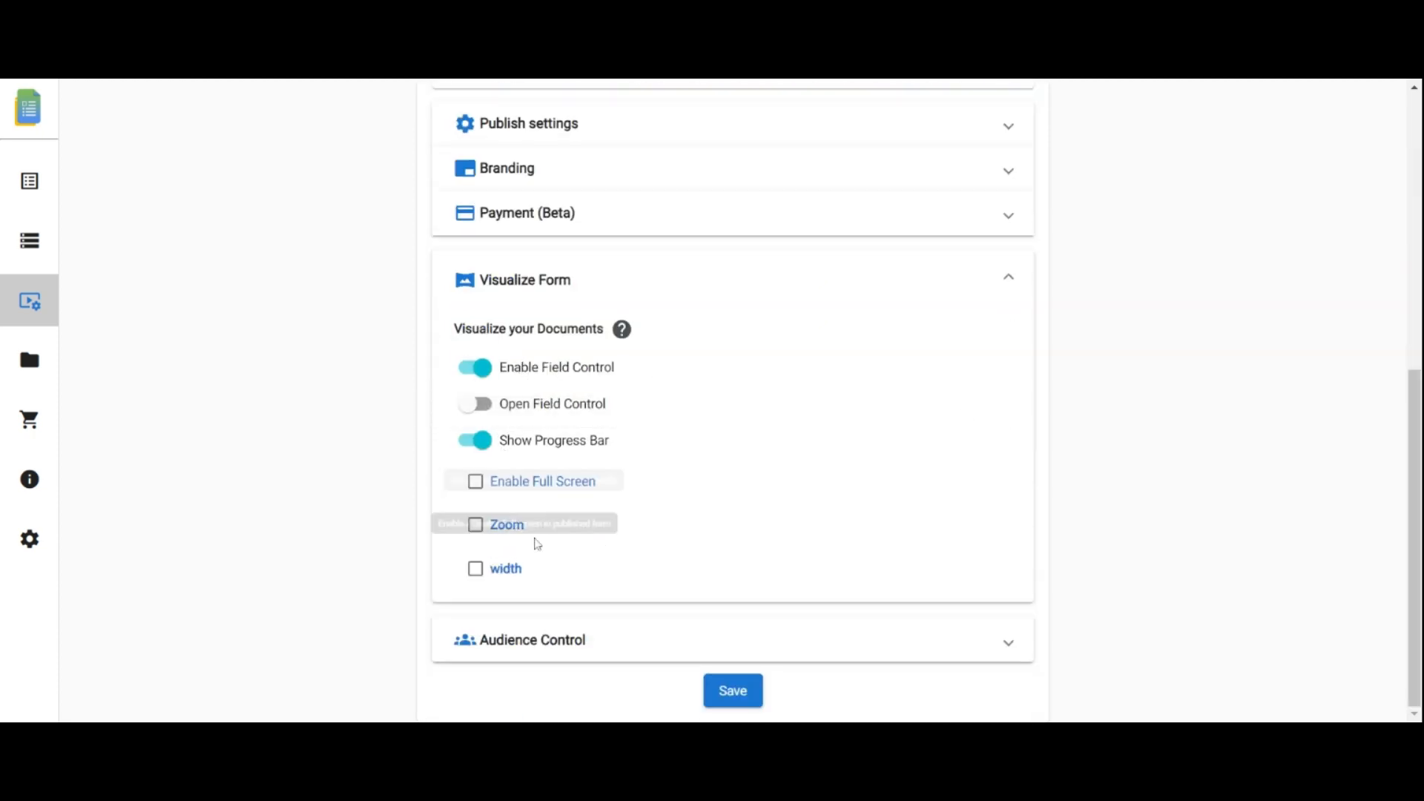
{"action": "mouse_move", "coordinate": [474, 569]}
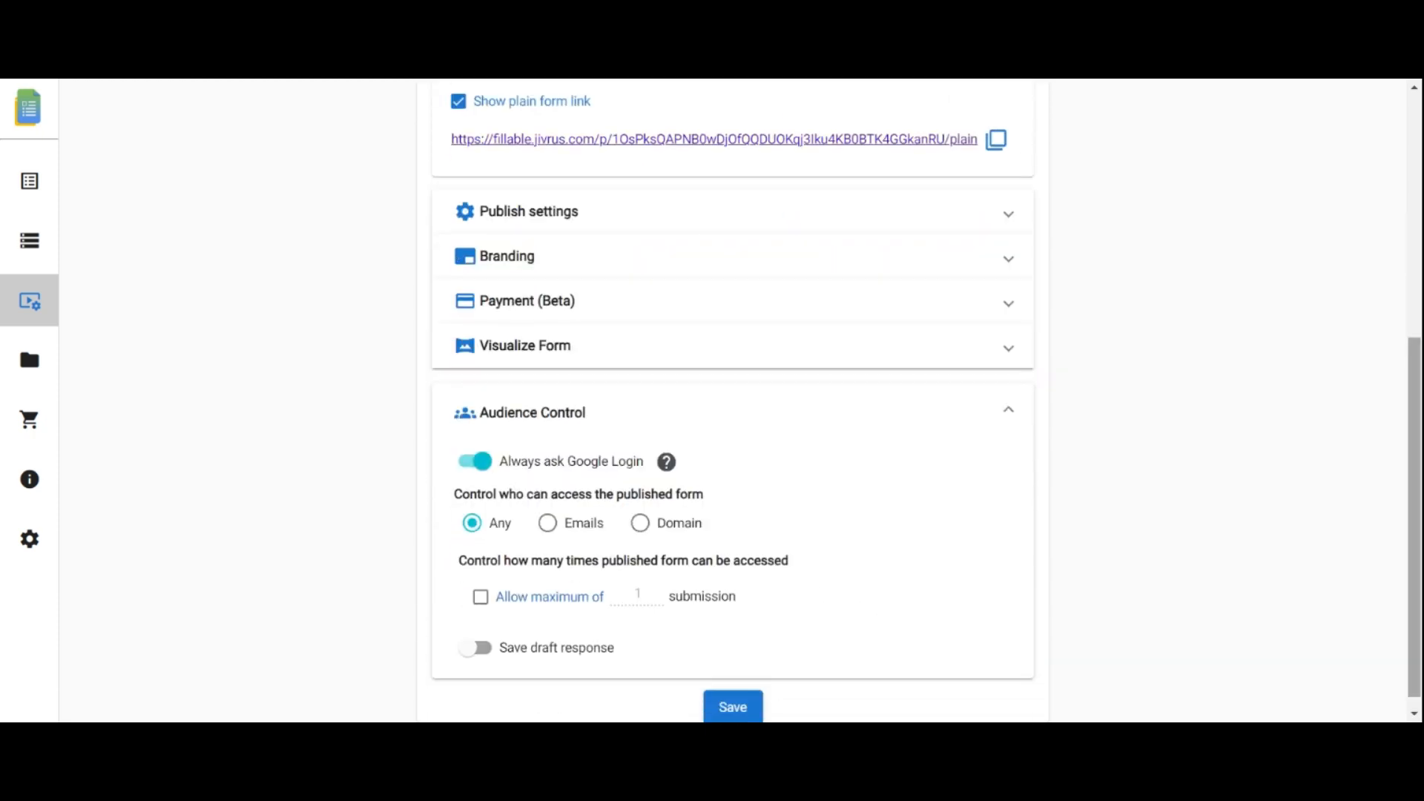
{"action": "left_click", "coordinate": [548, 524]}
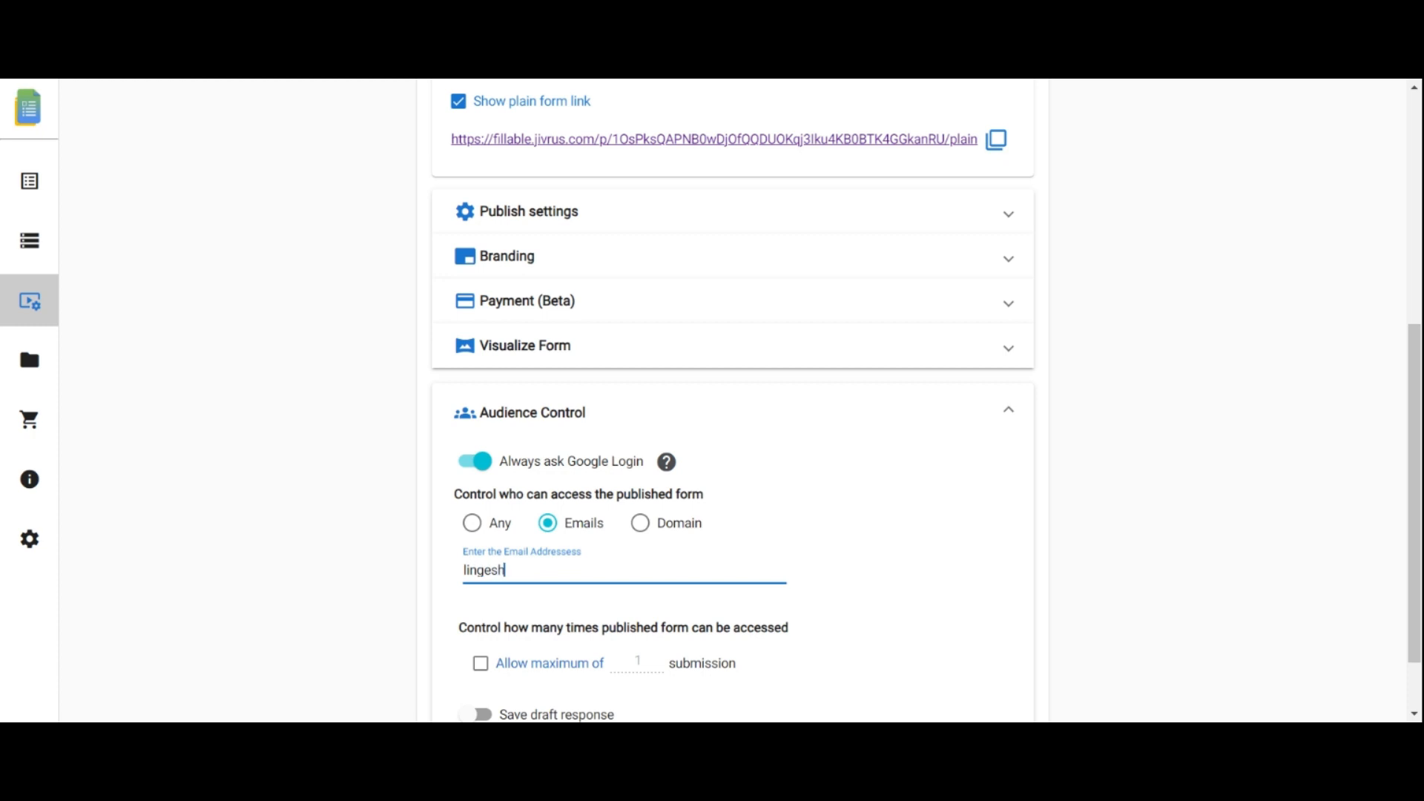
{"action": "type", "text": "@jivrus.com"}
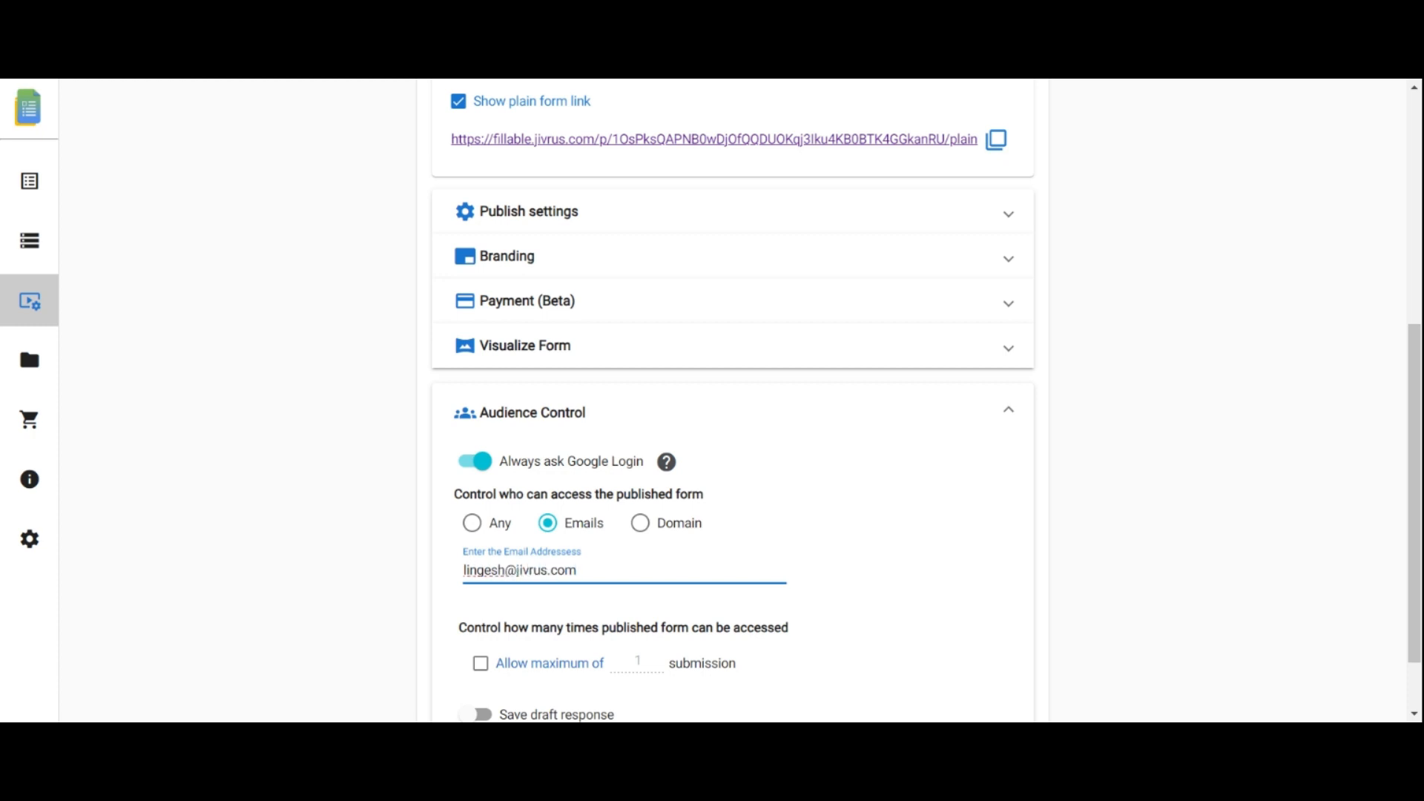
{"action": "left_click", "coordinate": [641, 524]}
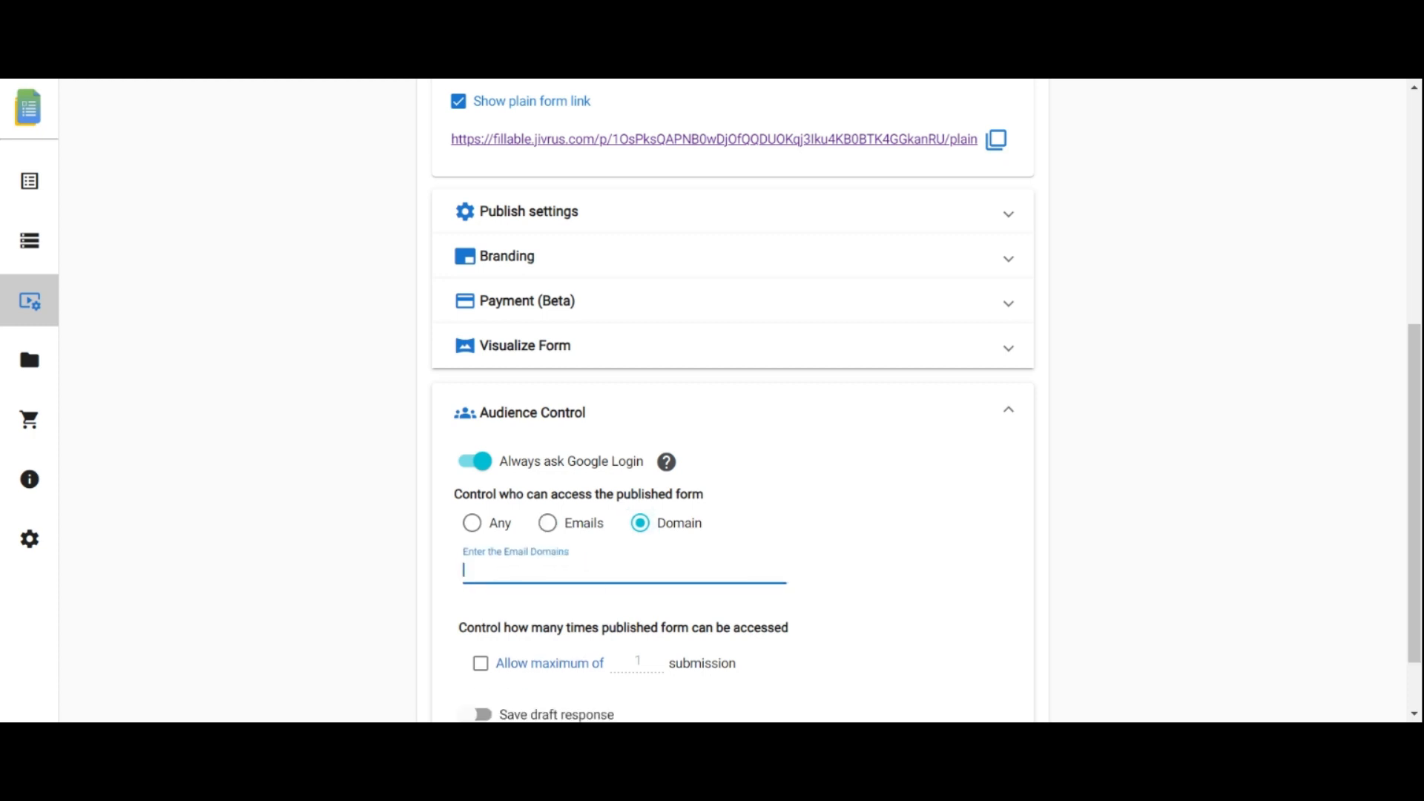
{"action": "type", "text": "jivrus.com"}
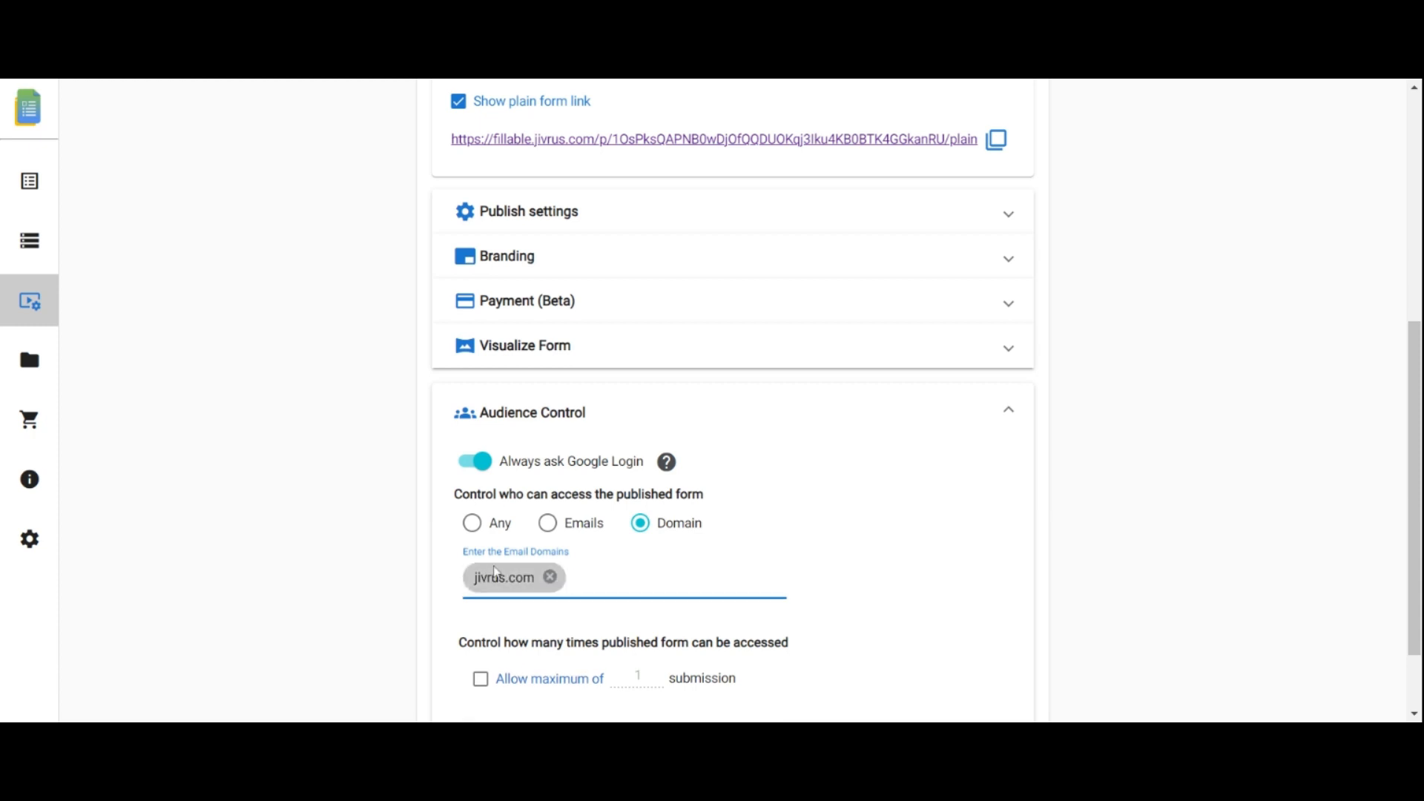
{"action": "left_click", "coordinate": [472, 523]}
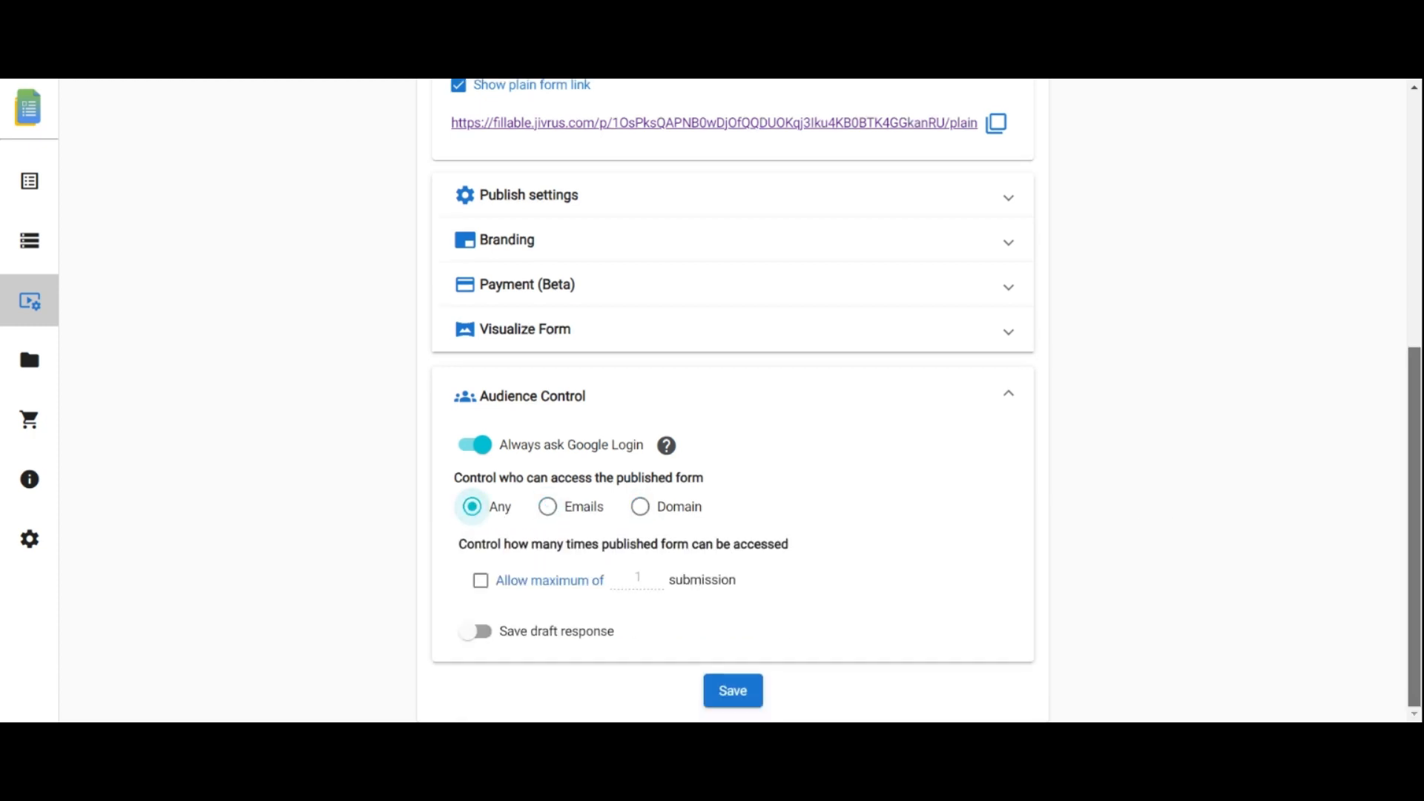
Limit the form to a maximum of 3 submissions and save the publish settings
{"action": "left_click", "coordinate": [479, 580]}
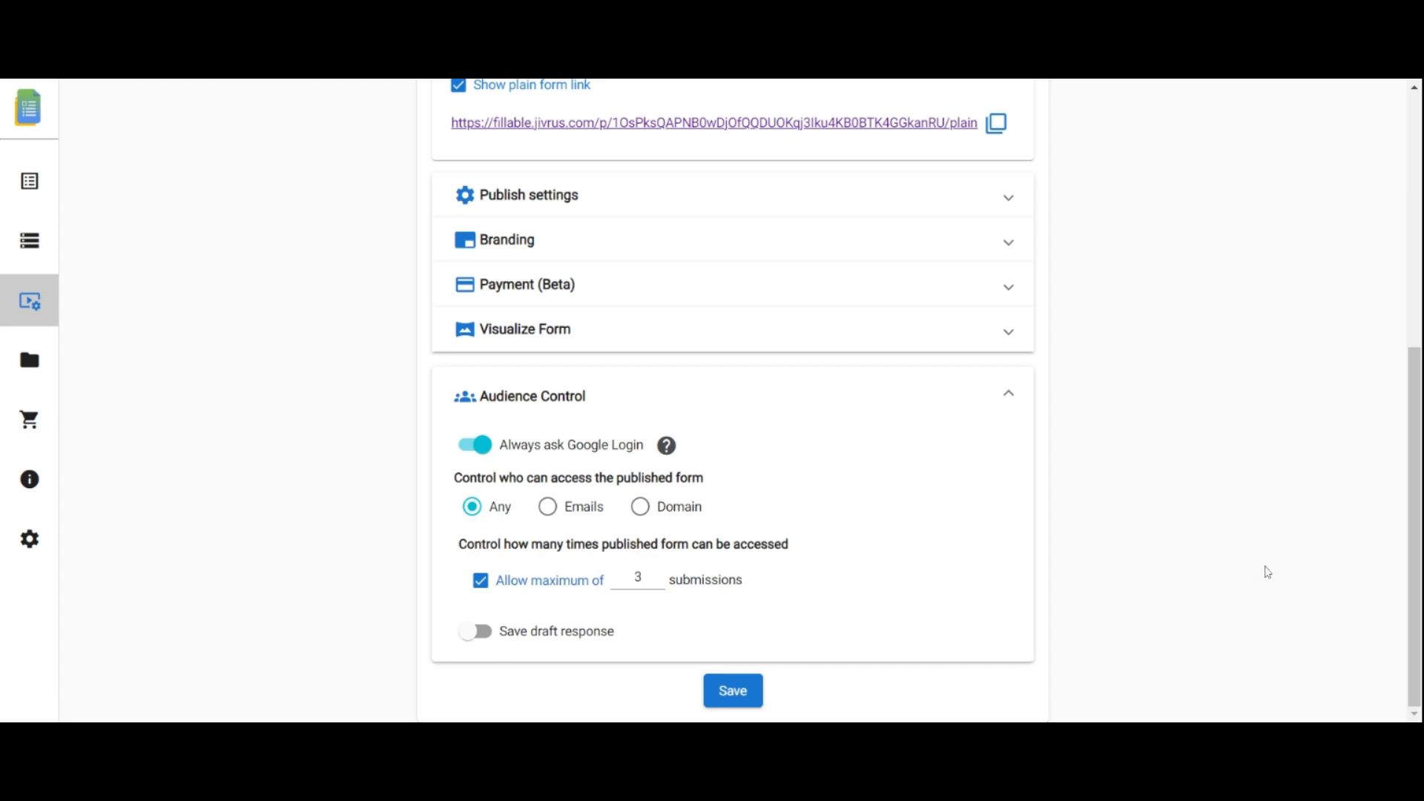
{"action": "left_click", "coordinate": [731, 690]}
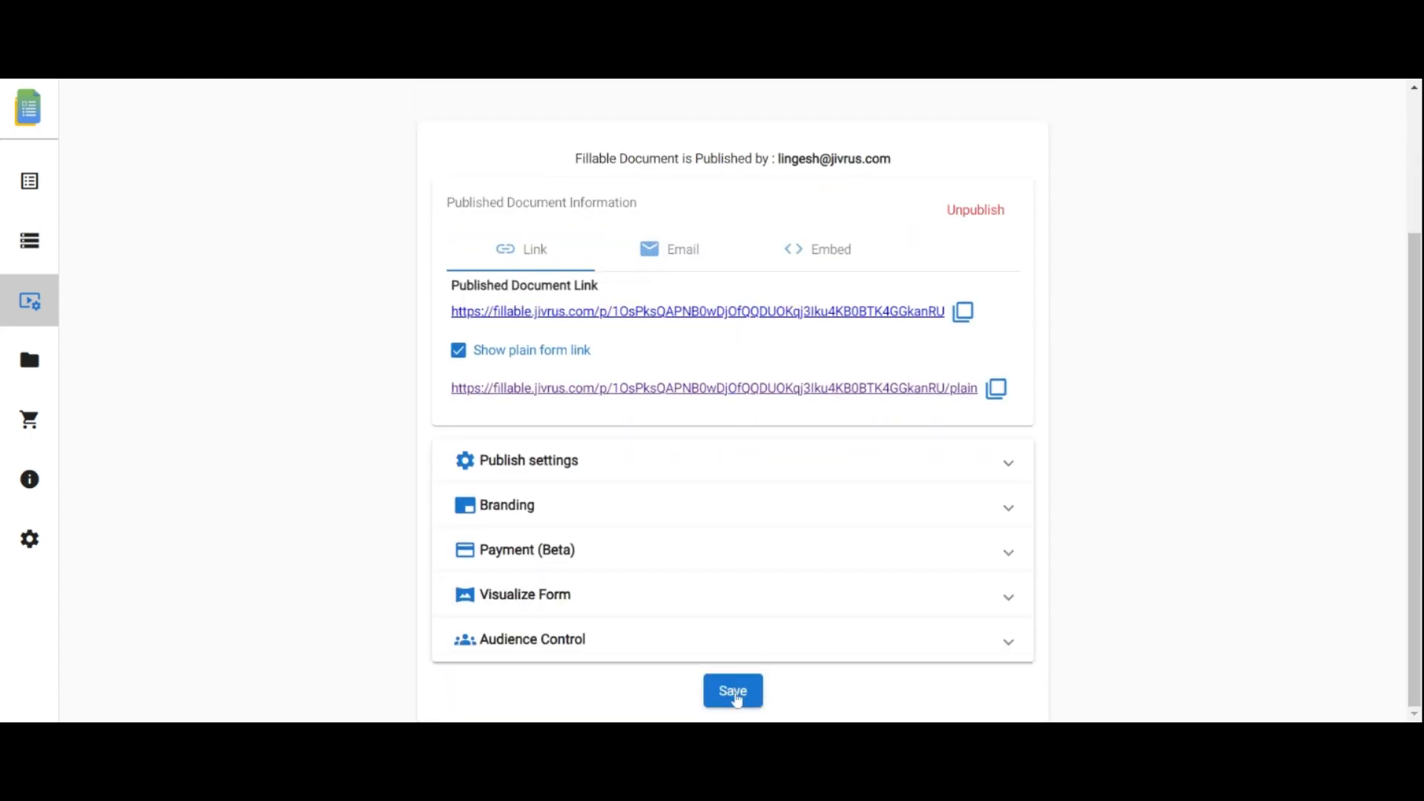
{"action": "left_click", "coordinate": [731, 690]}
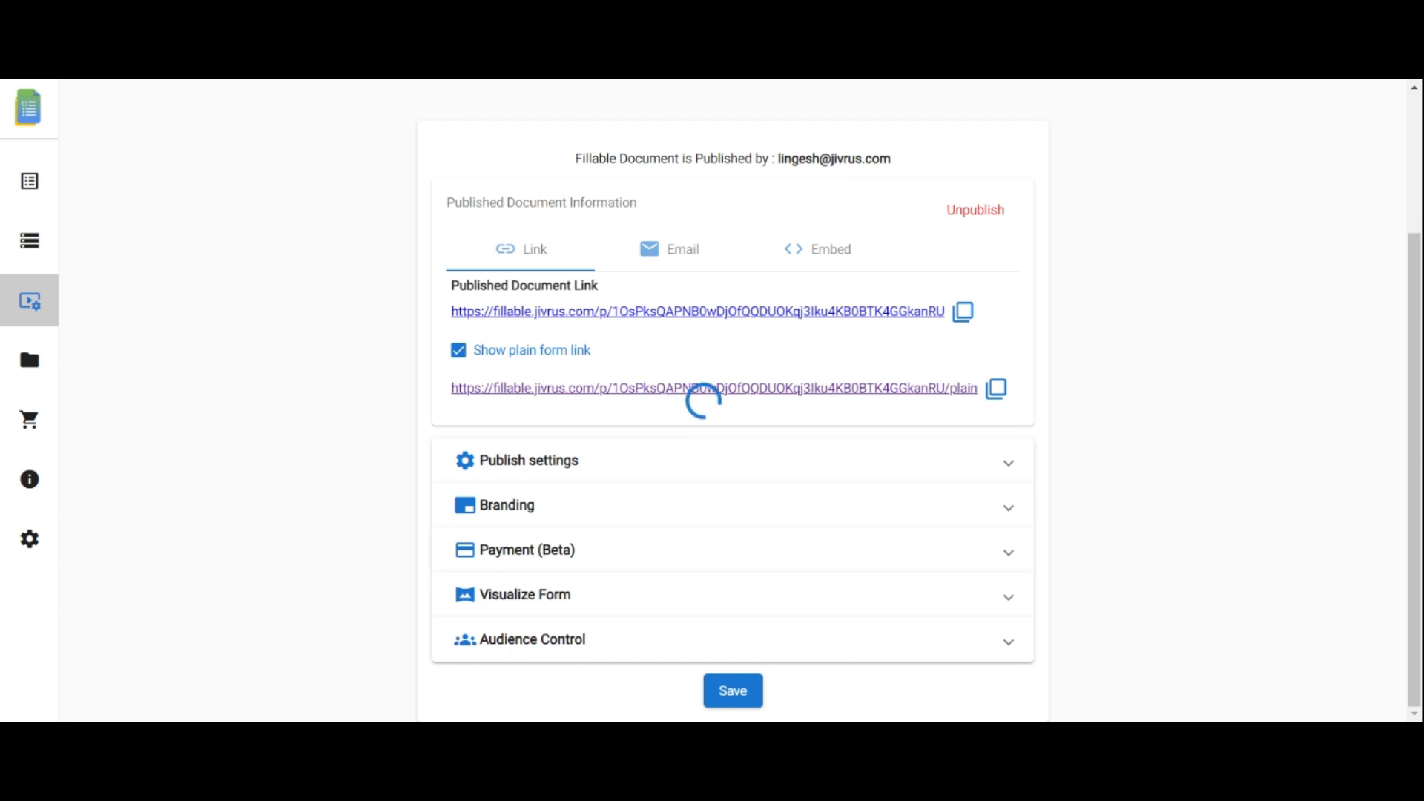
{"action": "left_click", "coordinate": [732, 690]}
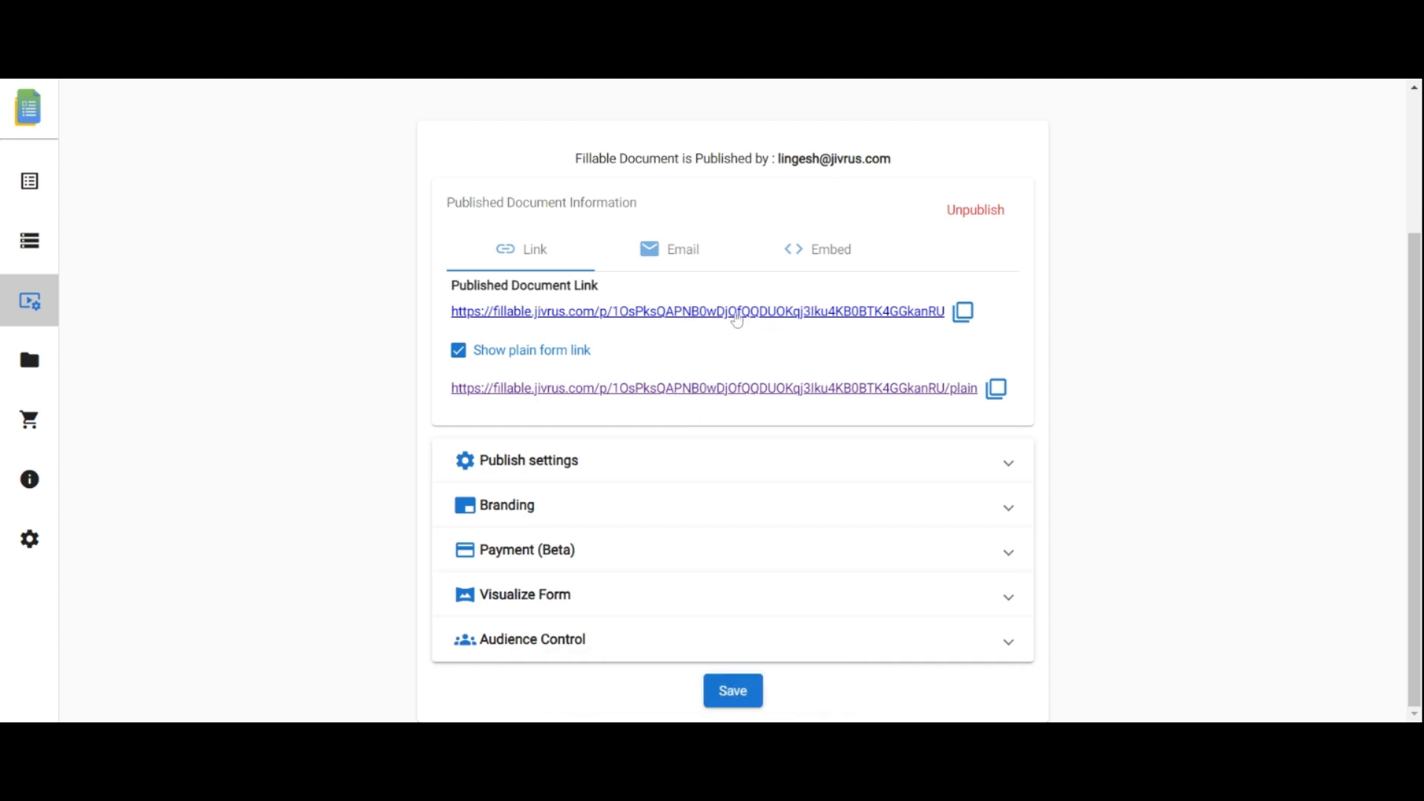
Launch the published form and sign in with Google
{"action": "left_click", "coordinate": [698, 310]}
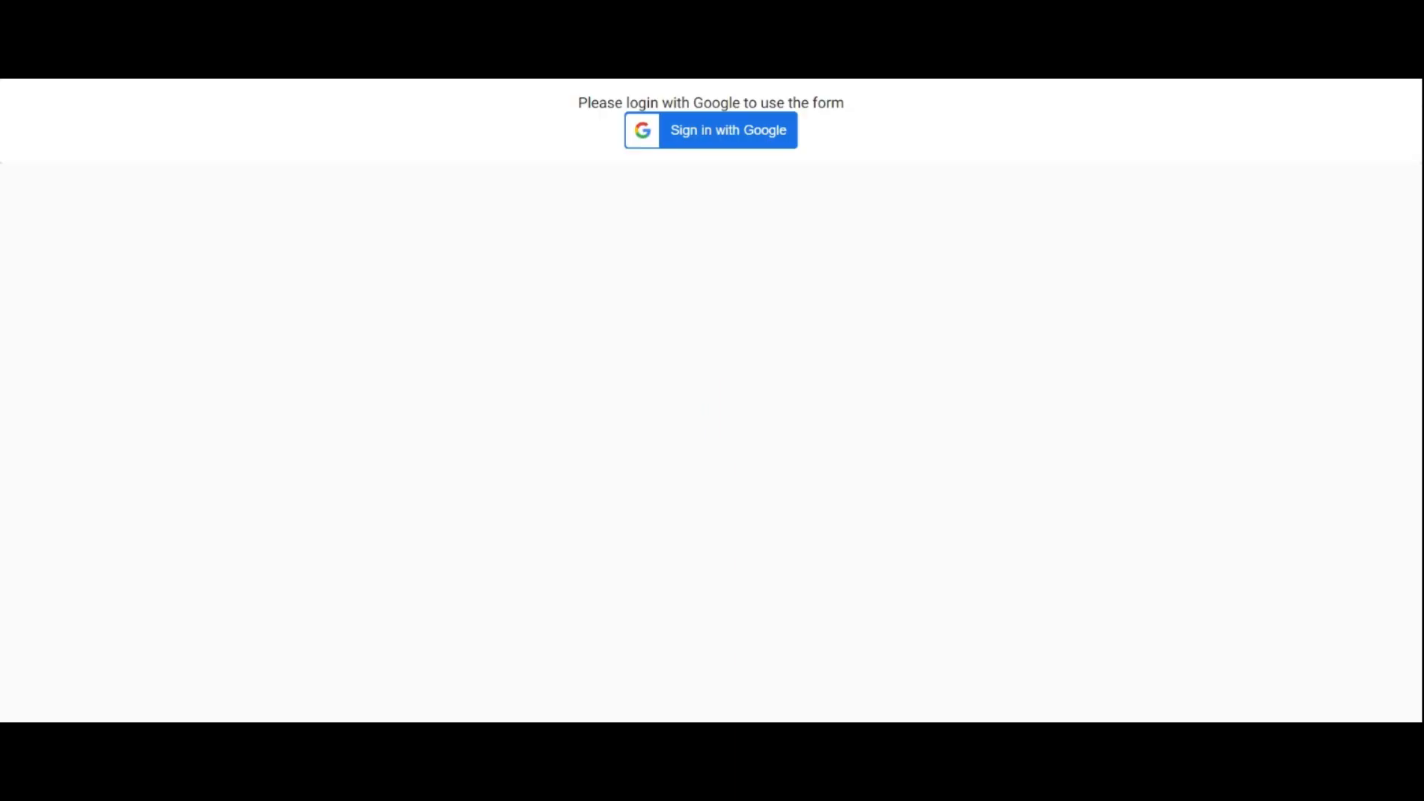
{"action": "left_click", "coordinate": [711, 130]}
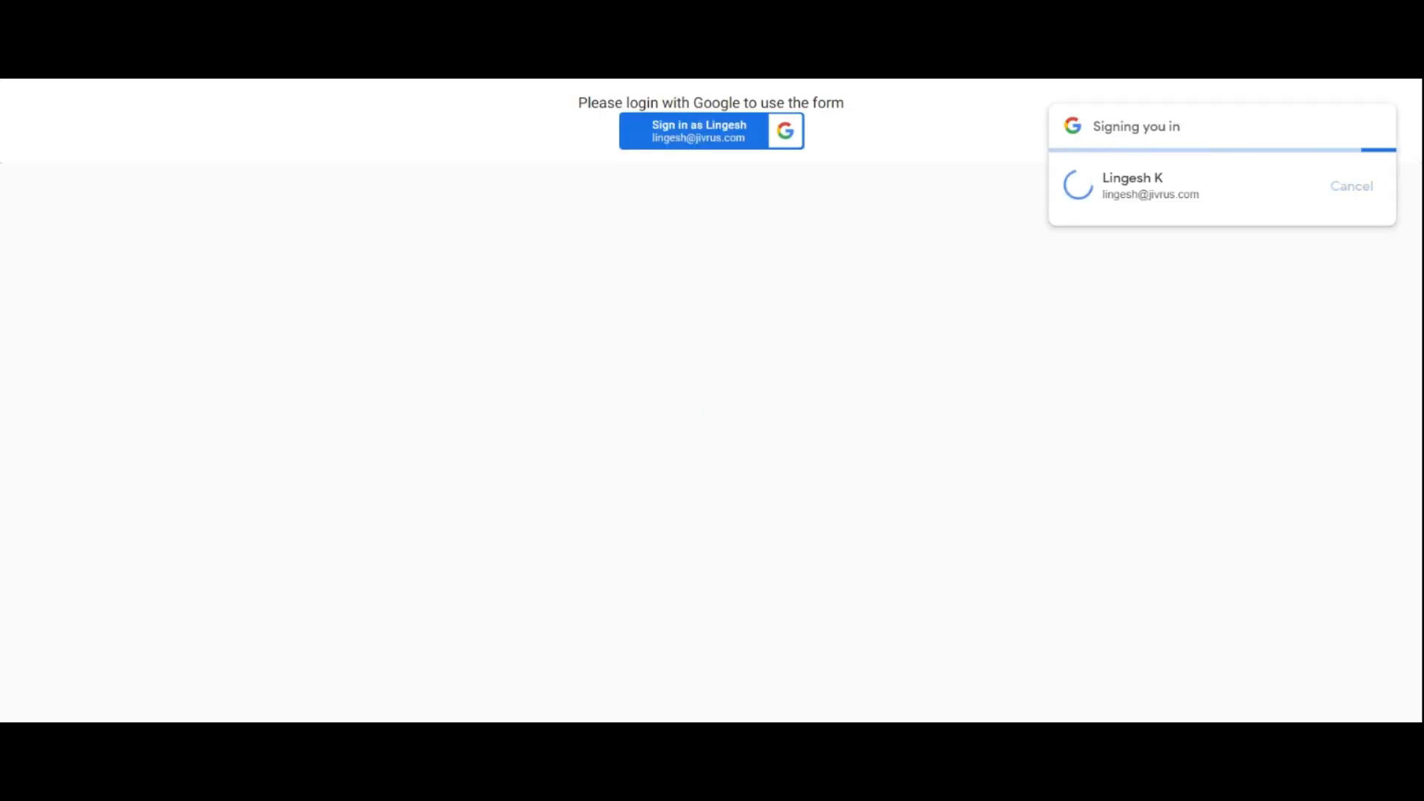
{"action": "left_click", "coordinate": [697, 131]}
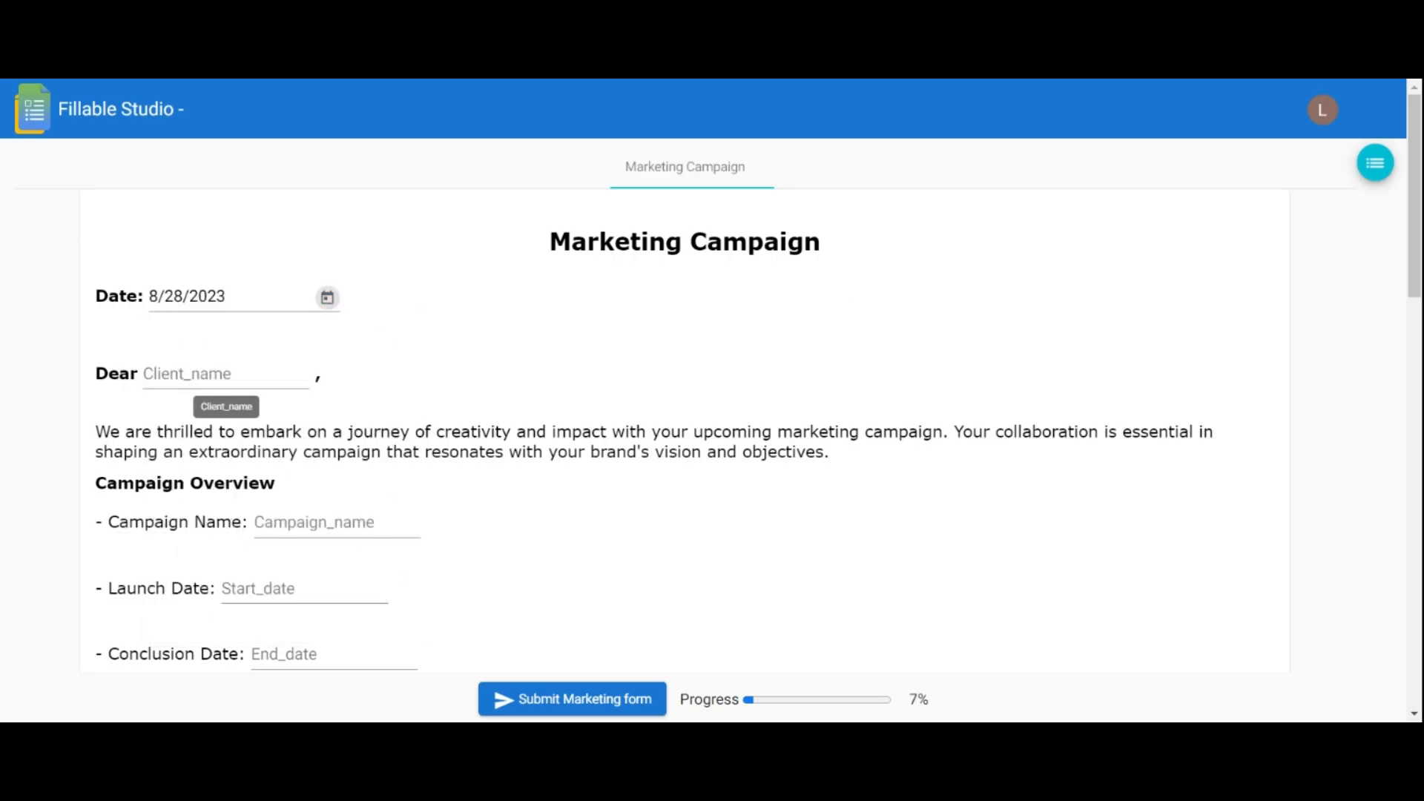
Fill the fields with JOHNSON, Summer Adventure Spe, objectives and Marketing Director until progress hits 100%
{"action": "type", "text": "JOHNSON"}
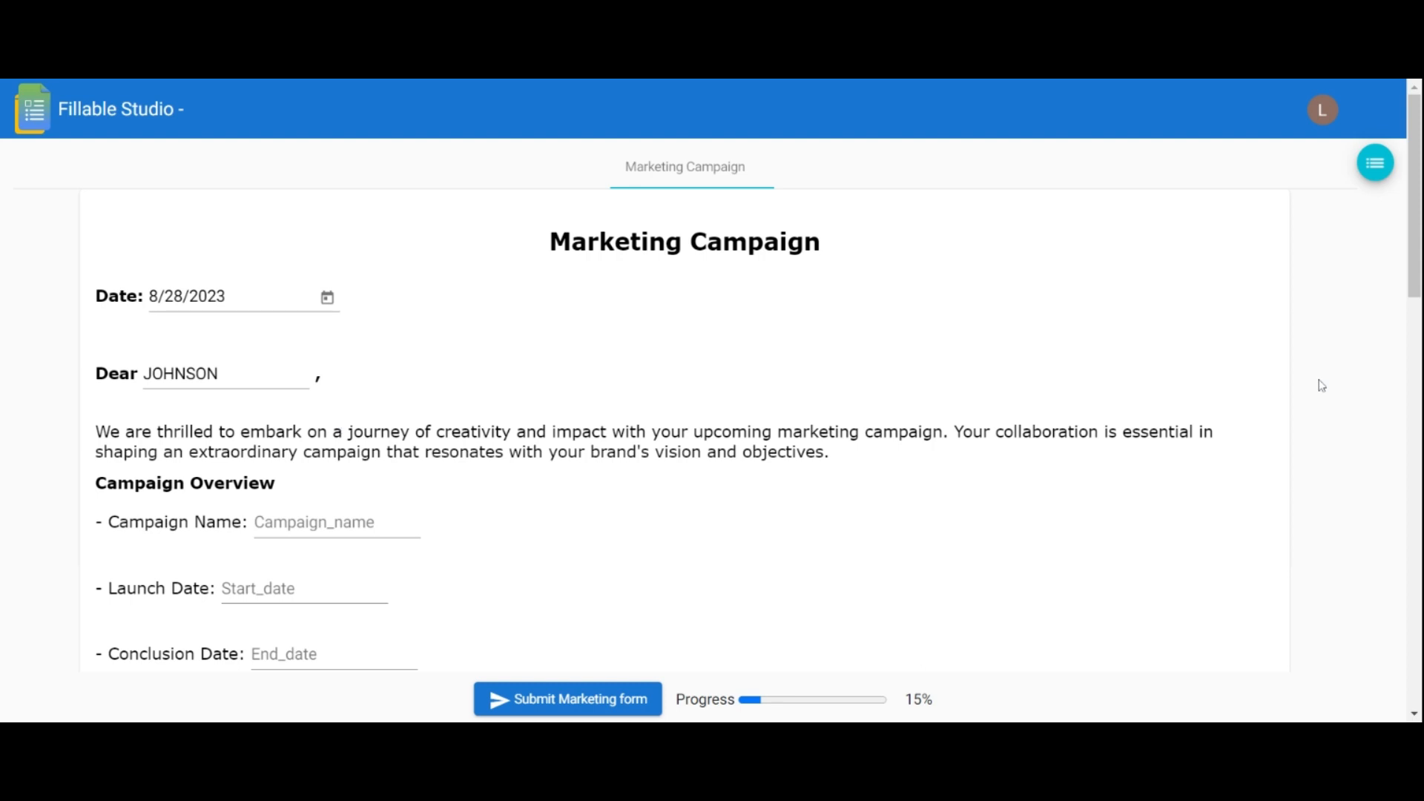
{"action": "scroll", "scroll_direction": "down", "scroll_amount": 3}
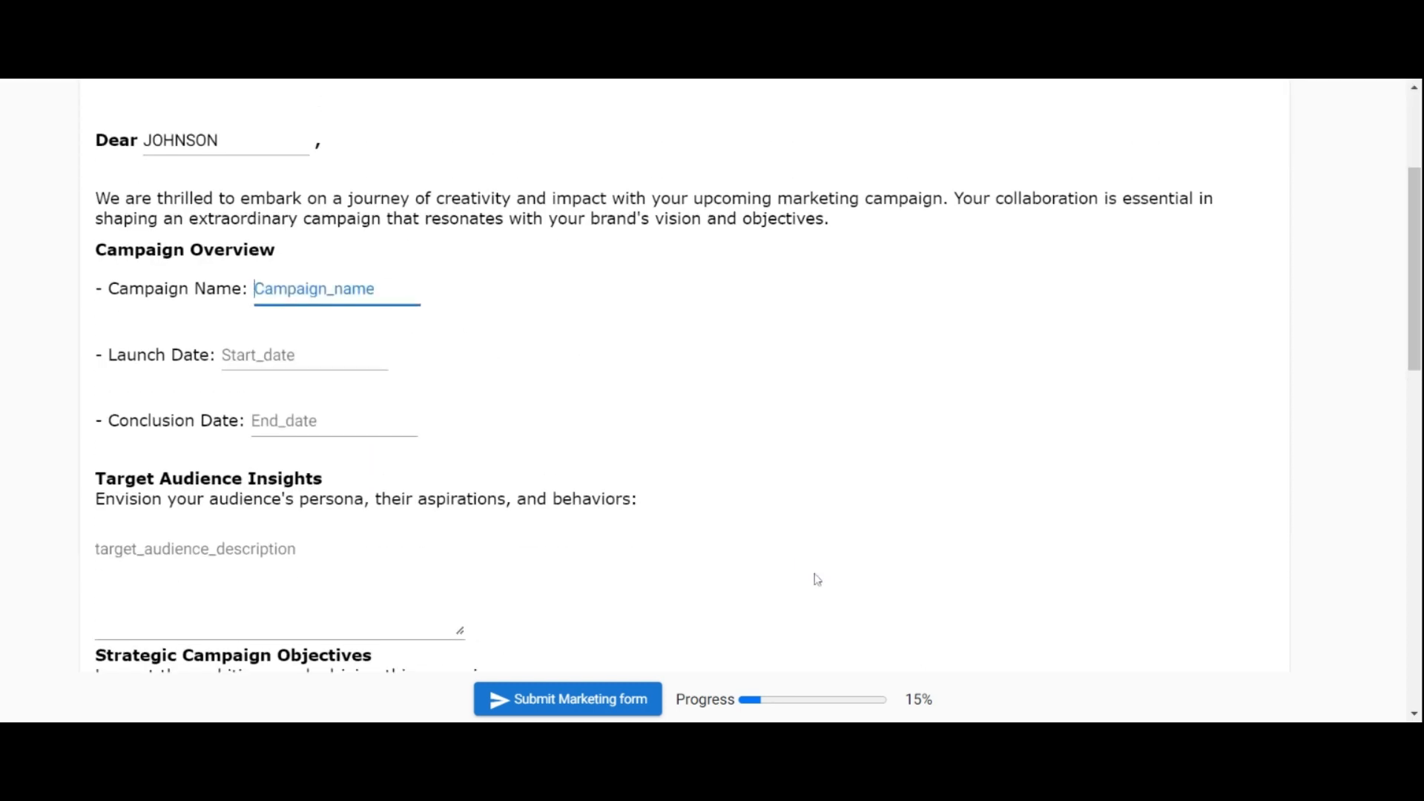
{"action": "type", "text": "Summer Adventure Spe"}
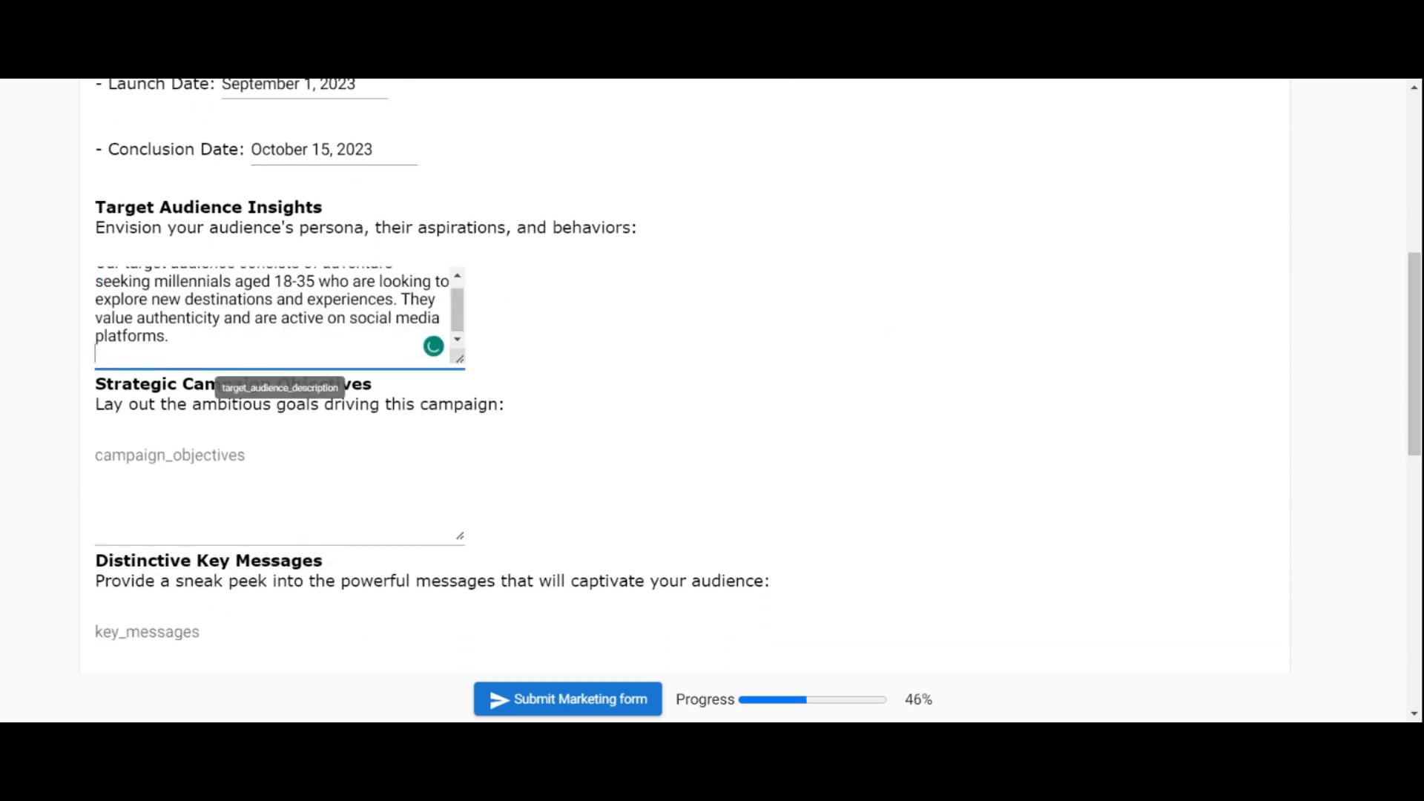
{"action": "left_click", "coordinate": [273, 500]}
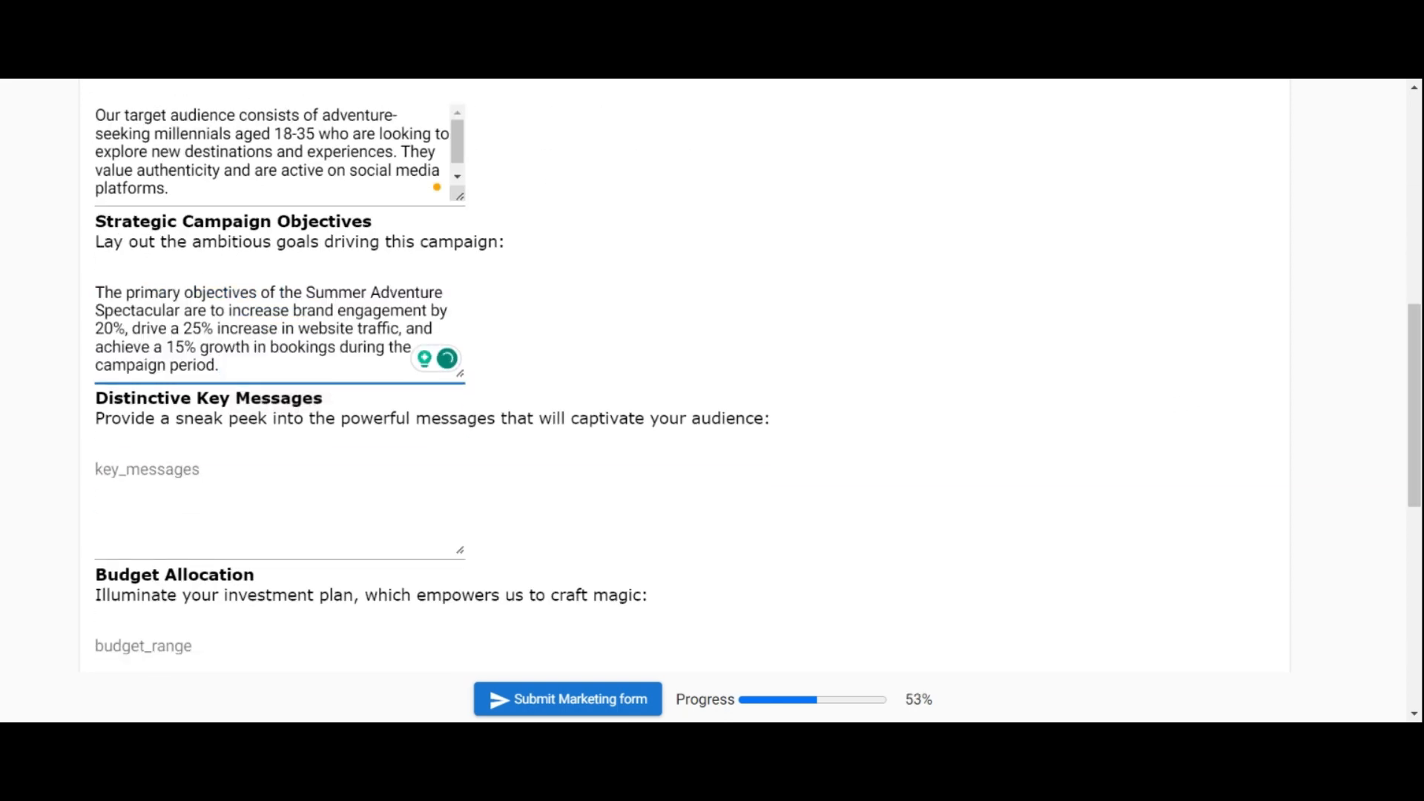
{"action": "scroll", "scroll_direction": "down", "scroll_amount": 3}
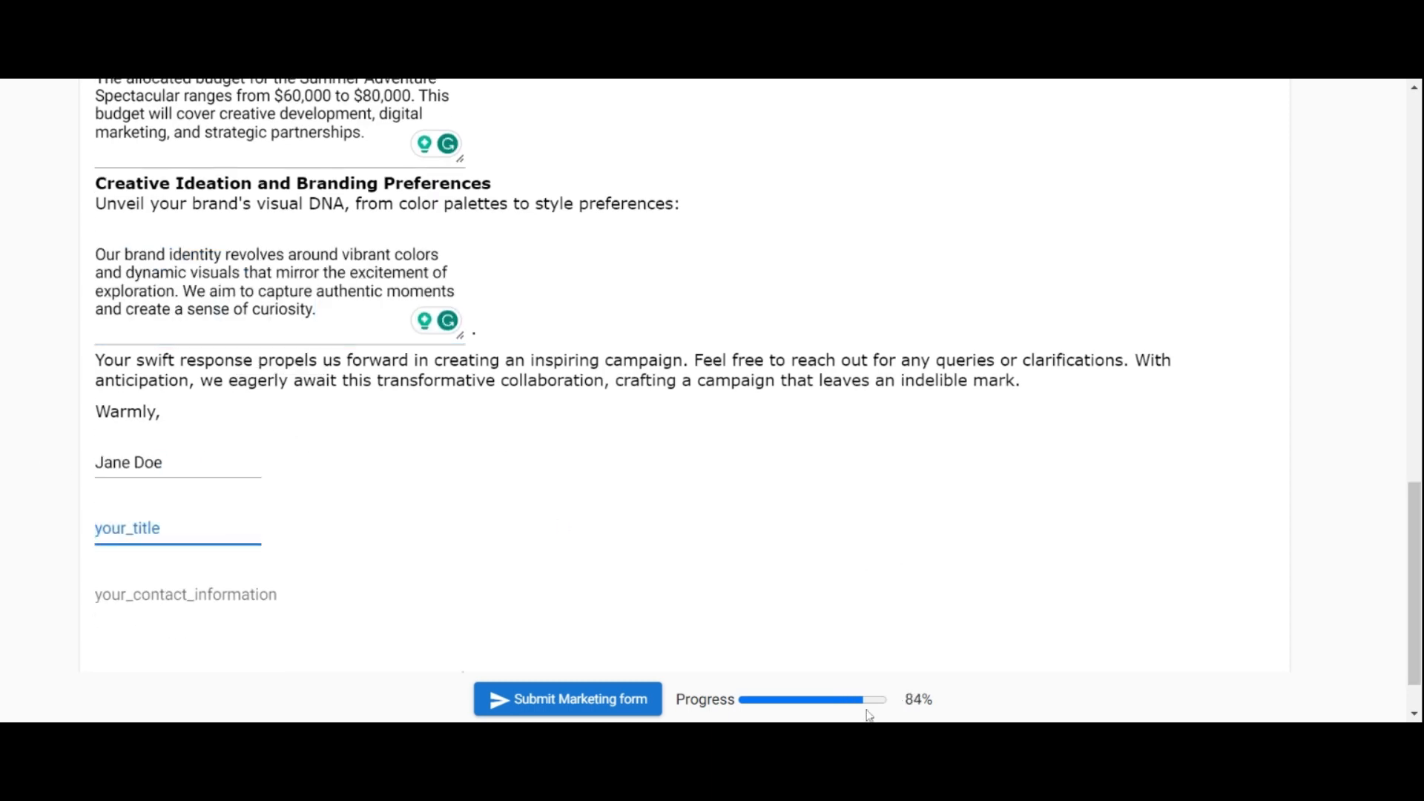
{"action": "type", "text": "Marketing Director"}
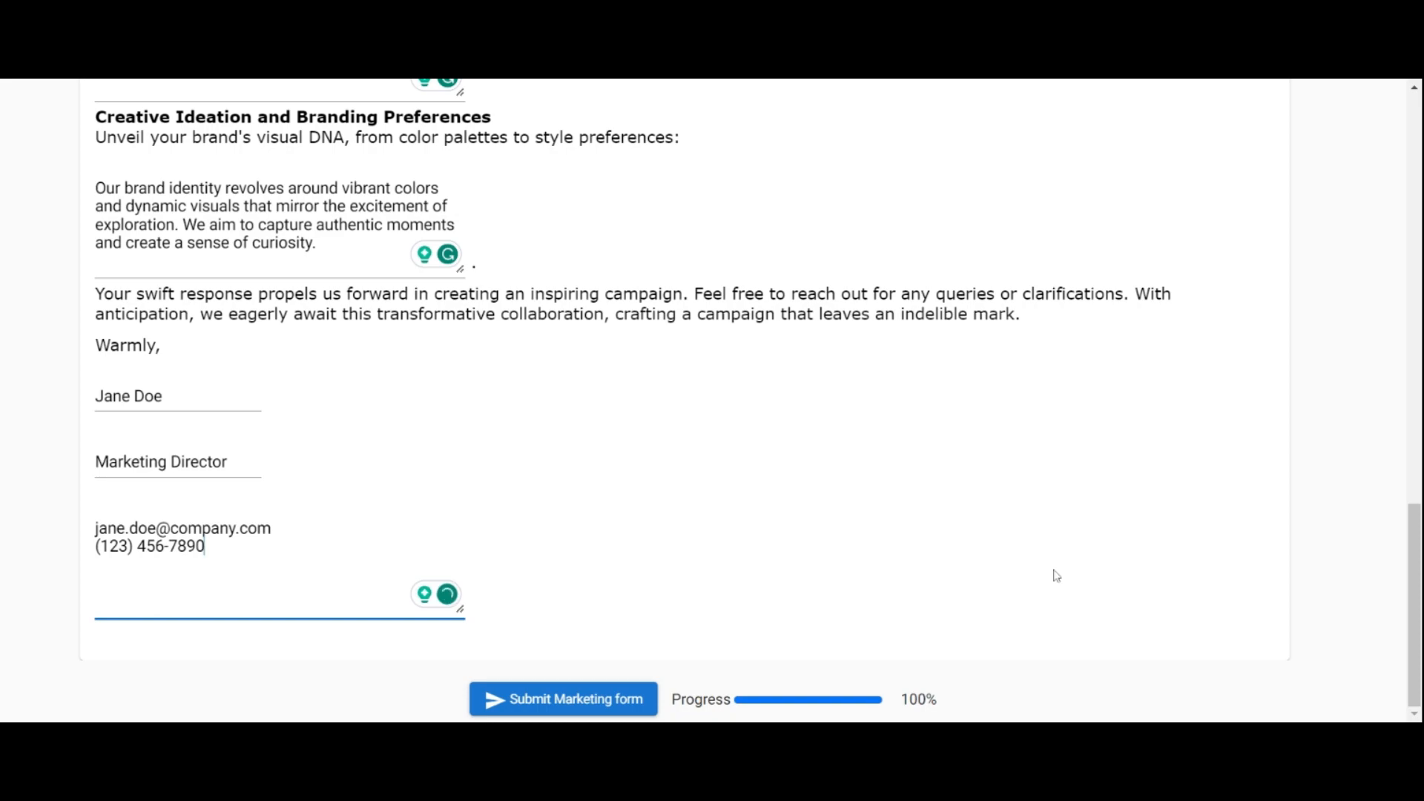
{"action": "scroll", "scroll_direction": "up", "scroll_amount": 3}
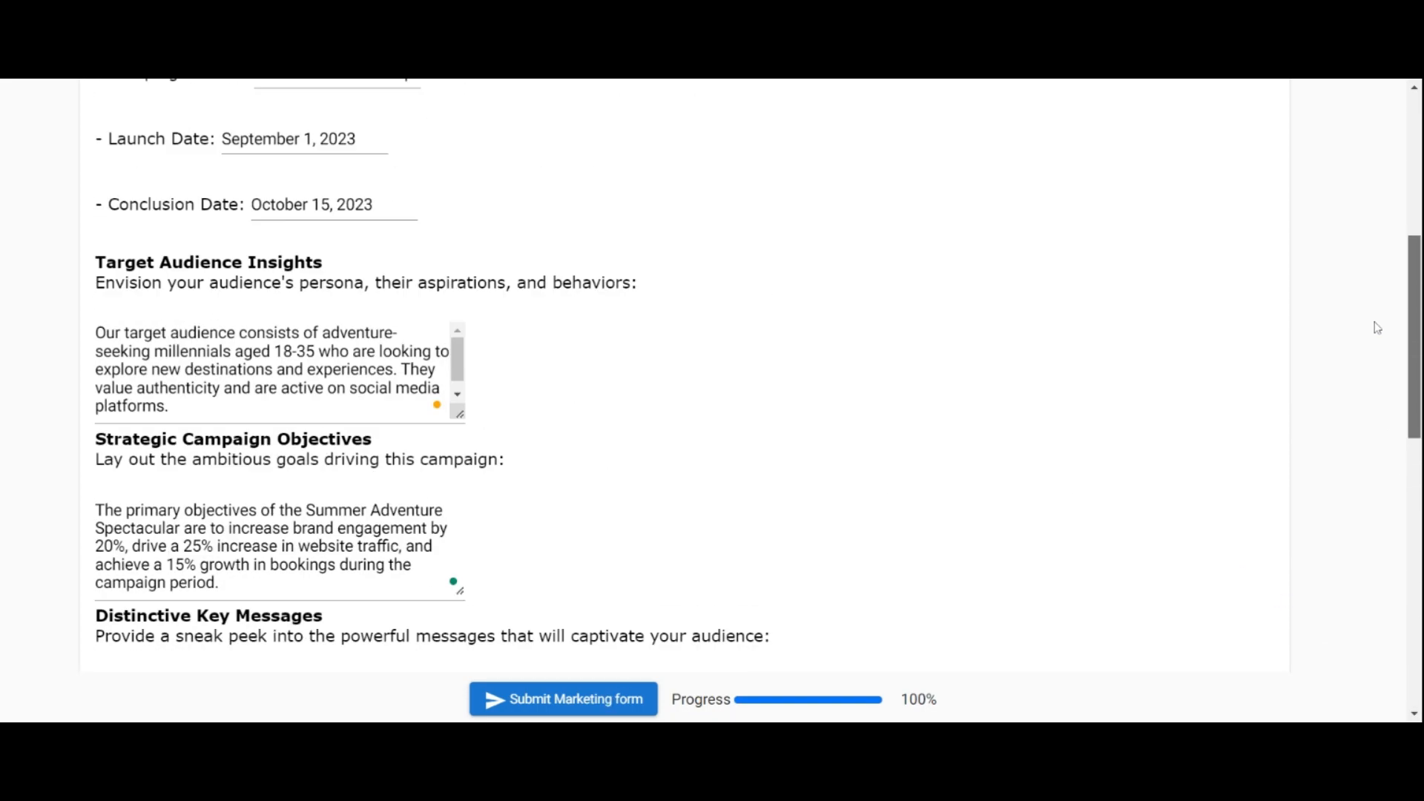
{"action": "scroll", "scroll_direction": "down", "scroll_amount": 3}
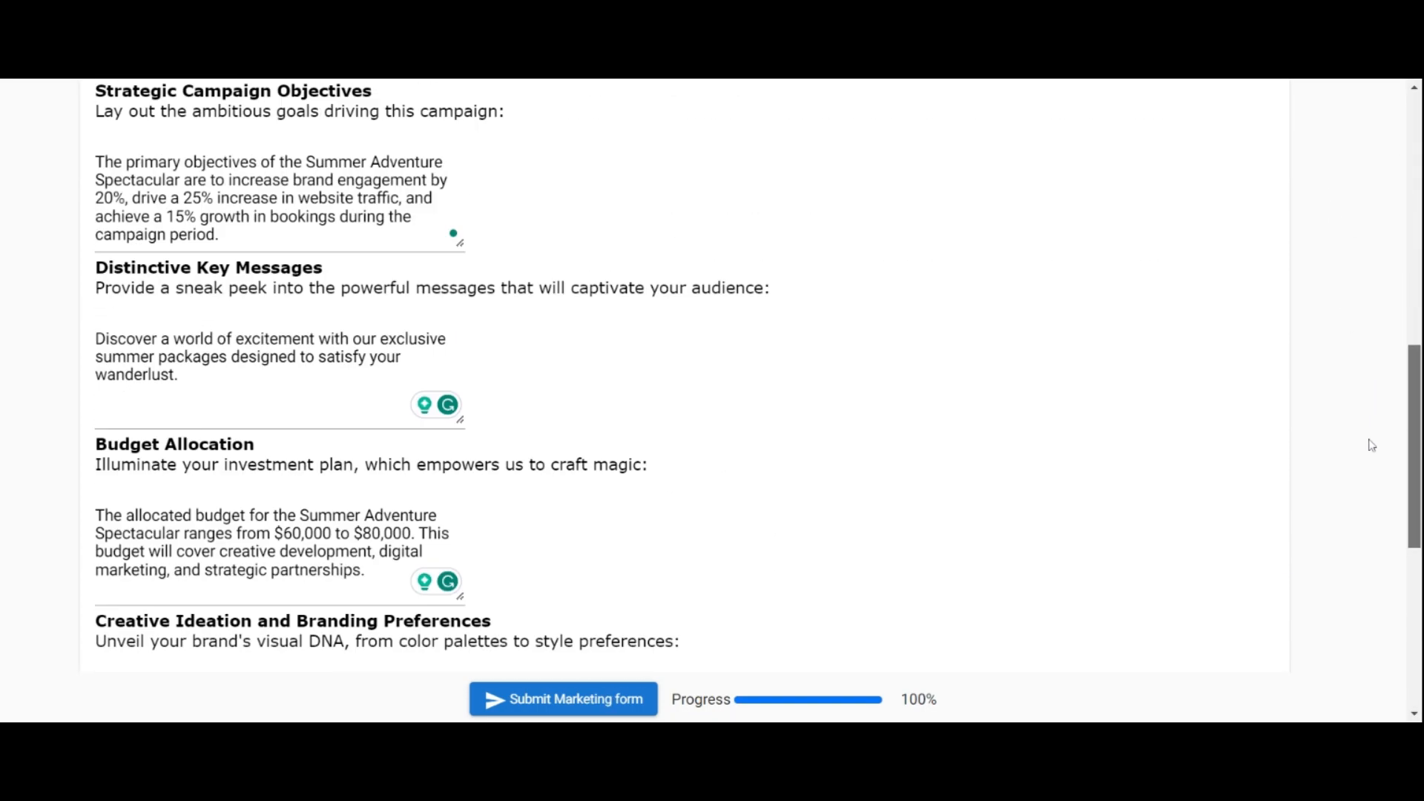
{"action": "scroll", "scroll_direction": "down", "scroll_amount": 3}
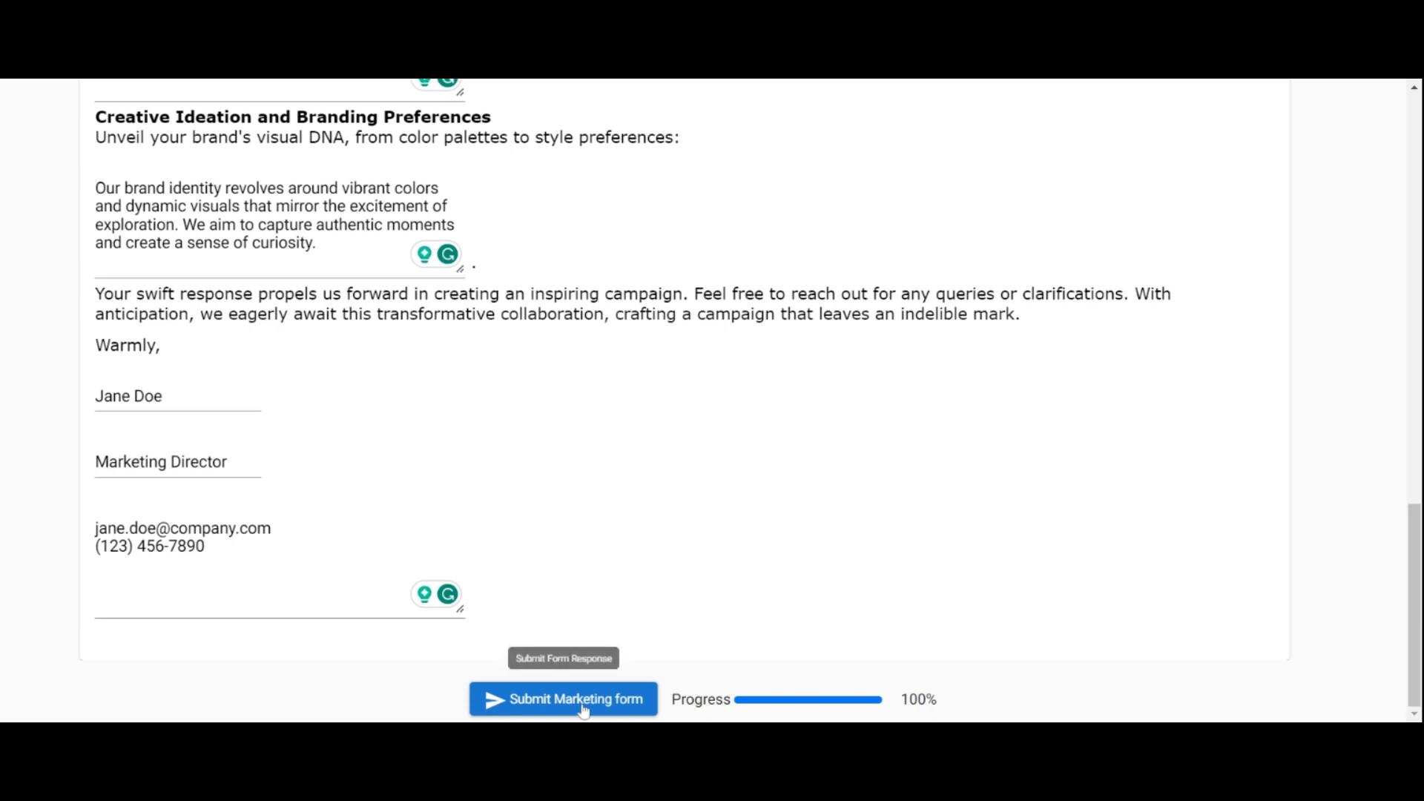
Submit the Marketing form and download the generated PDF from the Congratulations Team page
{"action": "left_click", "coordinate": [564, 699]}
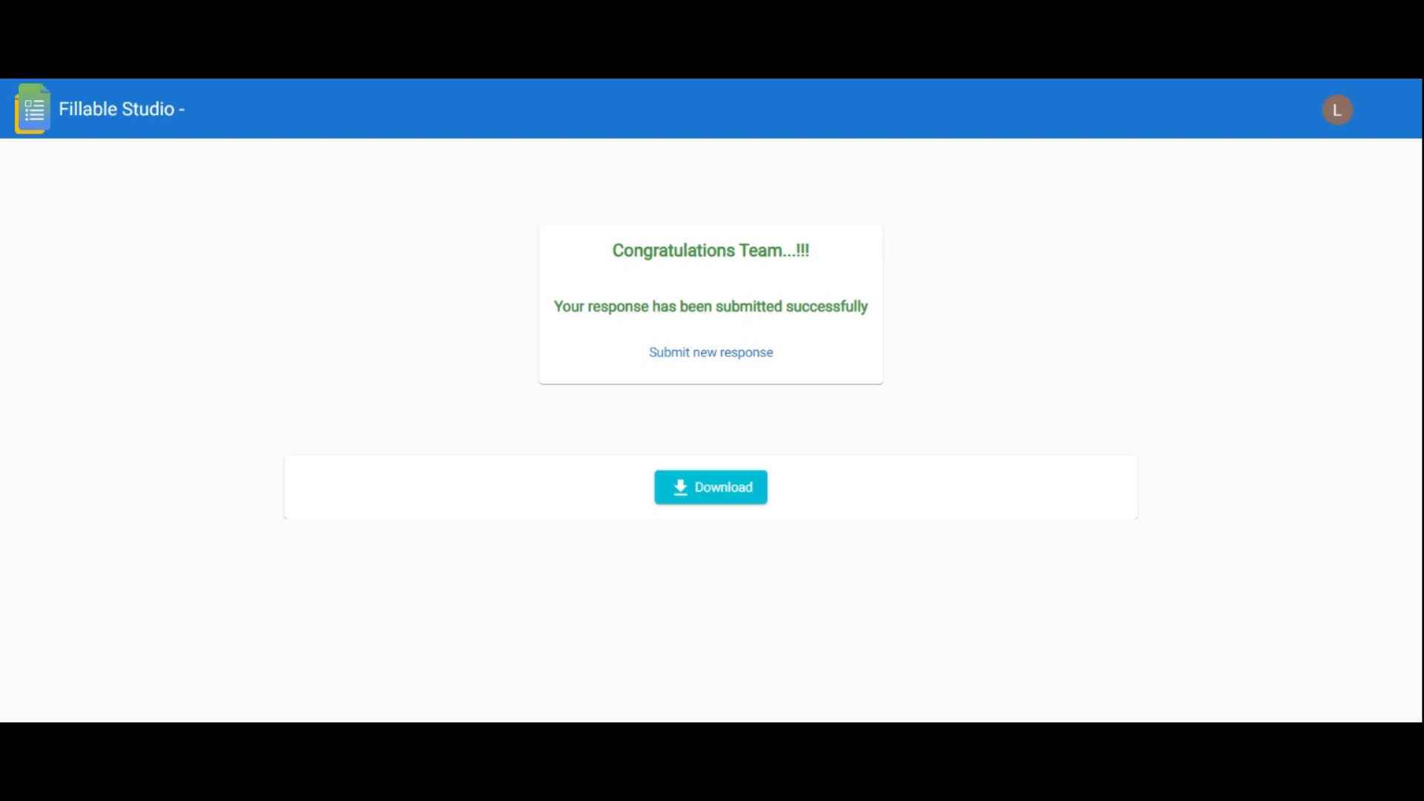
{"action": "left_click", "coordinate": [711, 487]}
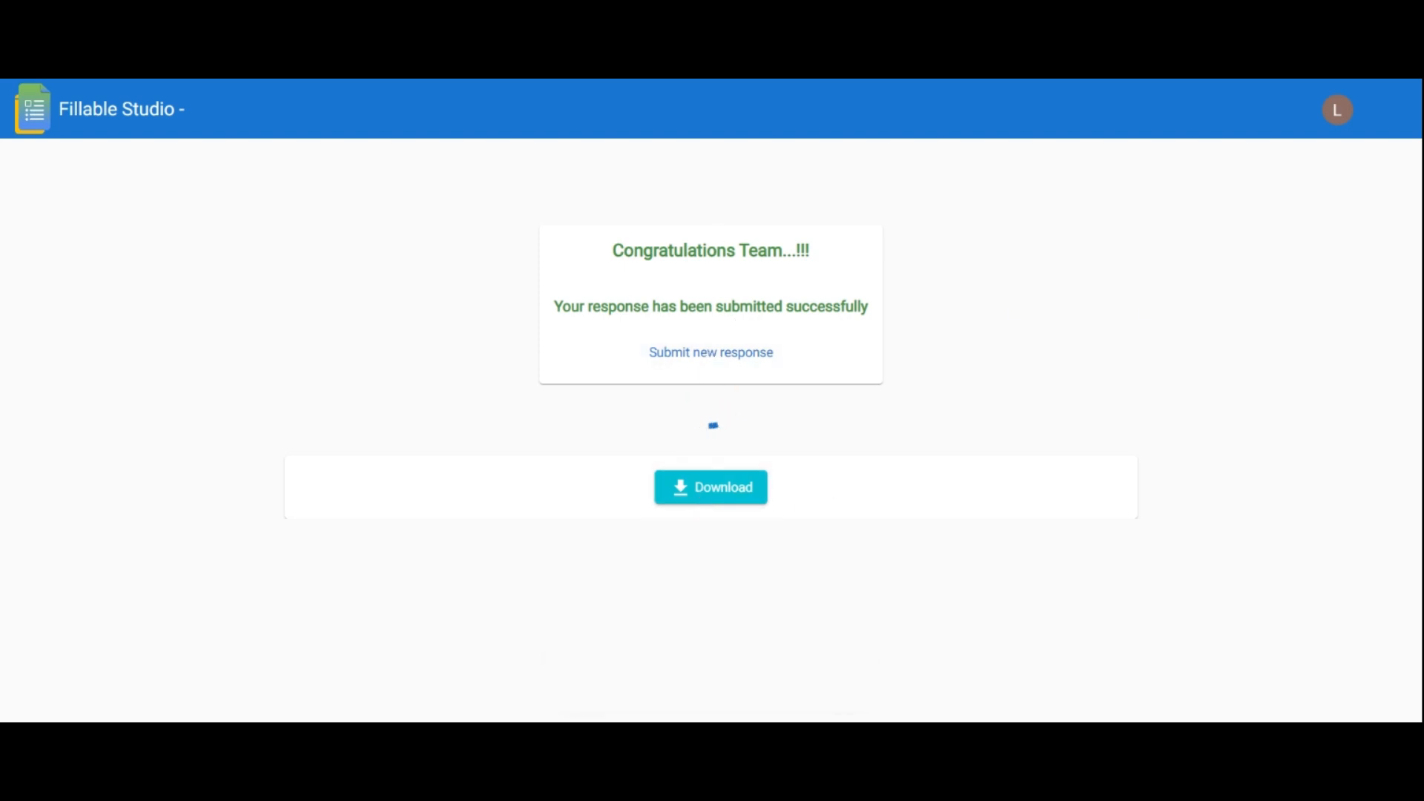
View the downloaded three-page Marketing Campaign PDF, scrolling to page 2 and back to page 1
{"action": "left_click", "coordinate": [711, 486]}
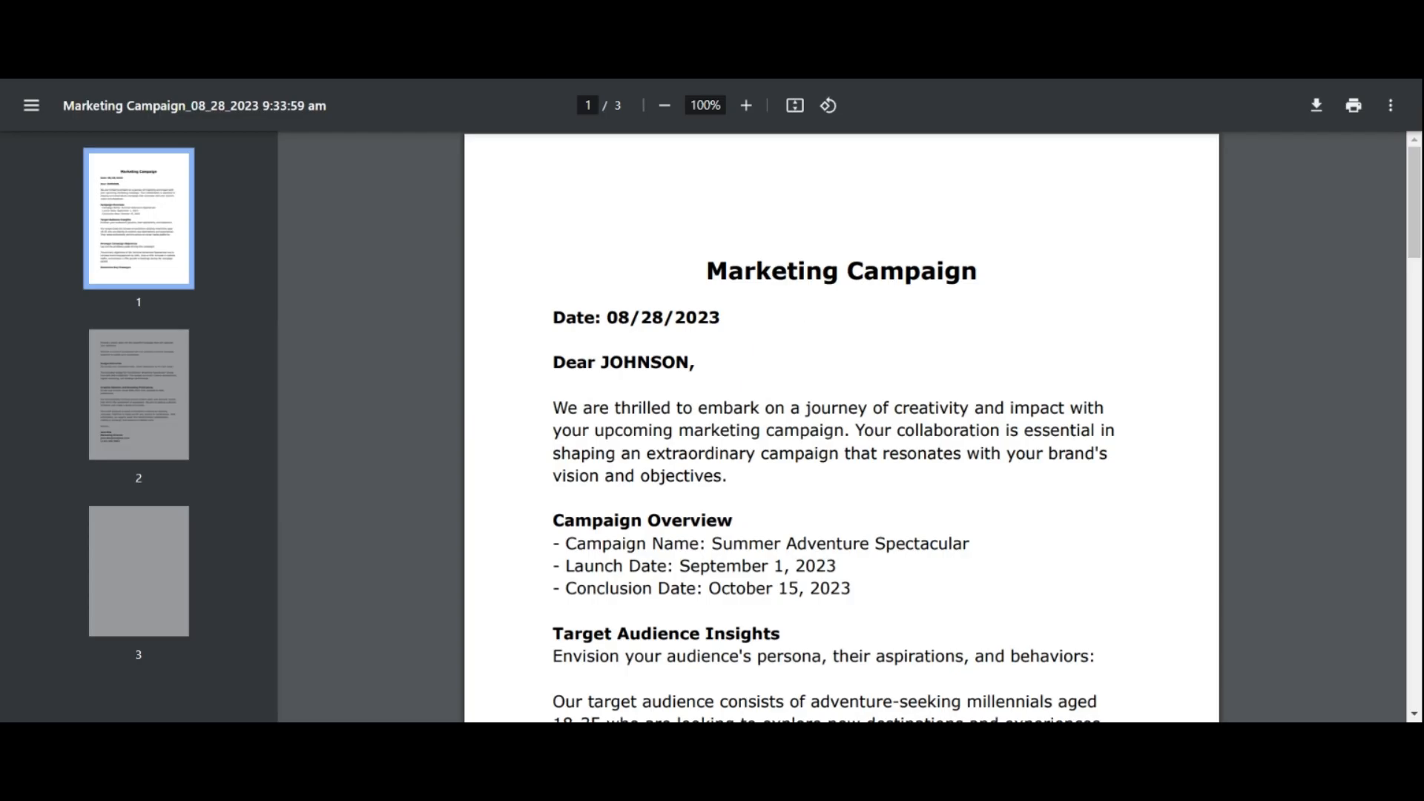
{"action": "scroll", "scroll_direction": "down", "scroll_amount": 3}
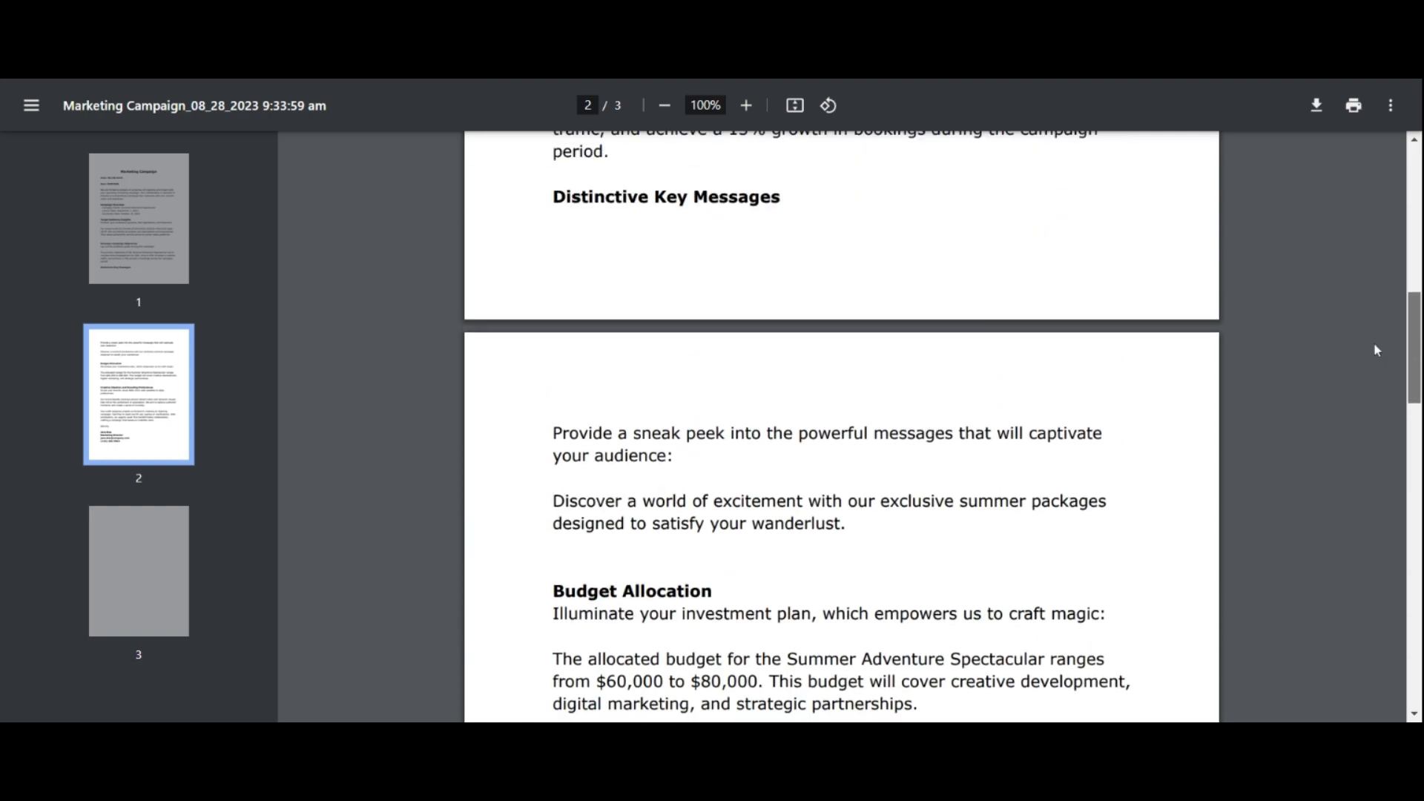
{"action": "left_click", "coordinate": [138, 218]}
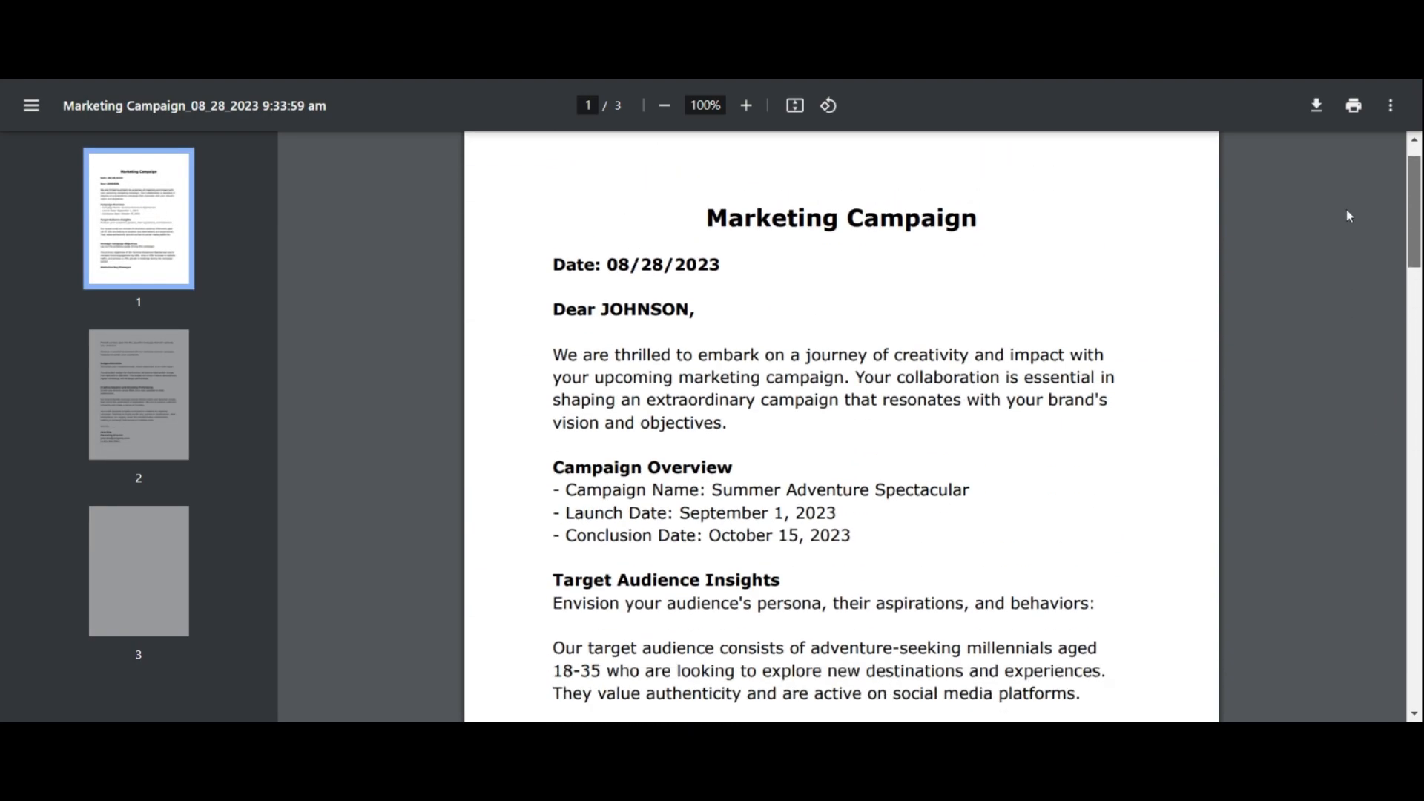
{"action": "mouse_move", "coordinate": [341, 84]}
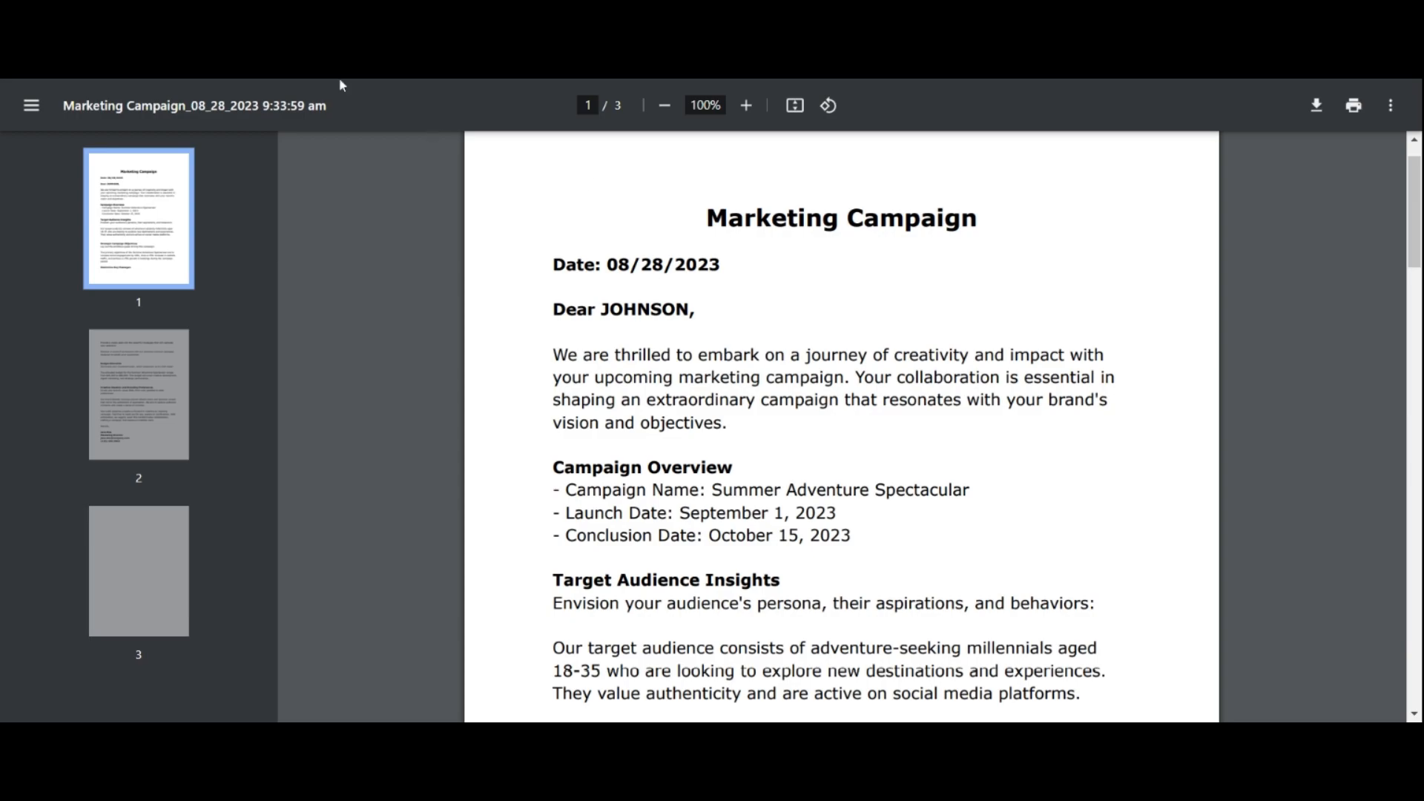